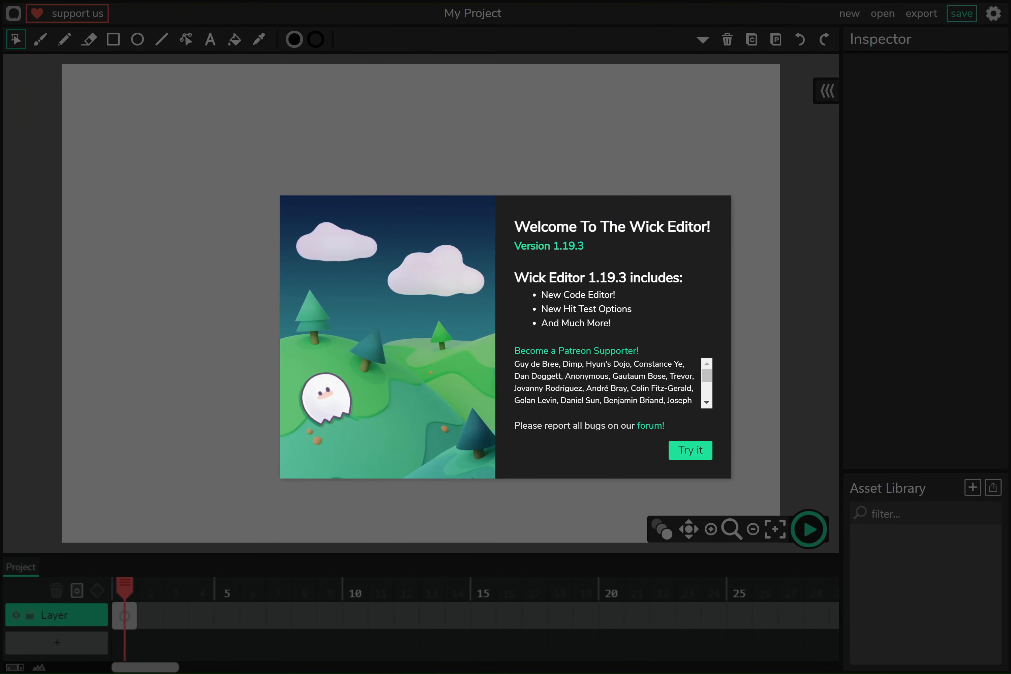
mouse_move(619, 551)
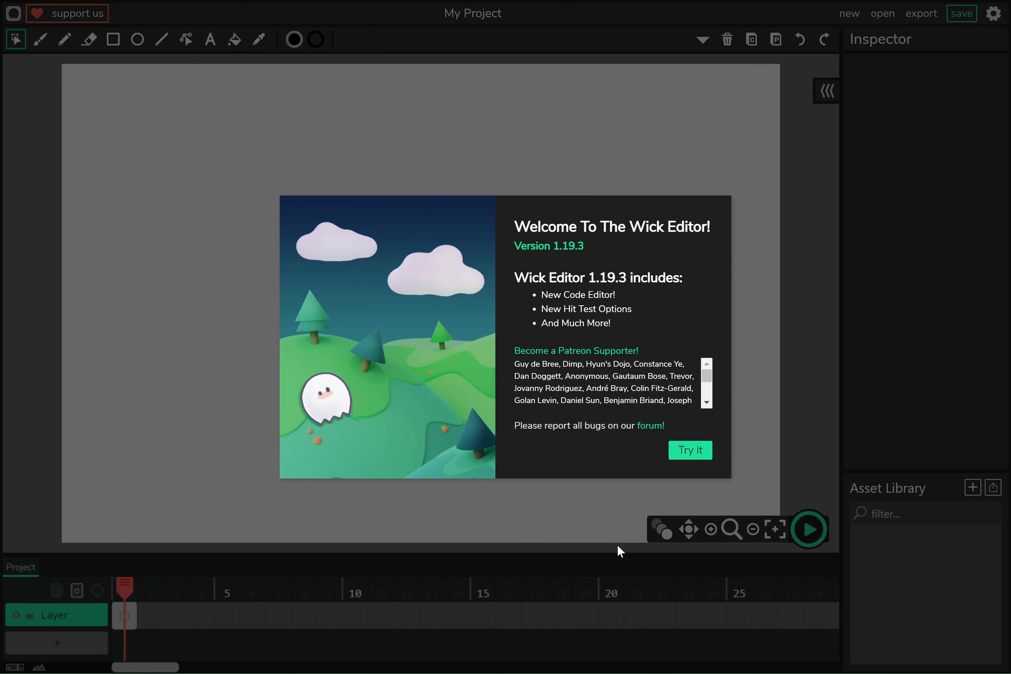
mouse_move(544, 400)
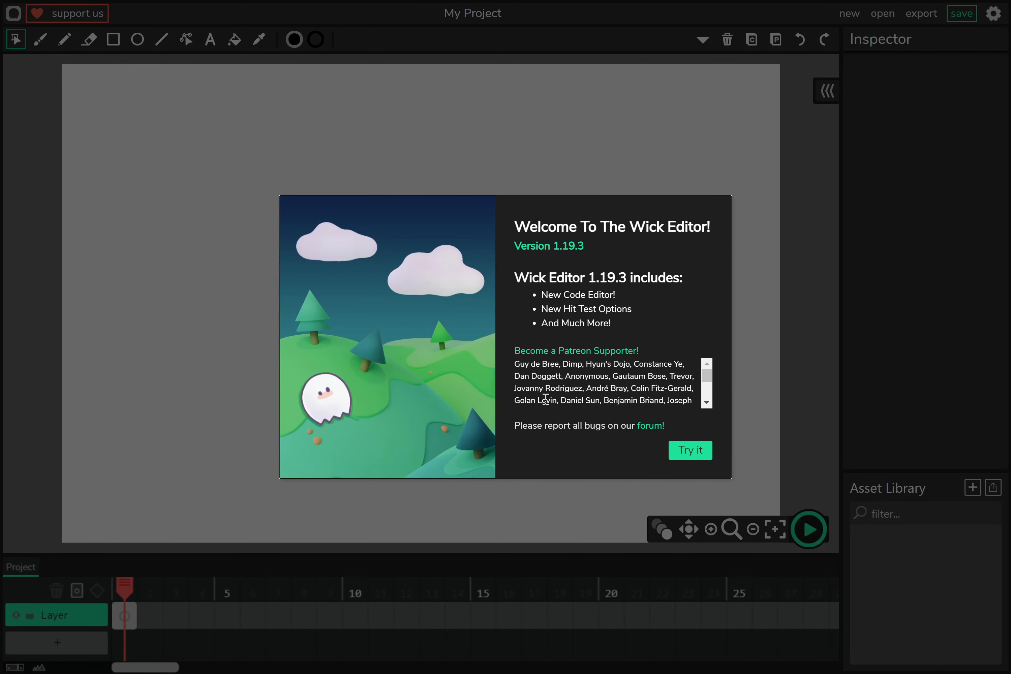
mouse_move(485, 260)
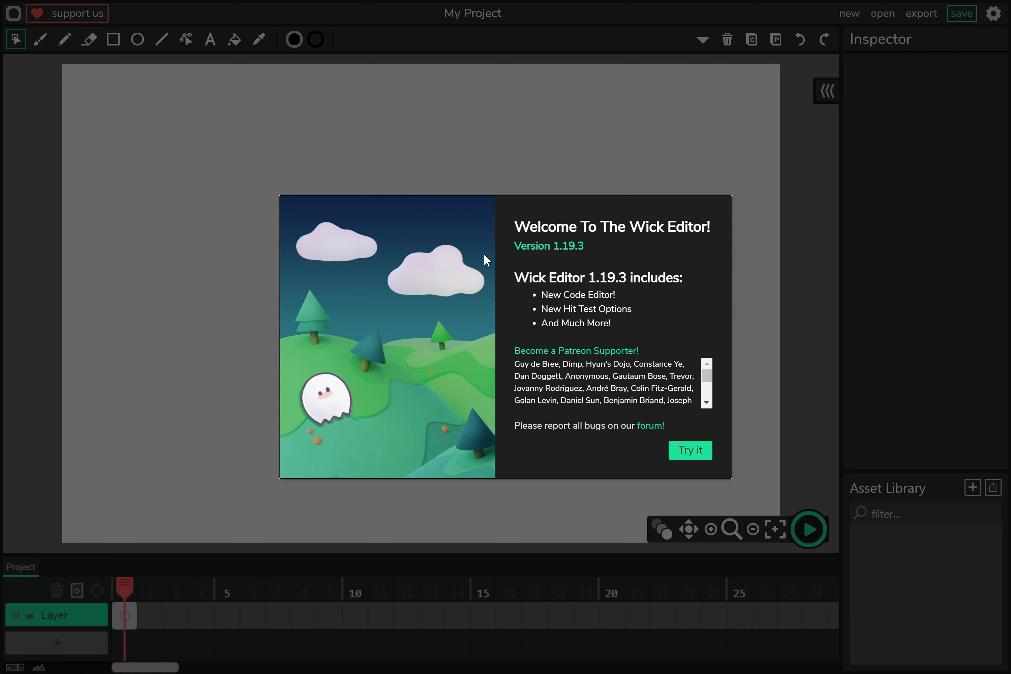
mouse_move(298, 128)
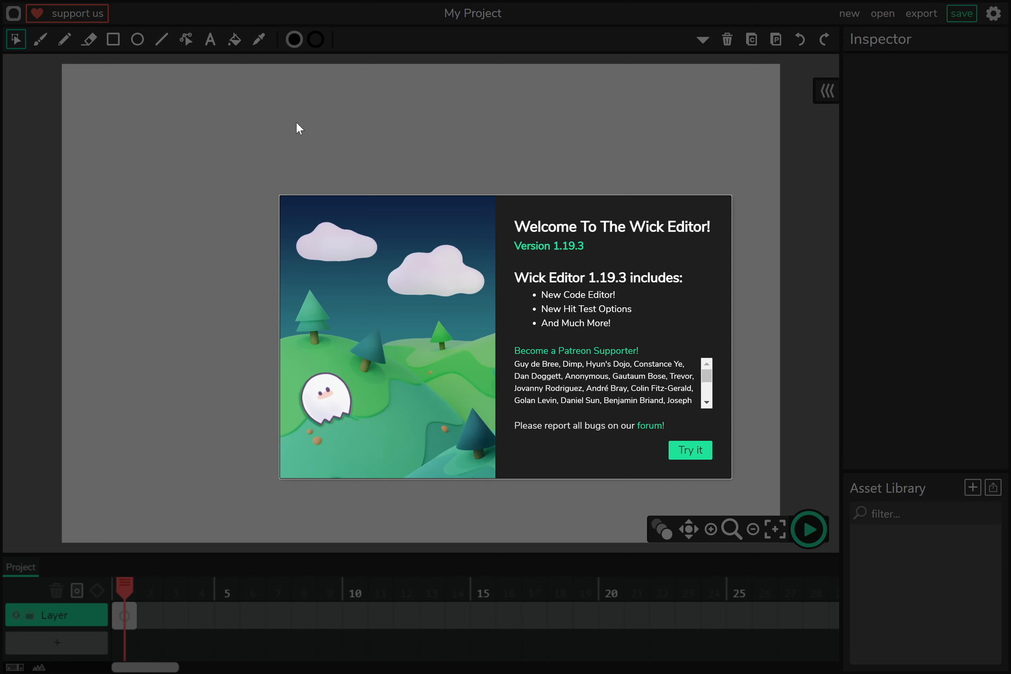
mouse_move(590, 360)
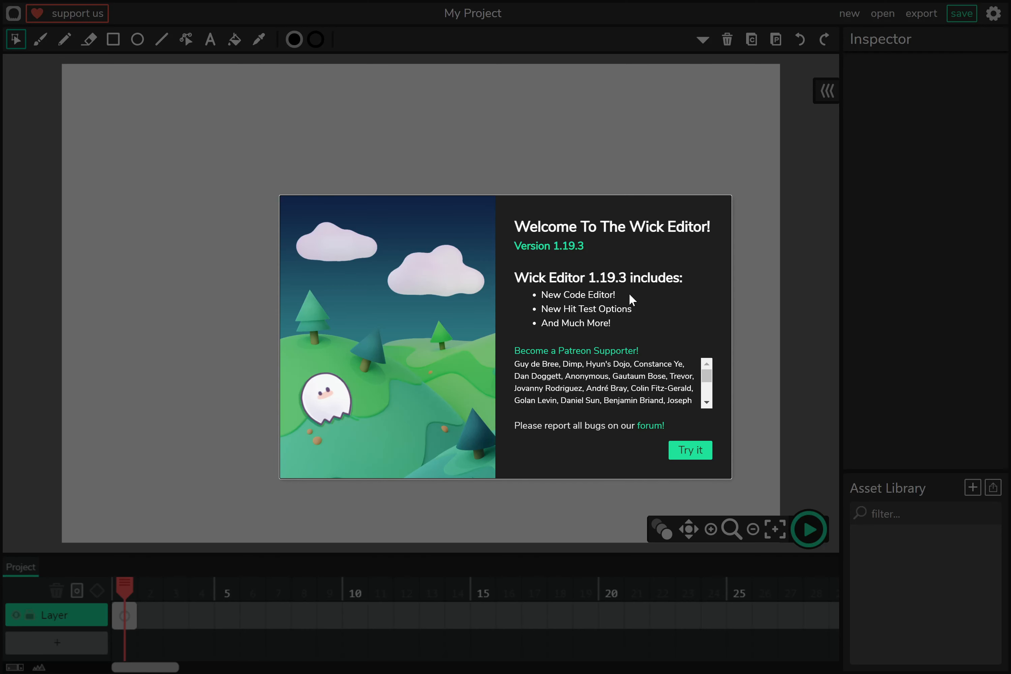
mouse_move(379, 397)
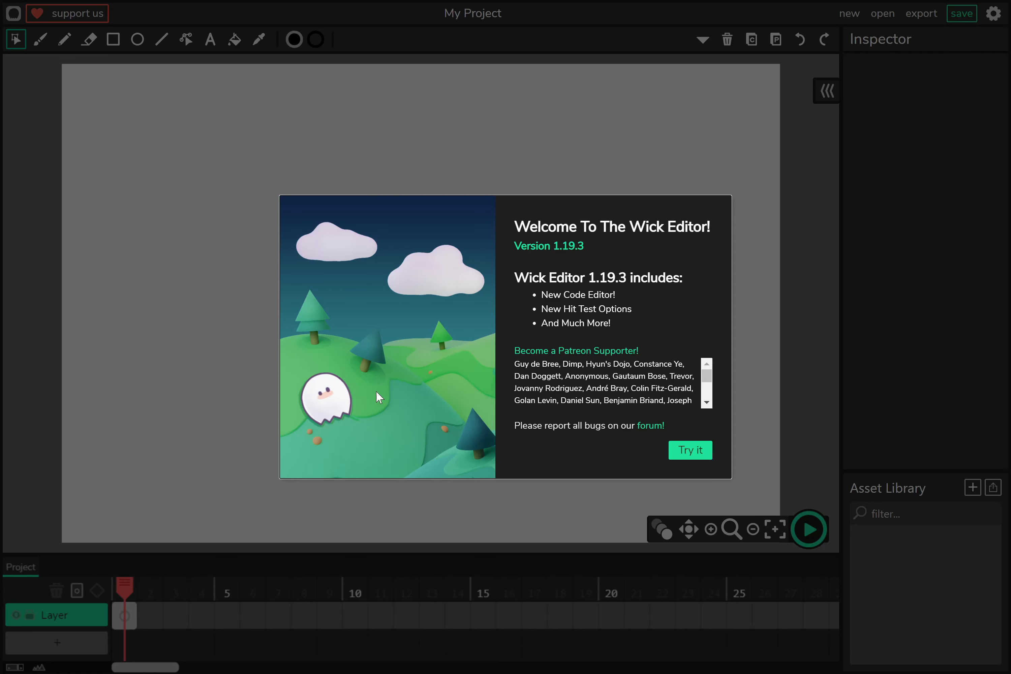
mouse_move(329, 414)
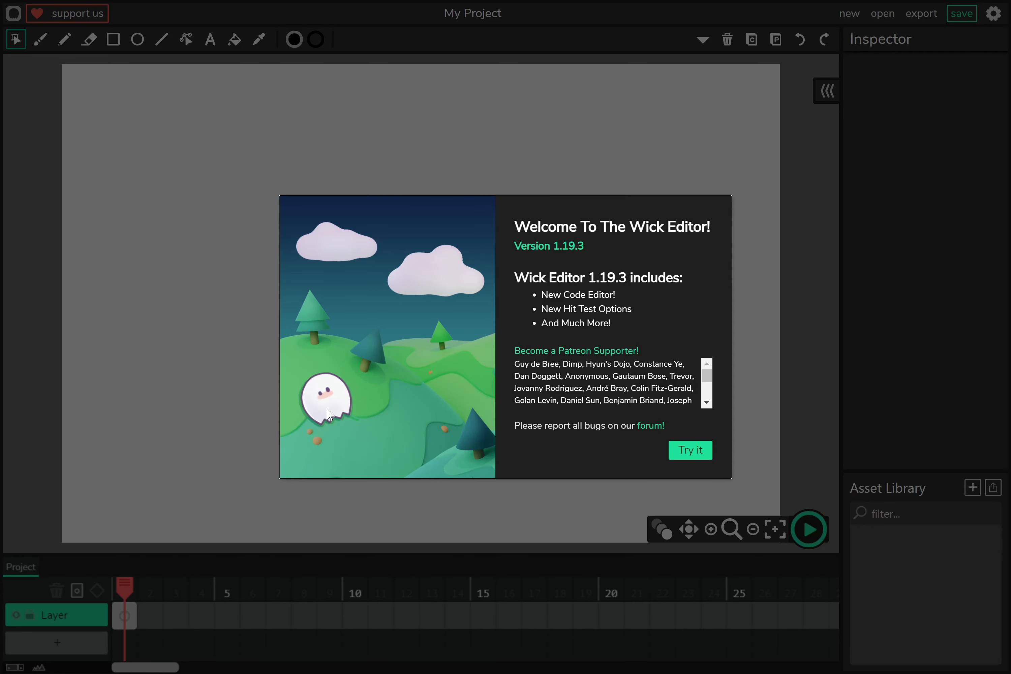
mouse_move(244, 397)
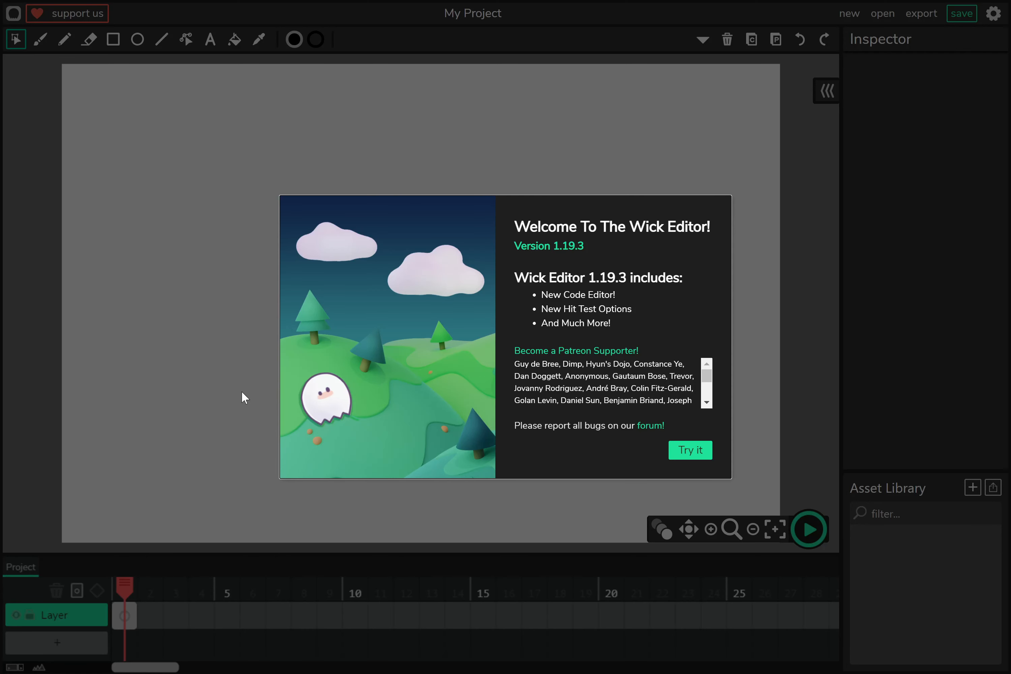
Dismiss the welcome dialog with Try it and recentre the blank canvas.
click(690, 450)
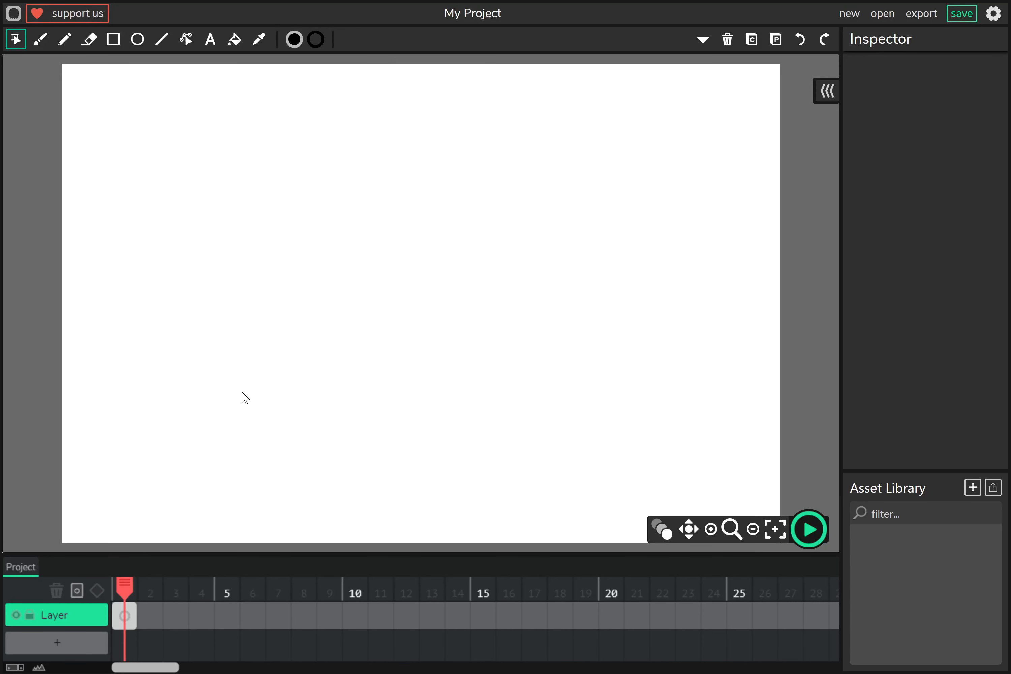
mouse_move(226, 393)
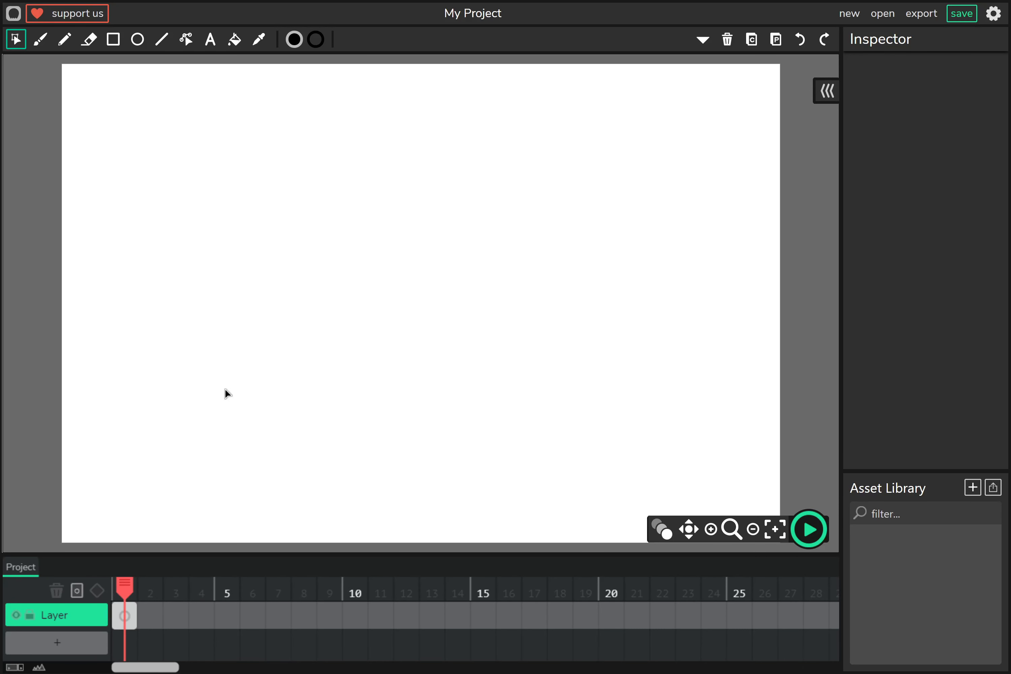
mouse_move(173, 553)
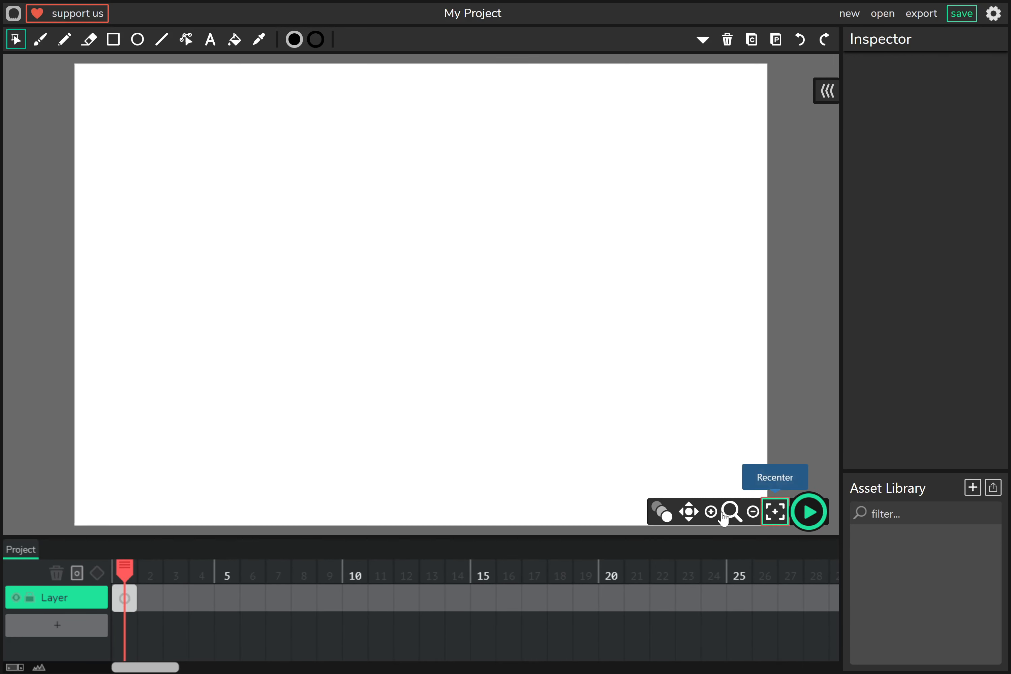
mouse_move(304, 233)
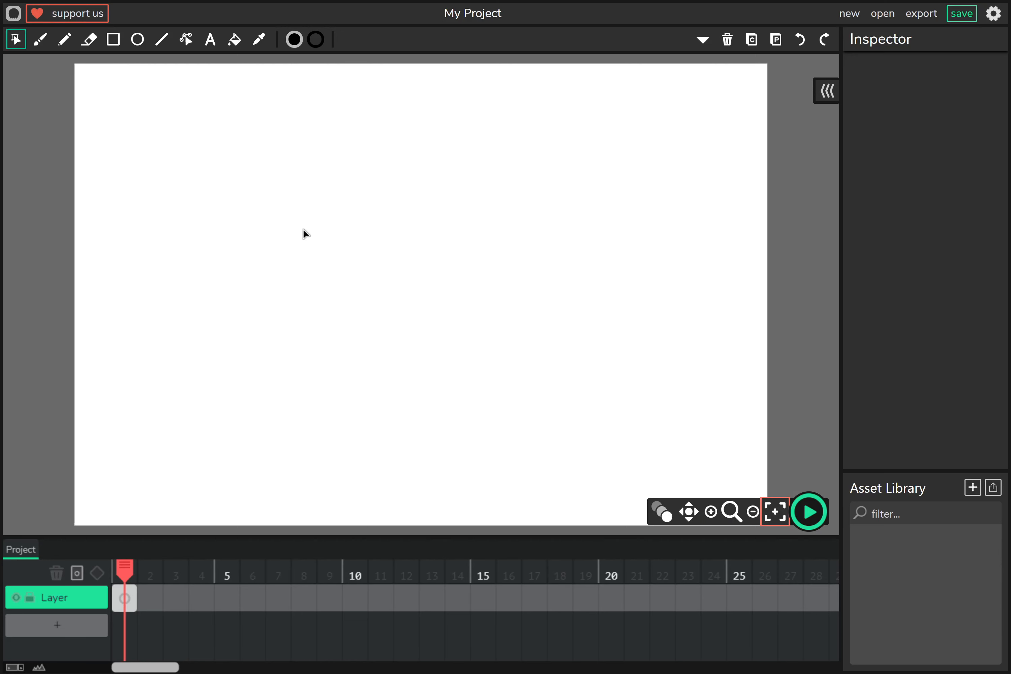
click(776, 512)
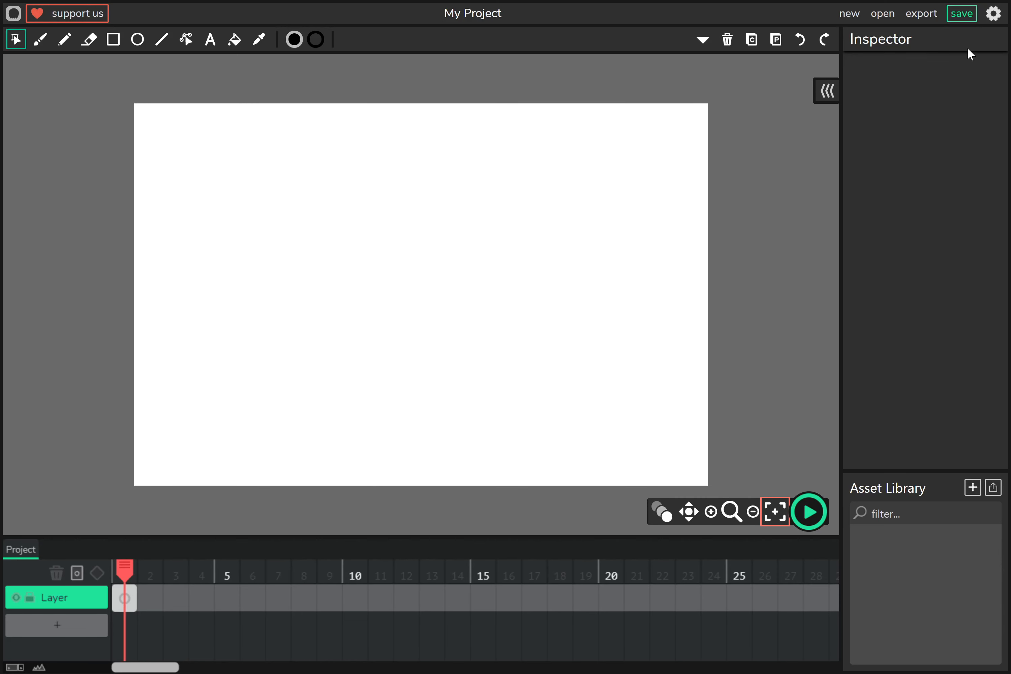
mouse_move(810, 281)
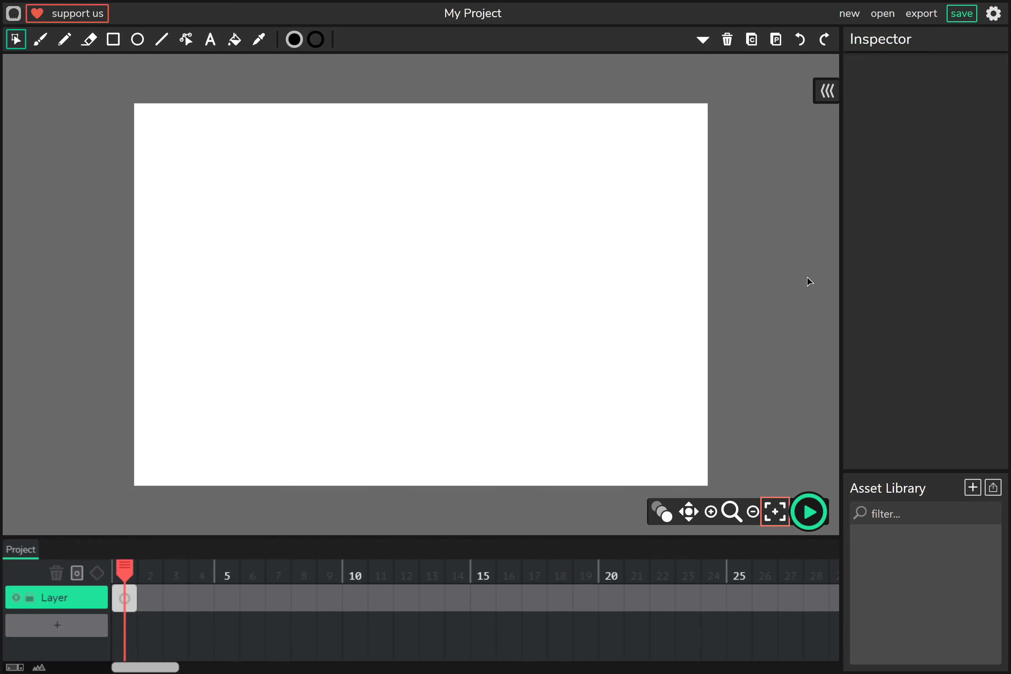
mouse_move(322, 160)
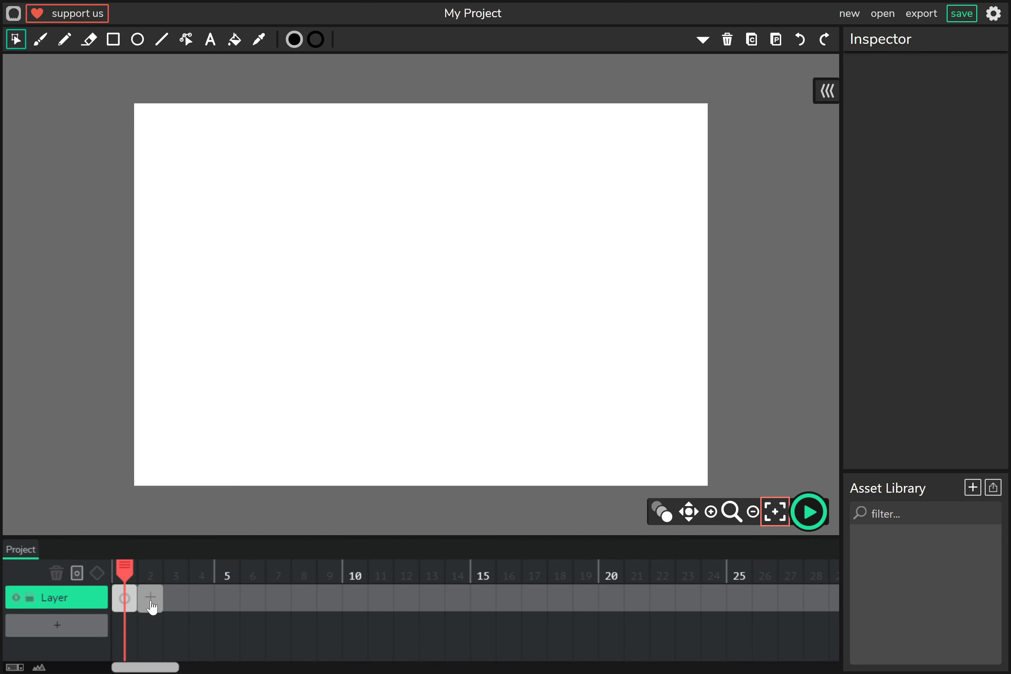
Extend the layer's first frame so it spans 23 frames.
click(151, 597)
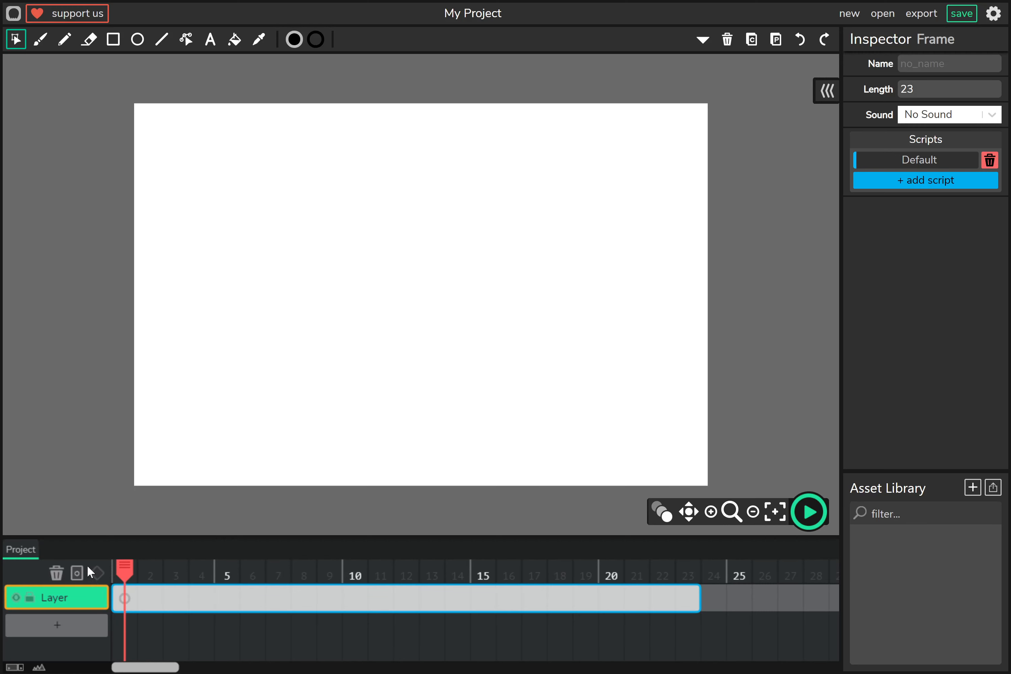
mouse_move(98, 573)
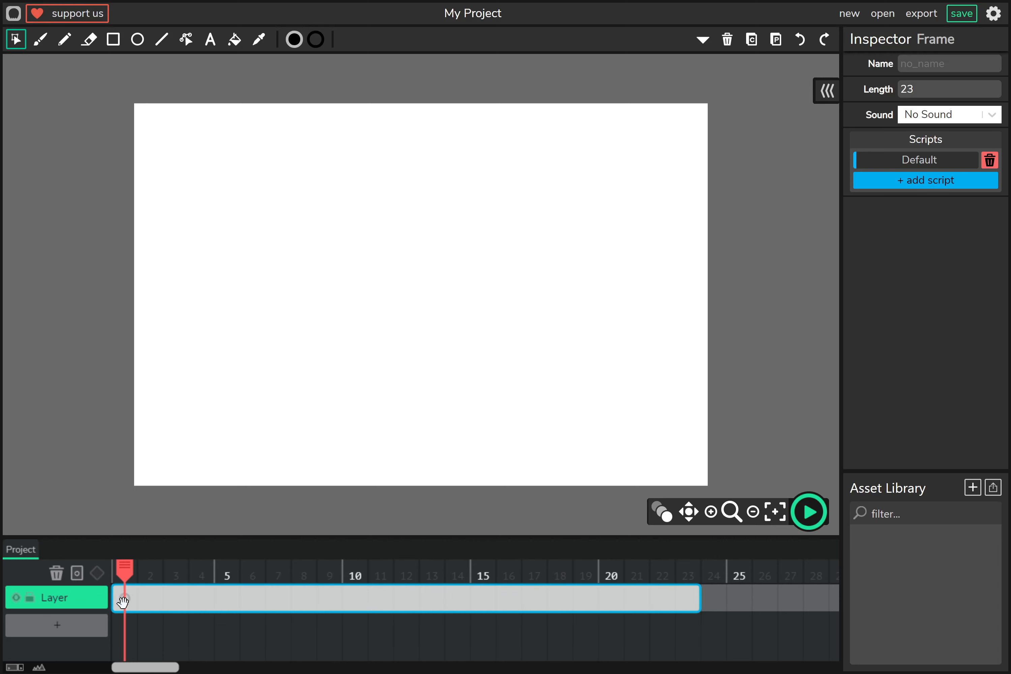
mouse_move(97, 574)
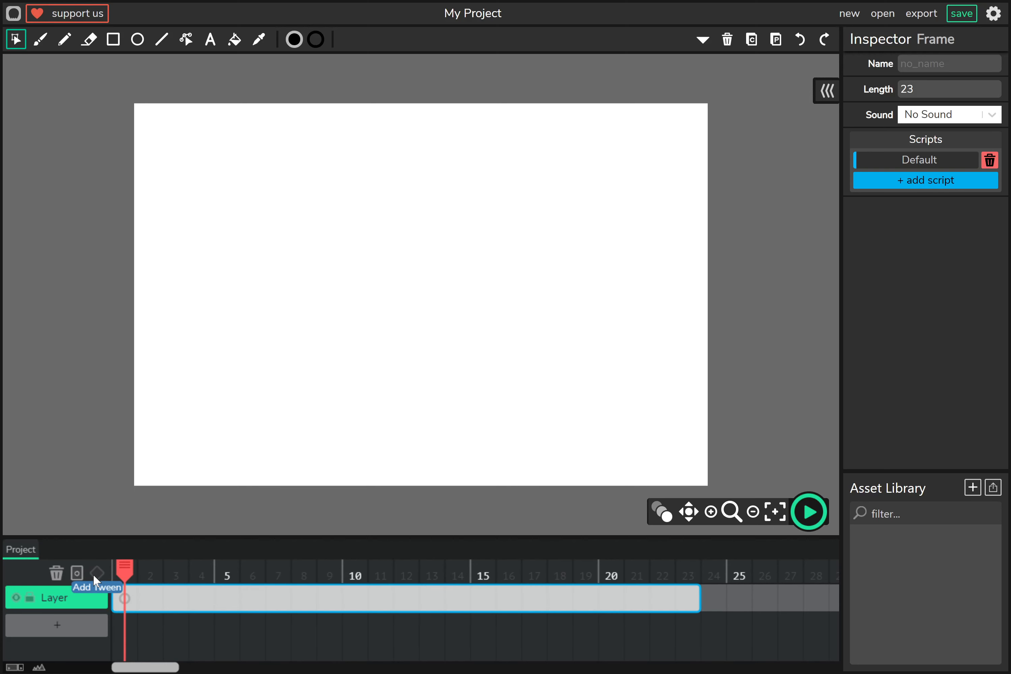
mouse_move(143, 321)
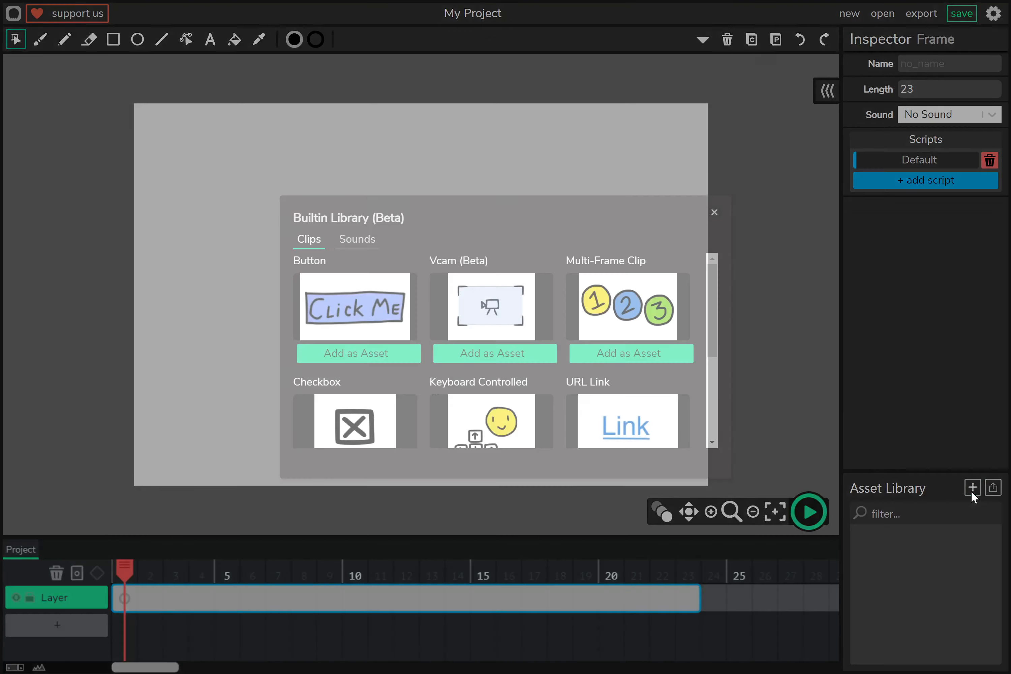
mouse_move(490, 305)
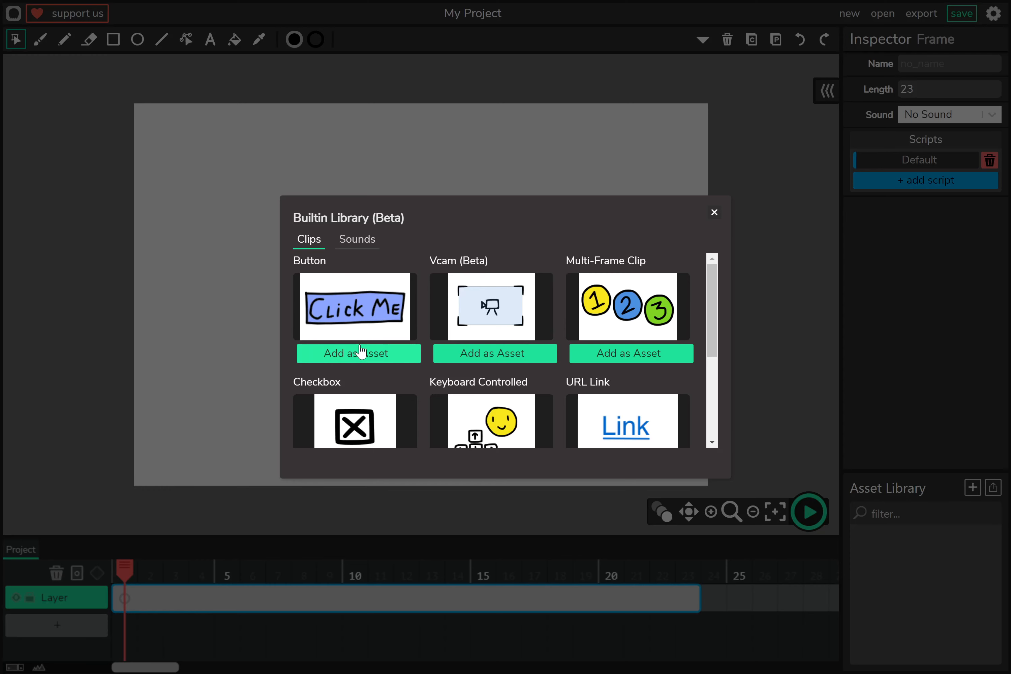
mouse_move(585, 366)
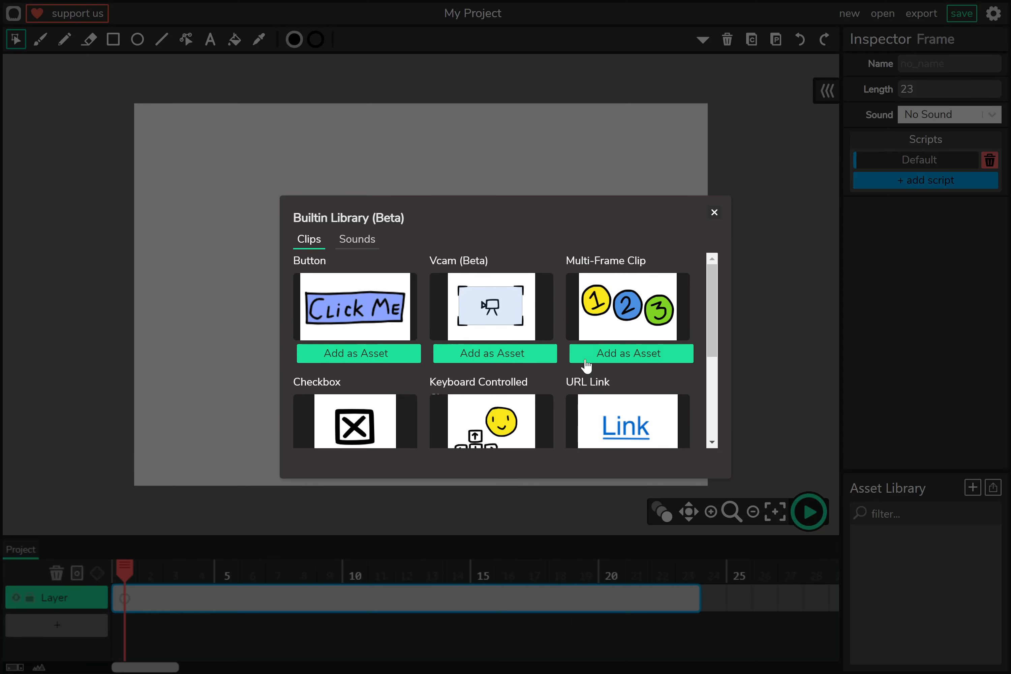
Scroll through the Builtin Library's Clips list to its lower entries.
scroll(down, 3)
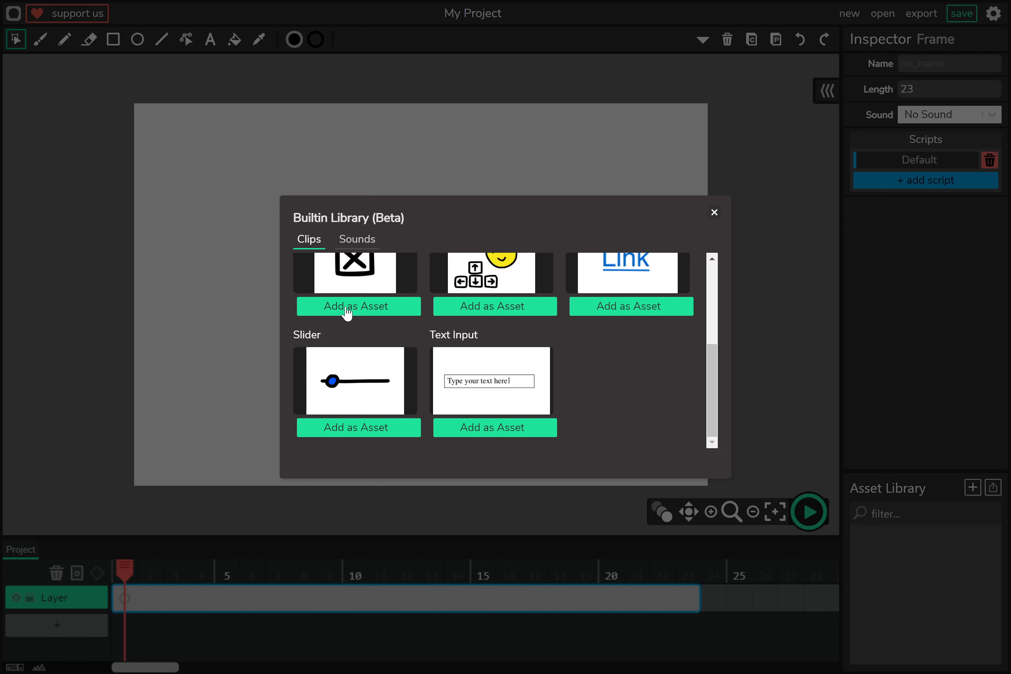
mouse_move(416, 376)
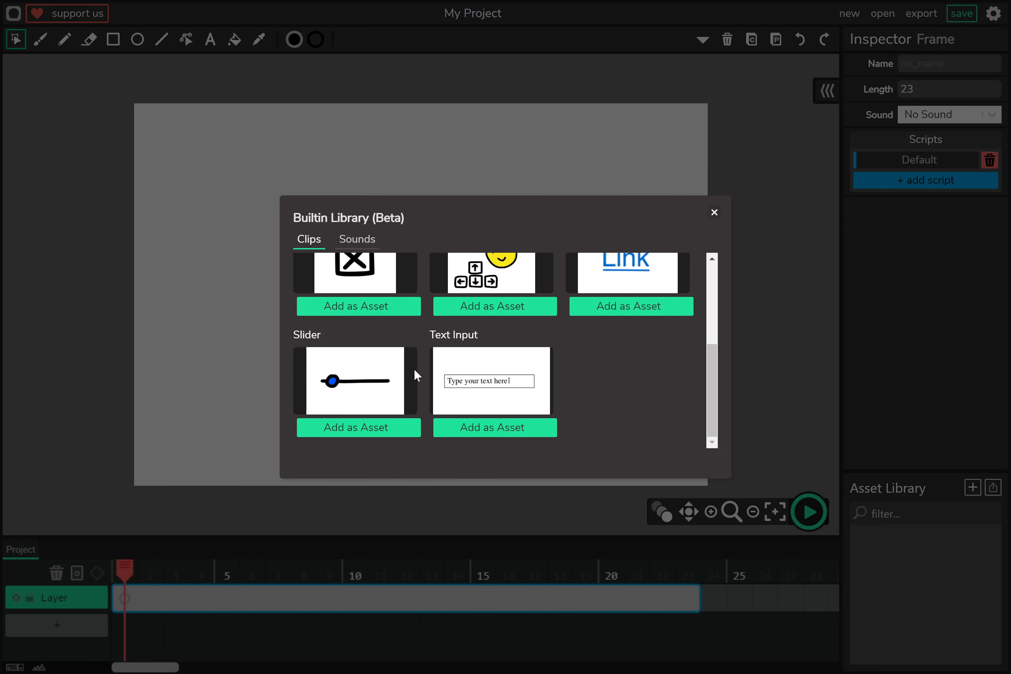
Preview Blip 2, Blip 5, Long Beep 1 and a Woop sound in the Sounds library, then close it.
click(356, 239)
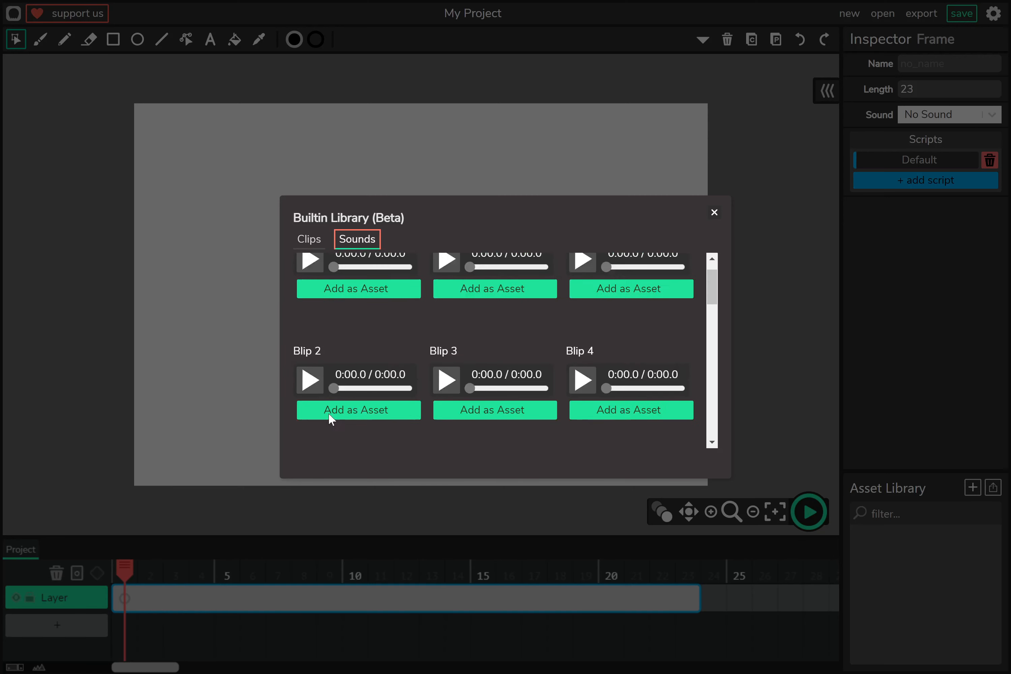
click(309, 394)
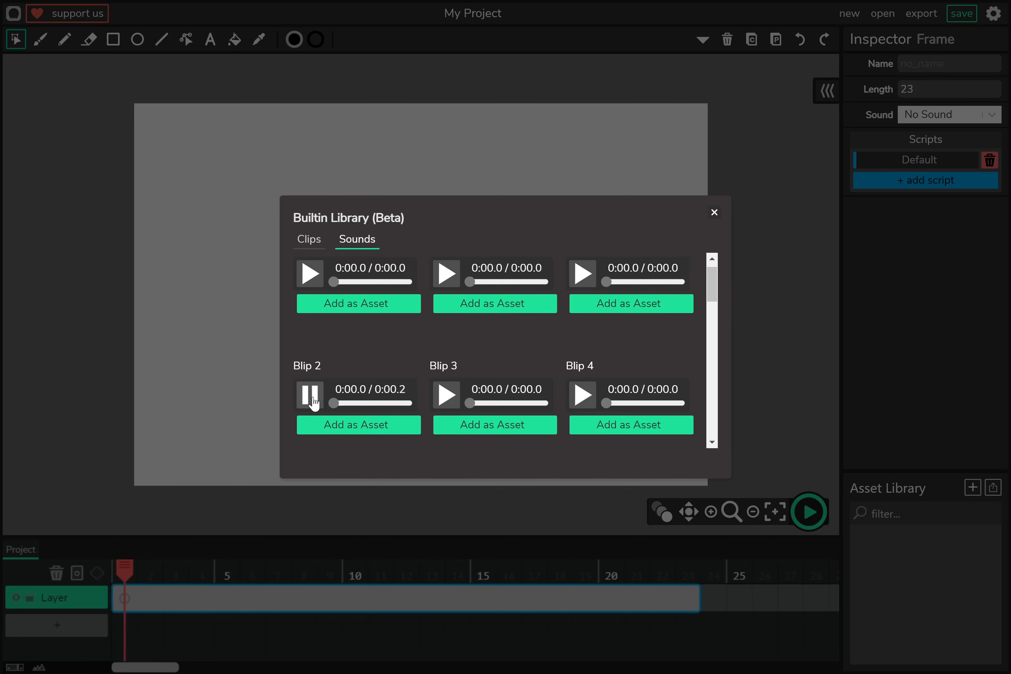
scroll(up, 3)
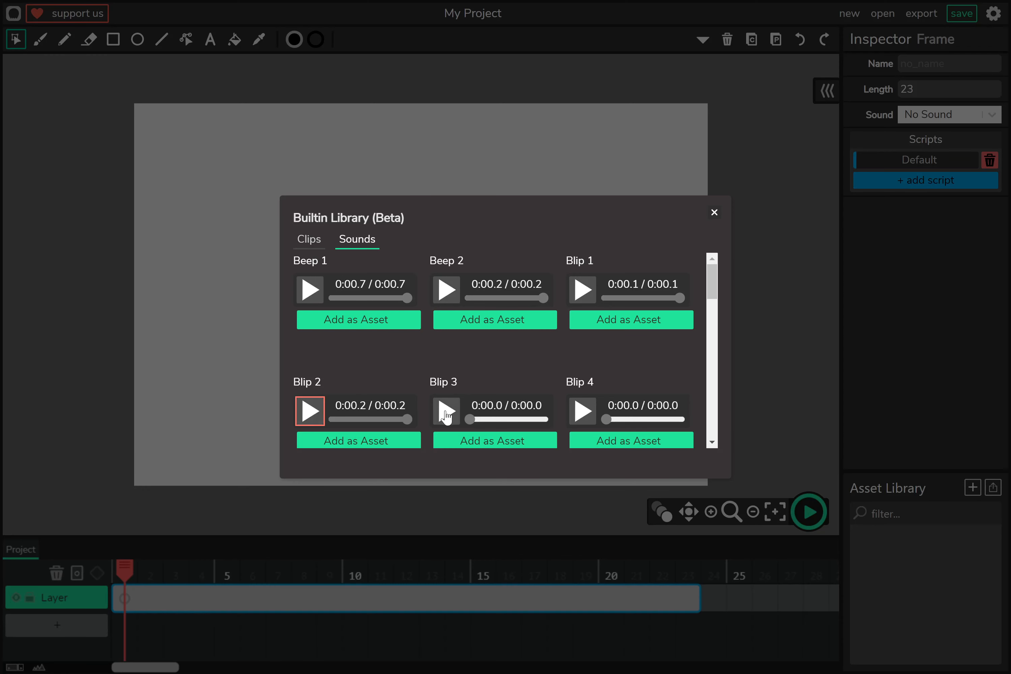
scroll(down, 3)
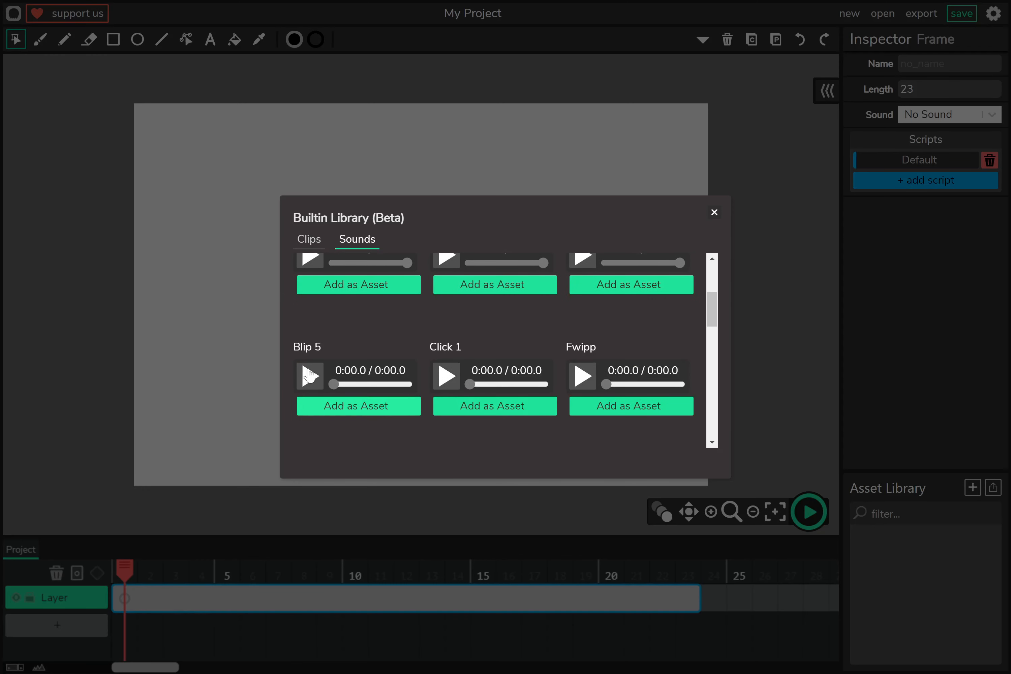
click(581, 310)
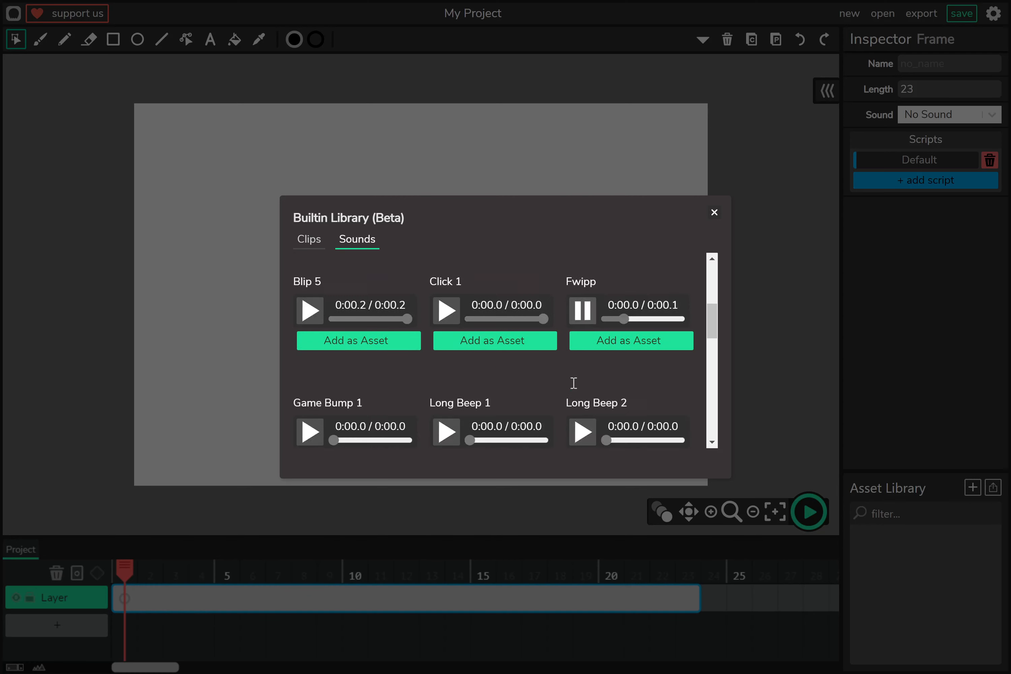
click(446, 416)
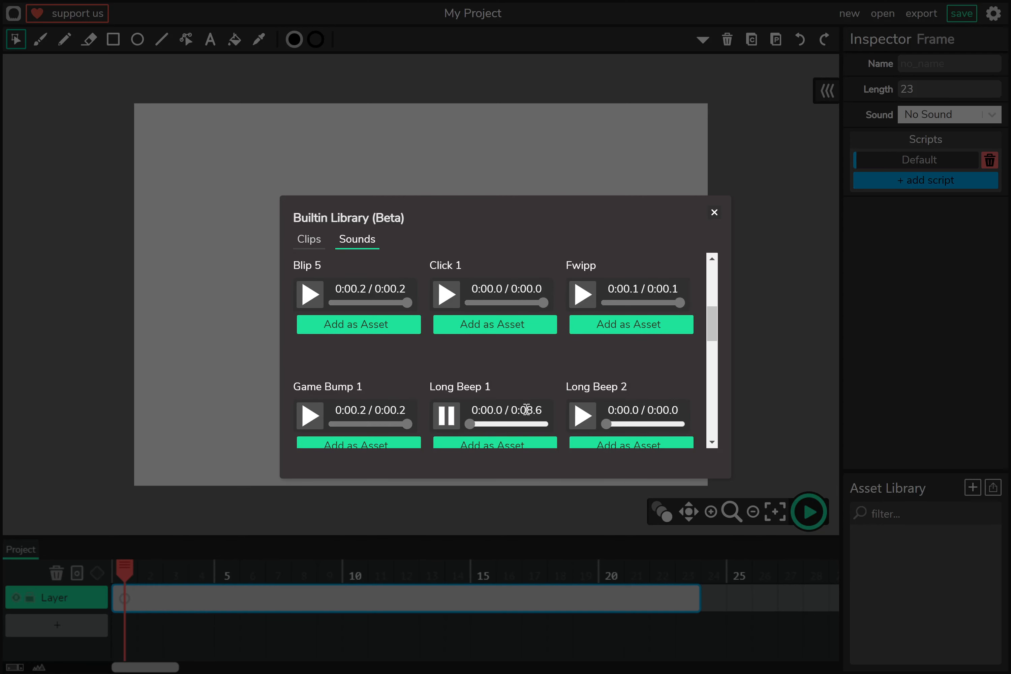
scroll(down, 3)
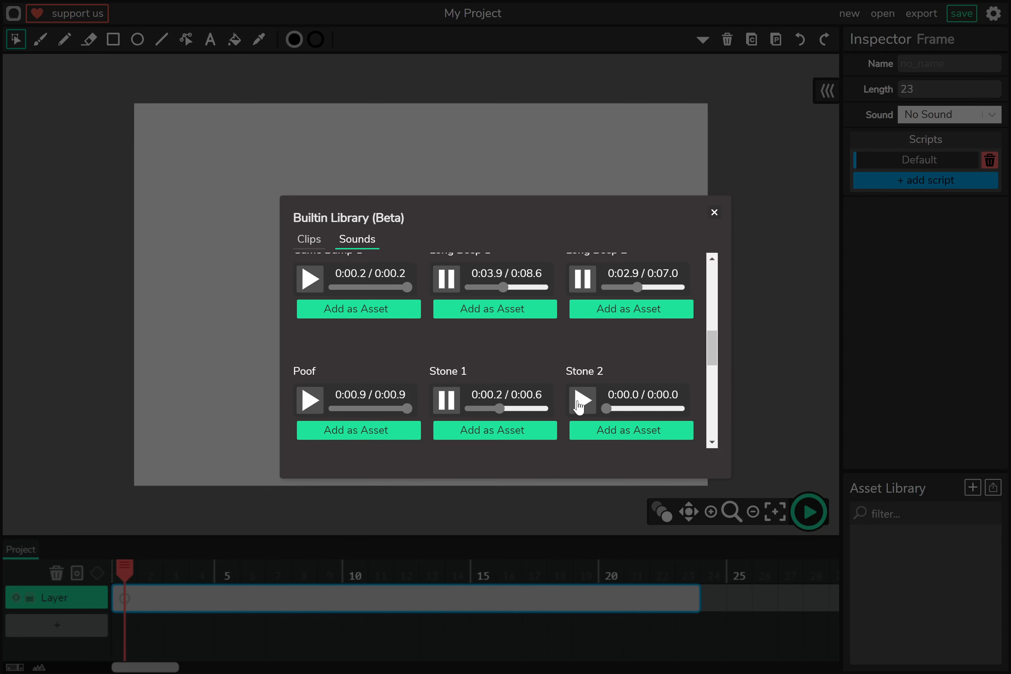
scroll(down, 3)
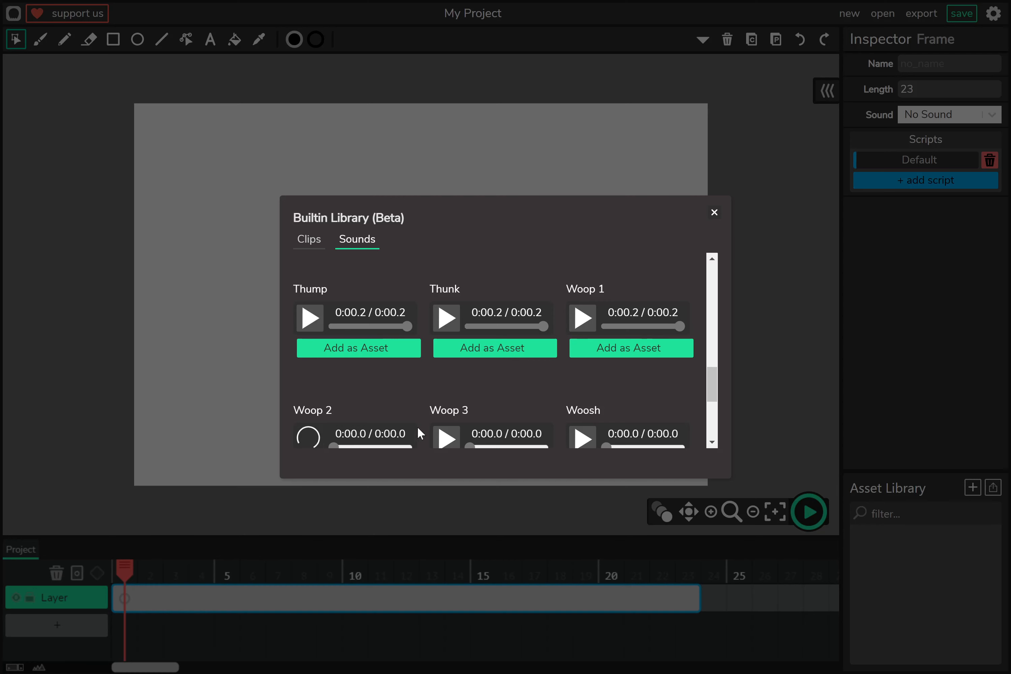
click(581, 439)
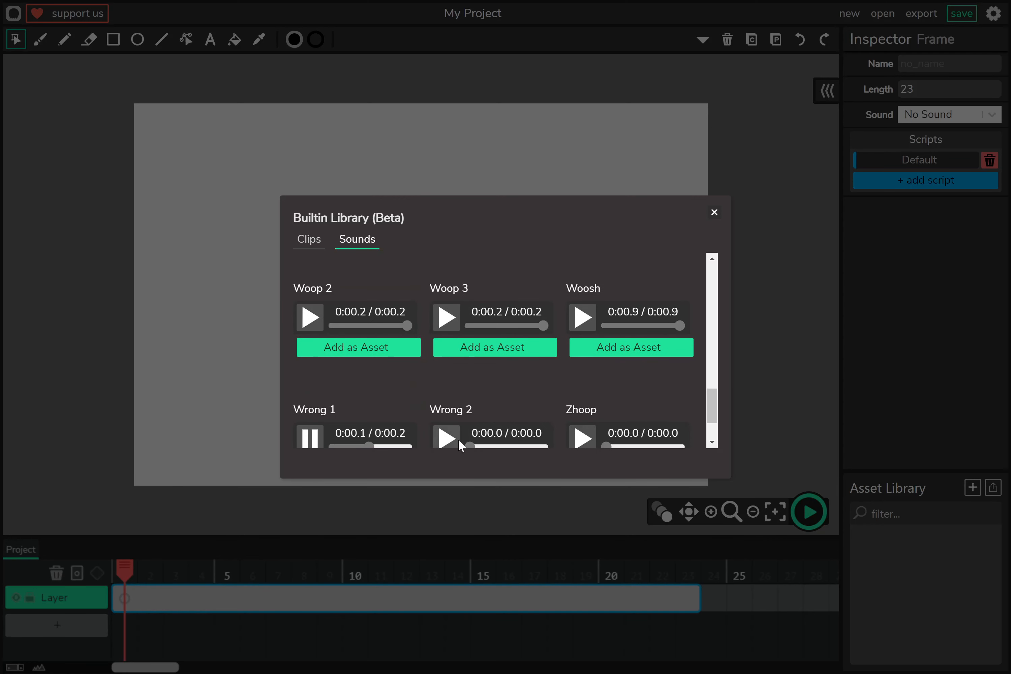
scroll(down, 3)
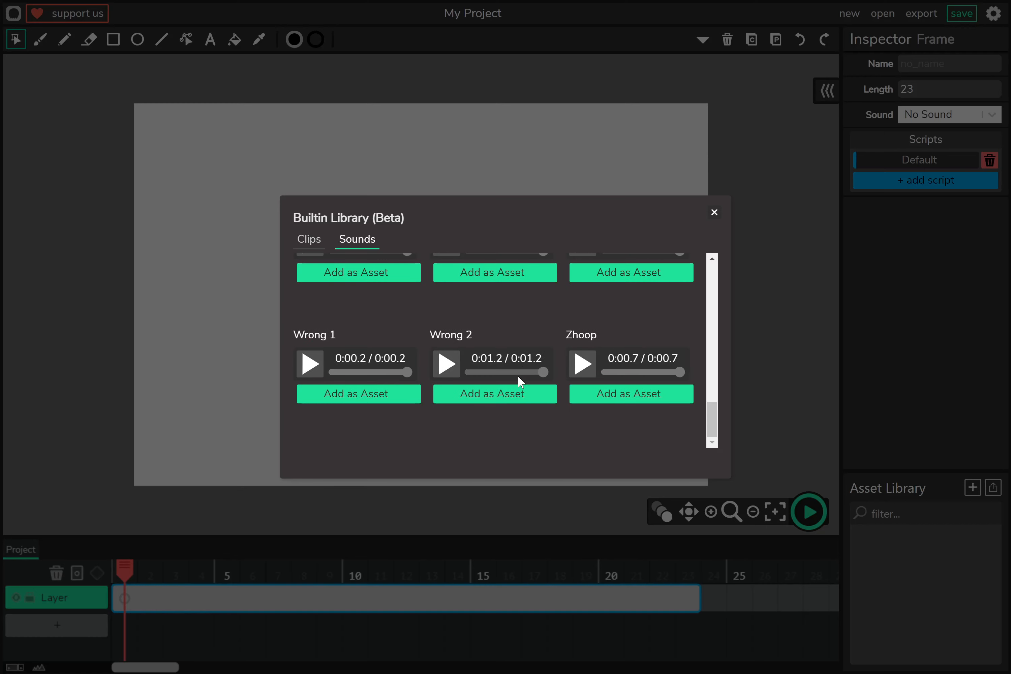
click(714, 213)
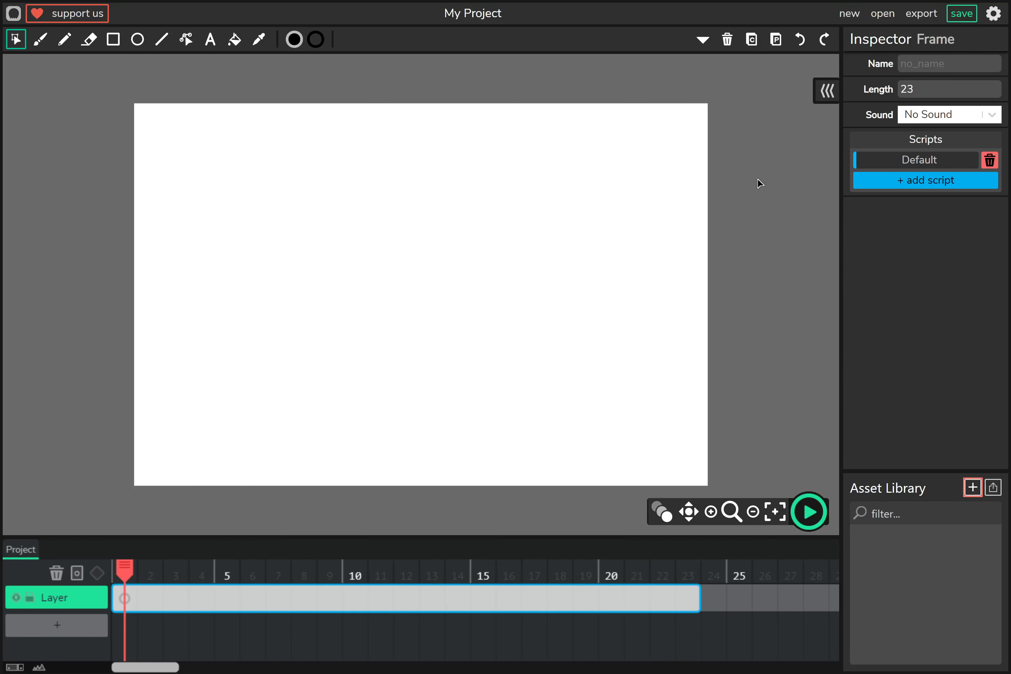
mouse_move(995, 487)
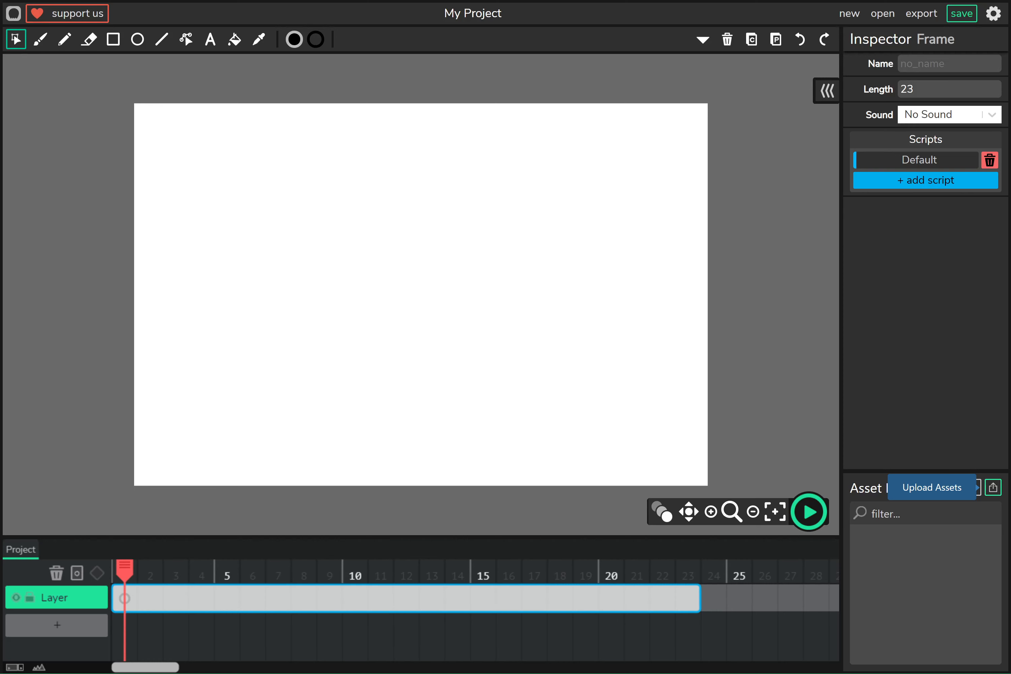
Upload the cartoon boy image jumble-removebg-preview as a new asset.
click(931, 487)
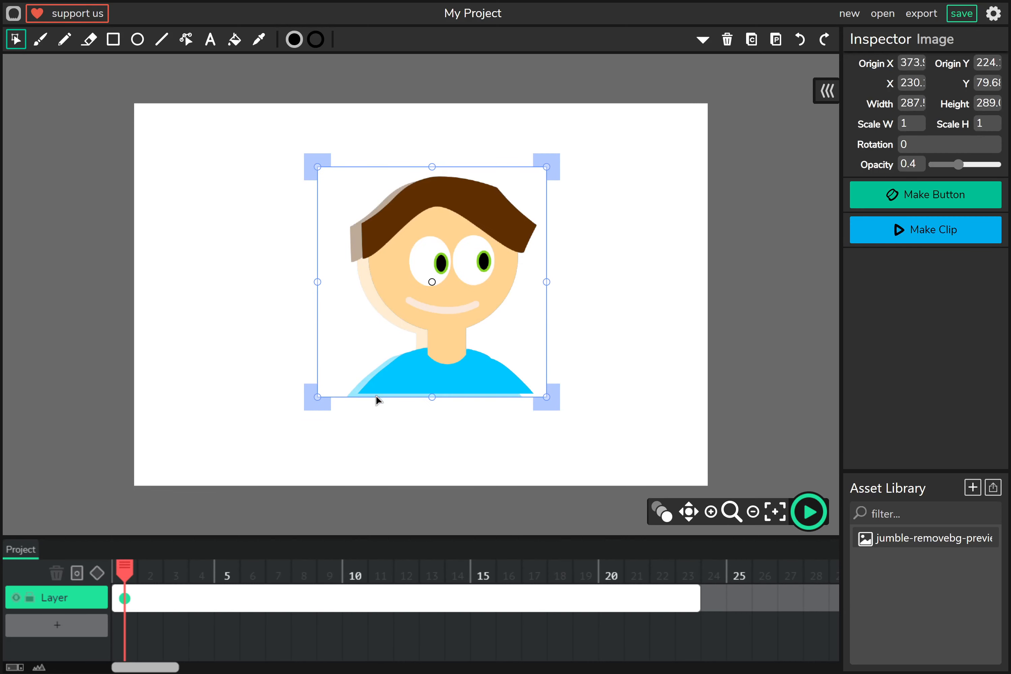
Shift the boy image slightly left and down on the canvas, then deselect it.
click(322, 456)
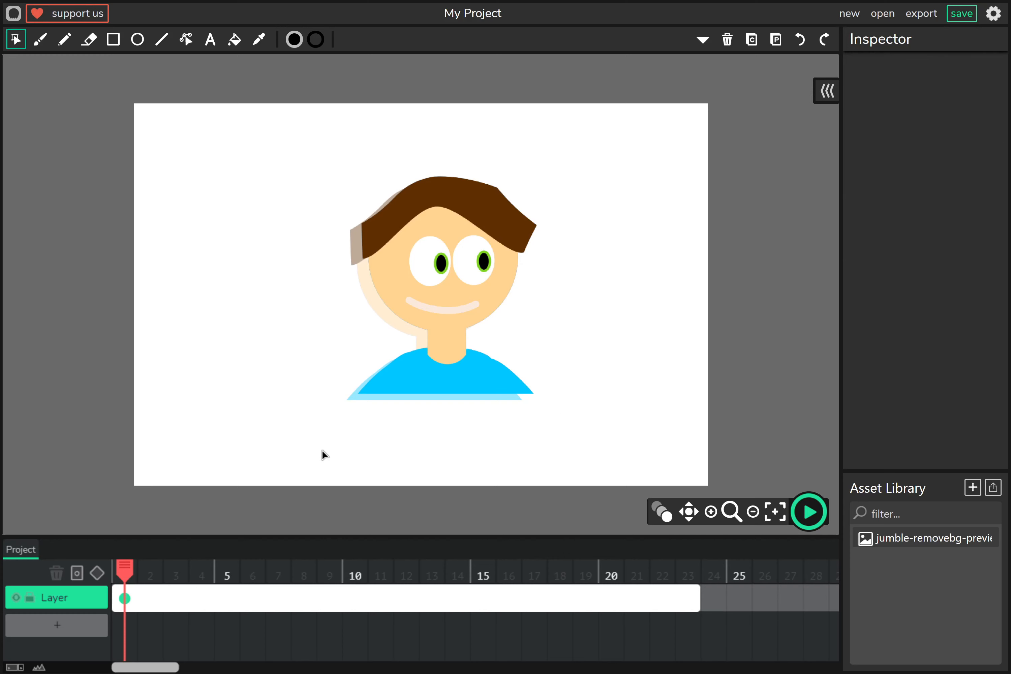
mouse_move(299, 420)
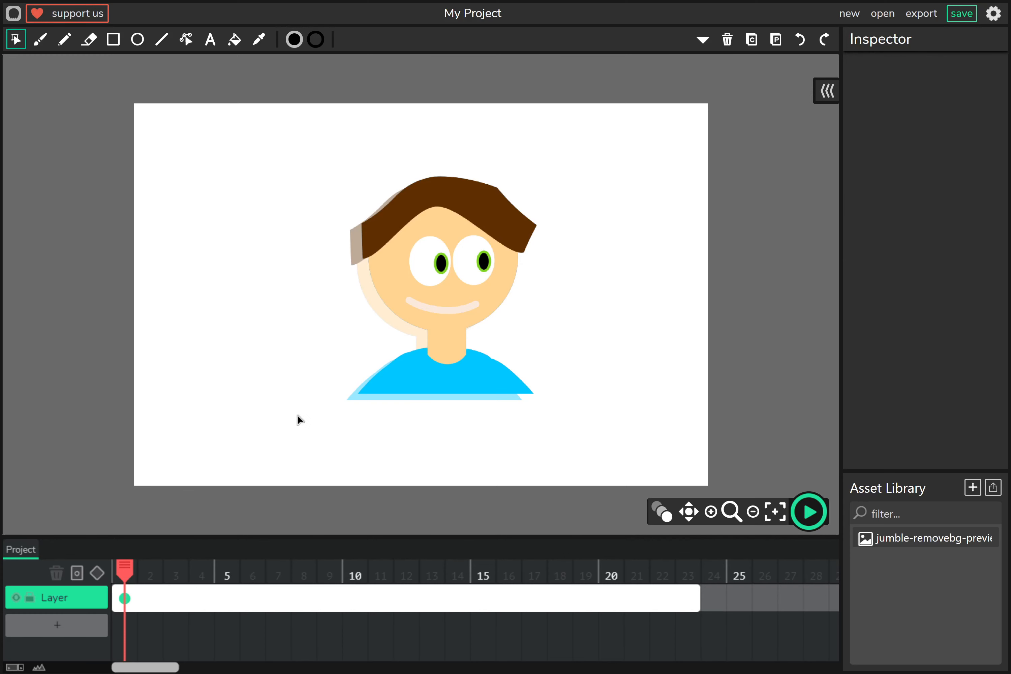
click(441, 284)
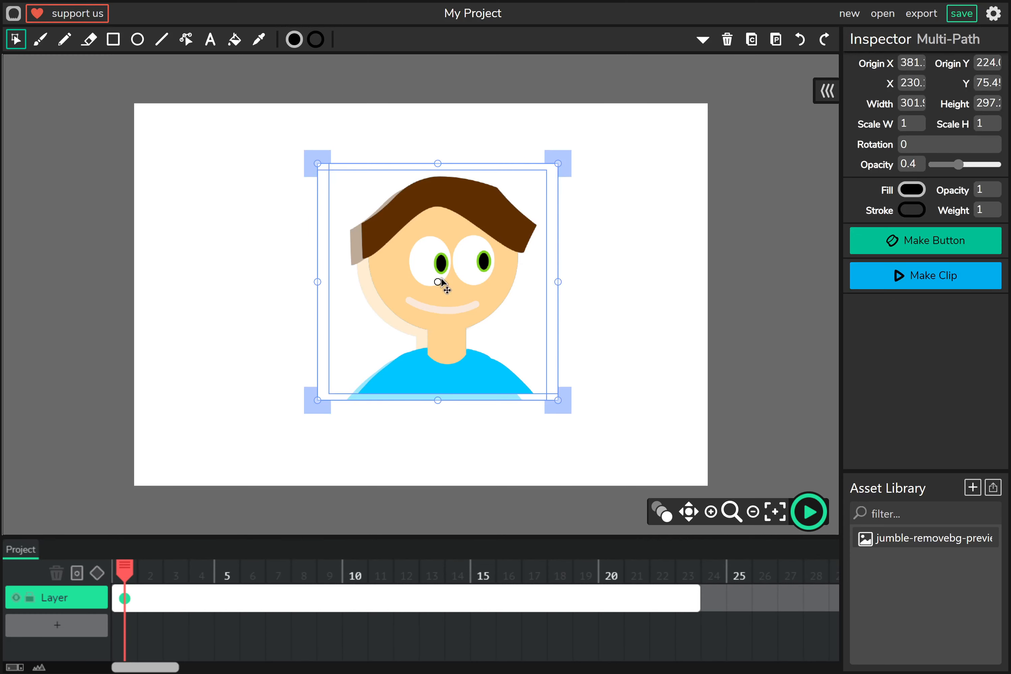
click(250, 328)
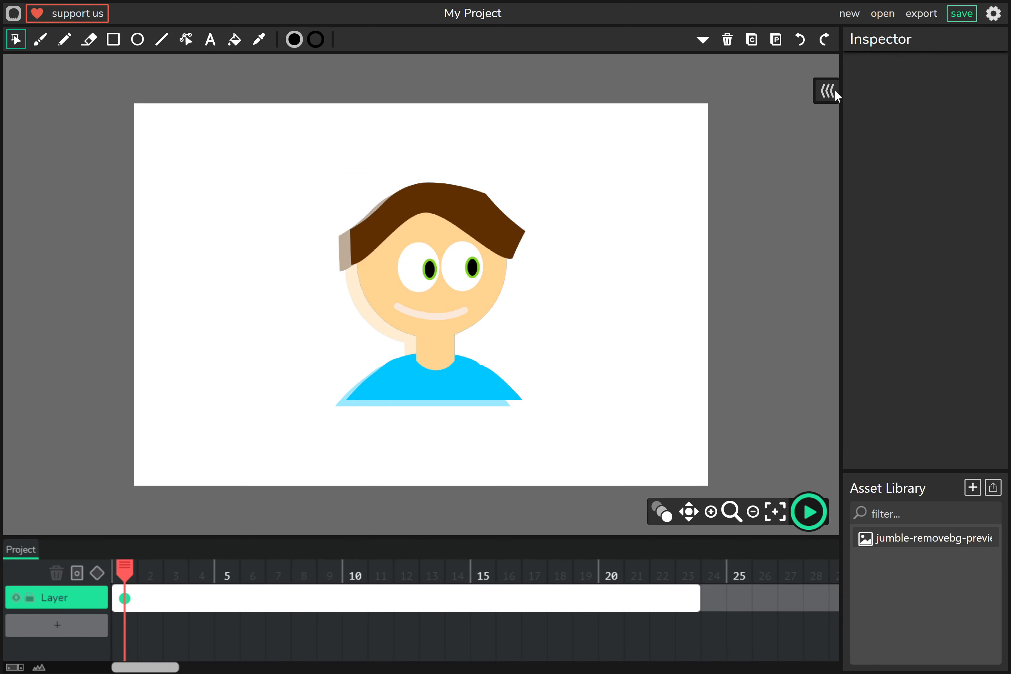
click(826, 90)
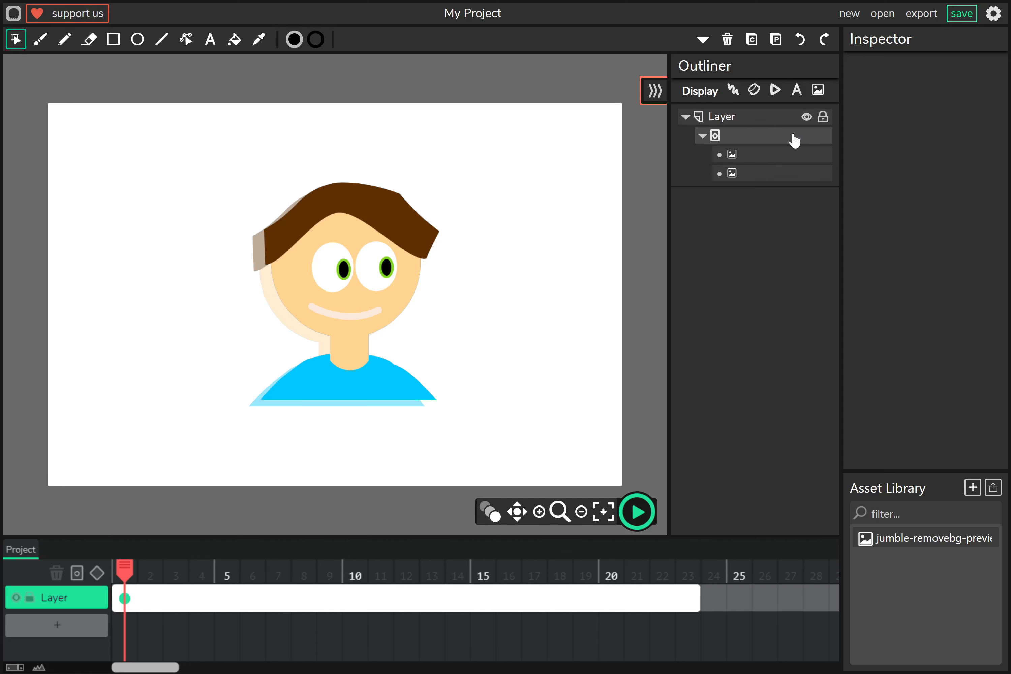
click(653, 91)
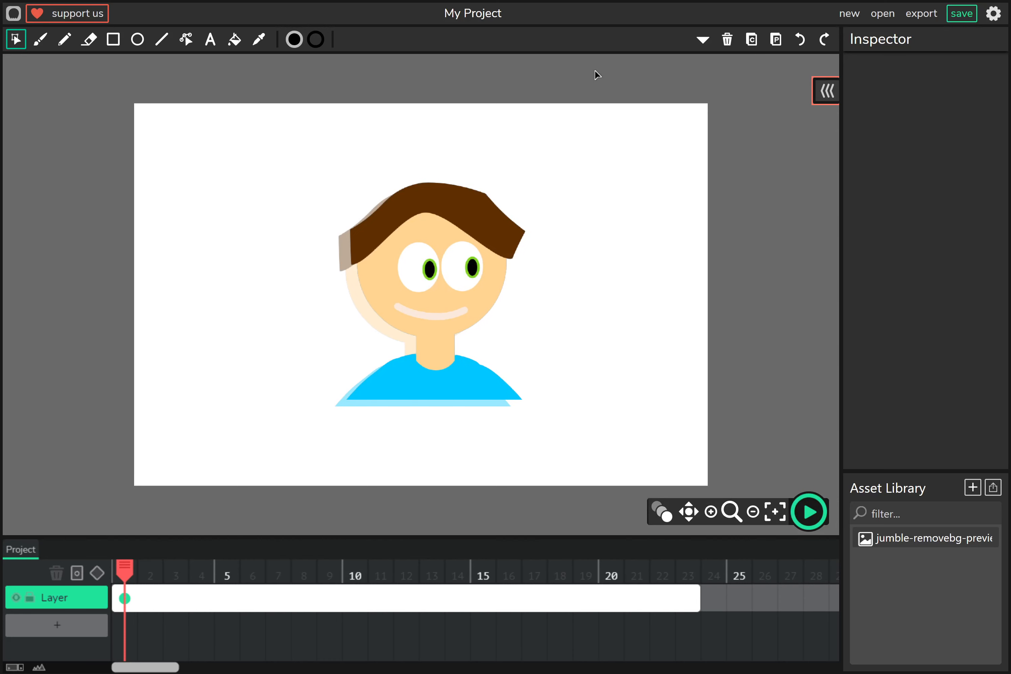
mouse_move(112, 39)
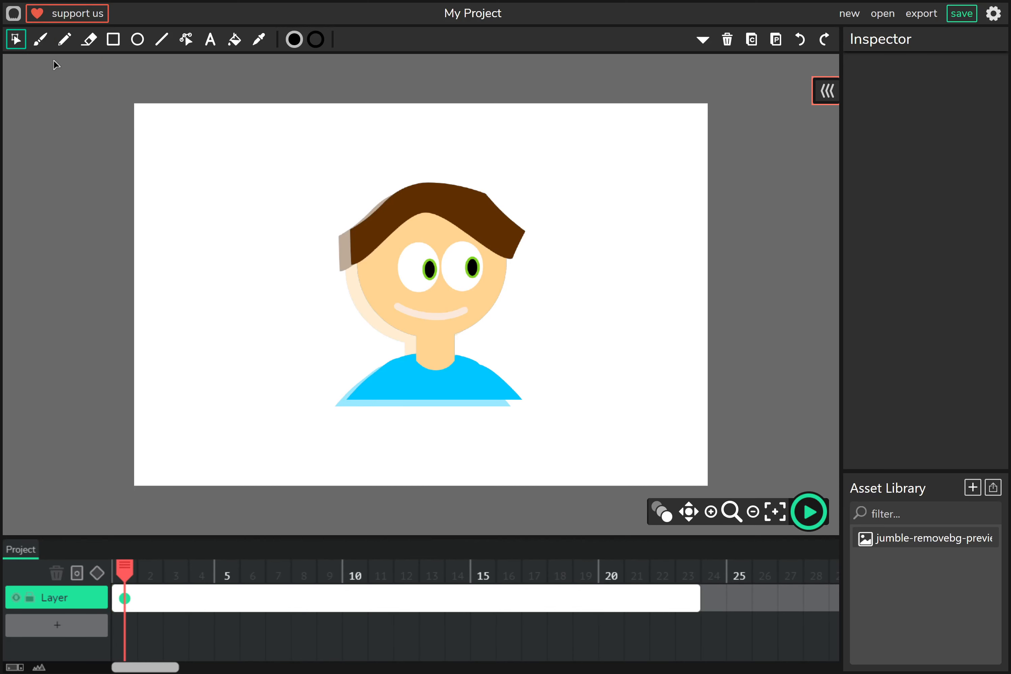
mouse_move(113, 39)
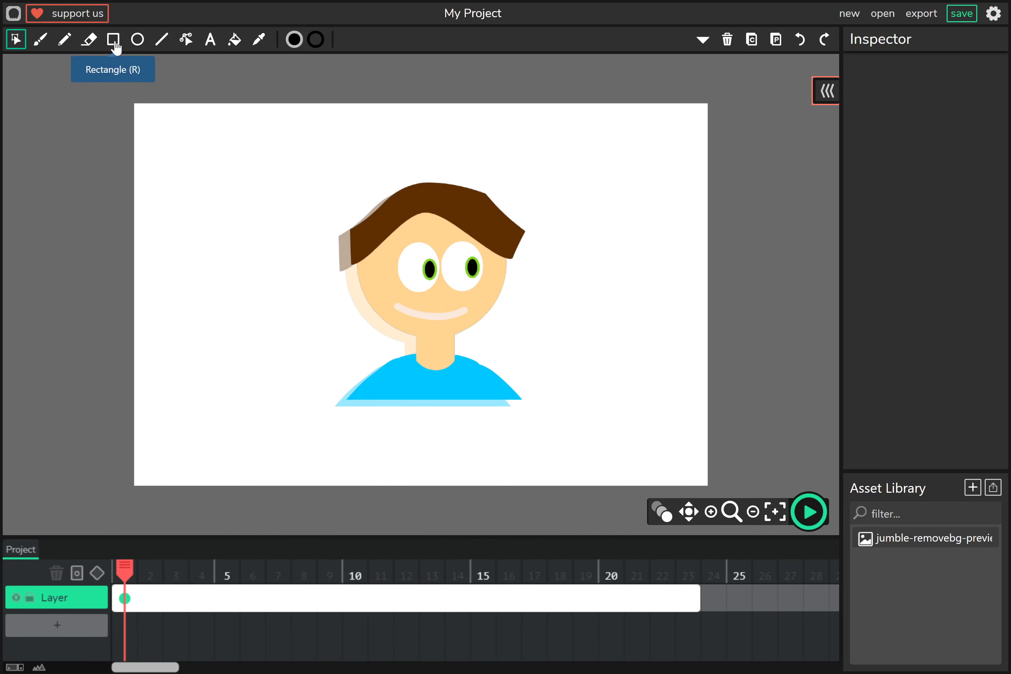
click(112, 39)
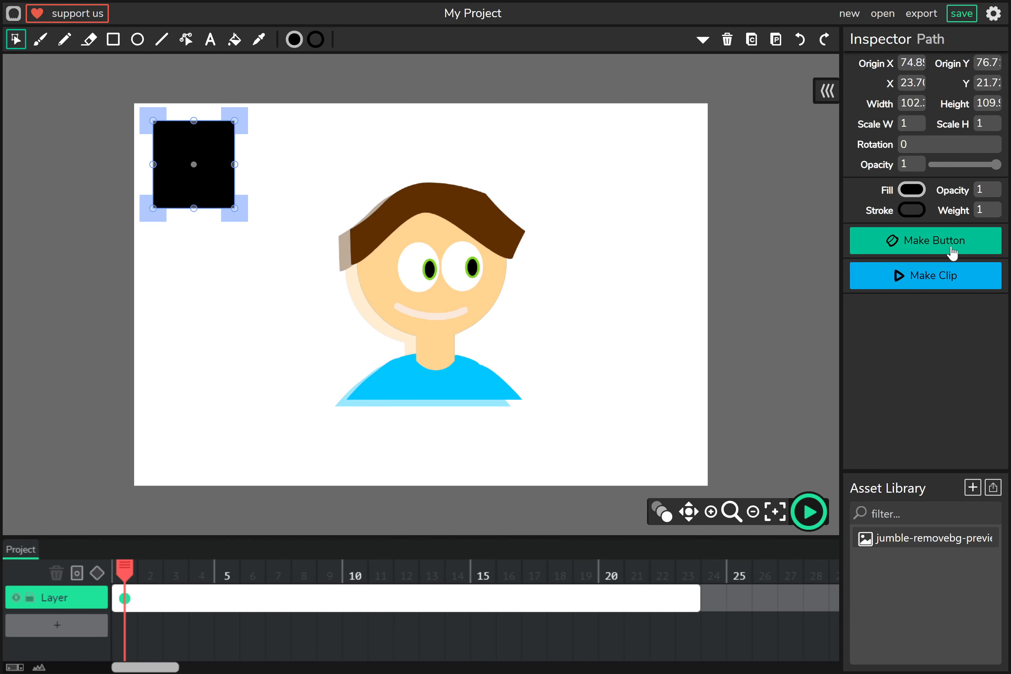
mouse_move(879, 256)
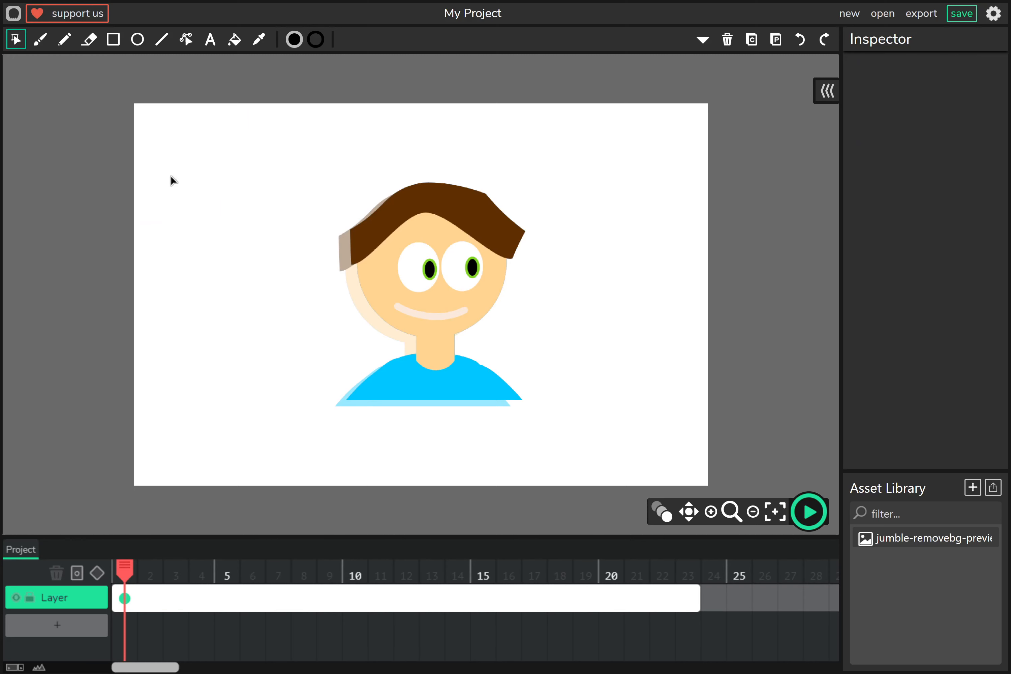
mouse_move(523, 97)
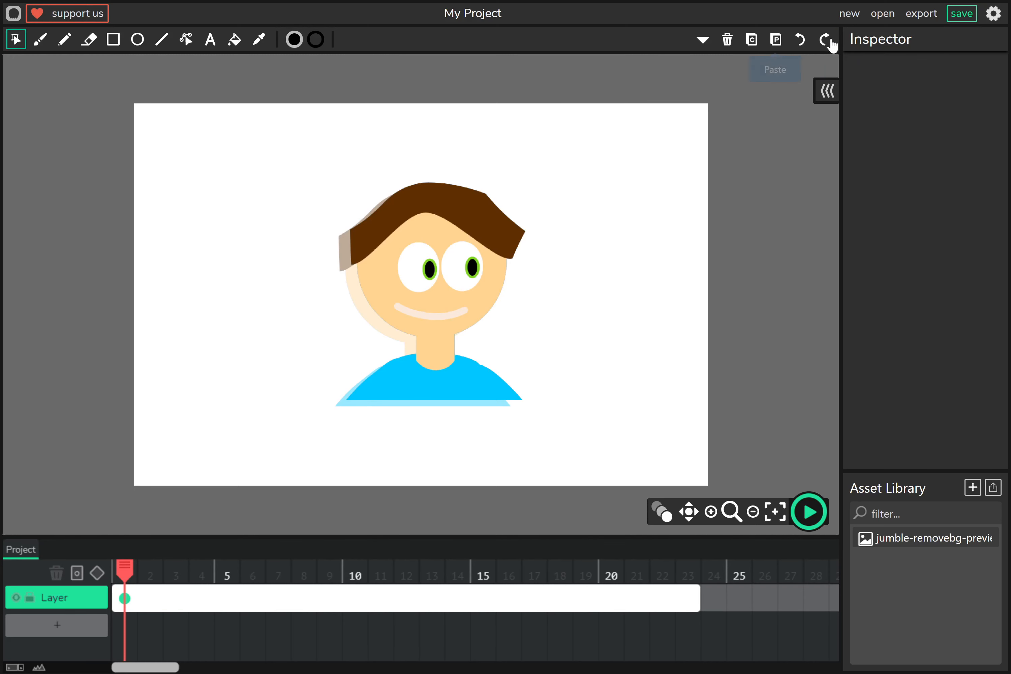
mouse_move(825, 40)
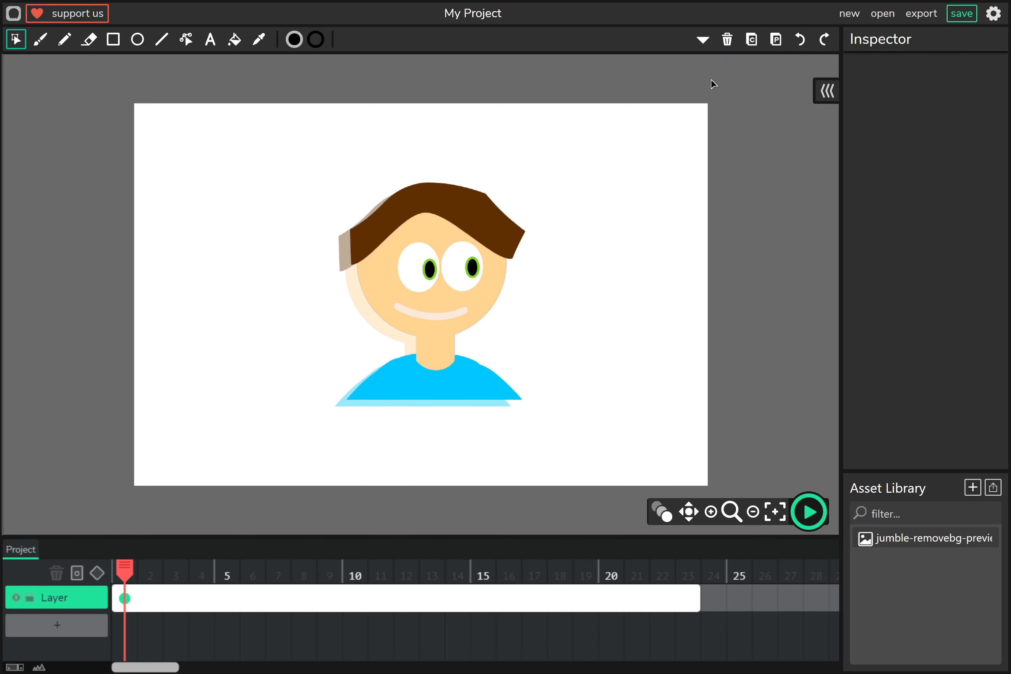
mouse_move(727, 39)
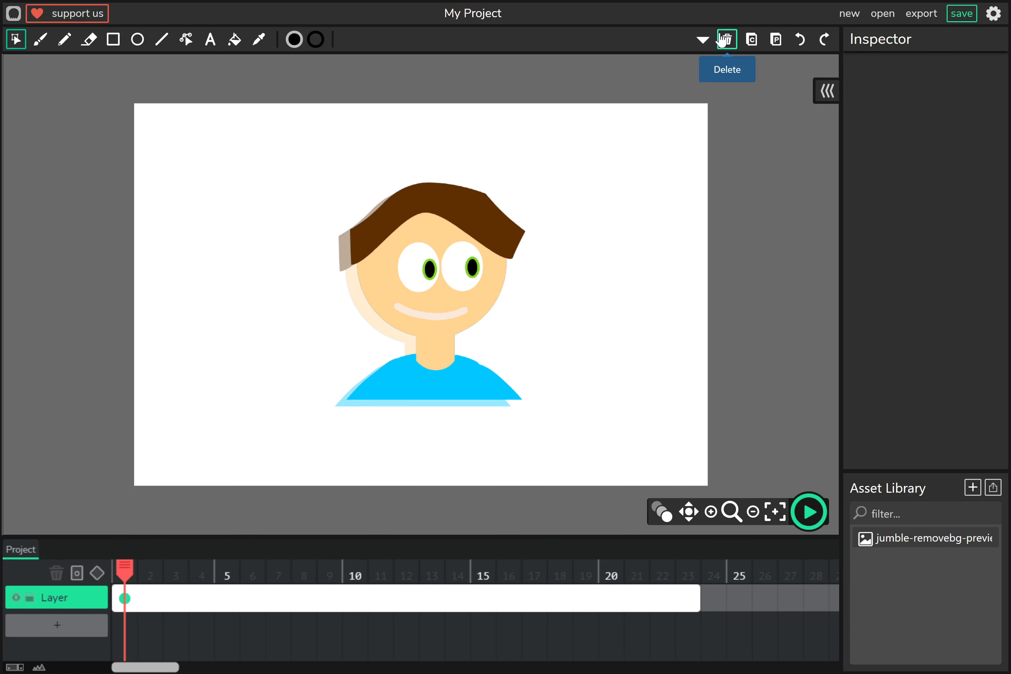
click(703, 40)
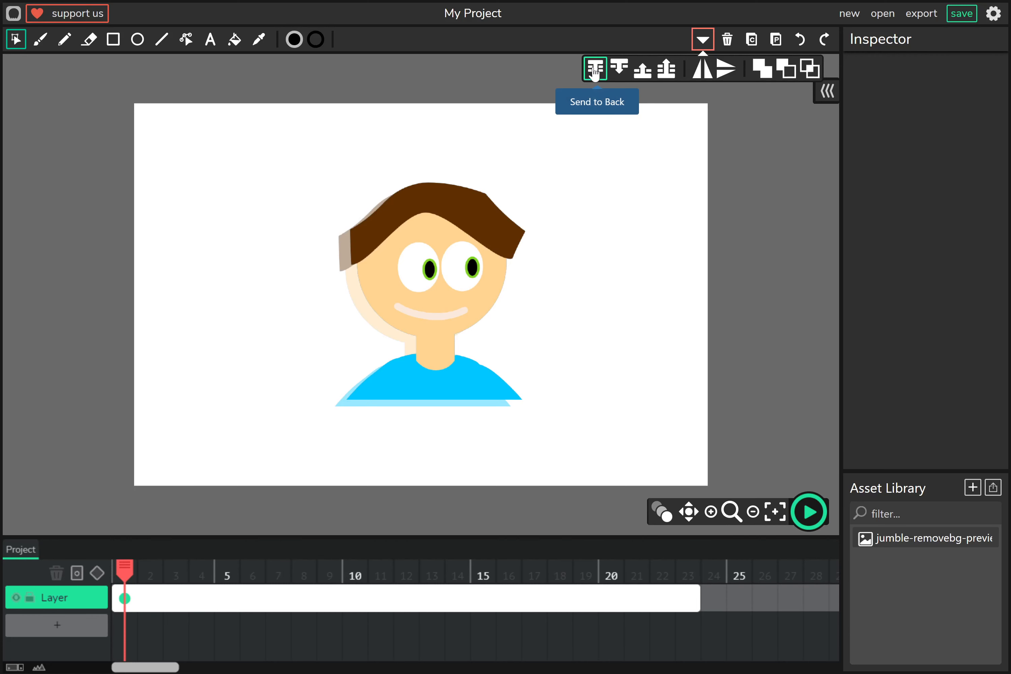
mouse_move(668, 68)
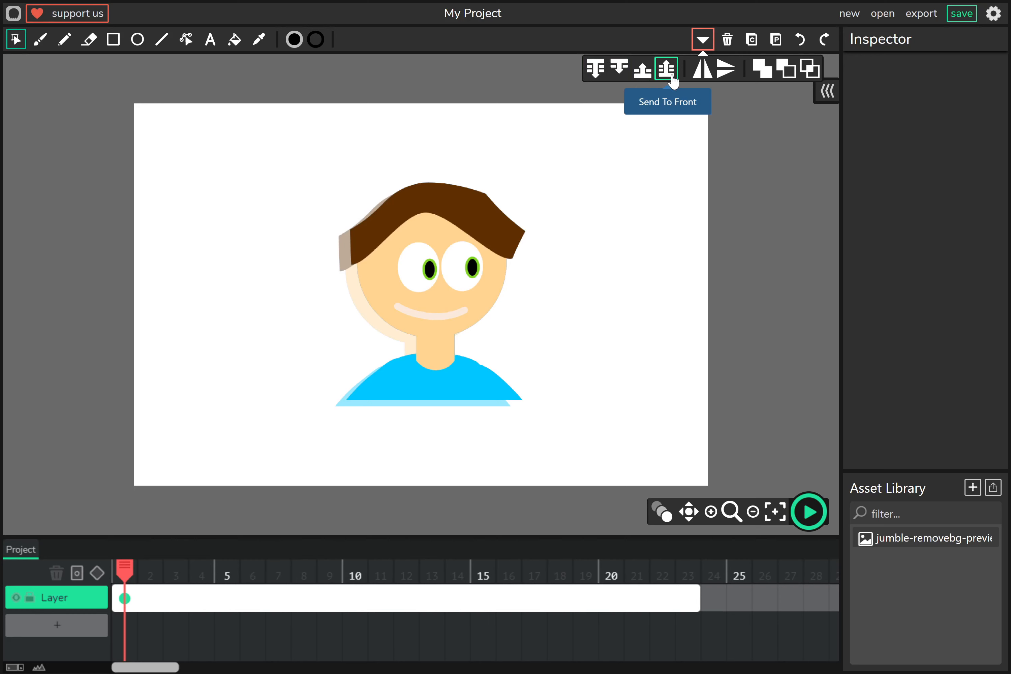
mouse_move(726, 69)
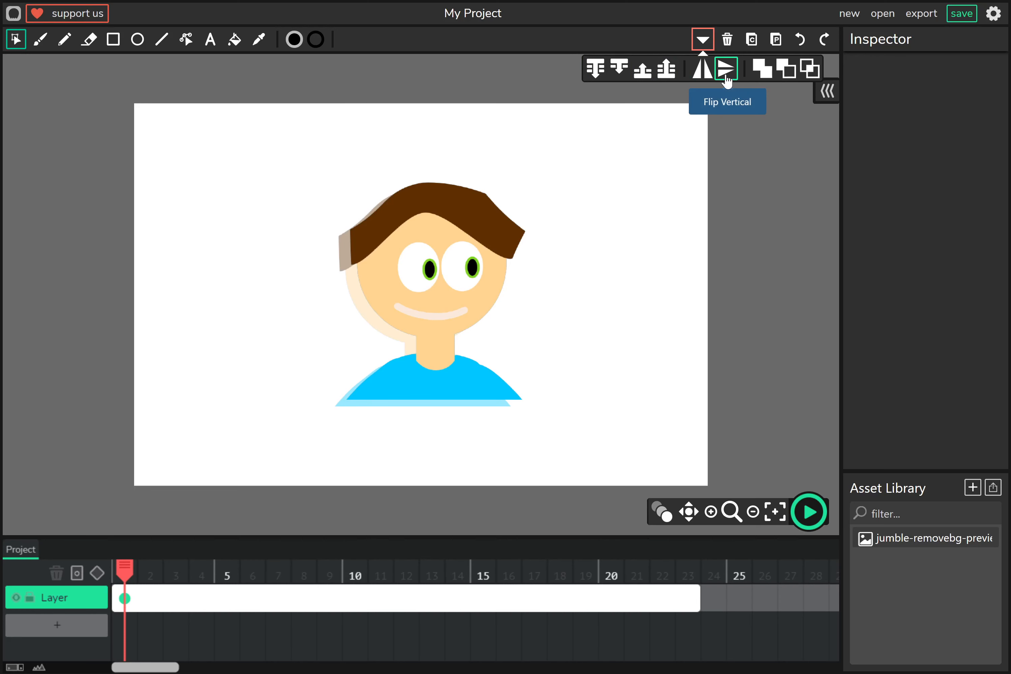
mouse_move(808, 69)
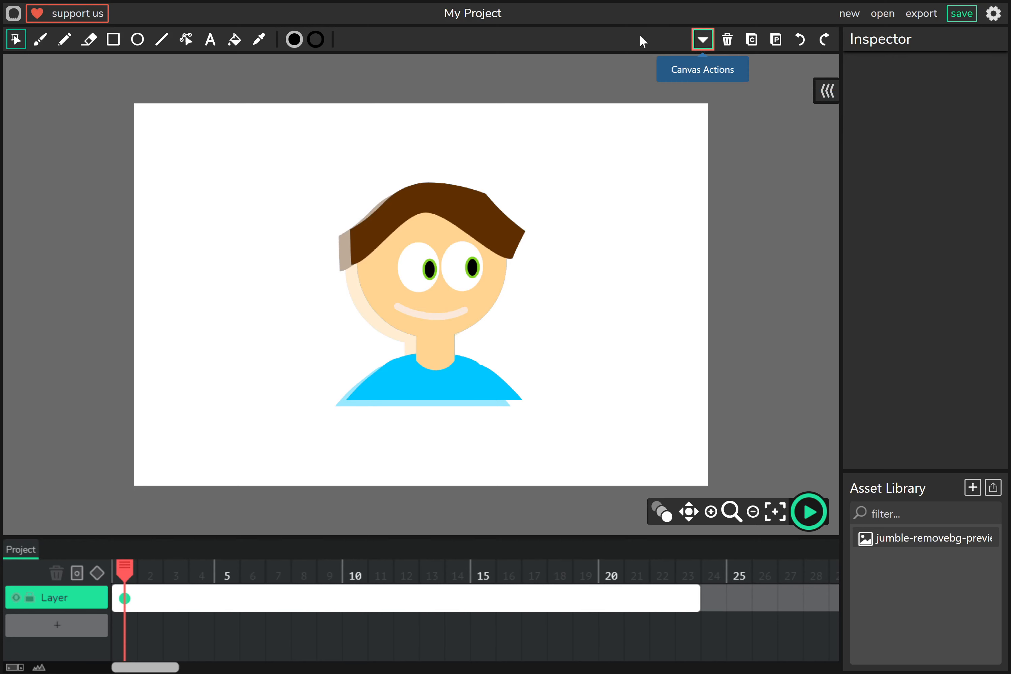
mouse_move(414, 52)
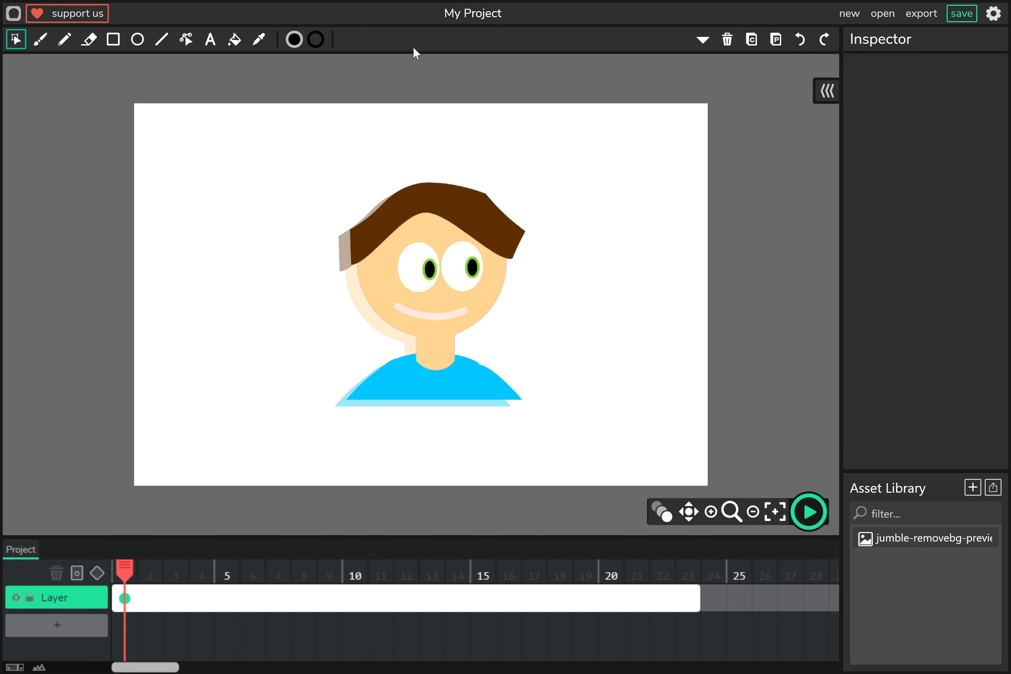
mouse_move(33, 55)
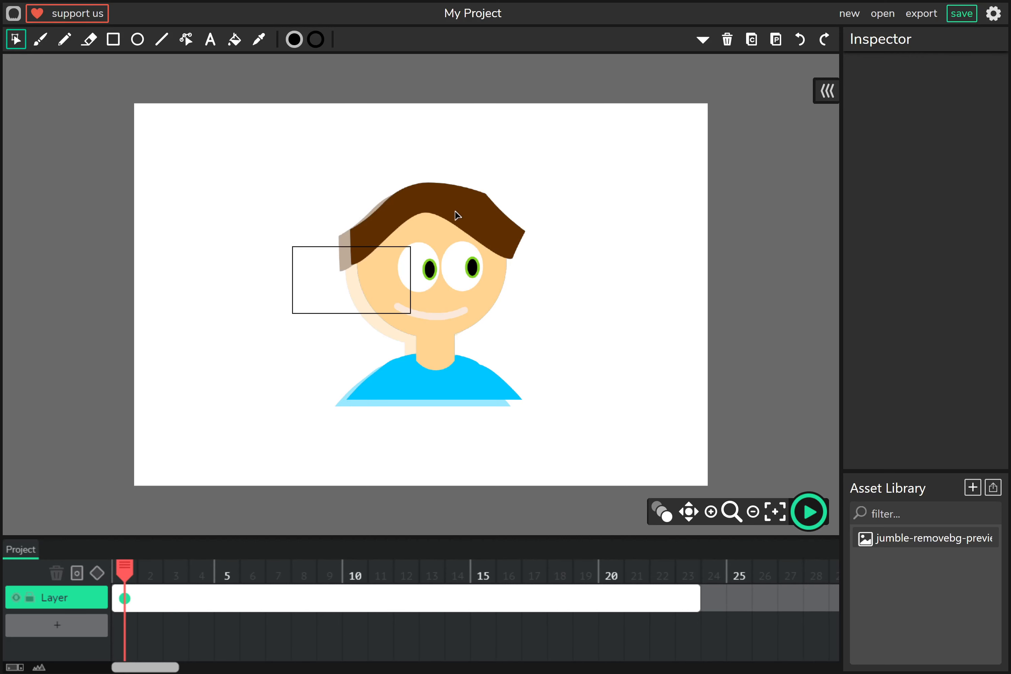
click(428, 245)
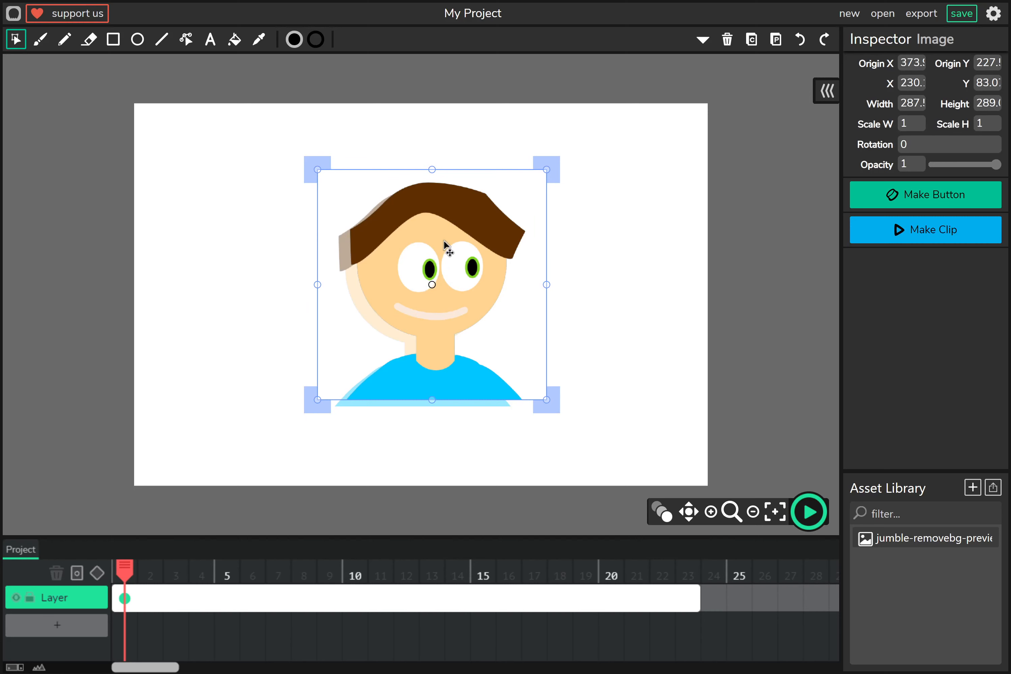
click(40, 39)
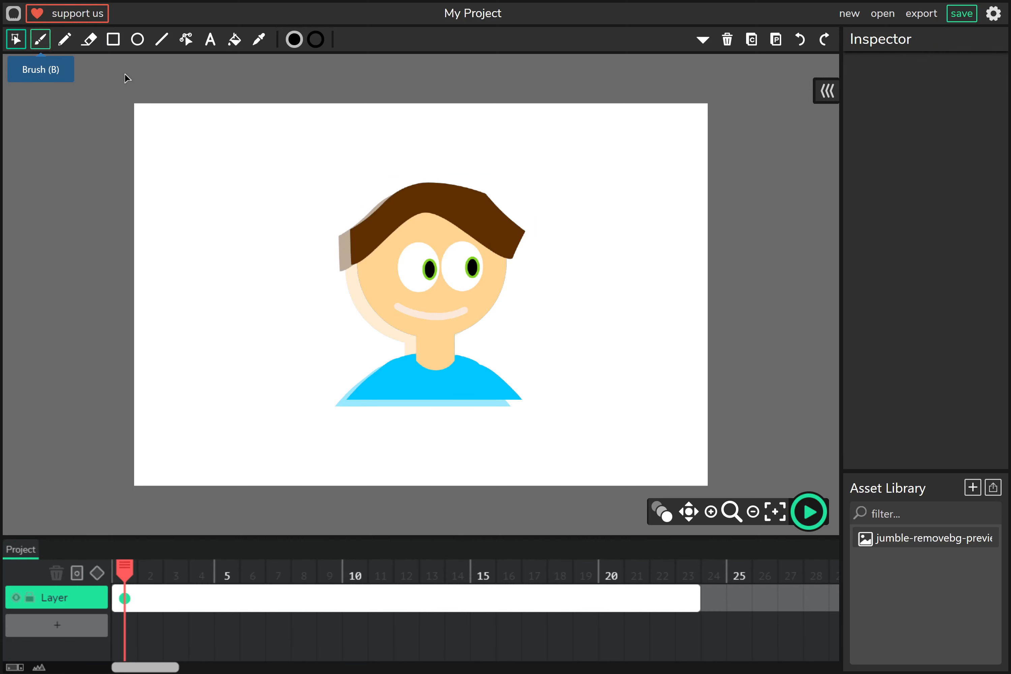
Paint 'hi' in thick black brush strokes at the canvas's top-left.
click(40, 40)
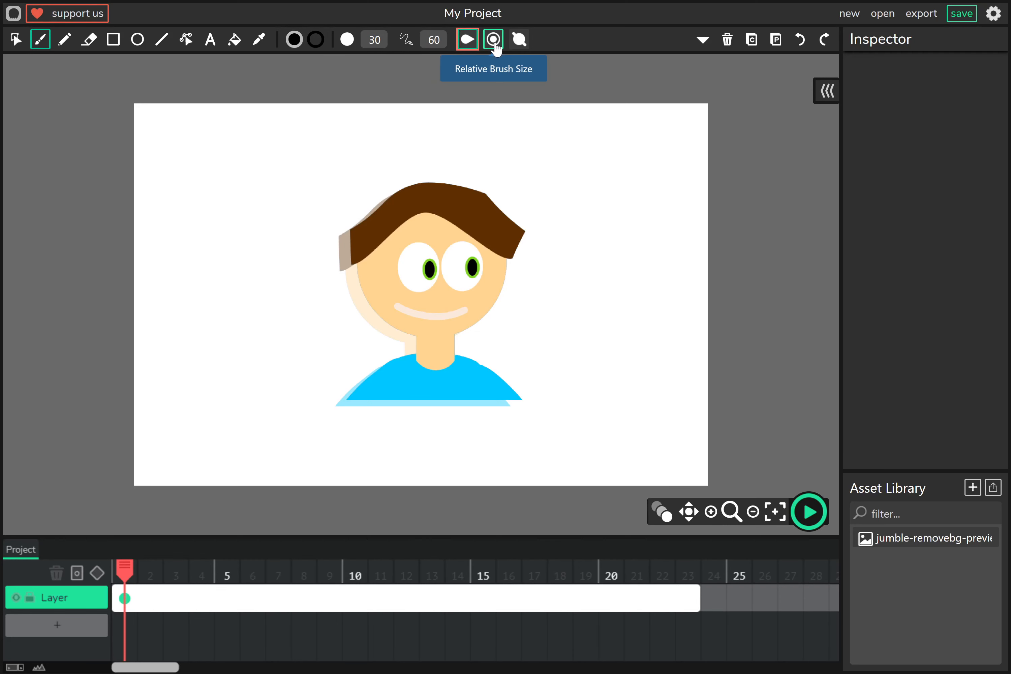
mouse_move(519, 39)
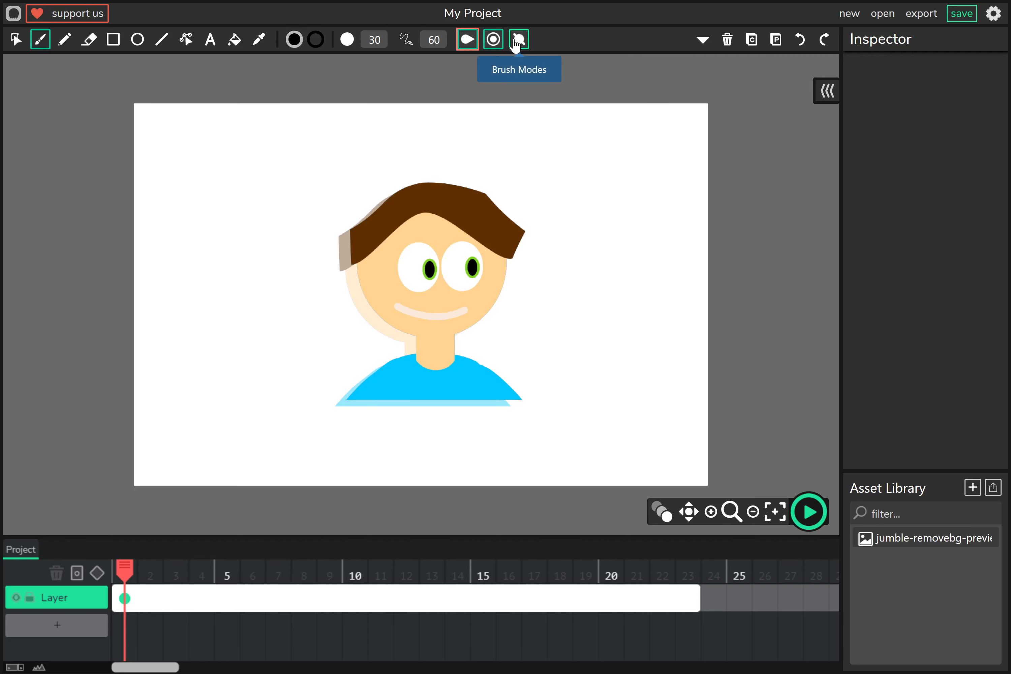
mouse_move(294, 40)
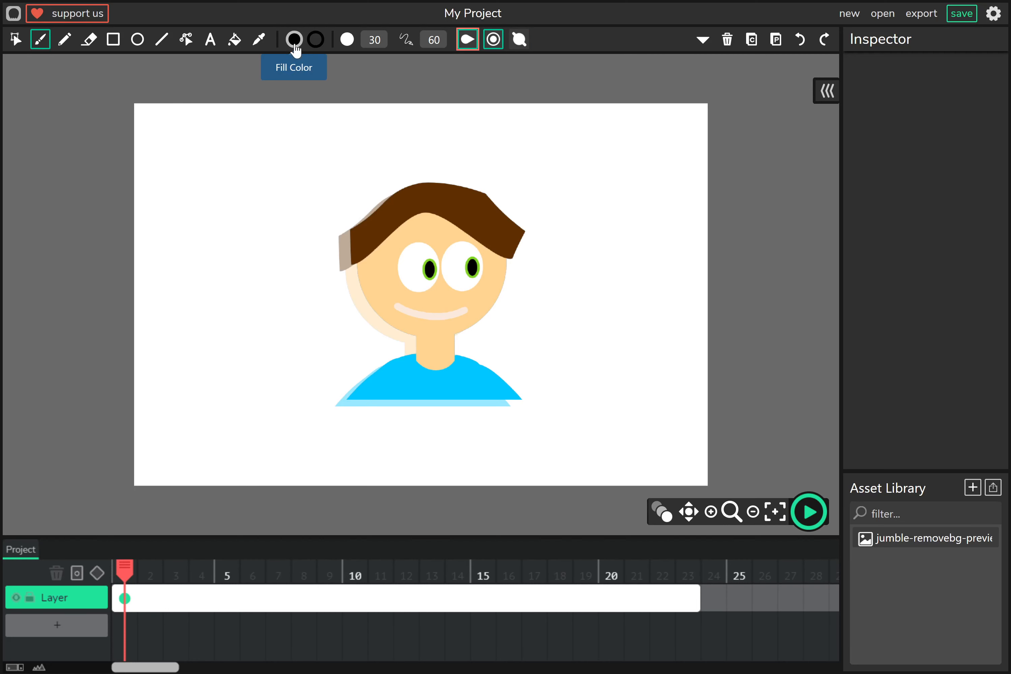
mouse_move(315, 39)
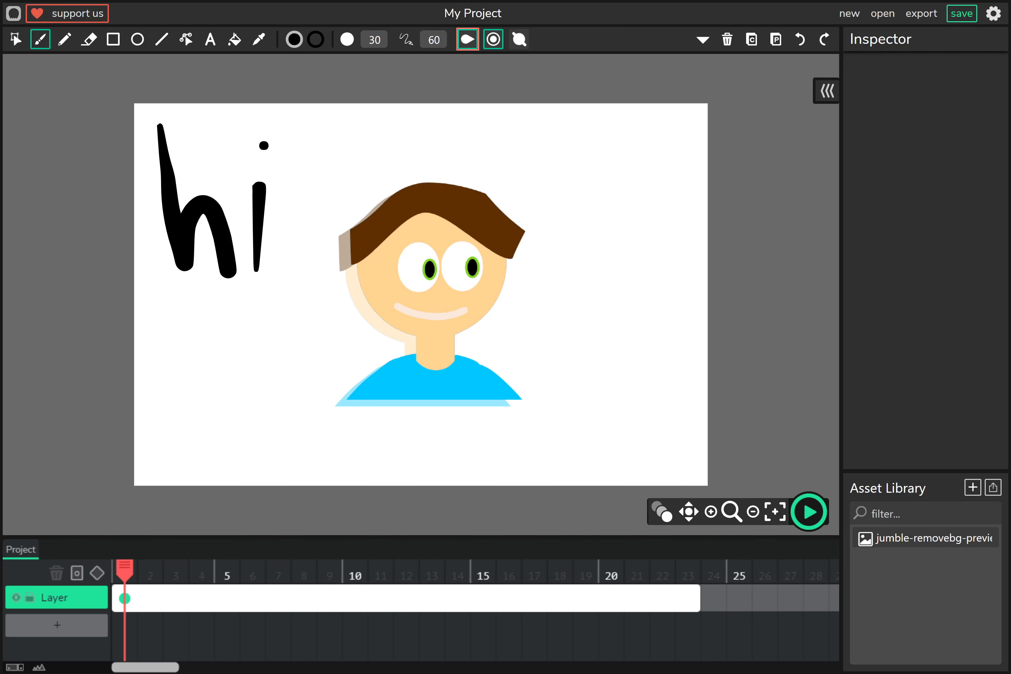
click(64, 39)
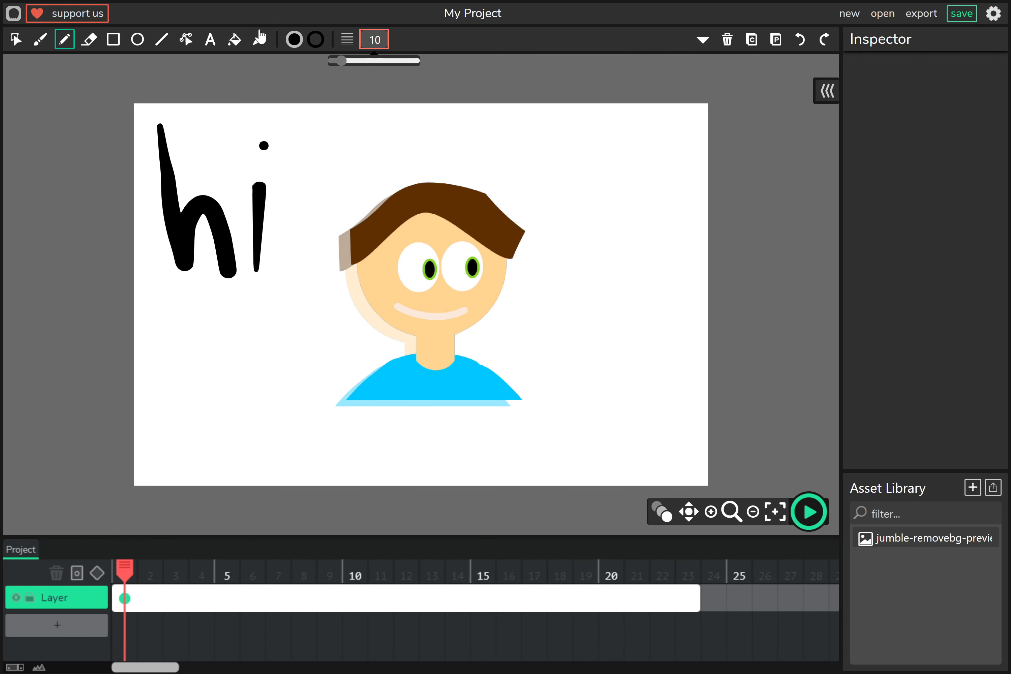
mouse_move(315, 39)
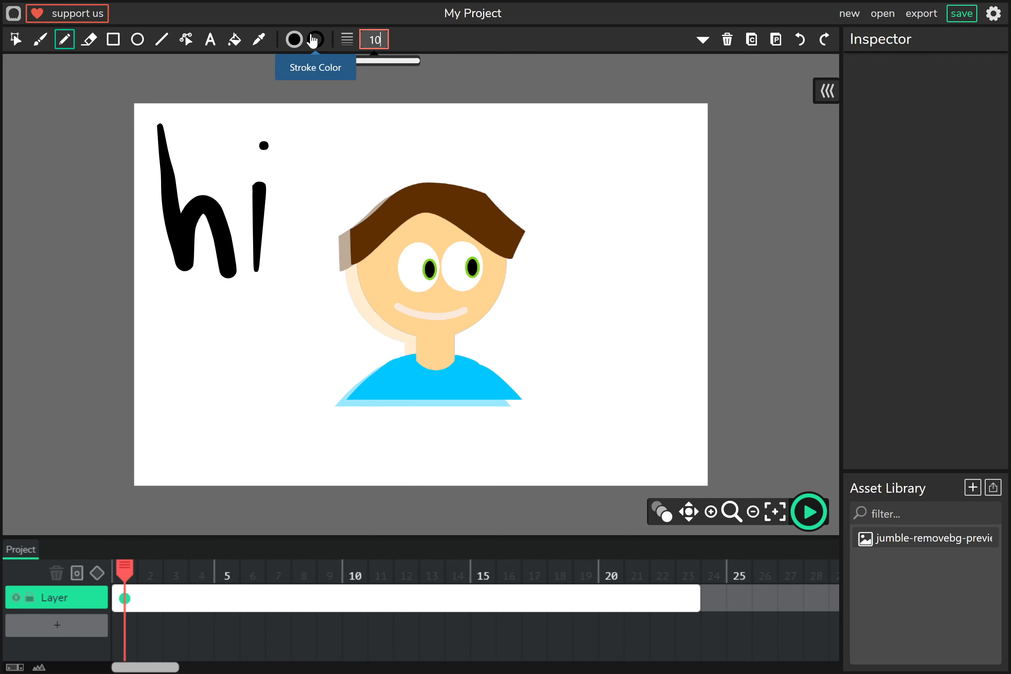
Bring up the pencil's stroke colour swatches, keeping black.
click(315, 39)
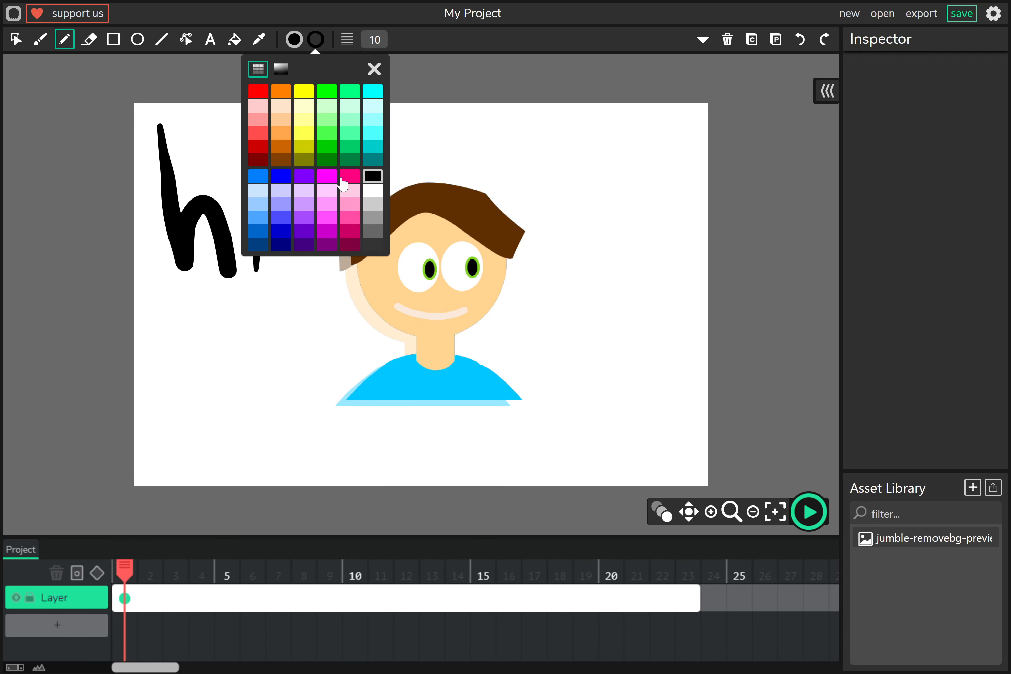
mouse_move(366, 63)
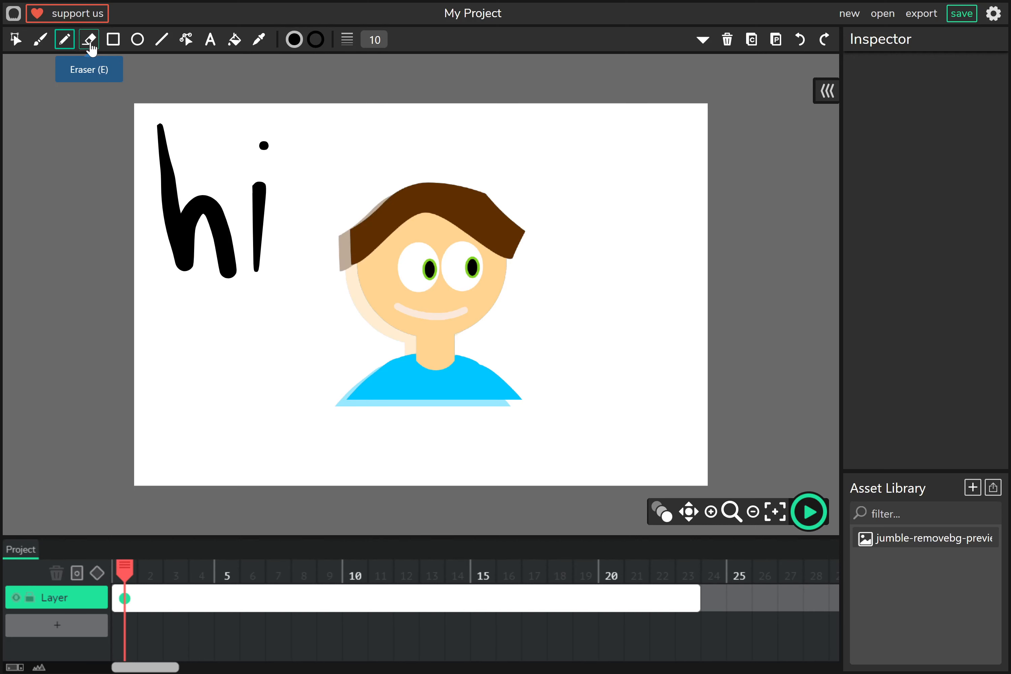
Erase the hand-drawn 'hi' strokes, leaving only the boy figure.
click(89, 39)
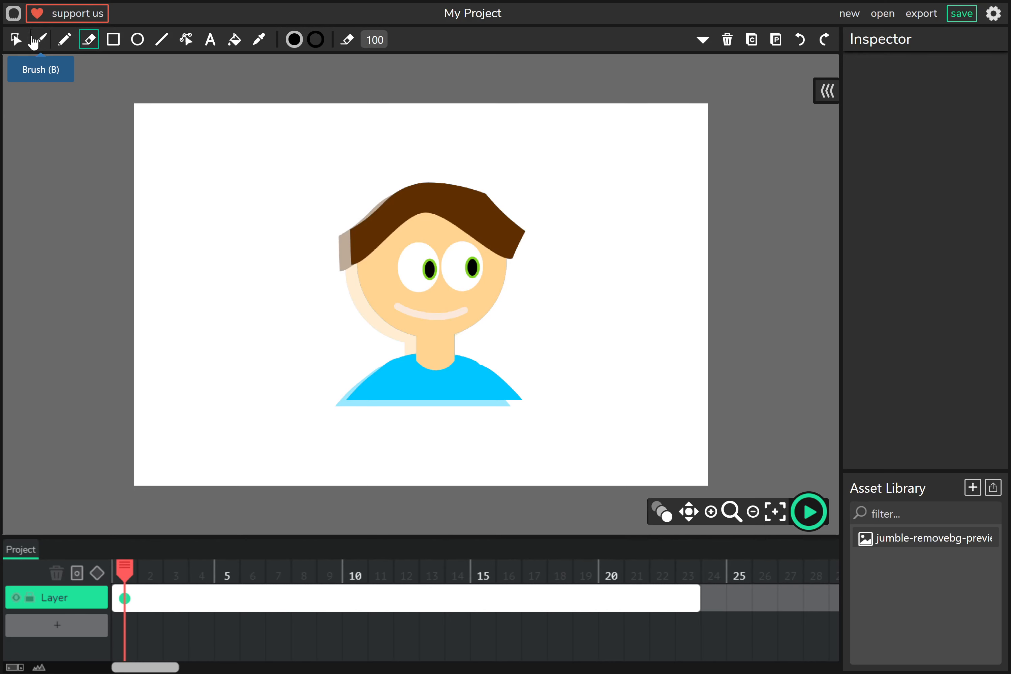
click(15, 39)
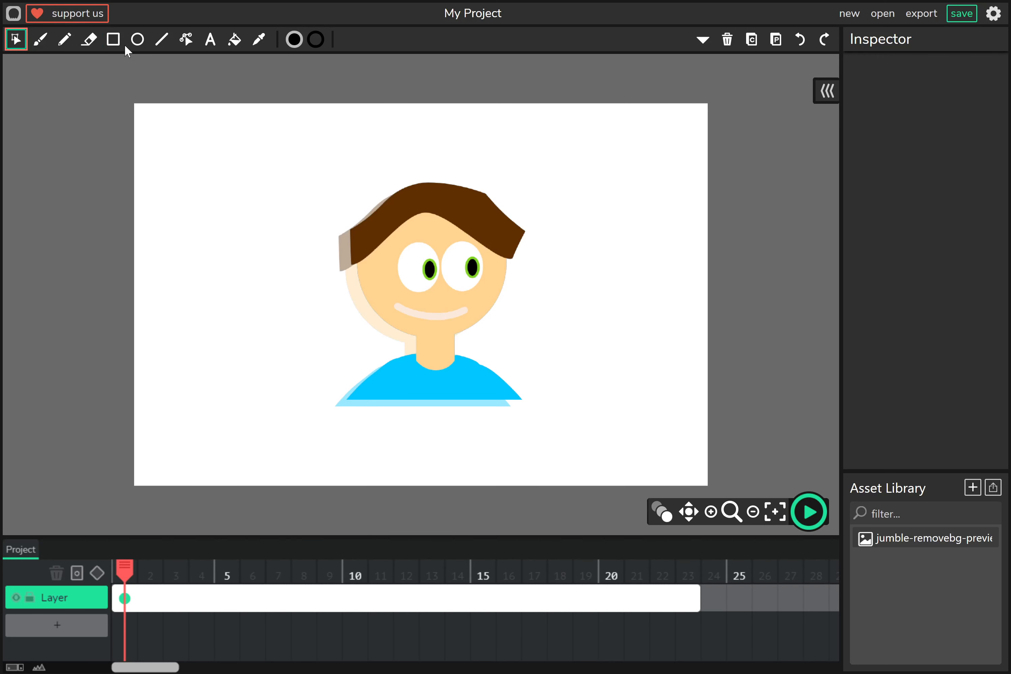
click(112, 39)
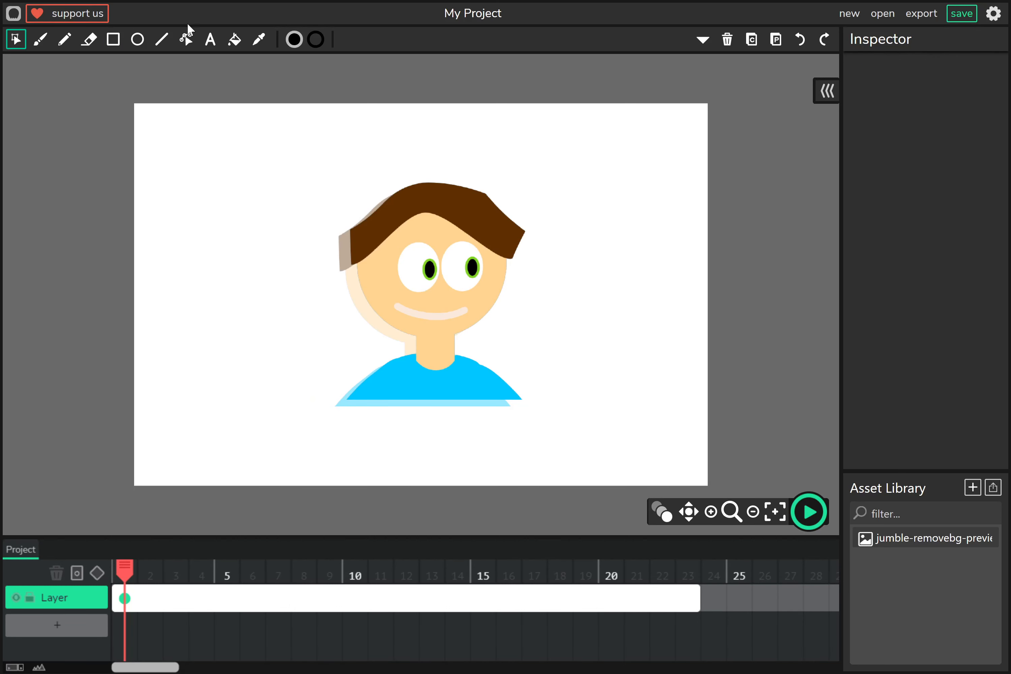
Draw a black square, a black circle and a thick diagonal line along the canvas's top edge.
click(112, 39)
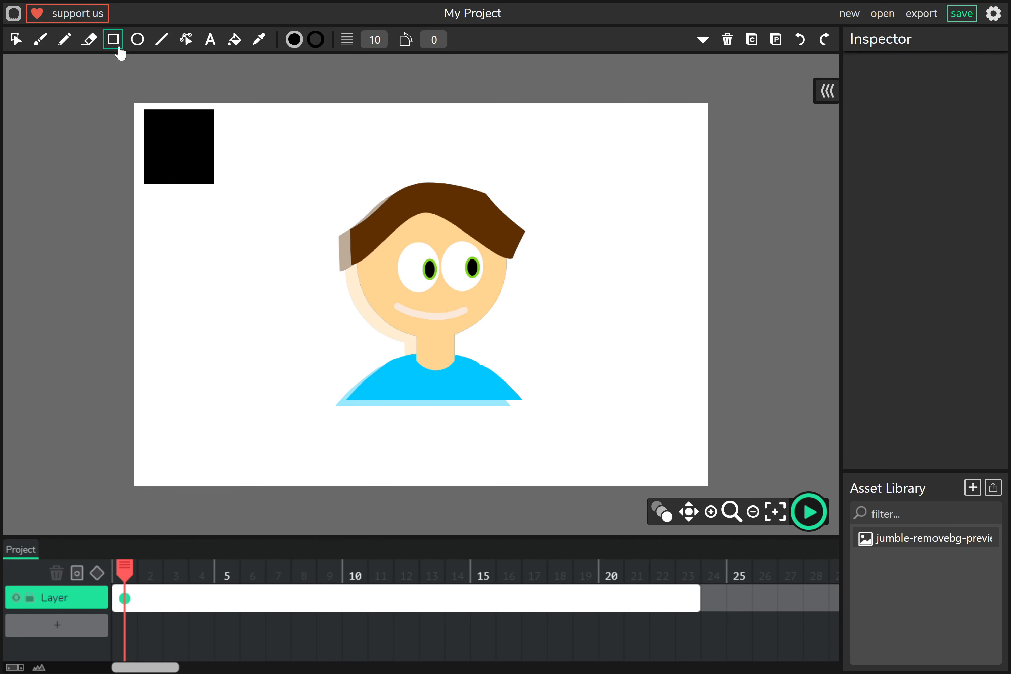
click(138, 39)
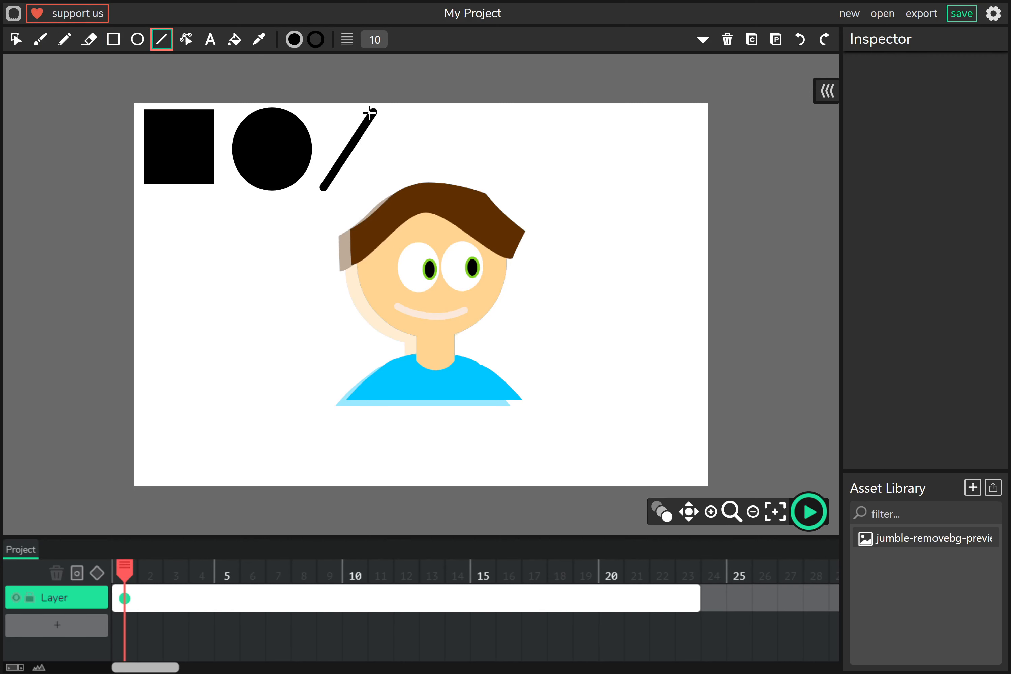
click(15, 39)
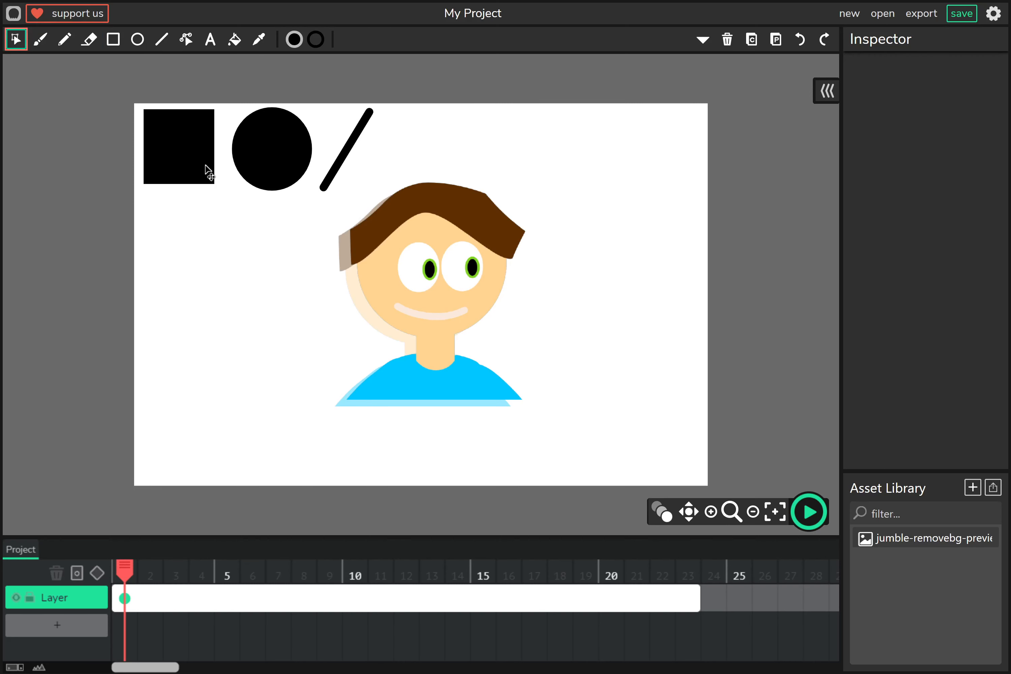
Fill the square light grey and the circle pink via the Inspector's Fill colour.
click(178, 147)
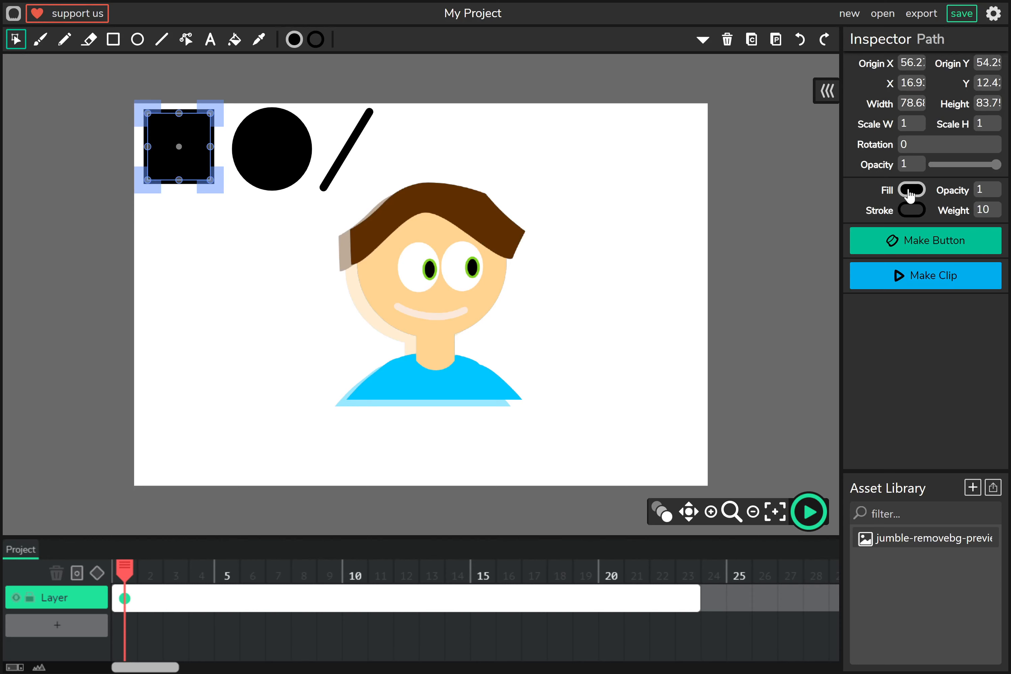
click(912, 190)
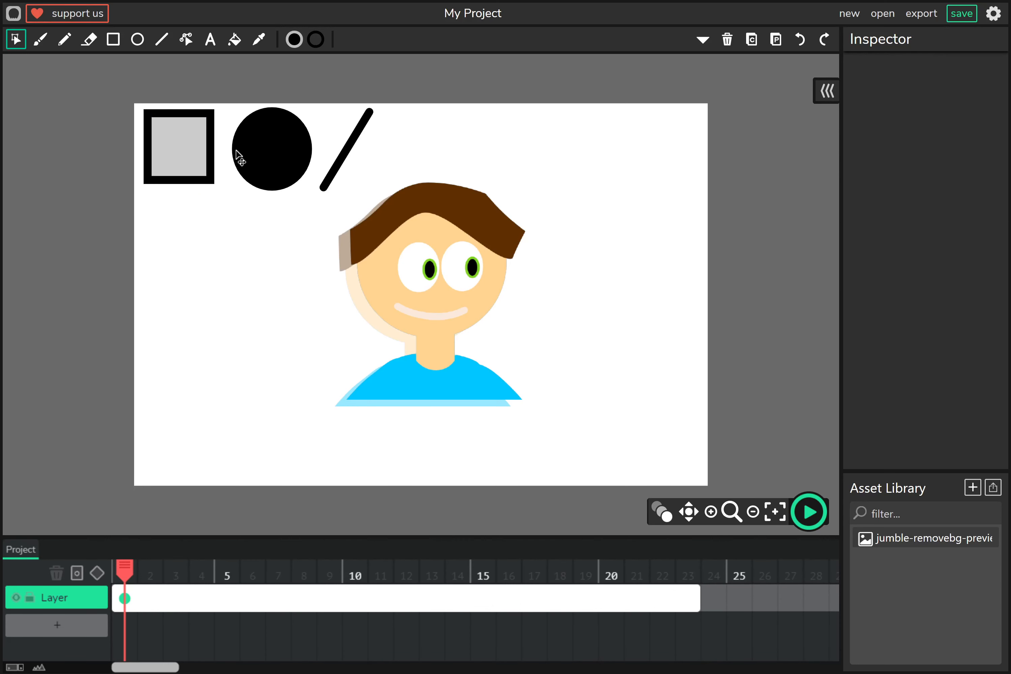
click(272, 148)
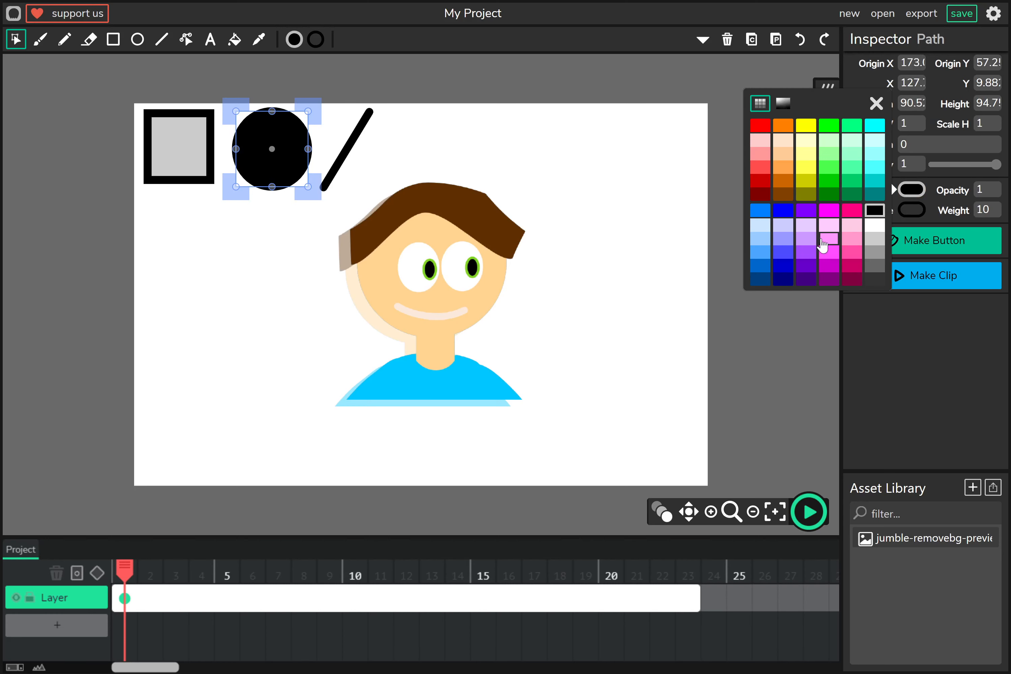
click(830, 241)
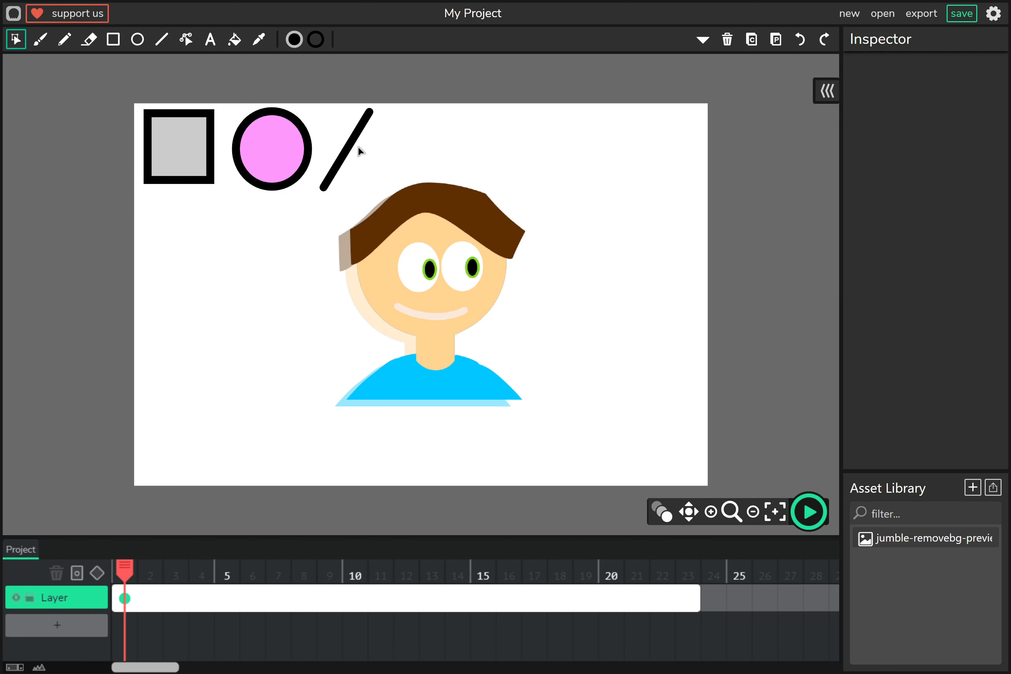
Select the diagonal line, toggling Line and Cursor tools, and adjust its Inspector settings.
click(348, 150)
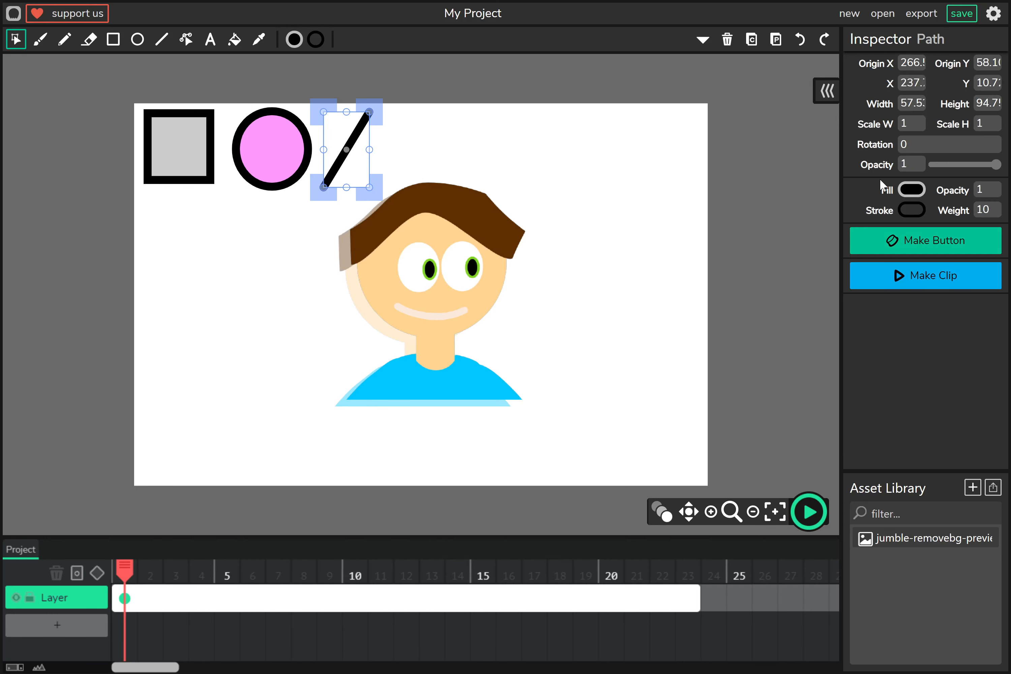
mouse_move(177, 82)
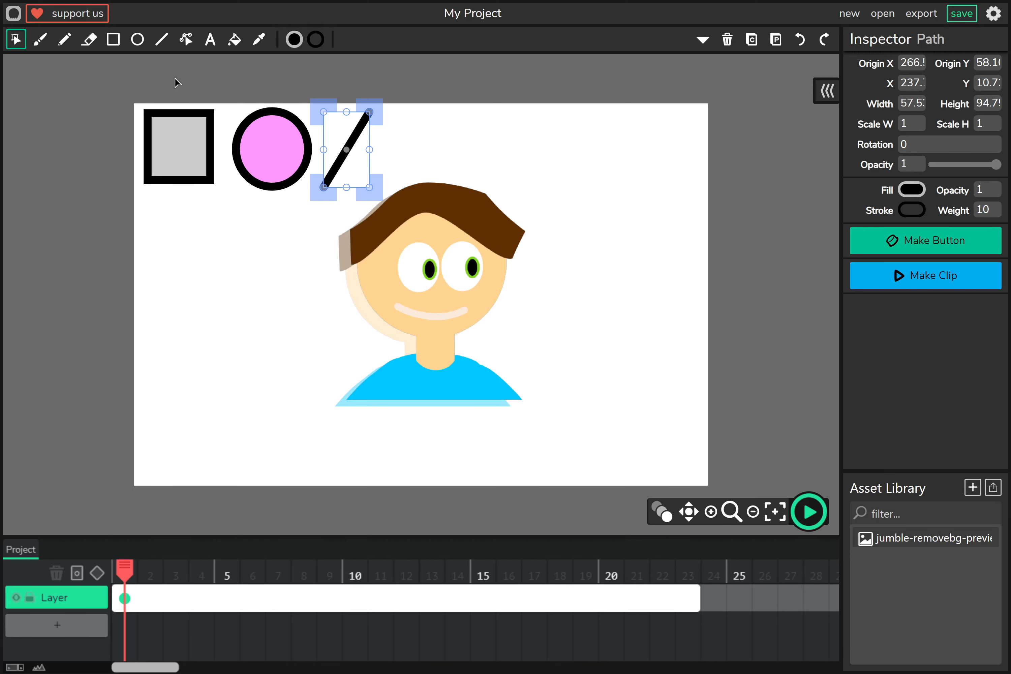
mouse_move(260, 71)
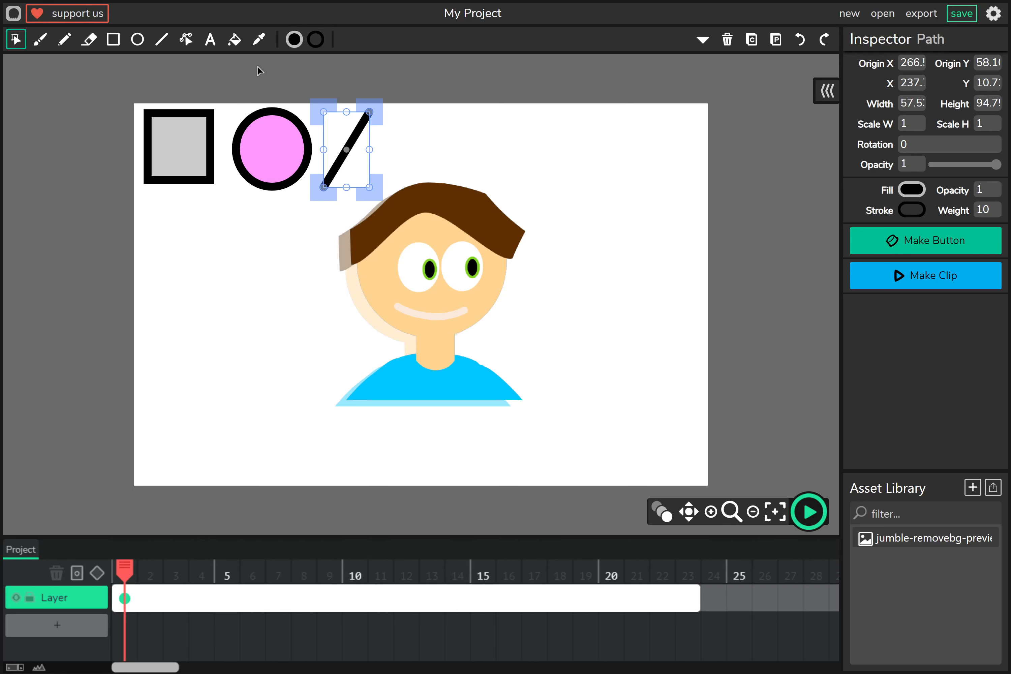
click(162, 39)
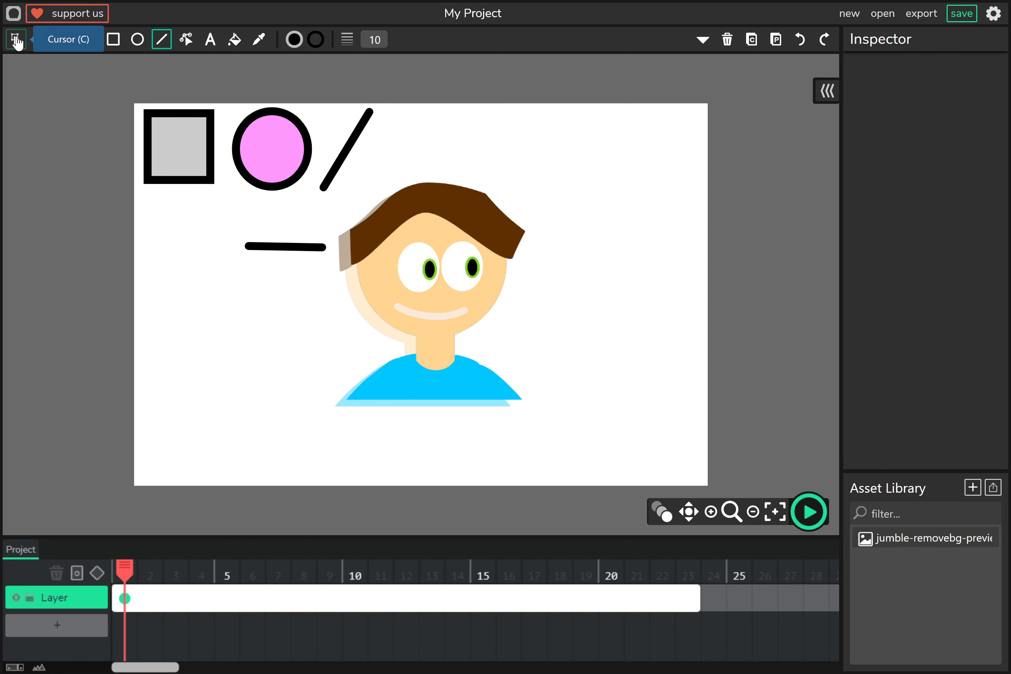
click(345, 152)
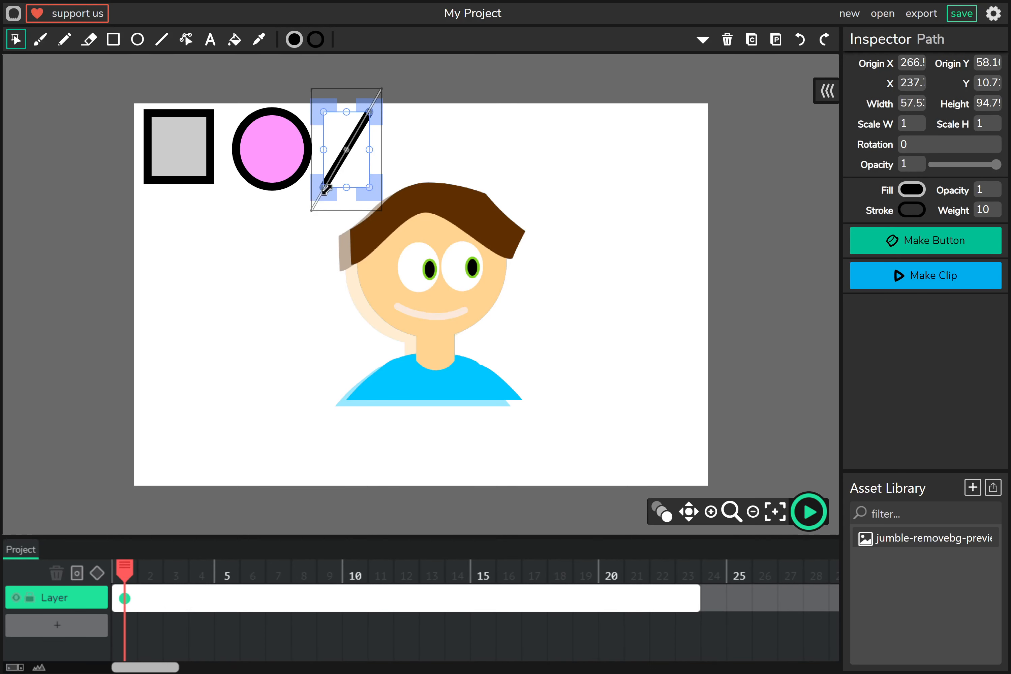
click(282, 268)
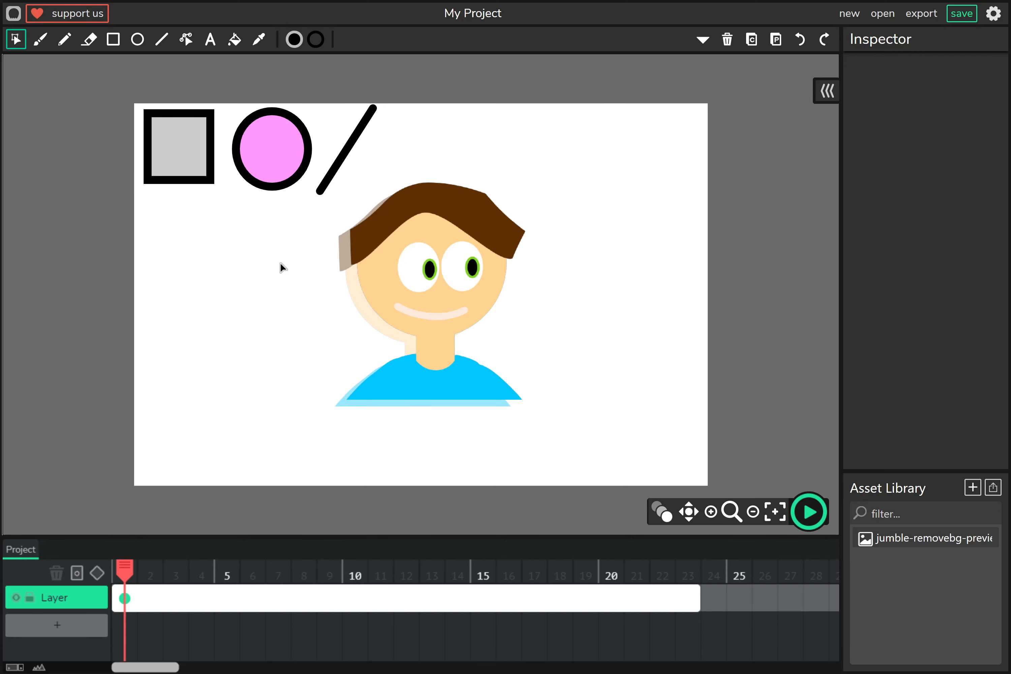
click(349, 150)
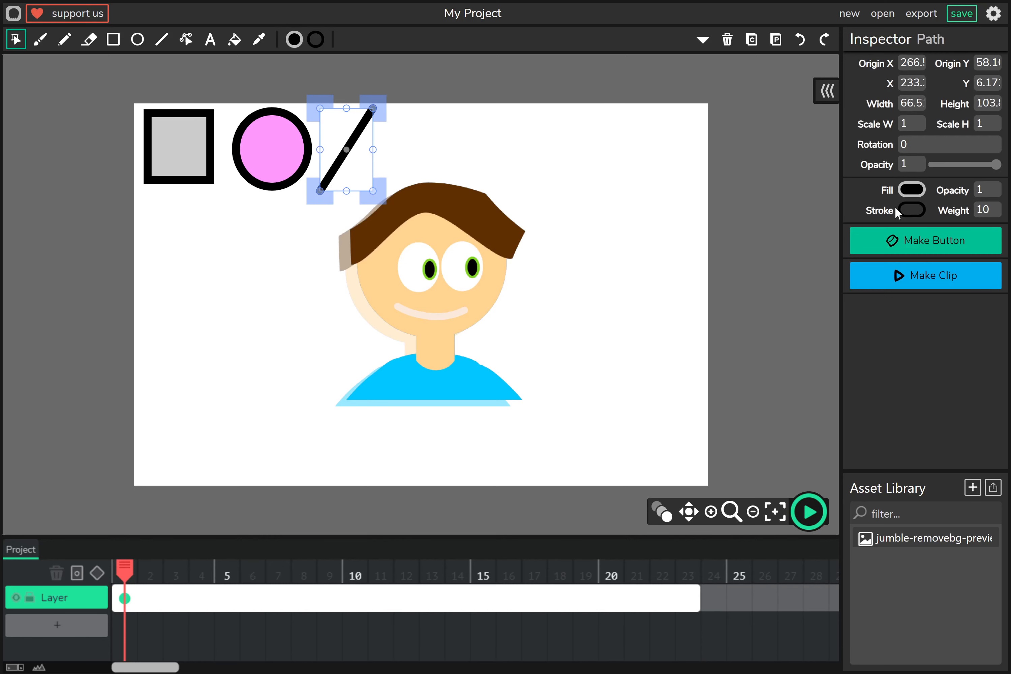
click(913, 209)
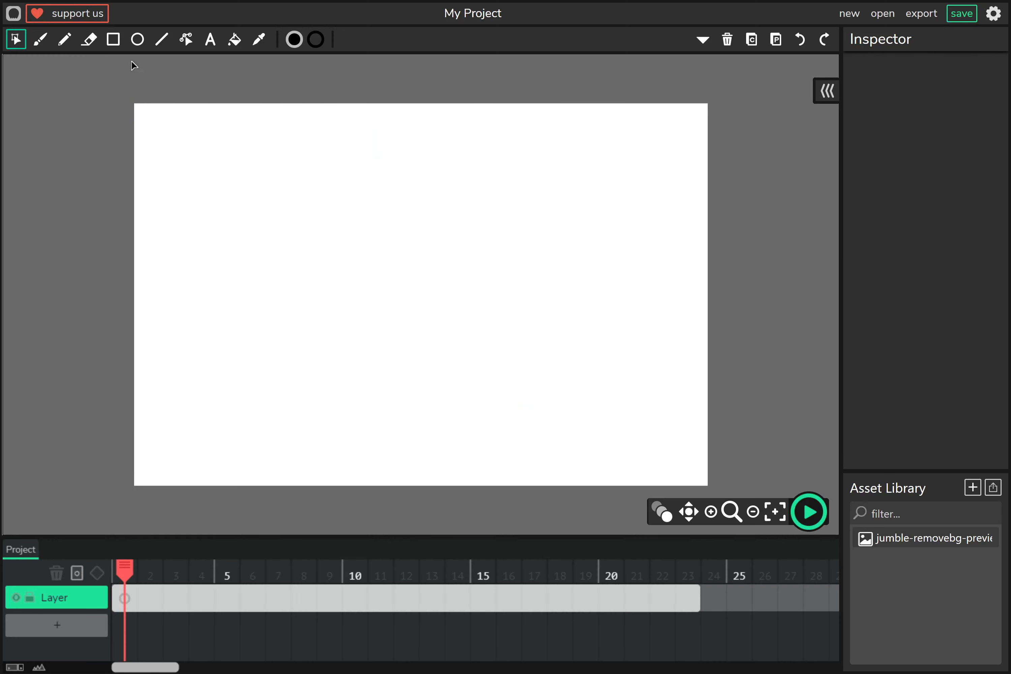
Draw a black square, reshape it into a curved V with the Path tool, then select it for deletion.
click(186, 39)
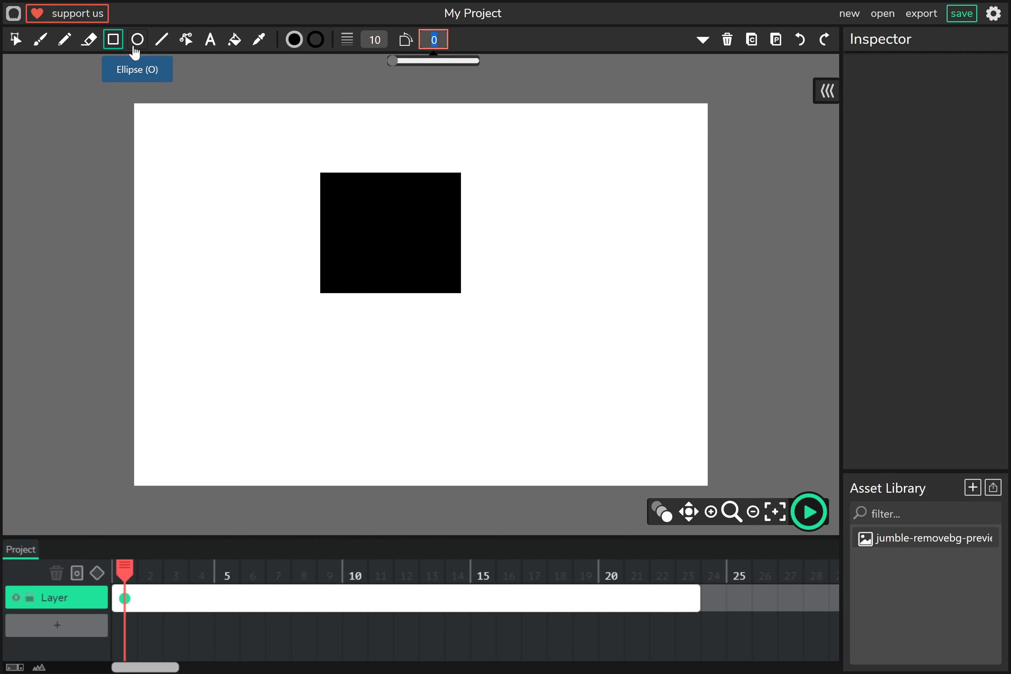
click(161, 39)
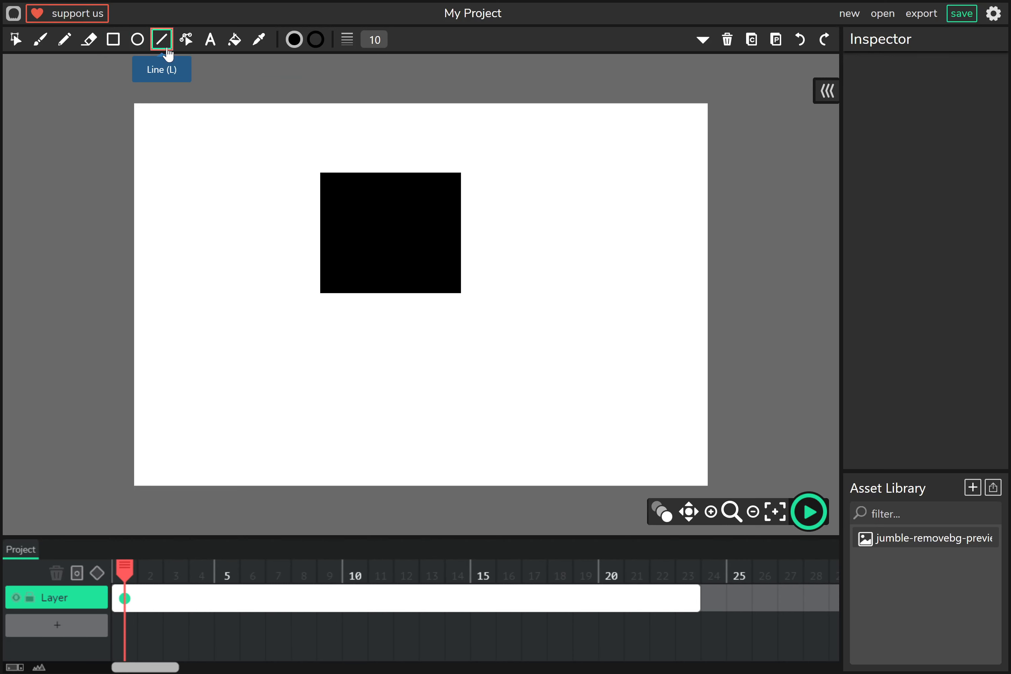
click(186, 38)
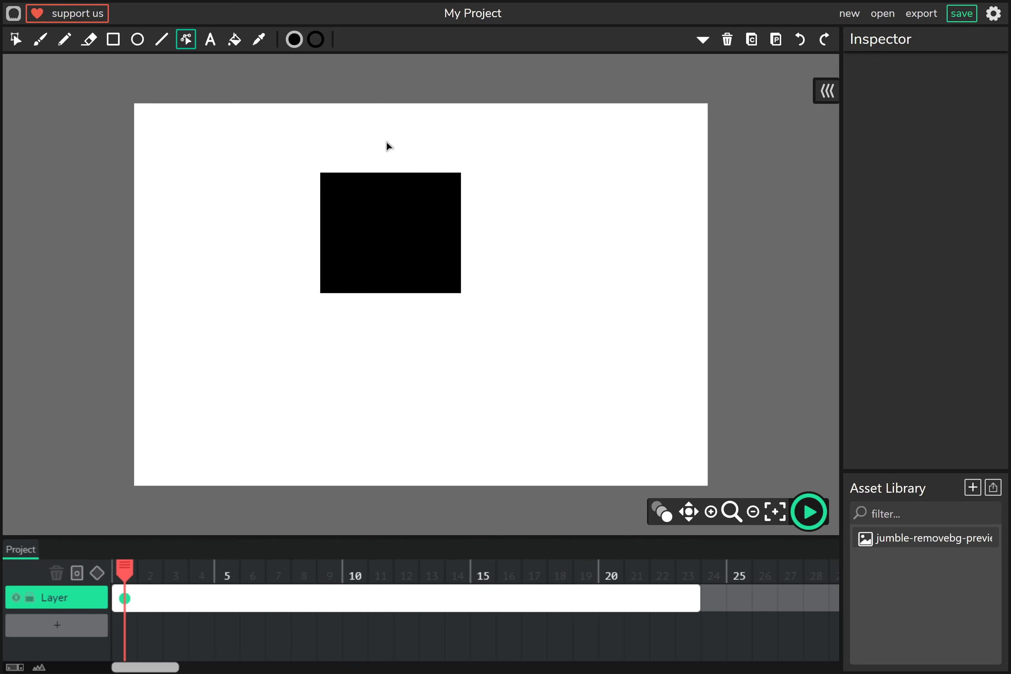
mouse_move(326, 179)
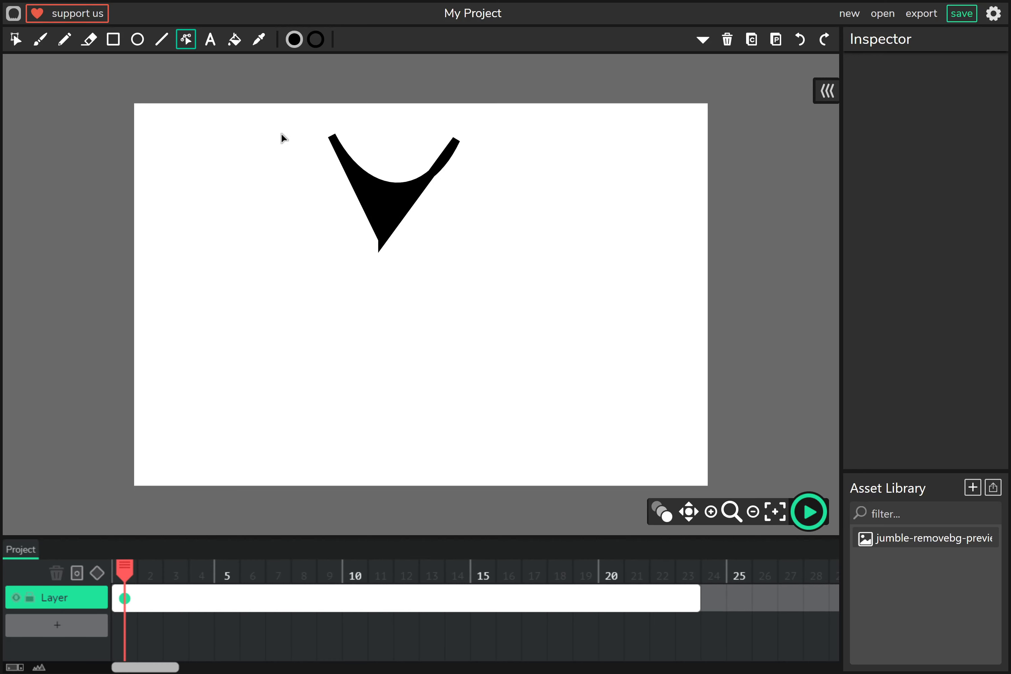
mouse_move(128, 40)
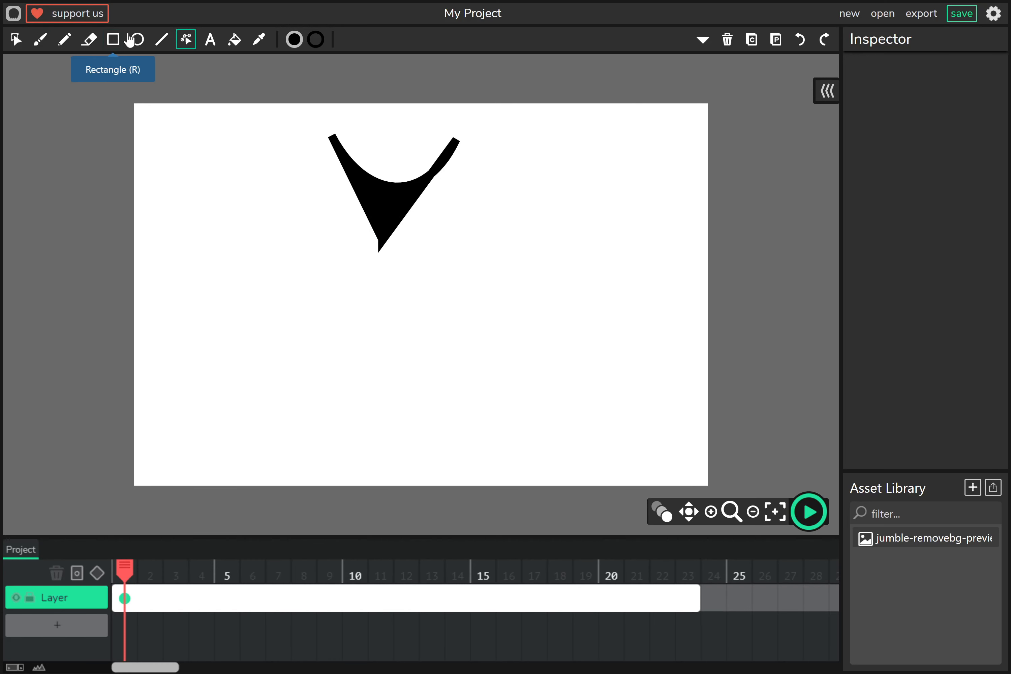
click(15, 39)
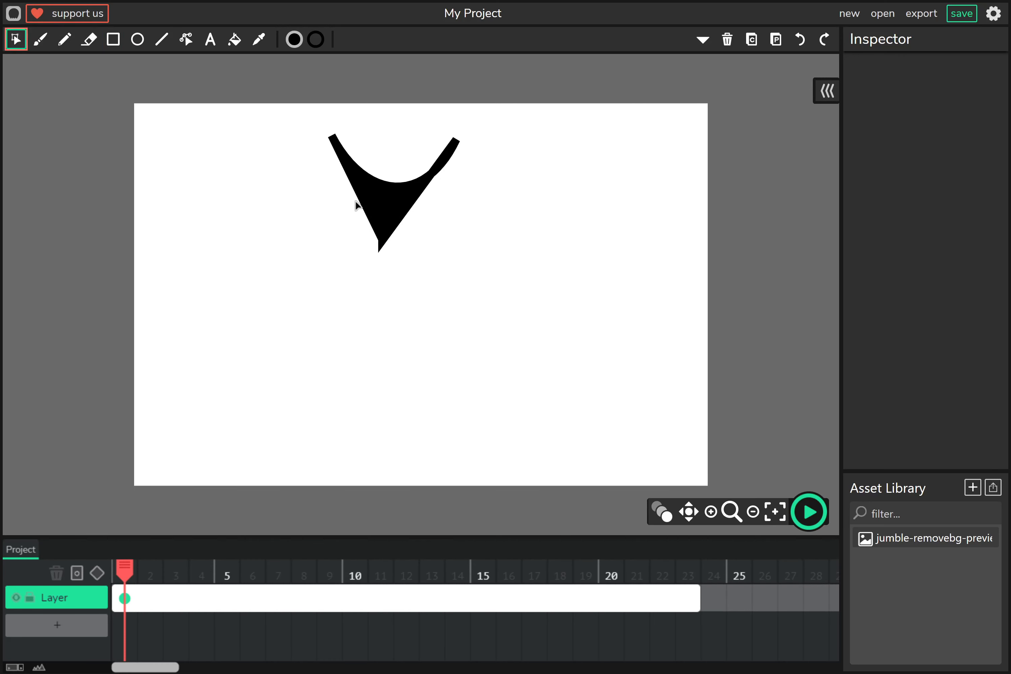
click(394, 200)
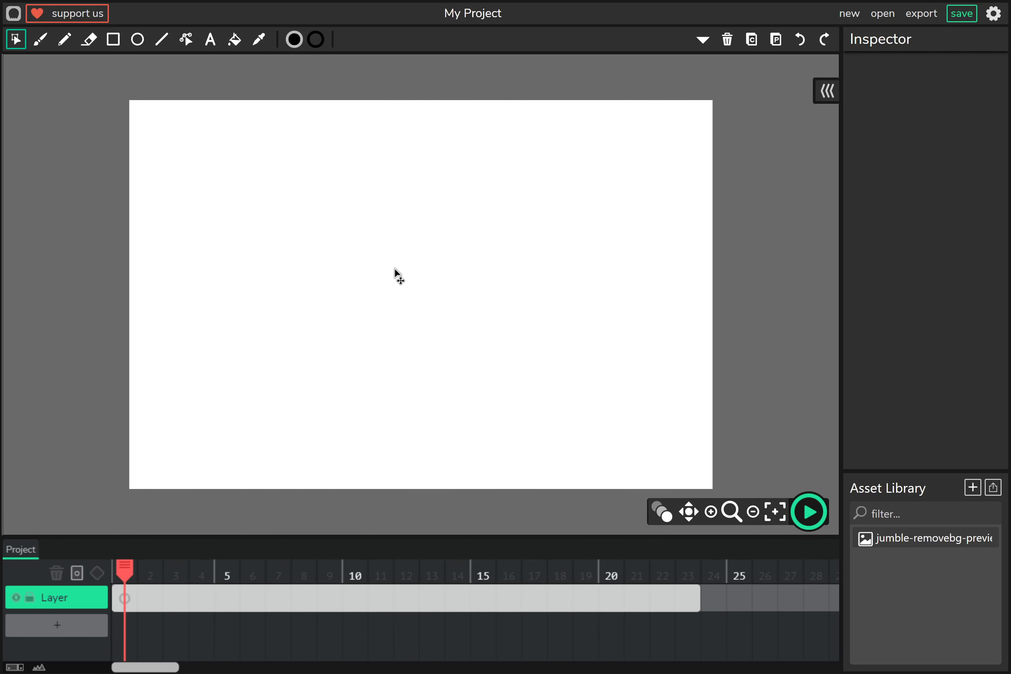
click(209, 39)
text(Te)
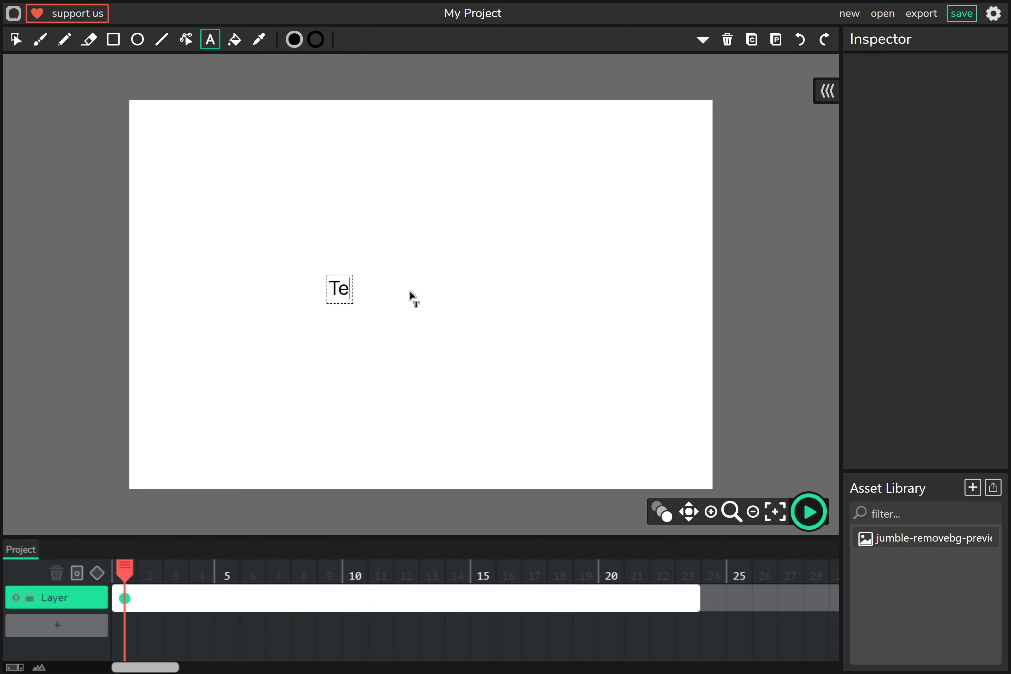
key(Backspace)
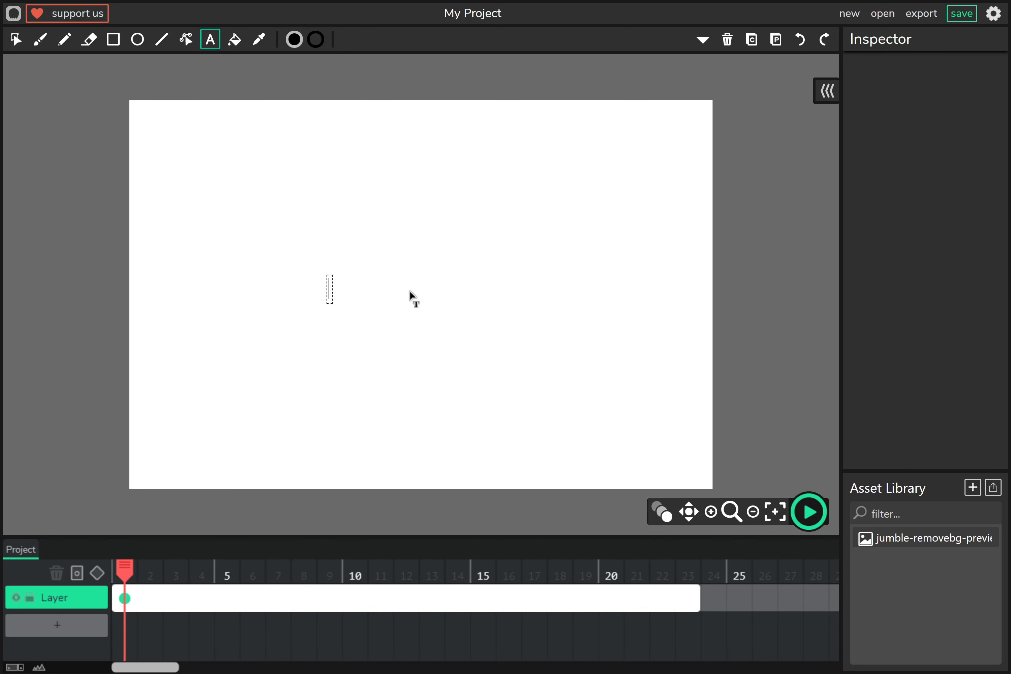
click(89, 39)
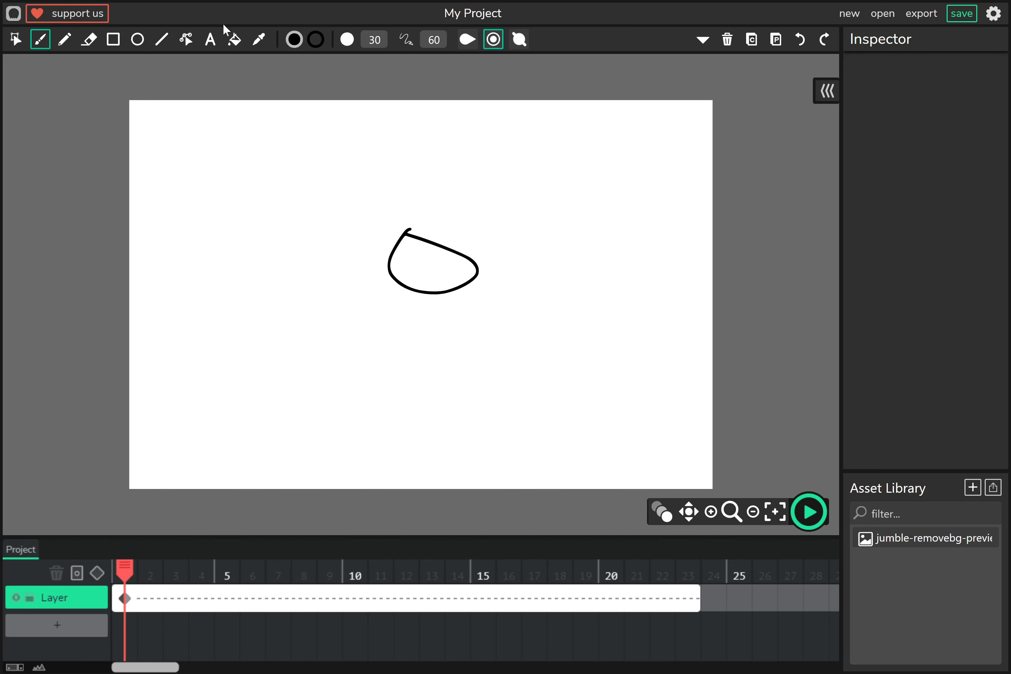
Use the Fill Bucket with gap tolerance to give the blob a green fill and black outline.
click(233, 38)
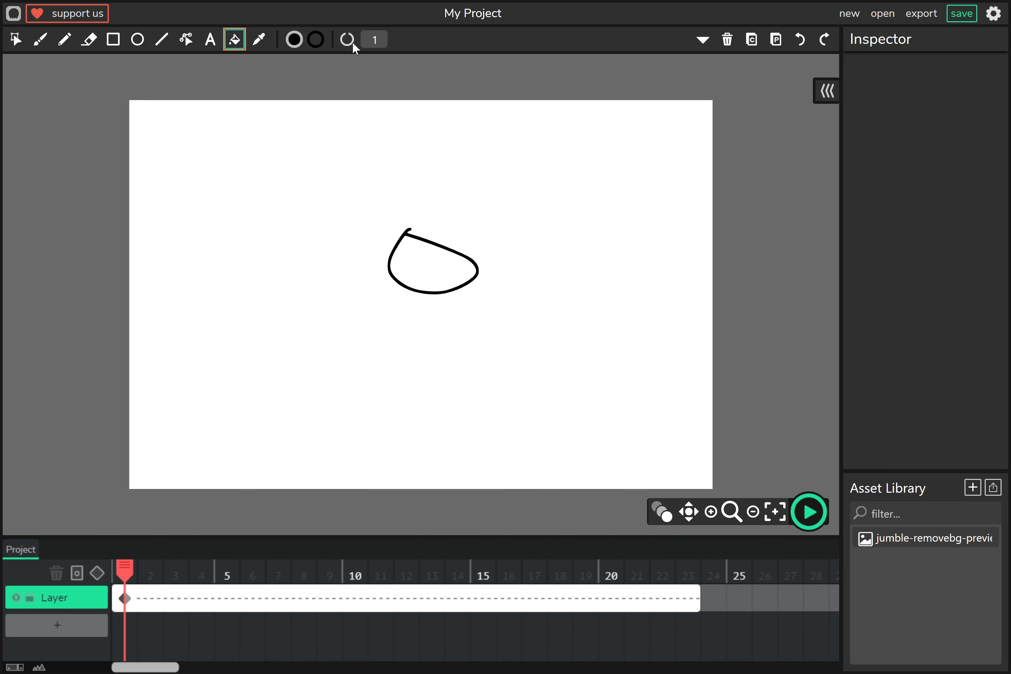
click(374, 39)
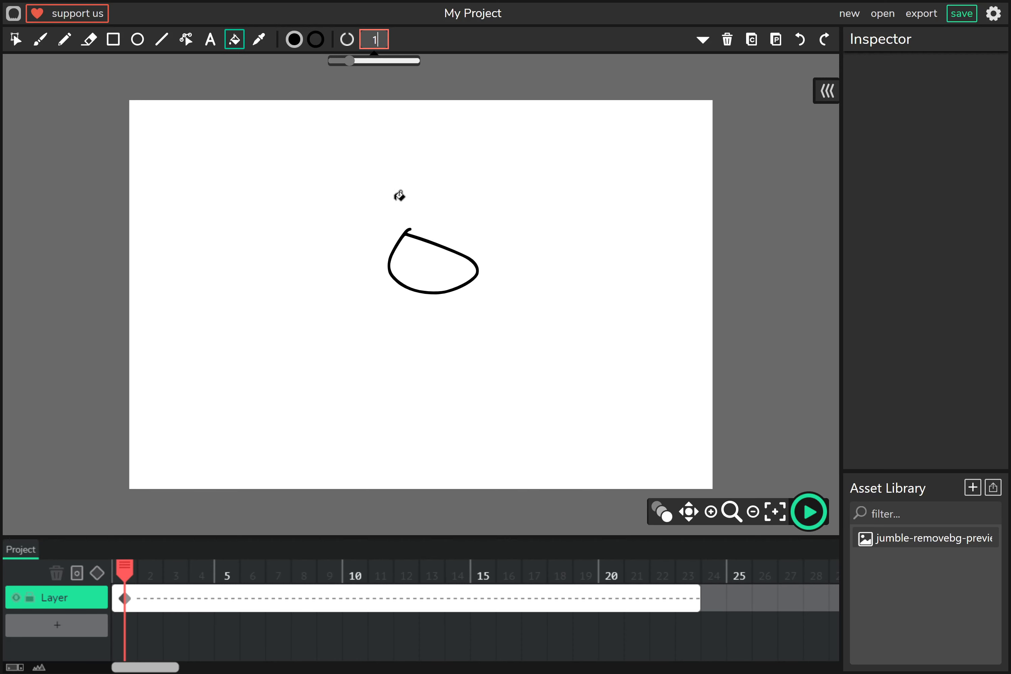
click(432, 262)
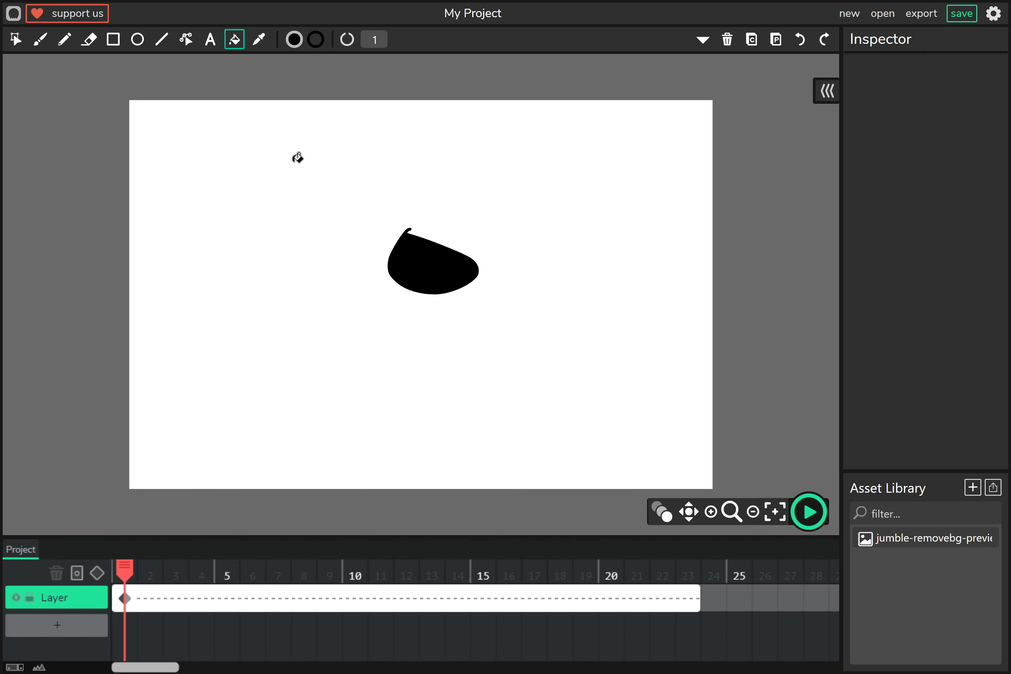
click(15, 39)
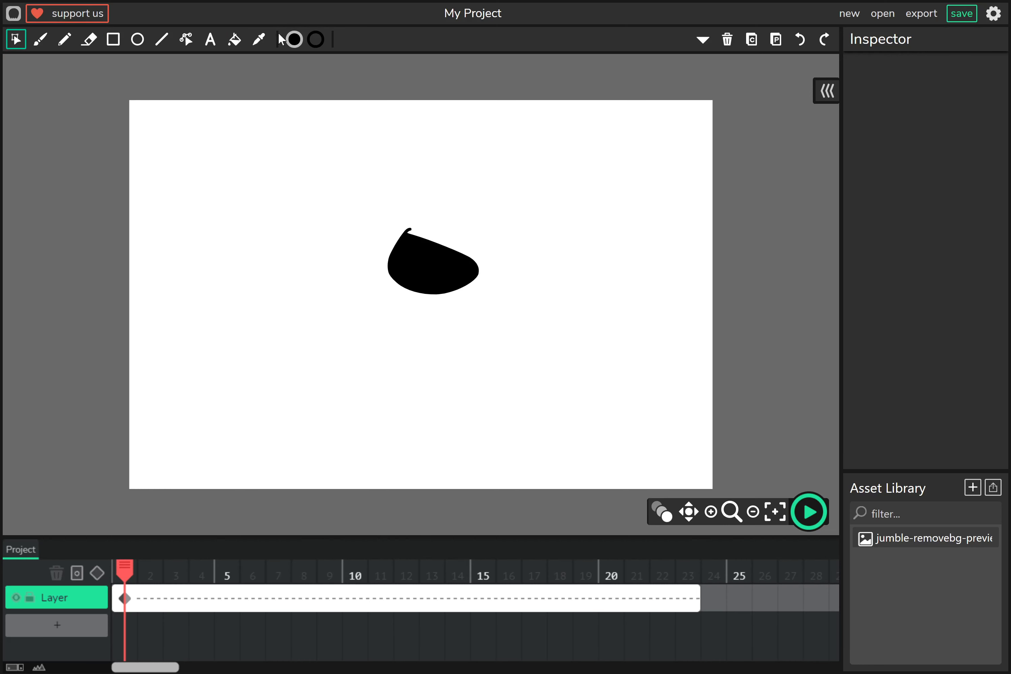
click(433, 261)
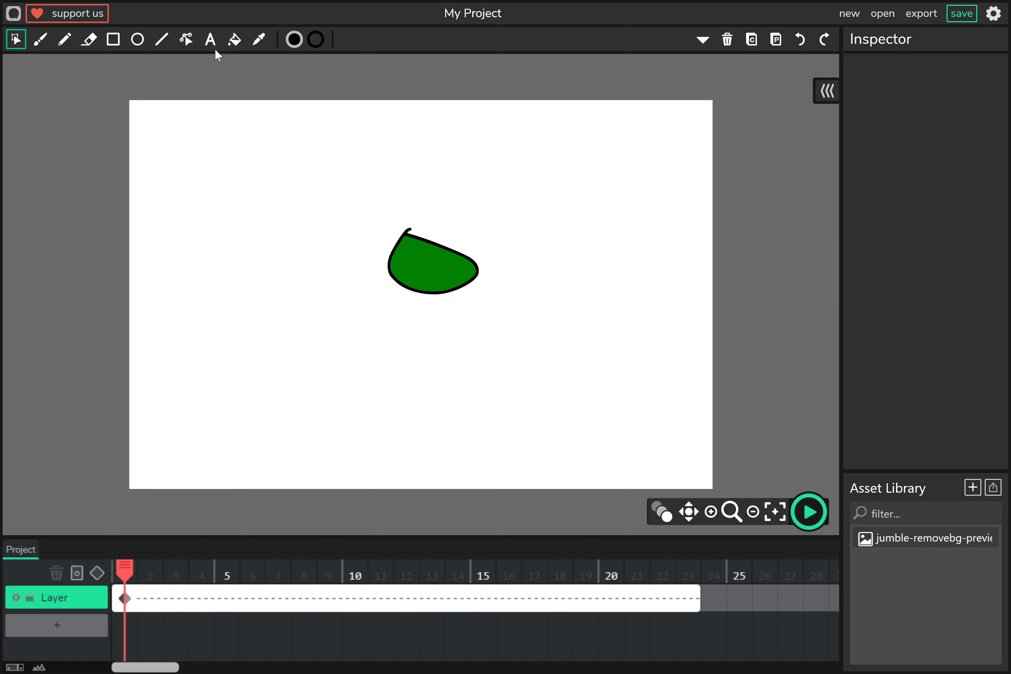
Try the Eyedropper, then show and dismiss the Fill Color palette.
click(259, 39)
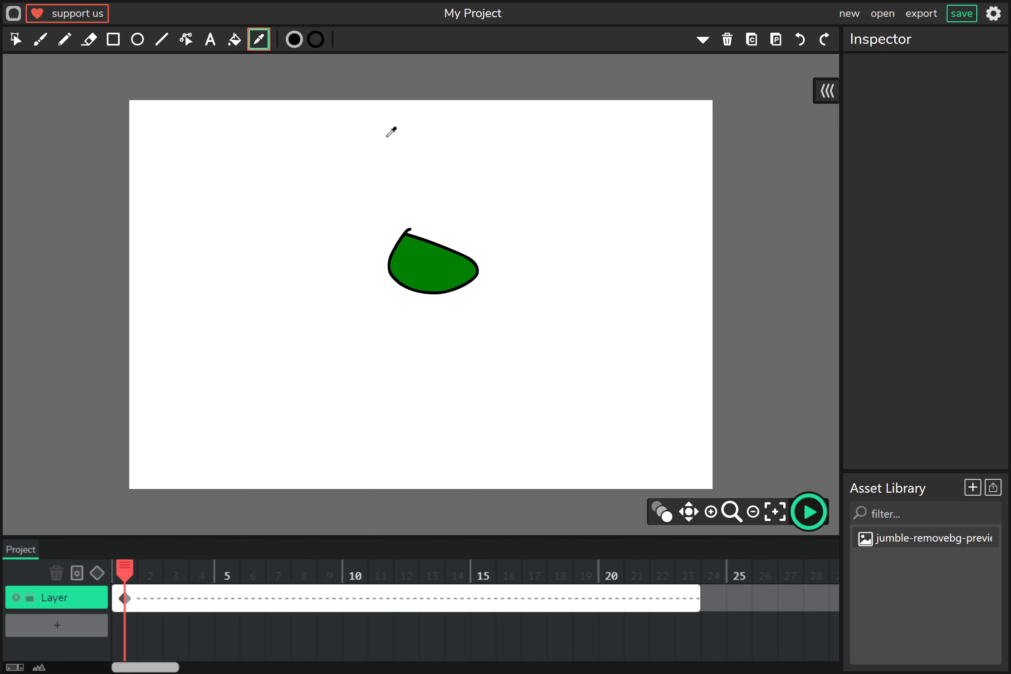
mouse_move(429, 266)
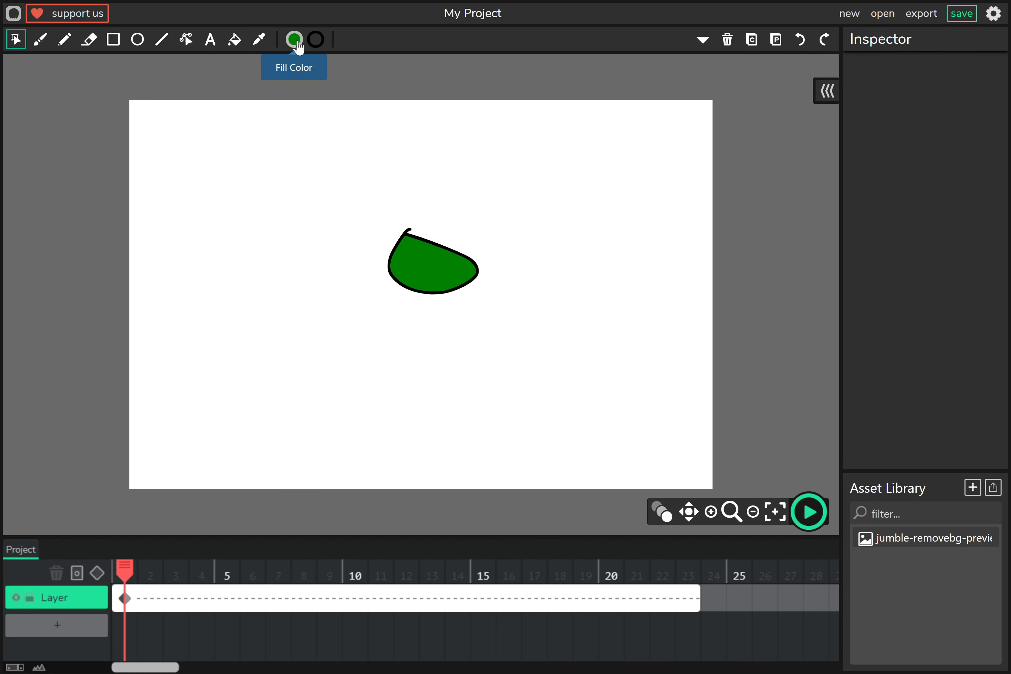
click(294, 39)
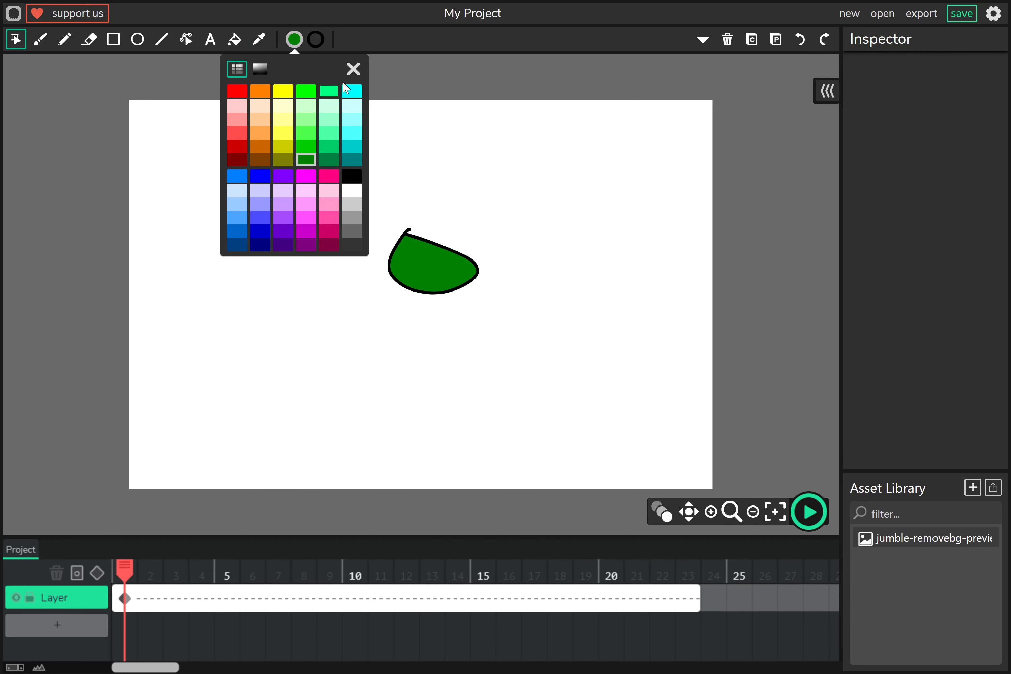
click(353, 69)
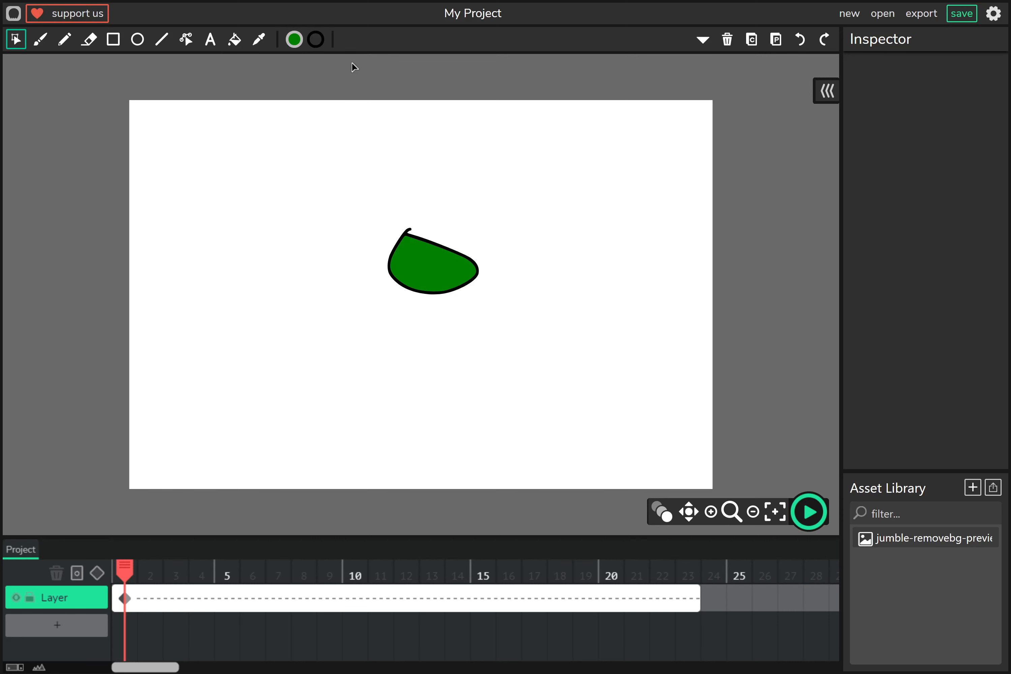
mouse_move(503, 400)
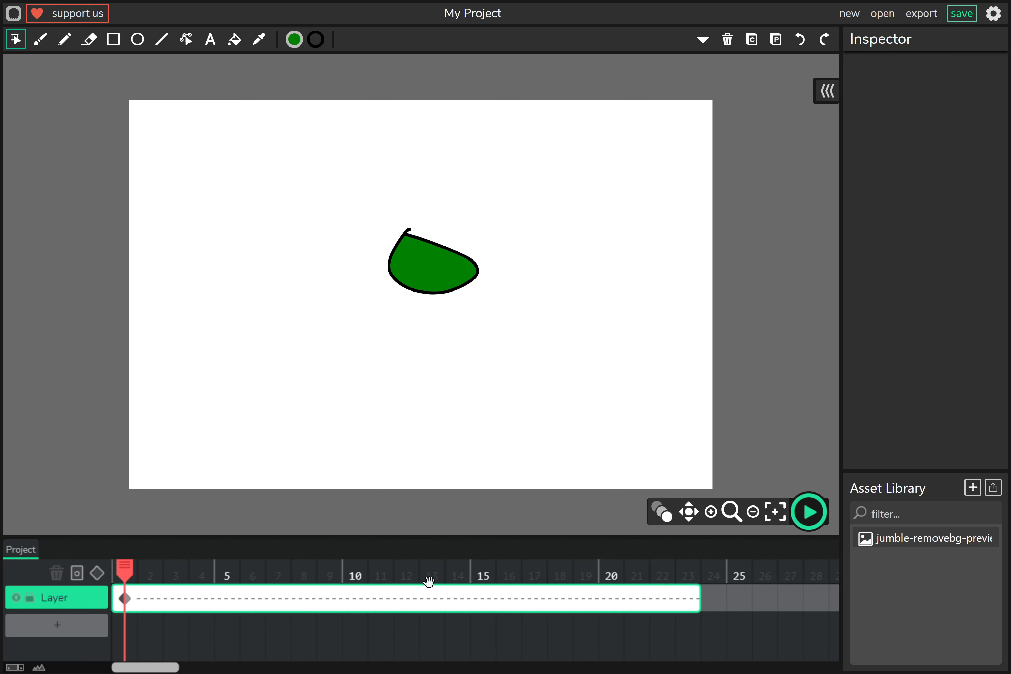
Remove the frame-1 tween, check frame 14, zoom in and out, and preview the 23-frame animation.
click(125, 598)
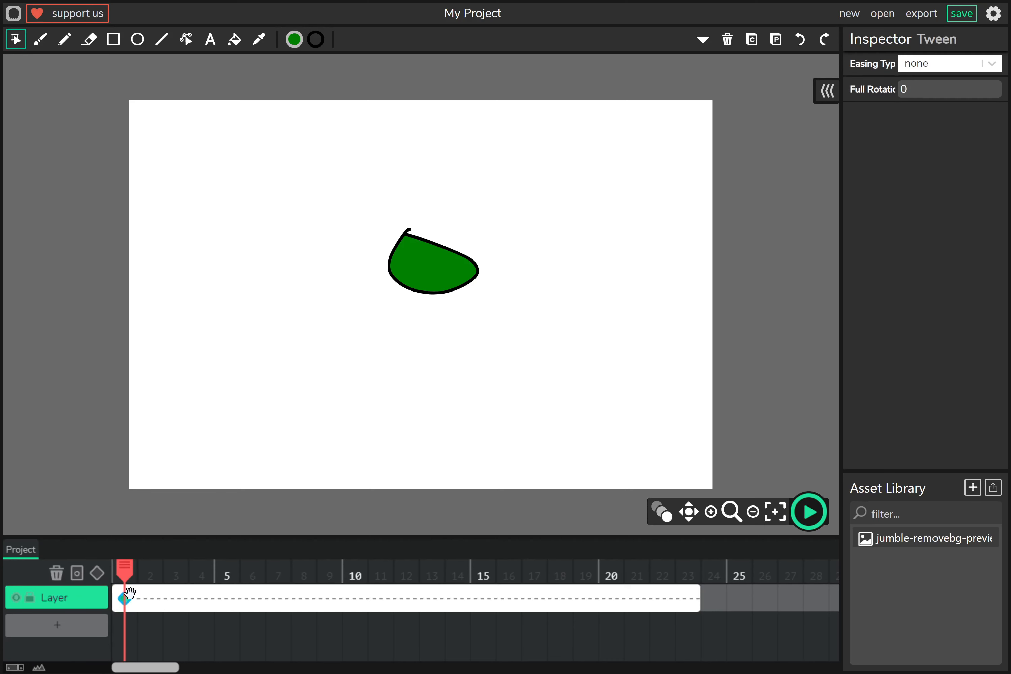
click(456, 598)
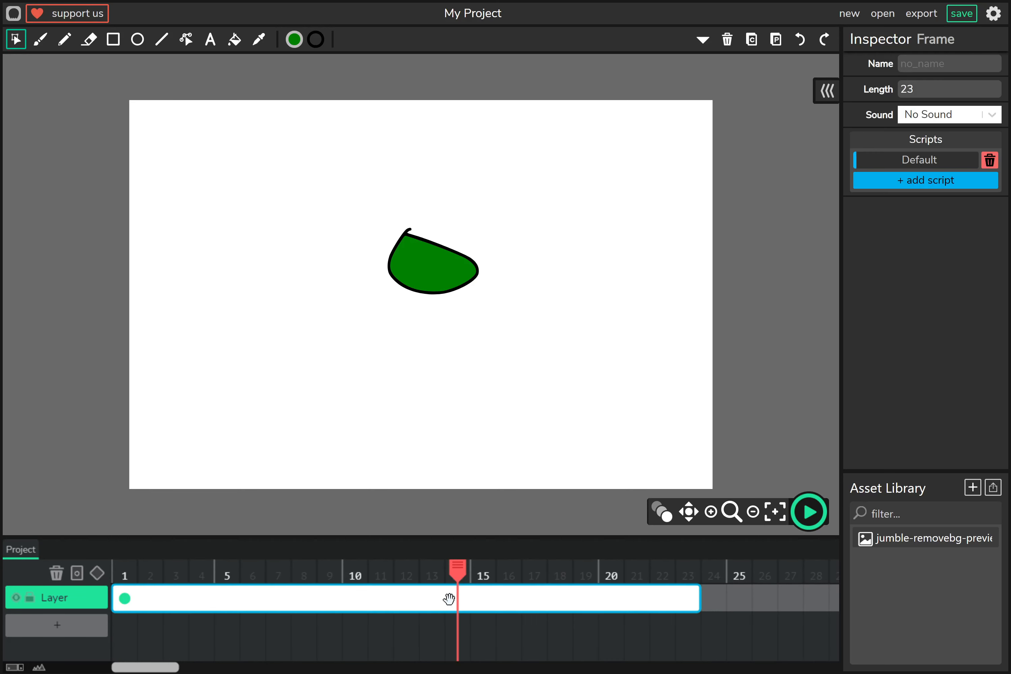
mouse_move(637, 522)
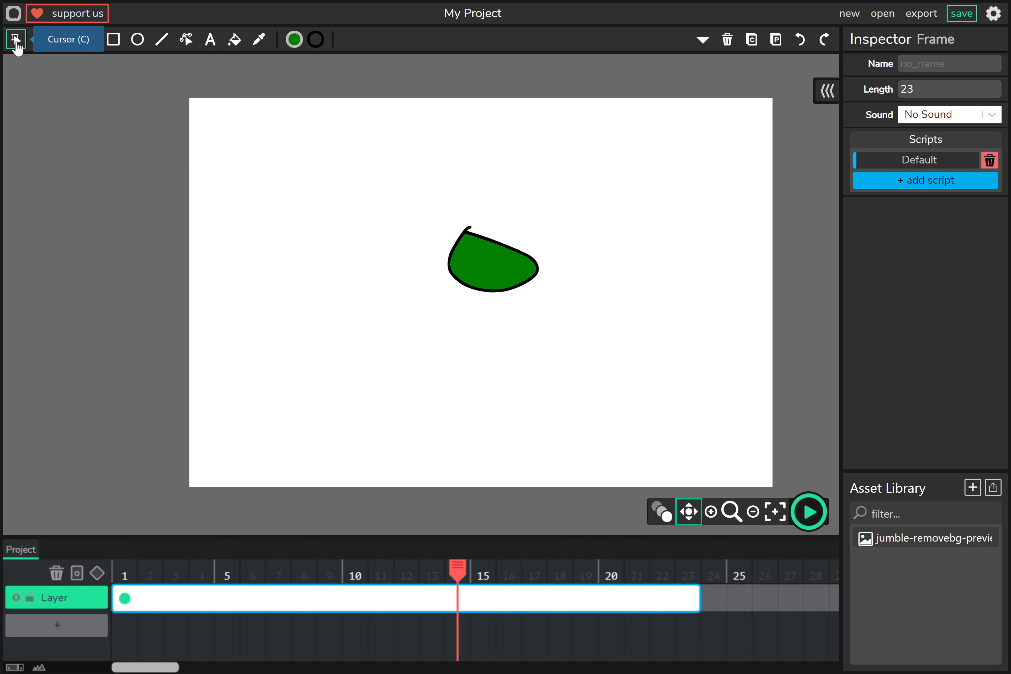
click(752, 512)
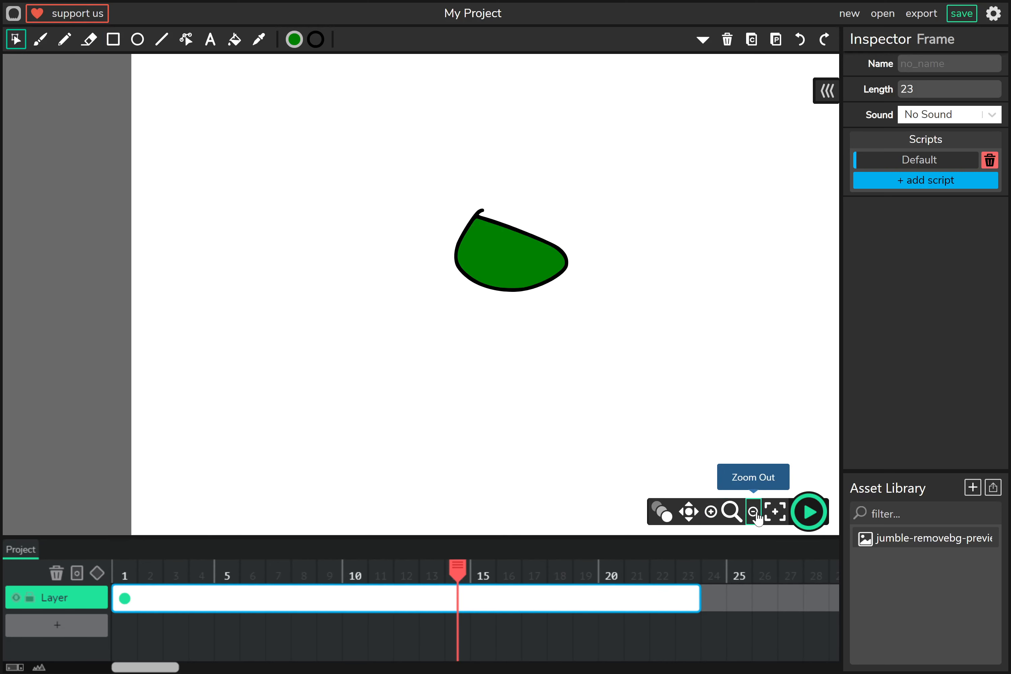
click(753, 512)
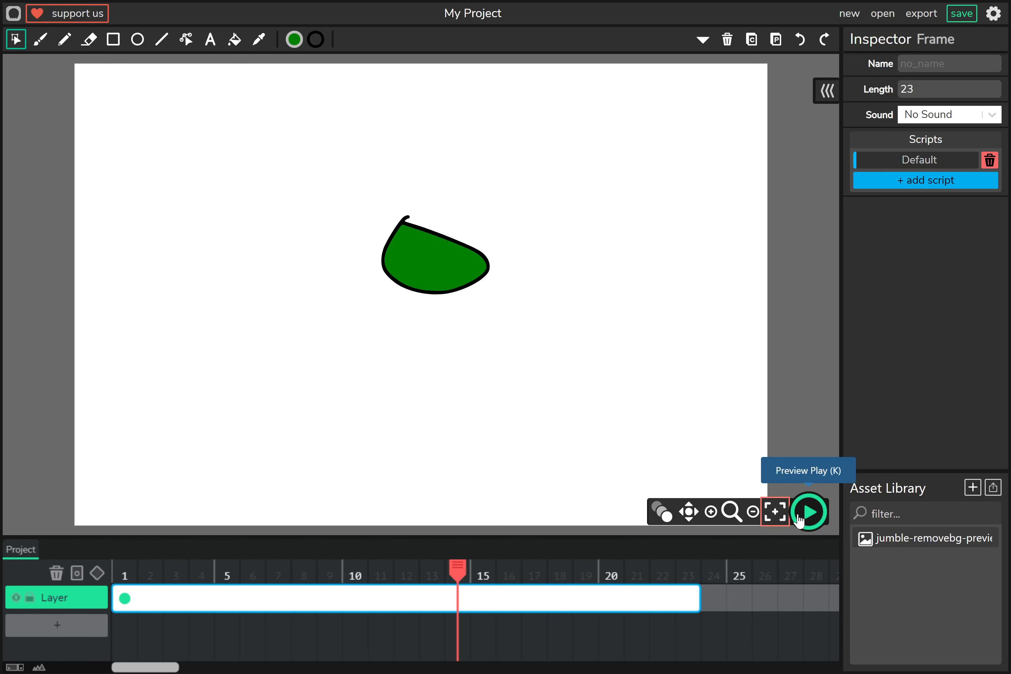
click(809, 511)
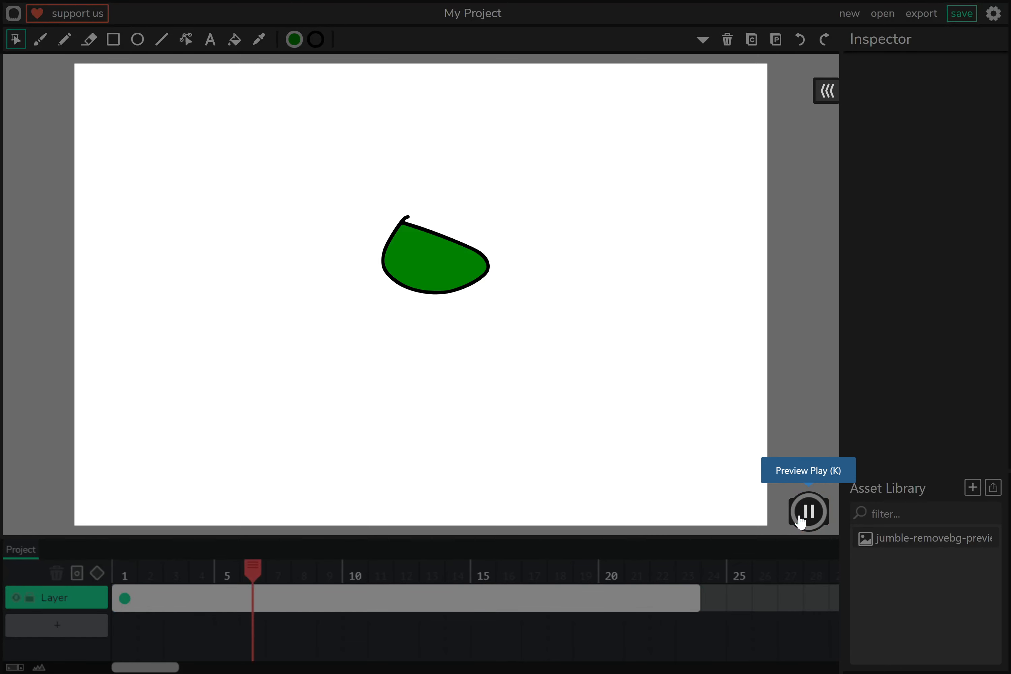
click(809, 511)
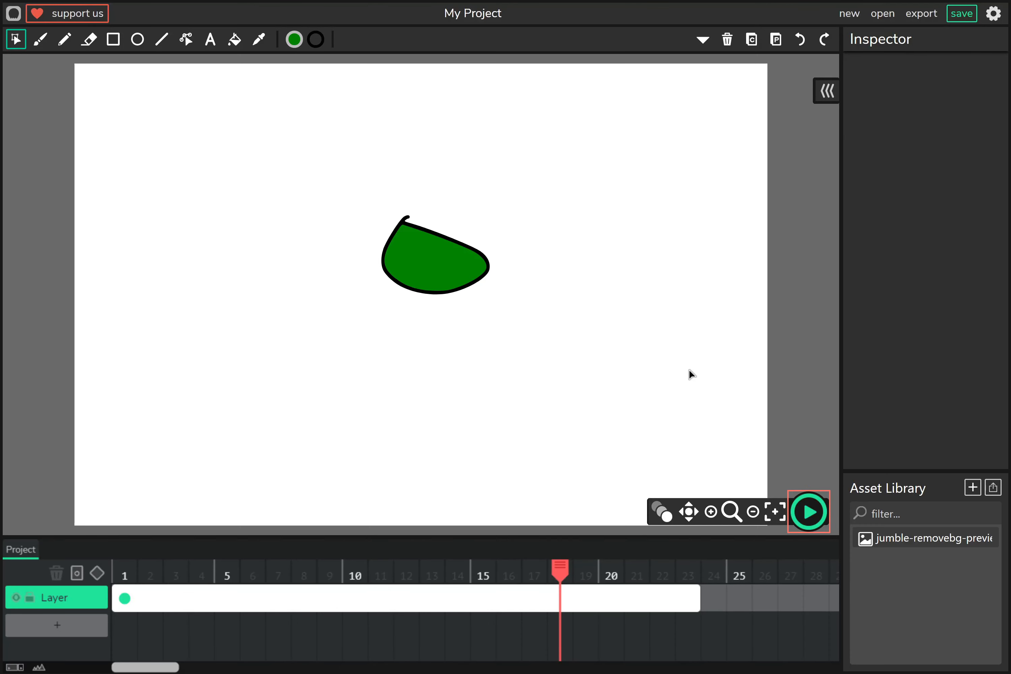
mouse_move(13, 13)
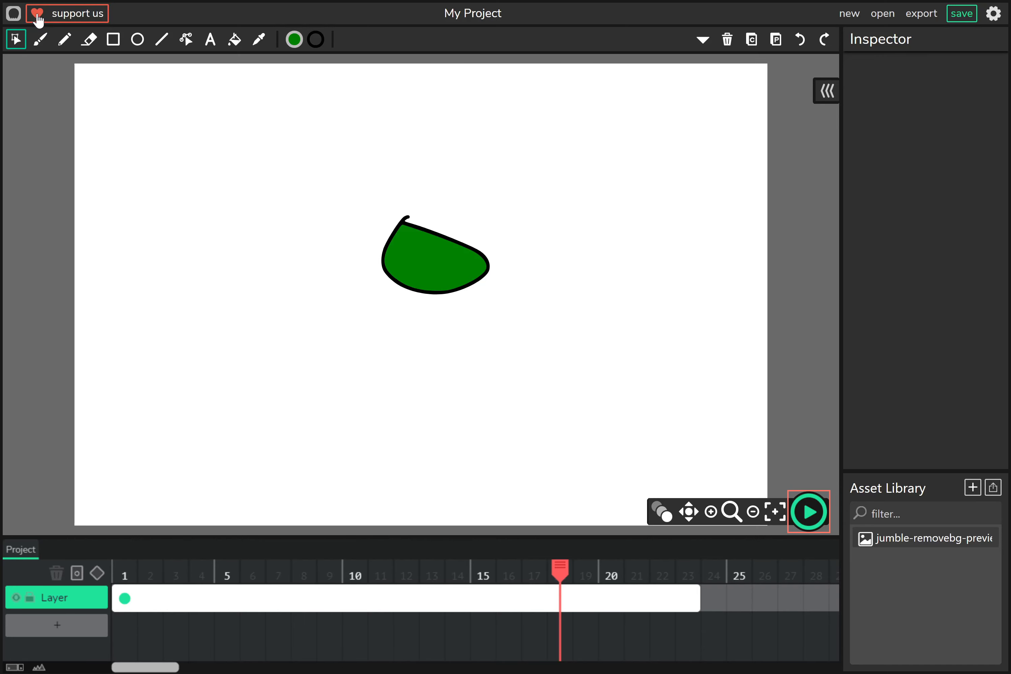
click(78, 13)
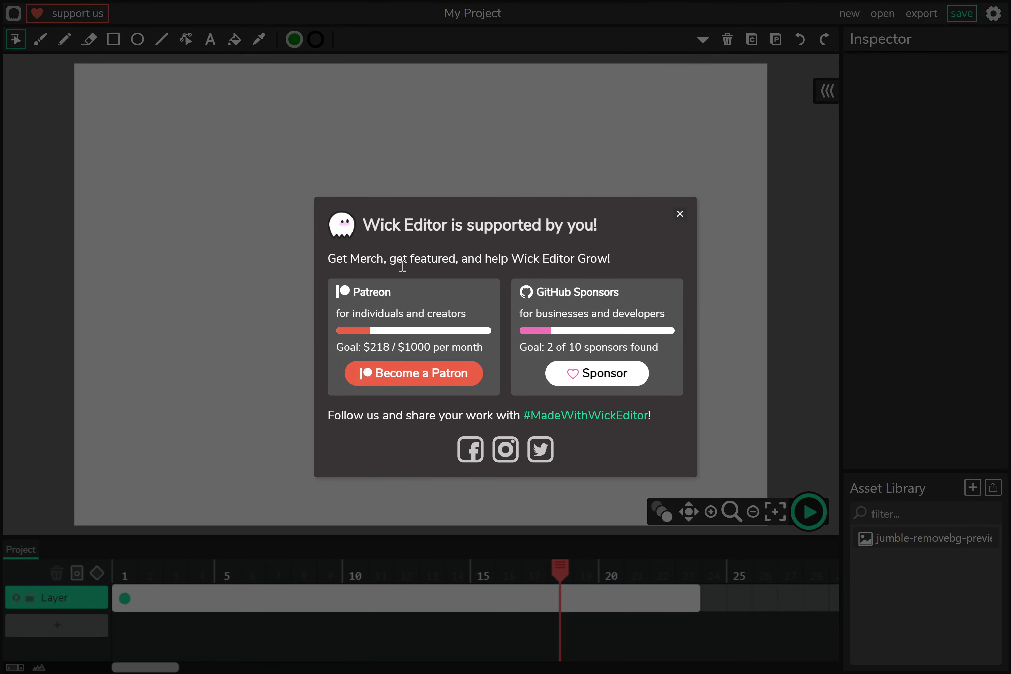
click(679, 214)
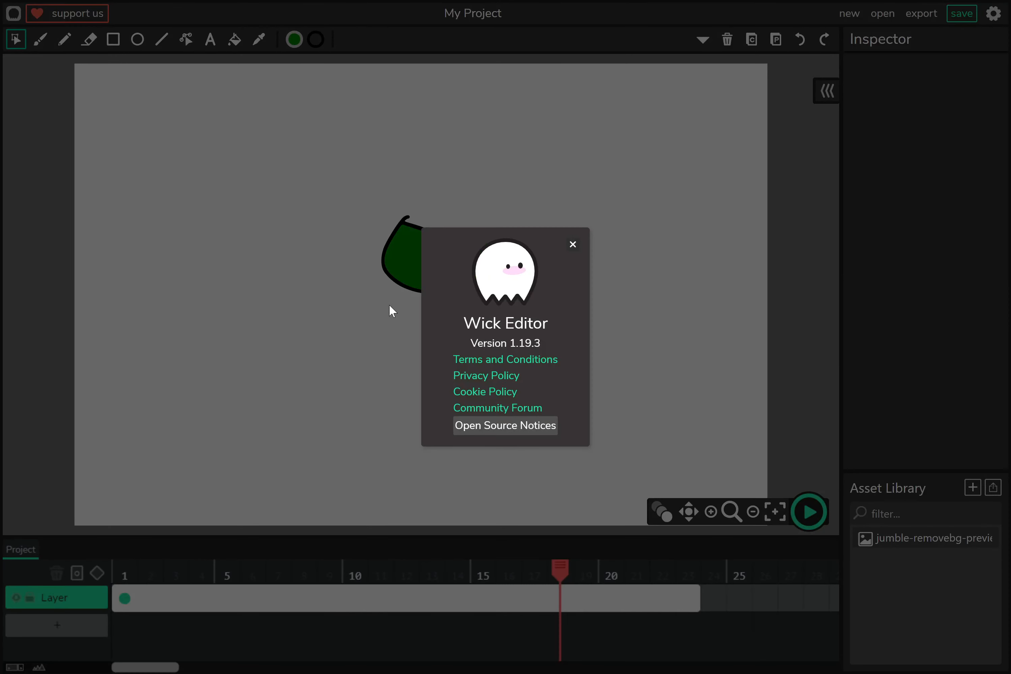
mouse_move(400, 392)
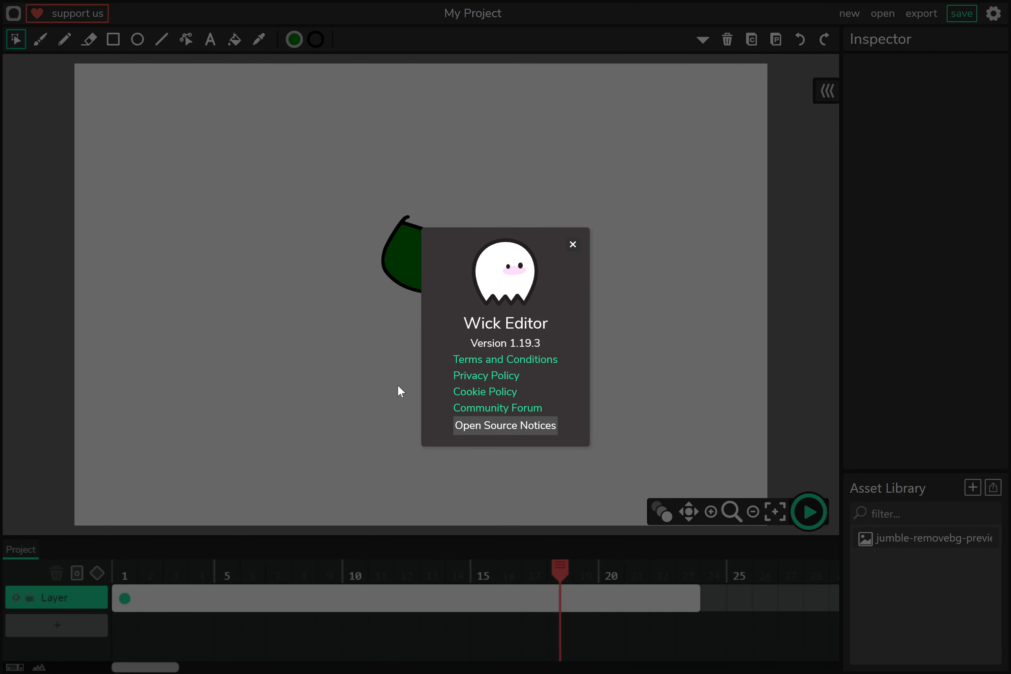
click(572, 244)
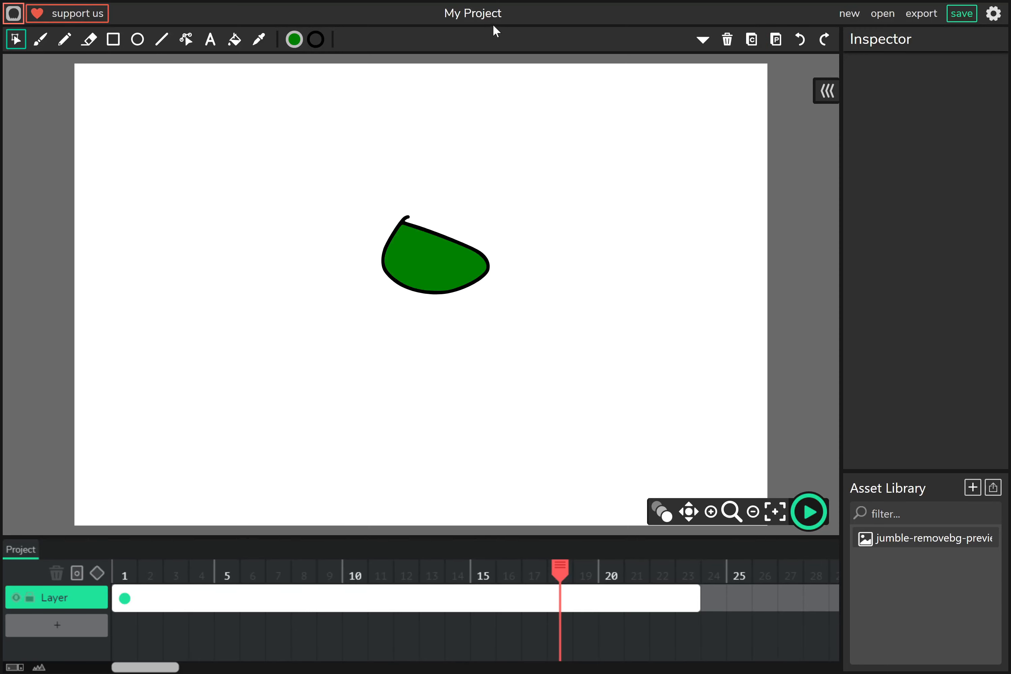
Start a blank project and browse the Export dialog's Animation, Interactive, Audio and Images formats.
click(994, 13)
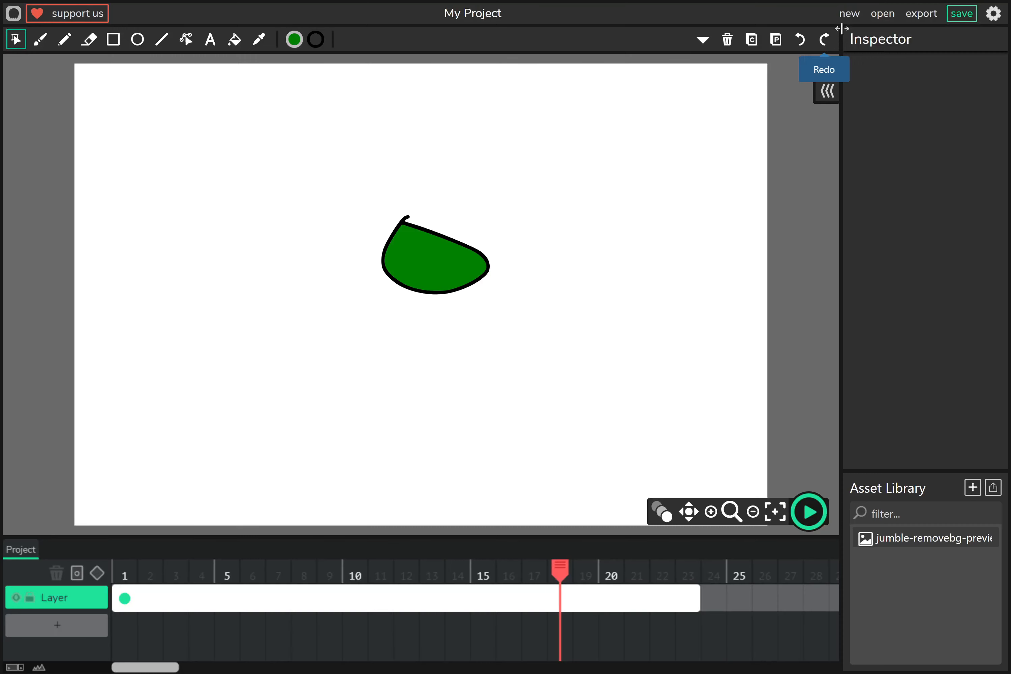
mouse_move(804, 62)
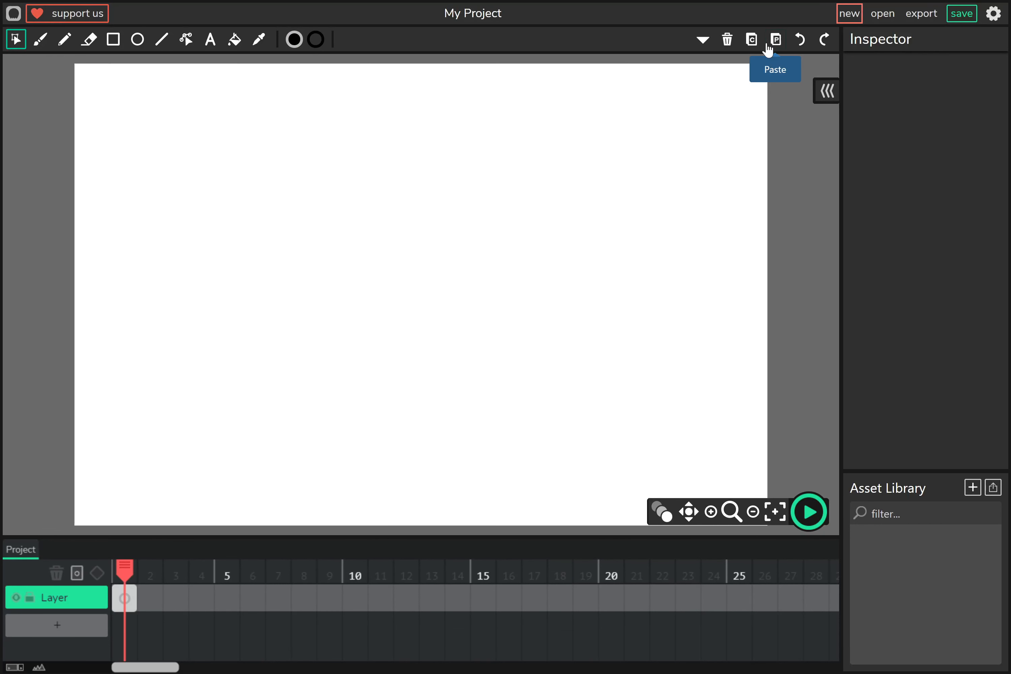
mouse_move(883, 13)
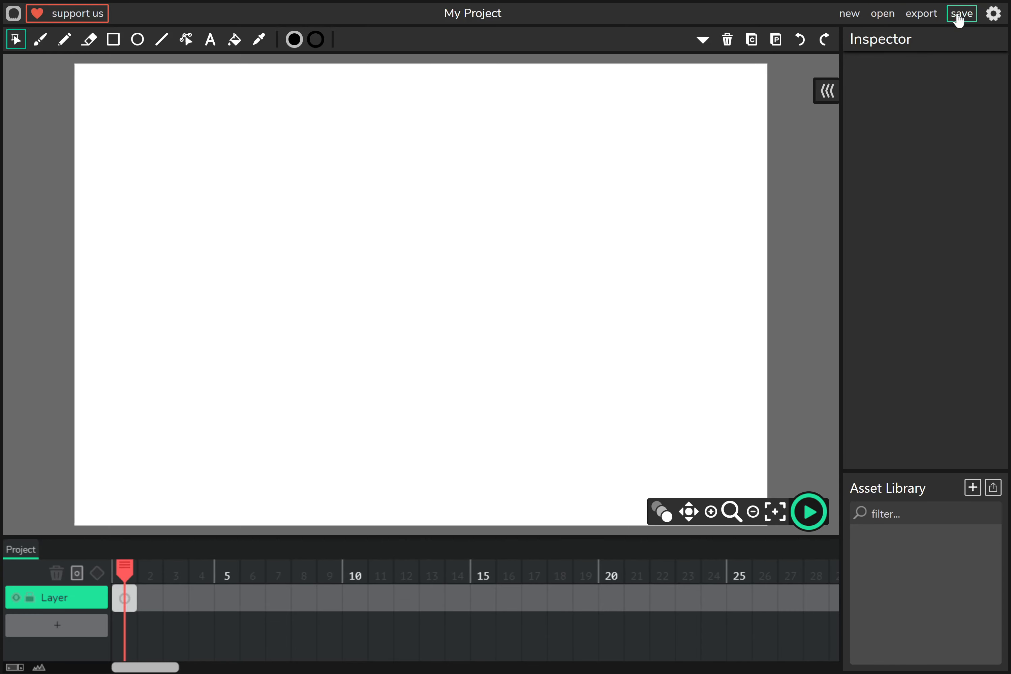
click(921, 12)
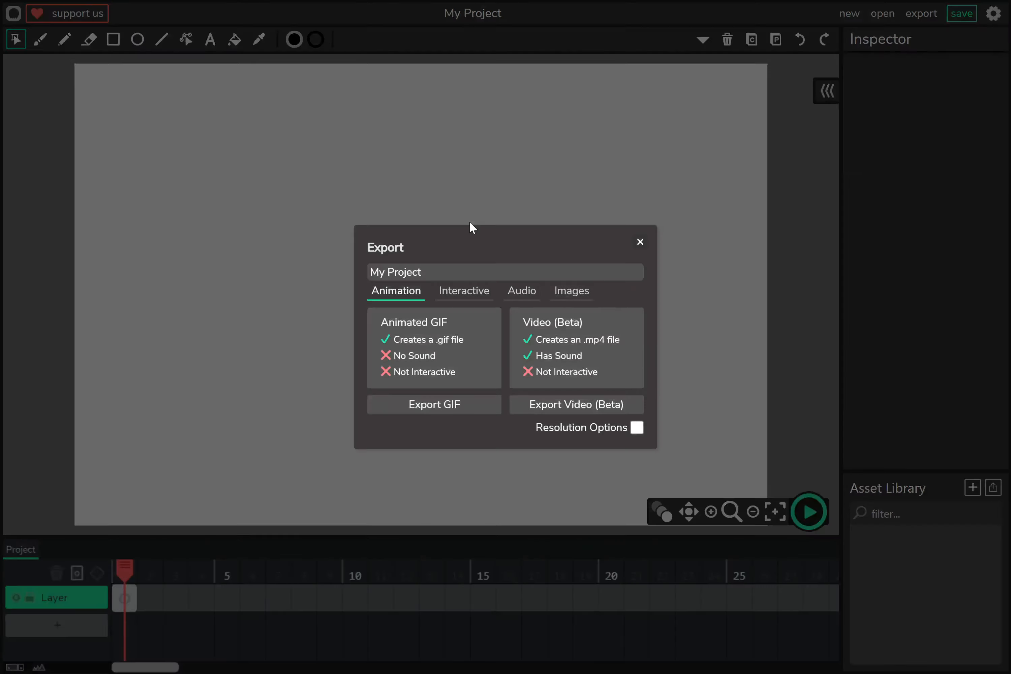
click(464, 291)
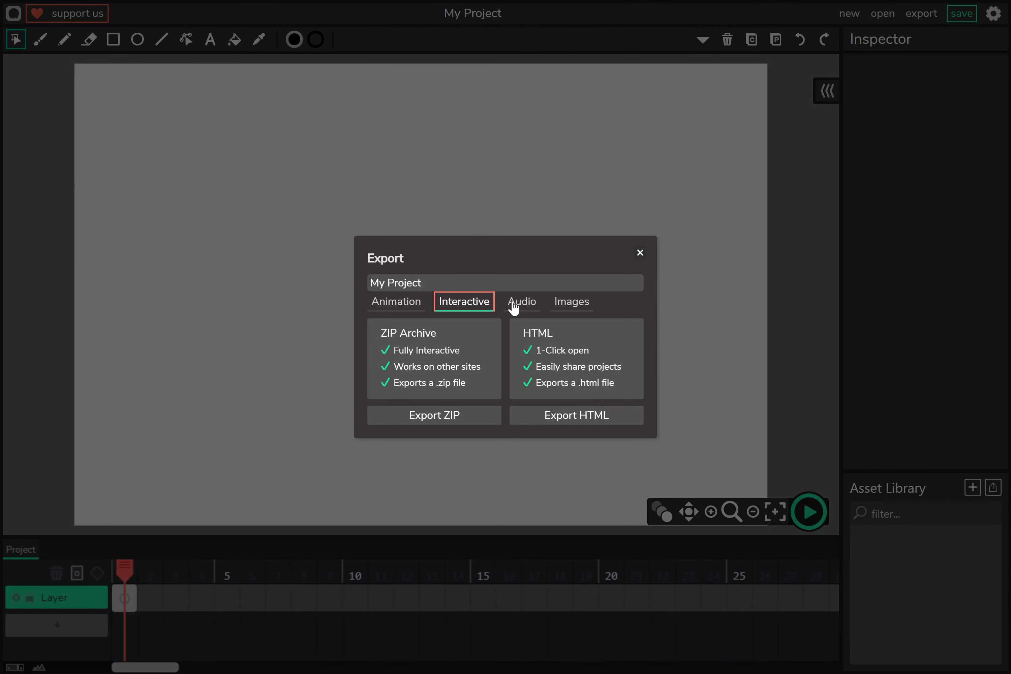
click(572, 292)
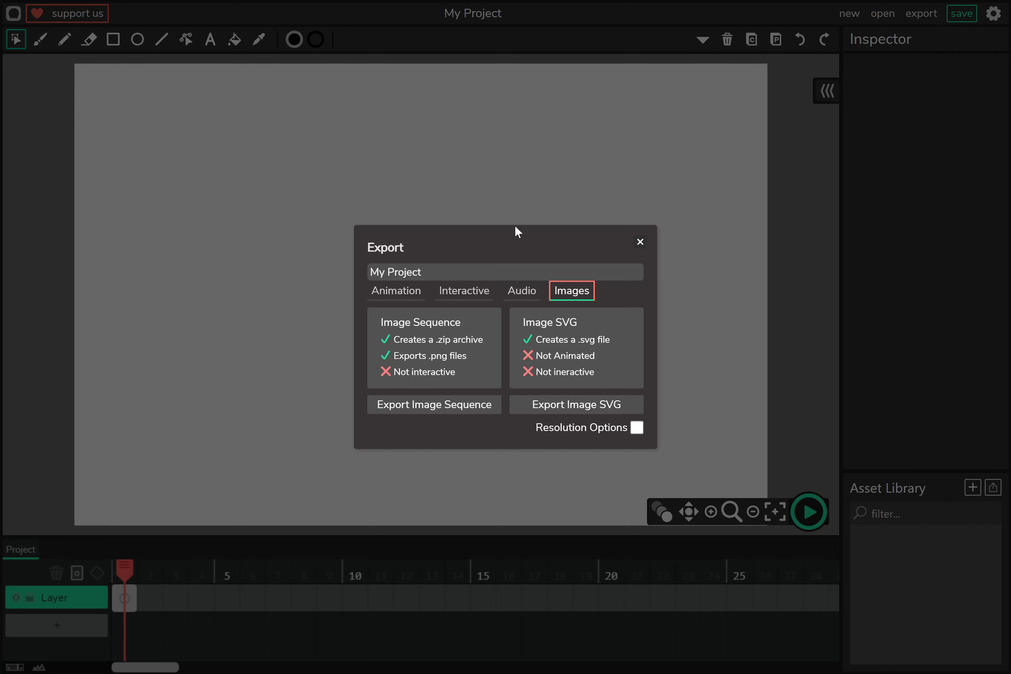
click(639, 241)
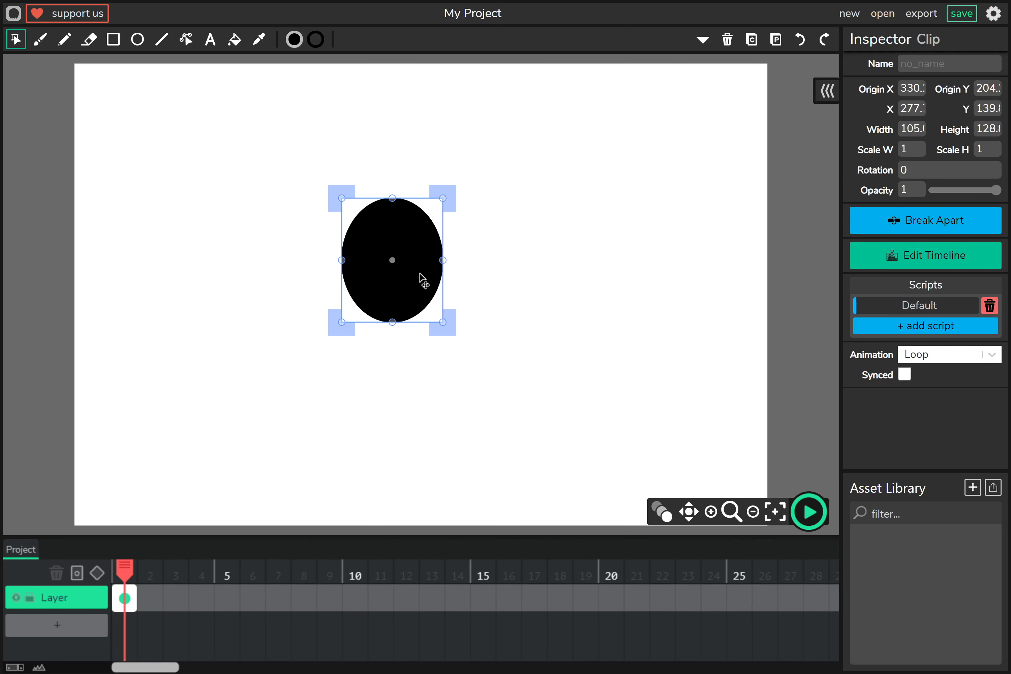
mouse_move(491, 248)
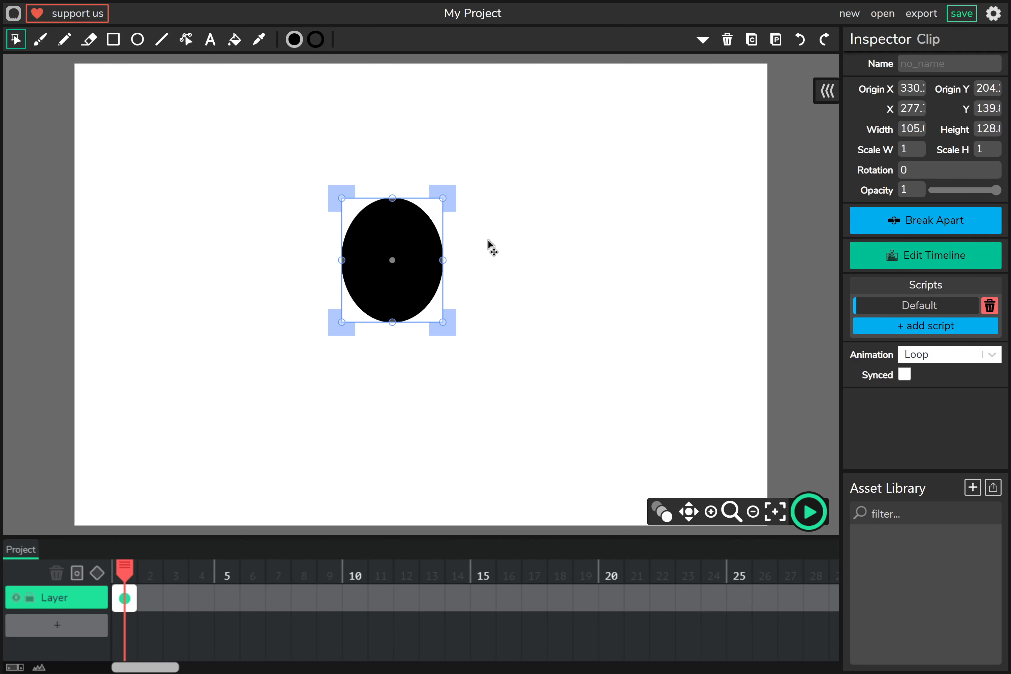
mouse_move(800, 62)
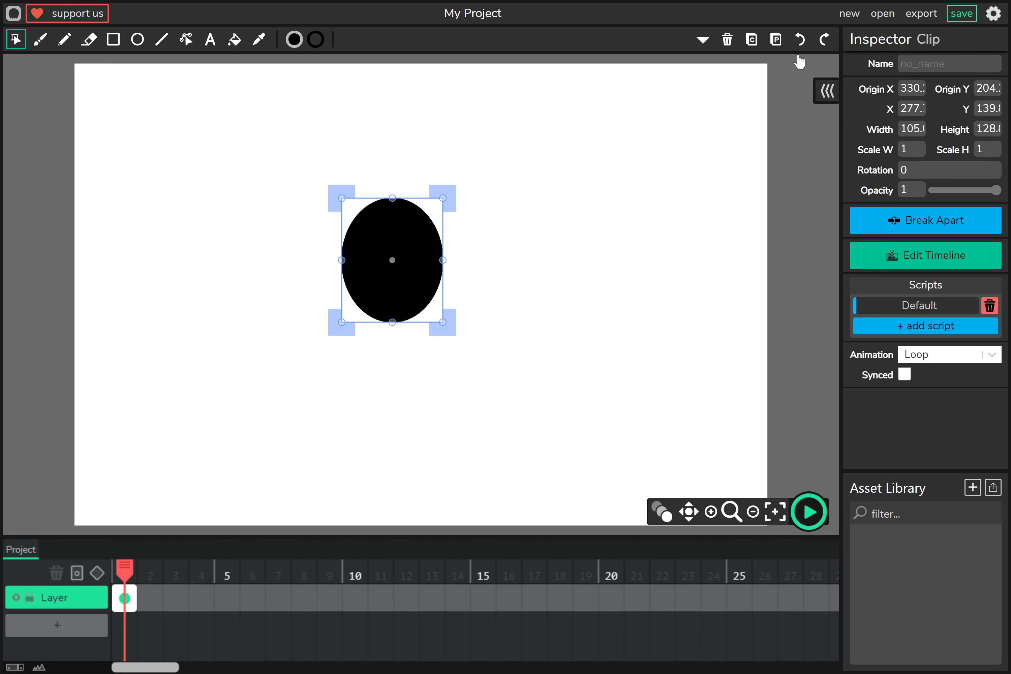
mouse_move(605, 244)
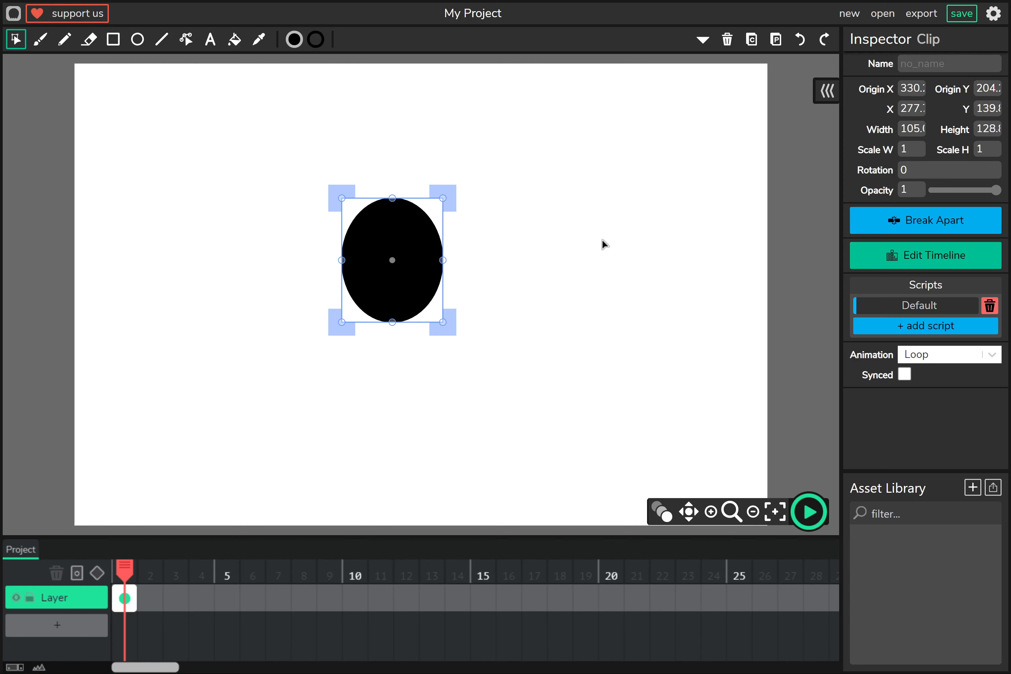
Deselect the black oval clip by clicking empty canvas.
click(656, 174)
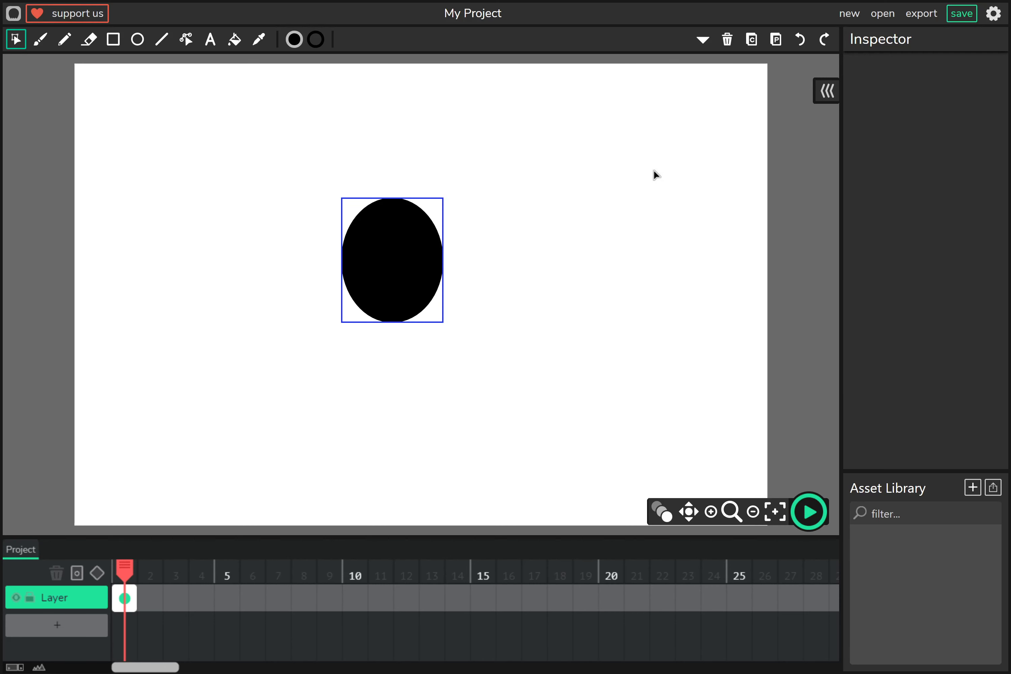
Browse the Settings dialog's Keyboard Shortcut and Editor tabs, returning to Project.
click(994, 13)
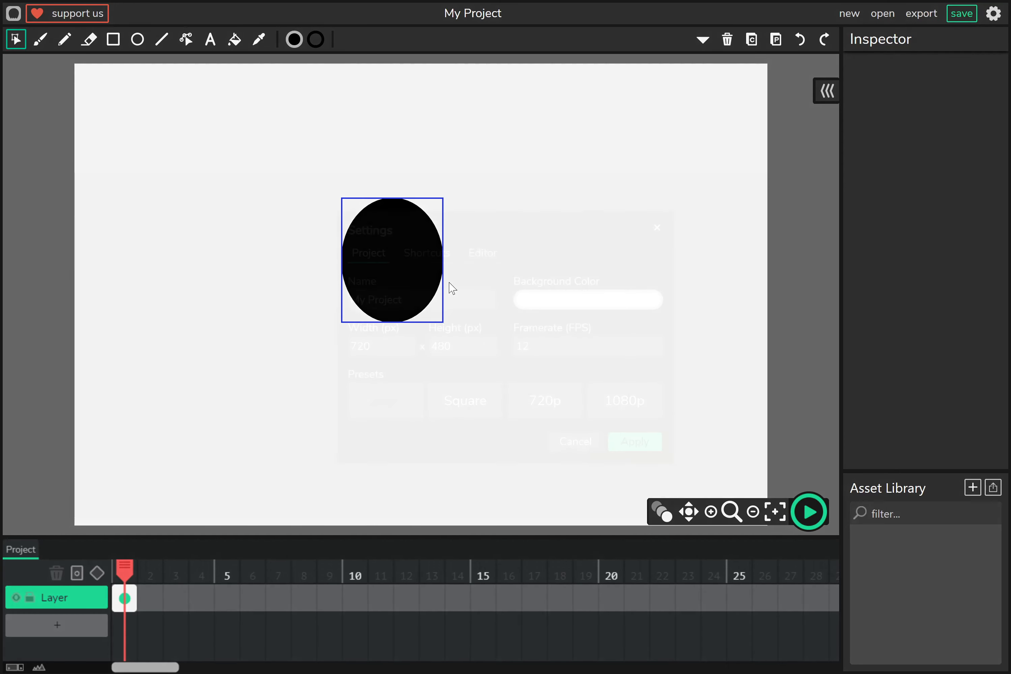
click(426, 252)
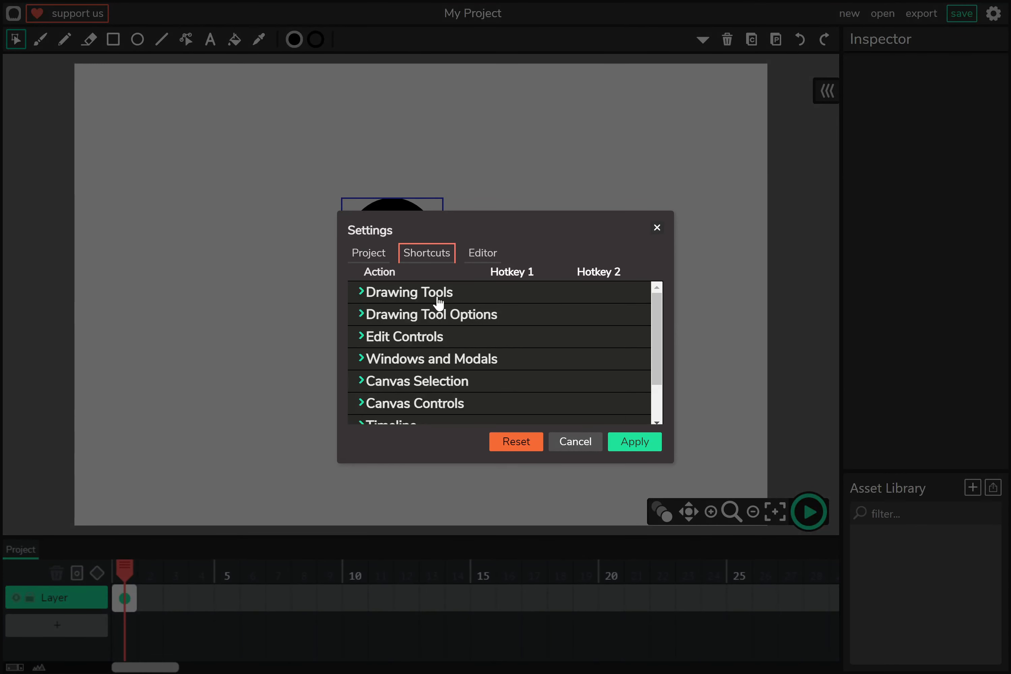
click(482, 252)
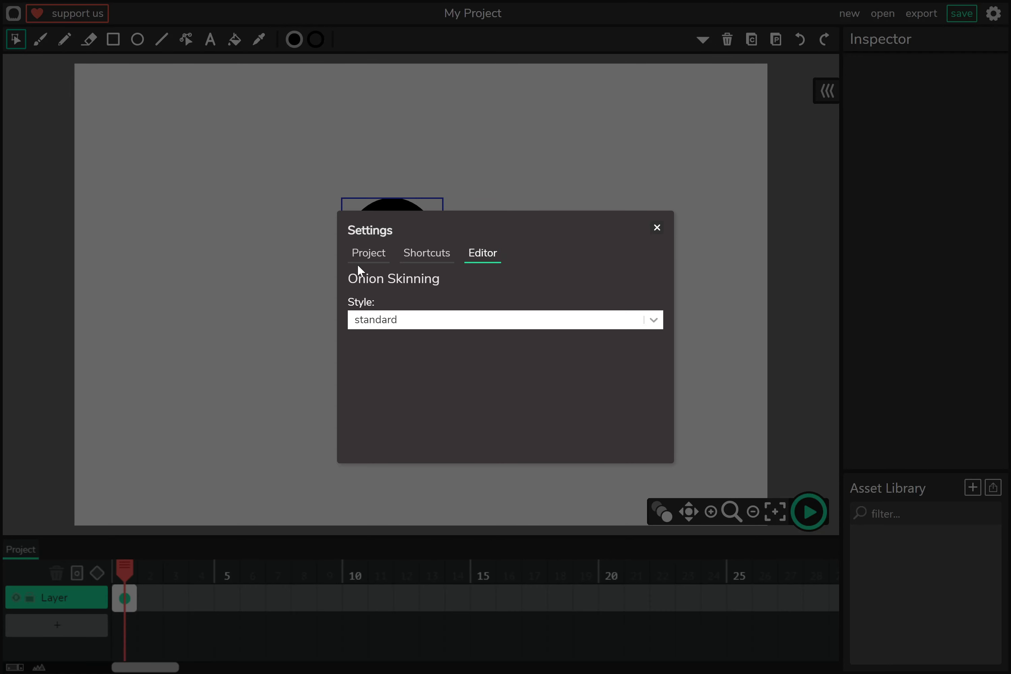
click(368, 252)
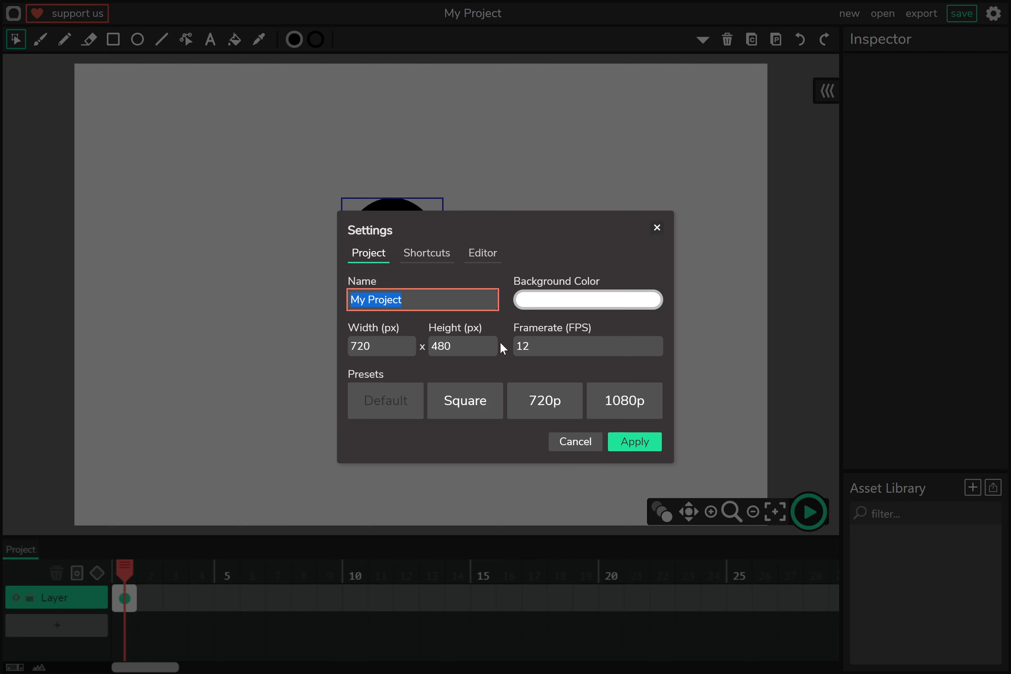
Name the project hi with a grey background, 30 FPS and the 1080p canvas preset, and apply.
text(hi)
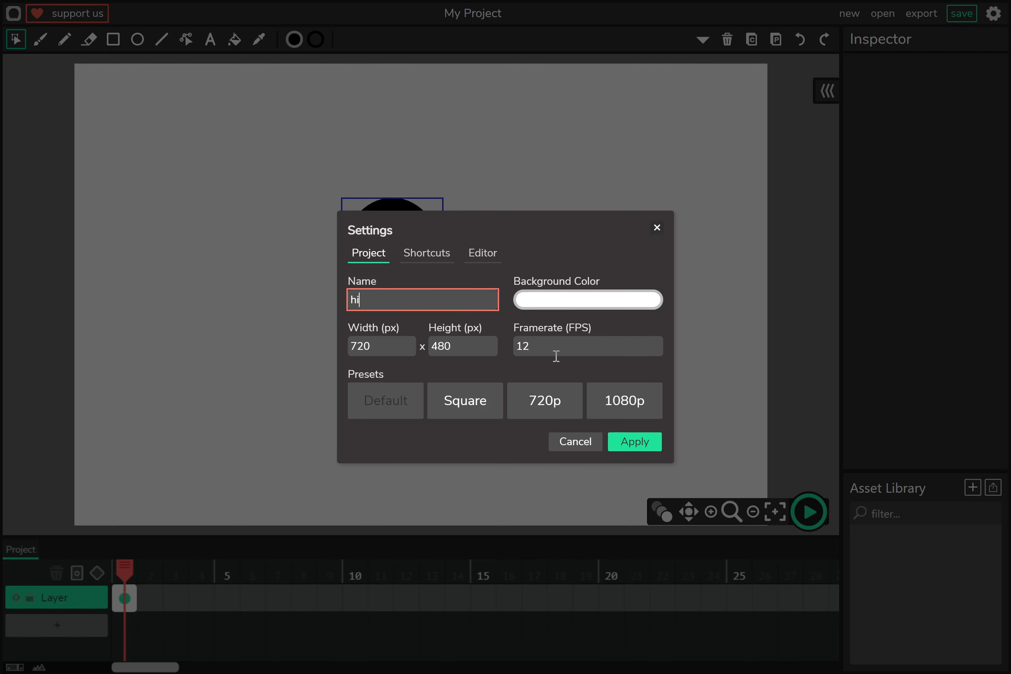
click(587, 299)
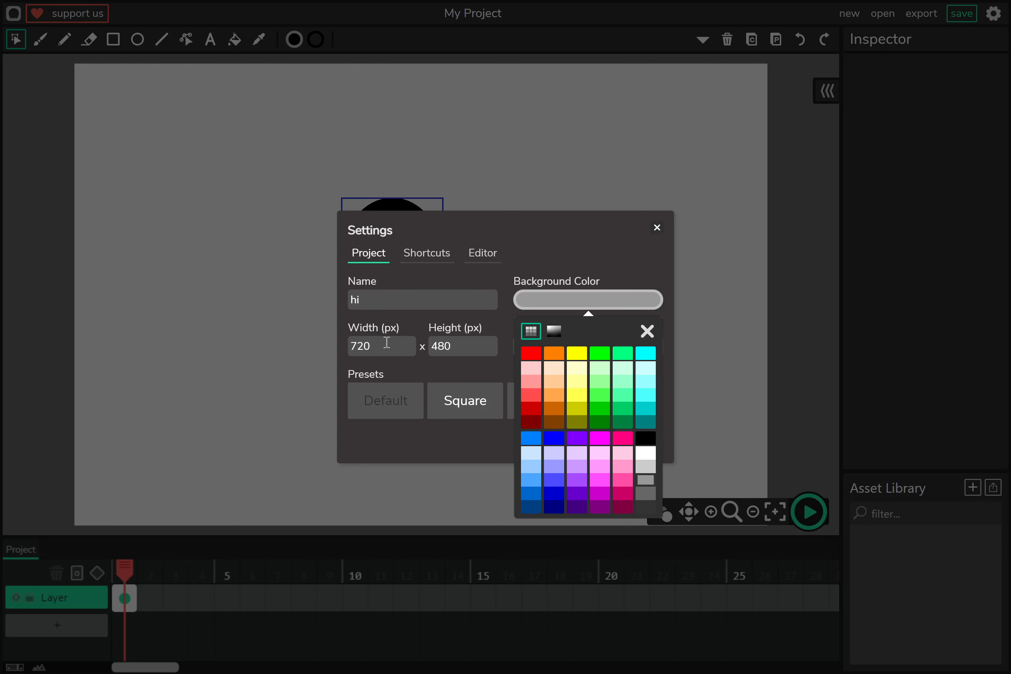
click(647, 331)
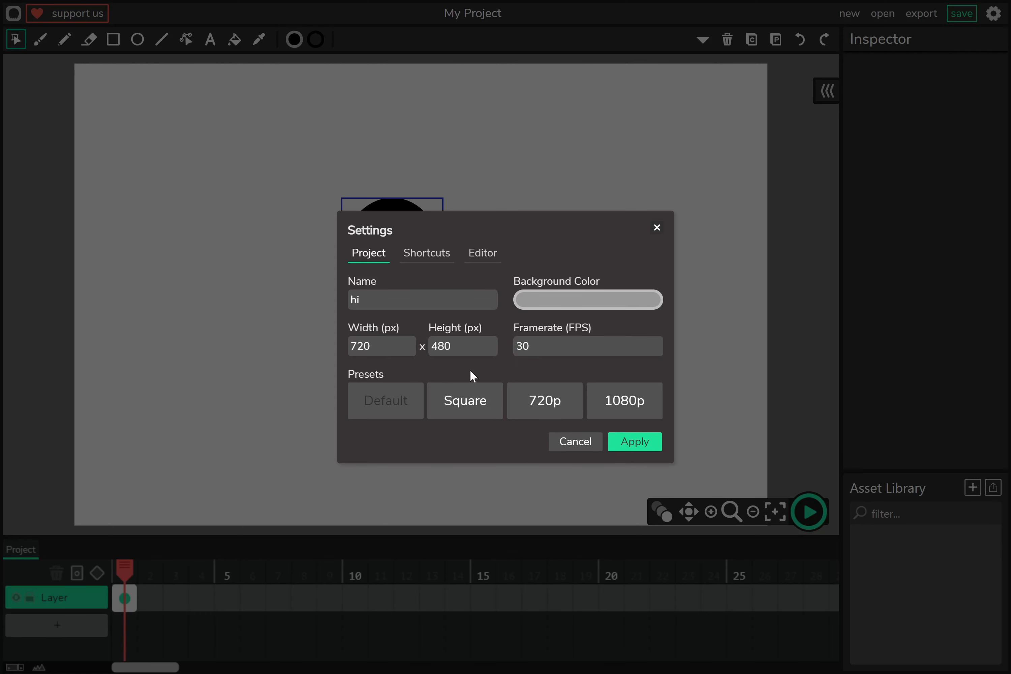
click(623, 400)
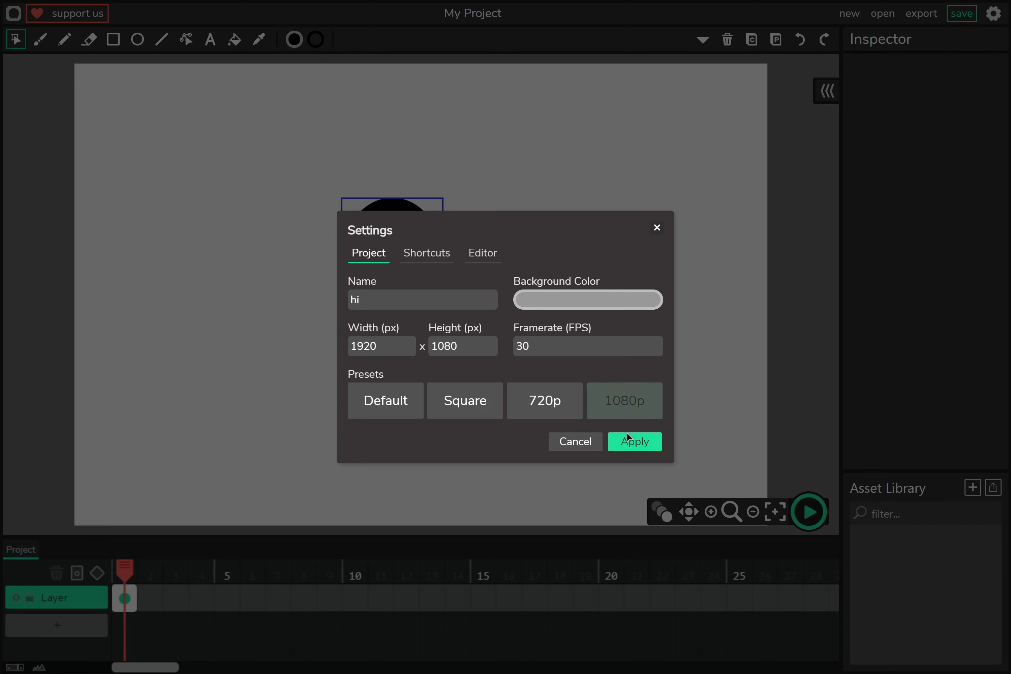
click(634, 442)
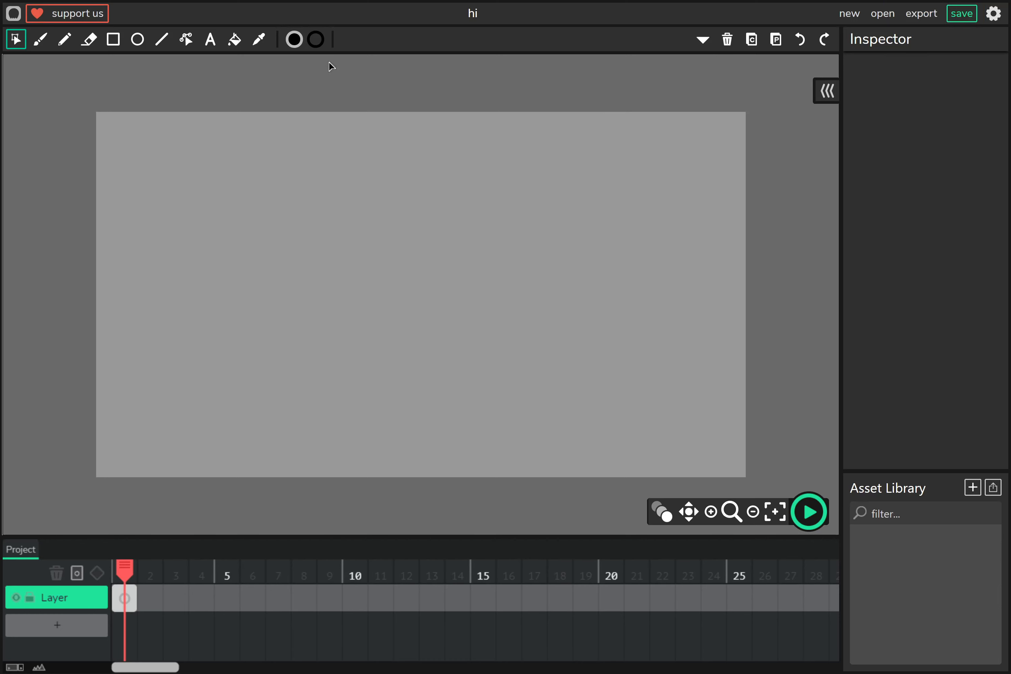
Choose green as the fill colour and draw a green rectangle in the upper middle of the stage.
click(294, 39)
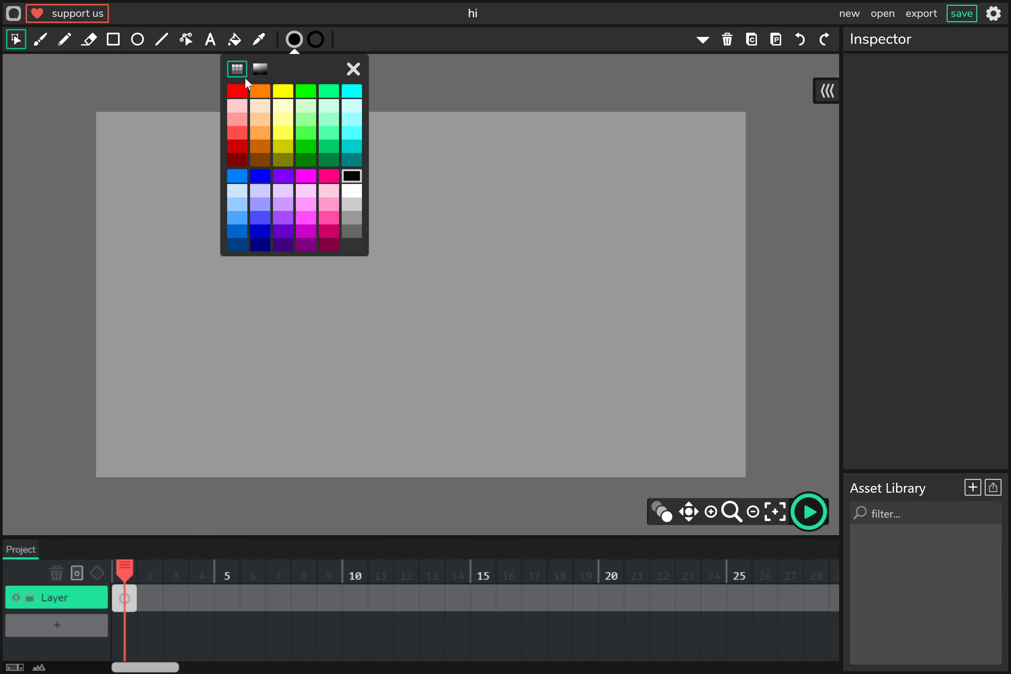
click(261, 69)
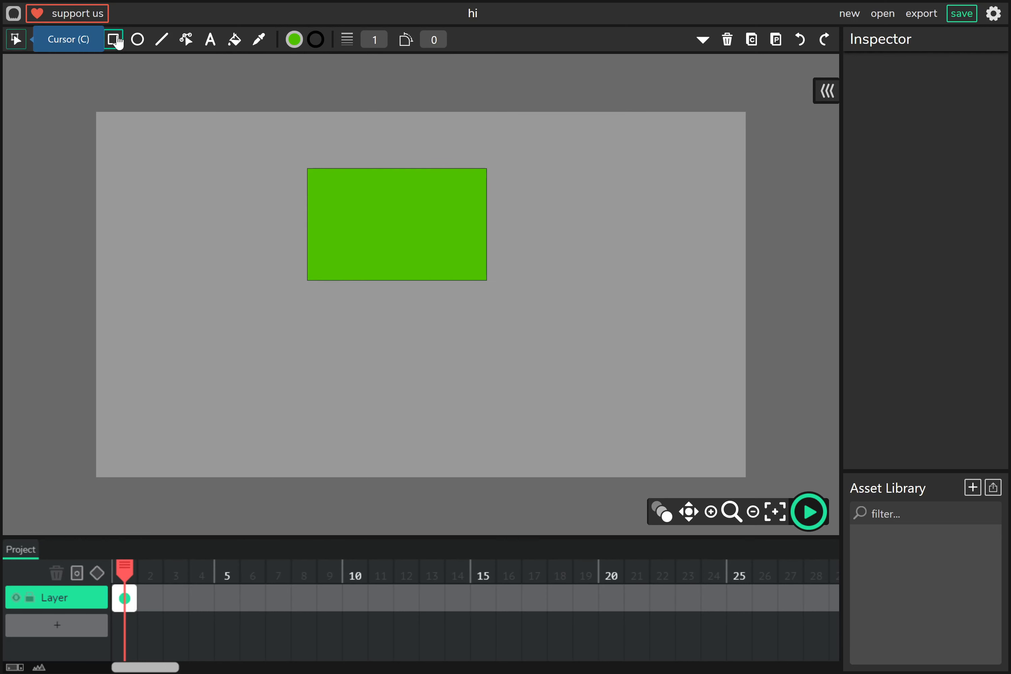
click(396, 224)
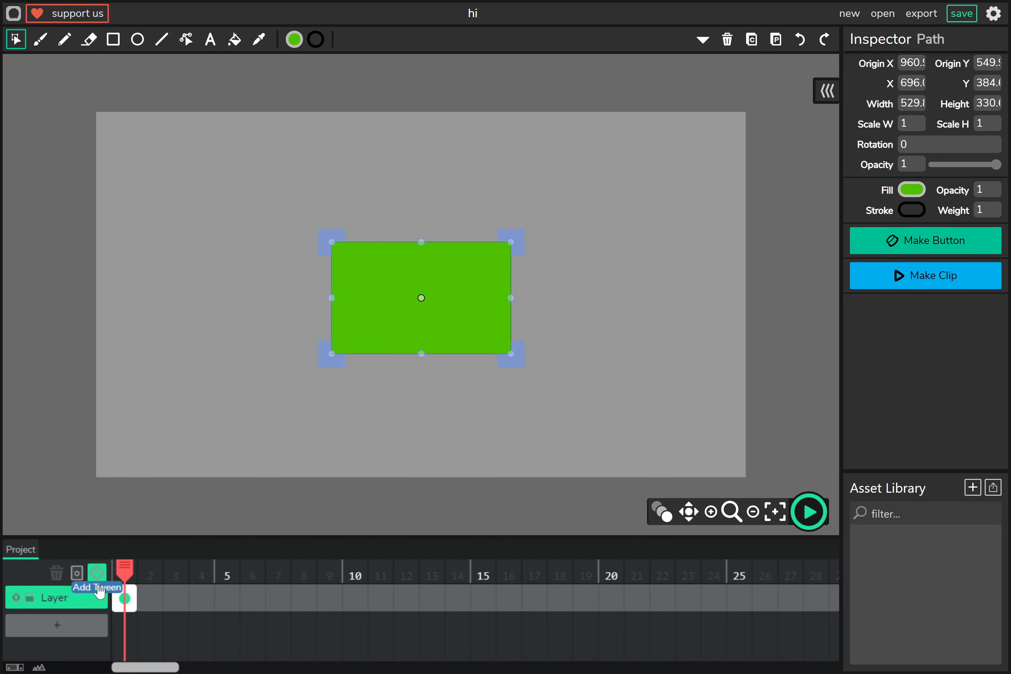
Turn on onion skinning and shorten the rectangle's frame to length 1.
click(97, 573)
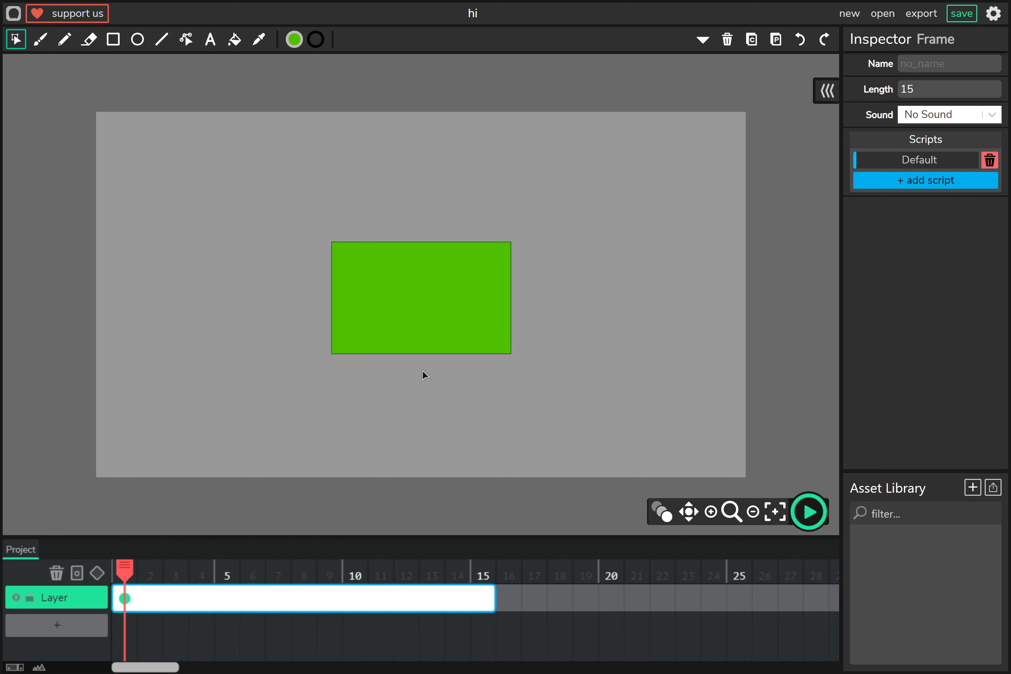
click(420, 297)
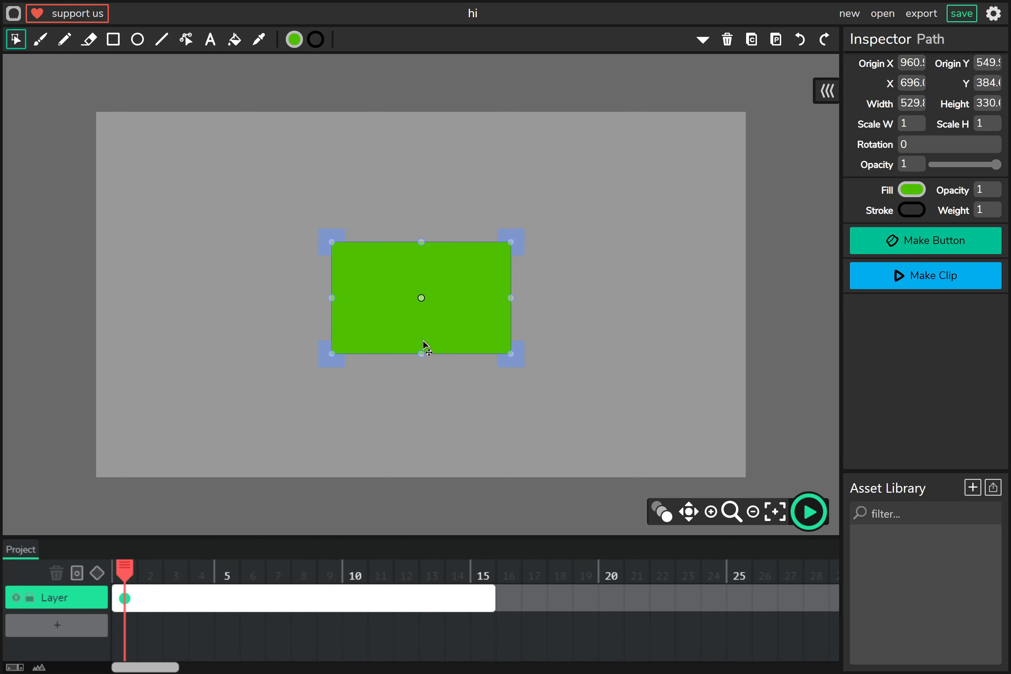
mouse_move(280, 389)
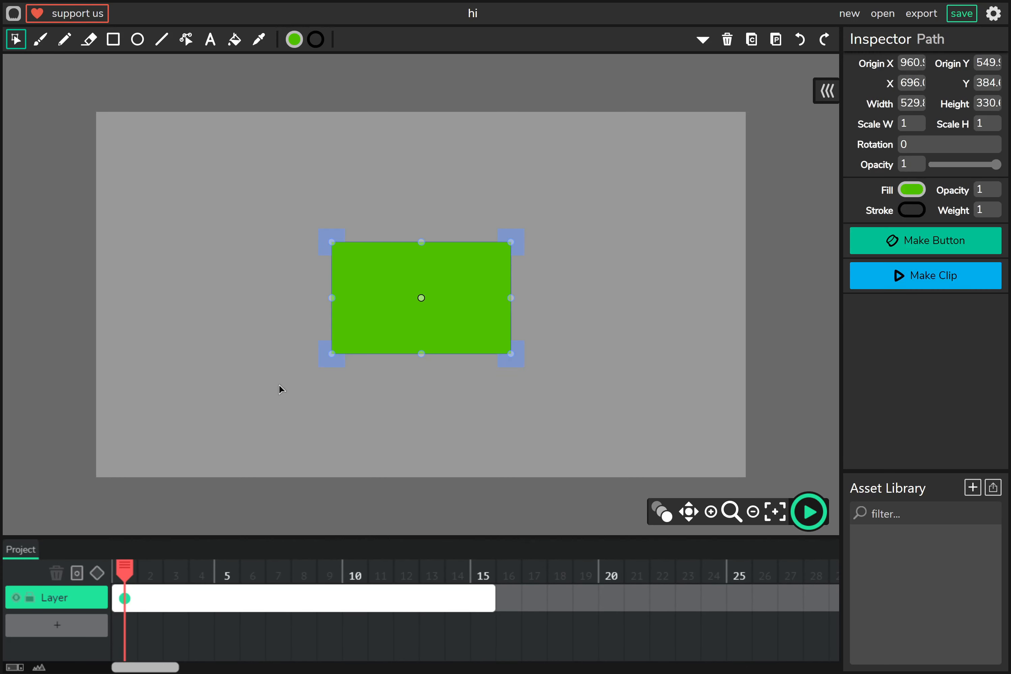
click(137, 39)
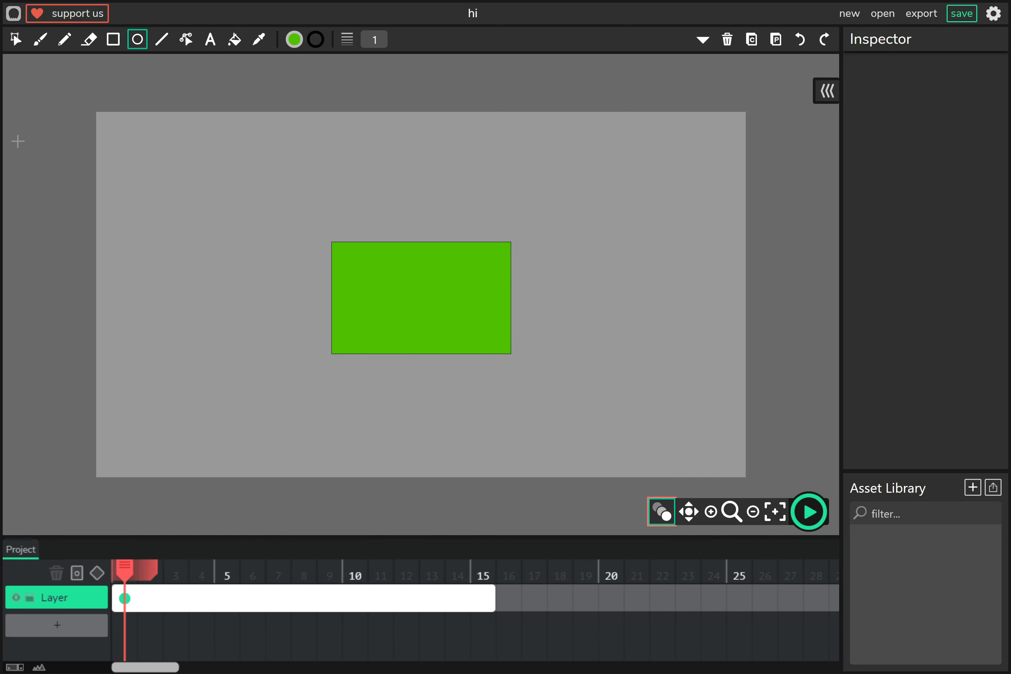
click(15, 39)
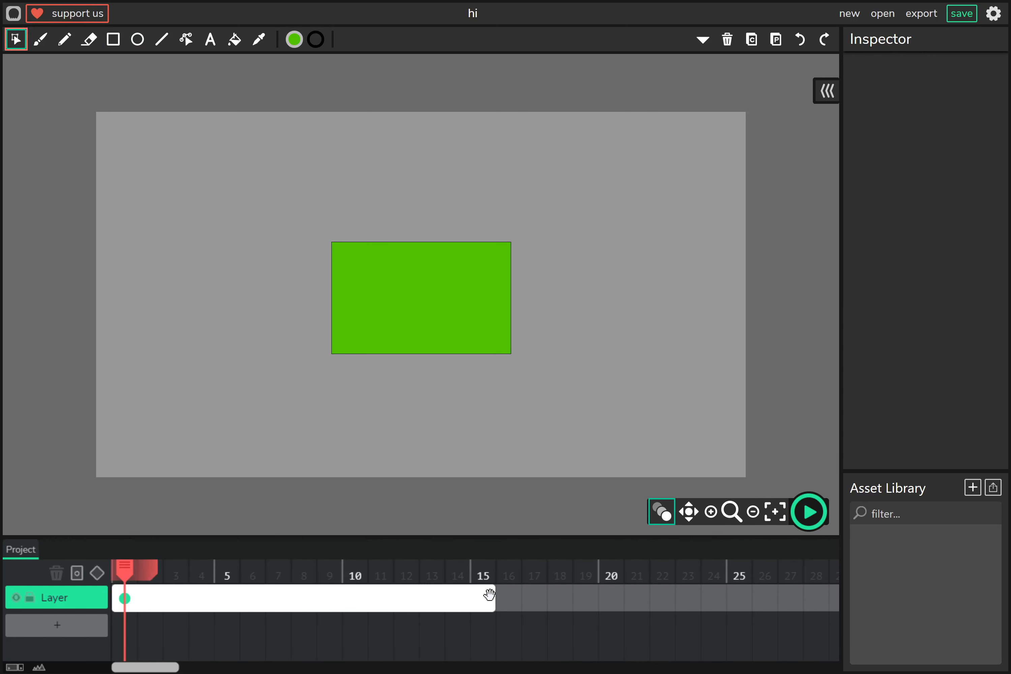
click(125, 598)
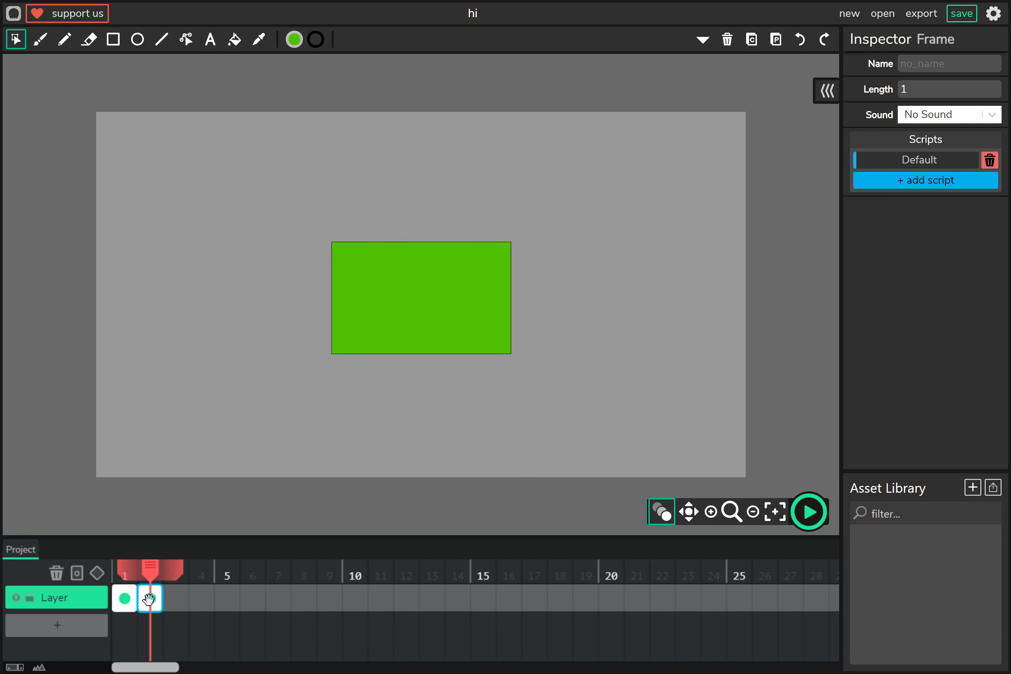
Add keyframes on the following frames, nudging the rectangle slightly each time, and play the result.
click(421, 299)
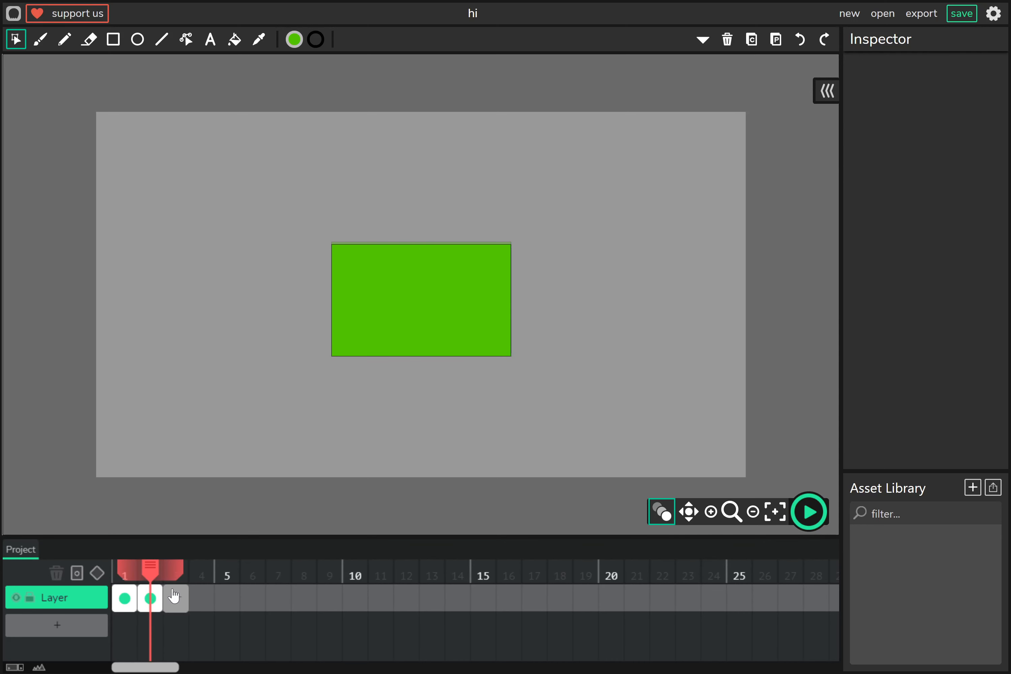
click(175, 597)
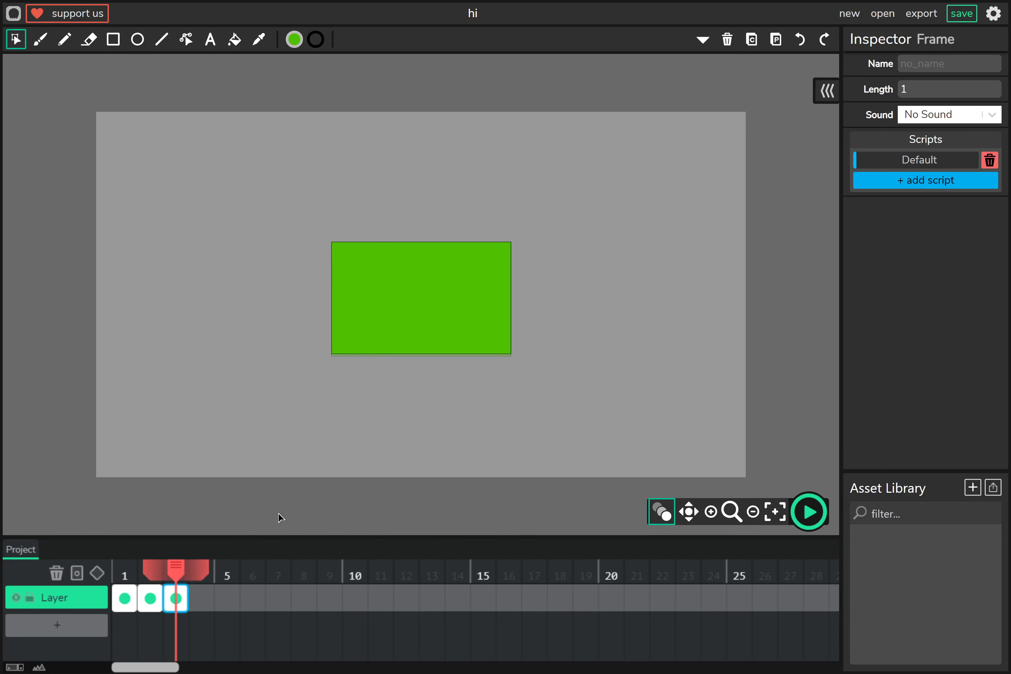
click(420, 298)
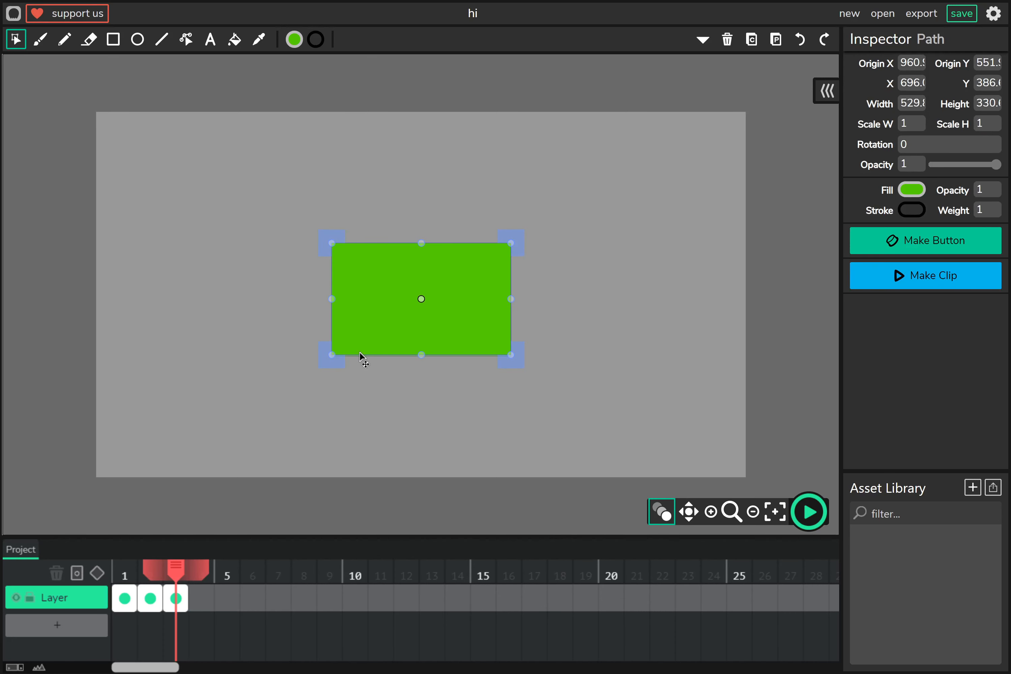
click(380, 412)
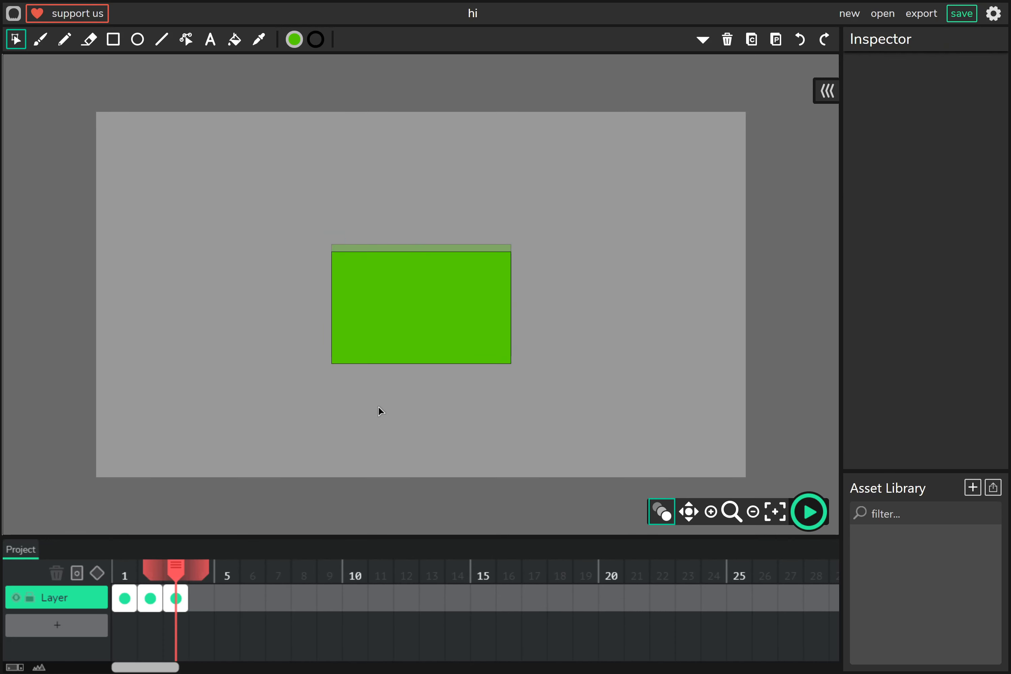
click(202, 598)
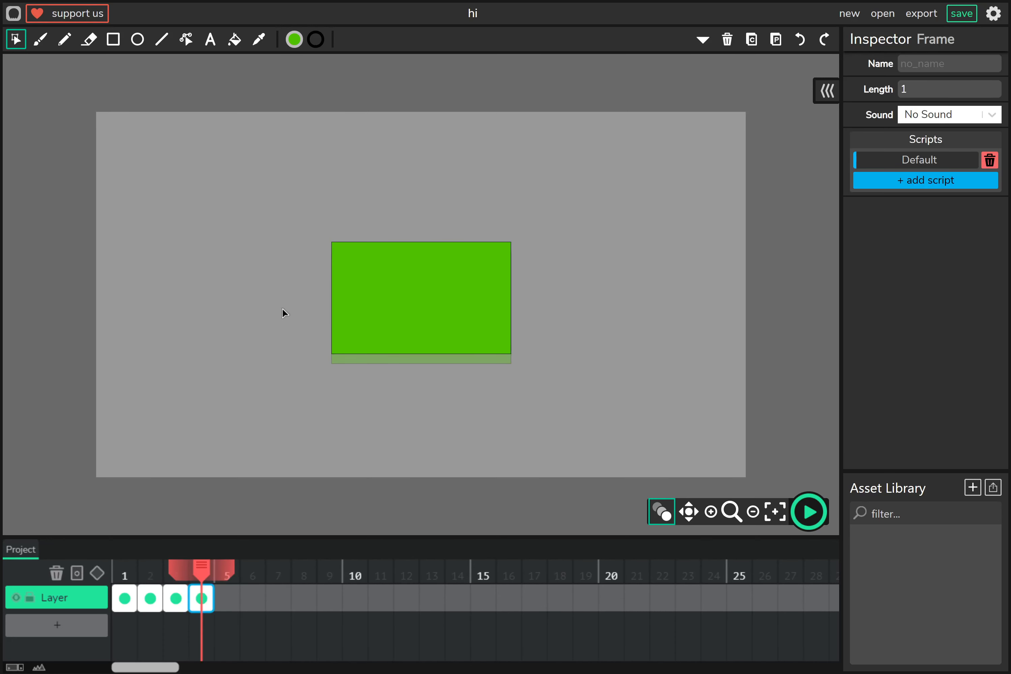
click(421, 300)
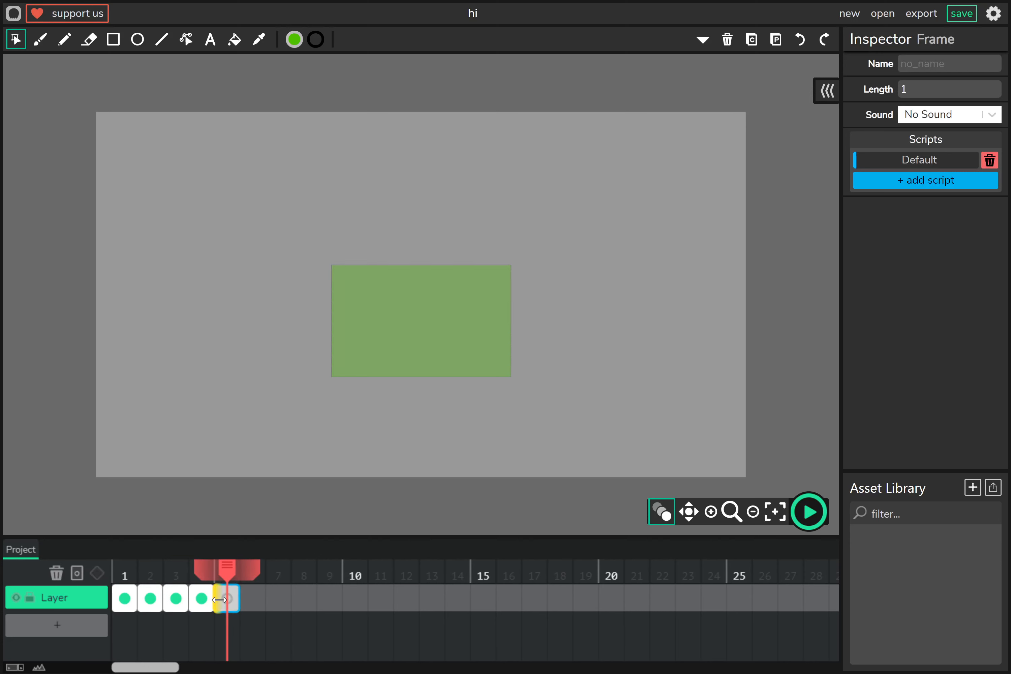
click(149, 598)
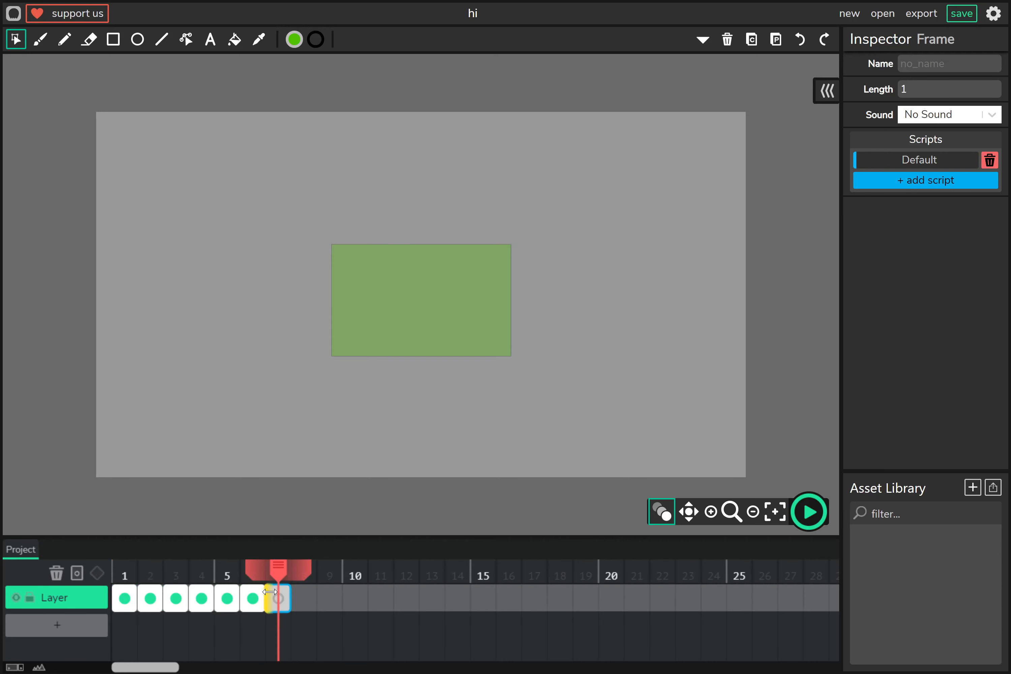
click(807, 512)
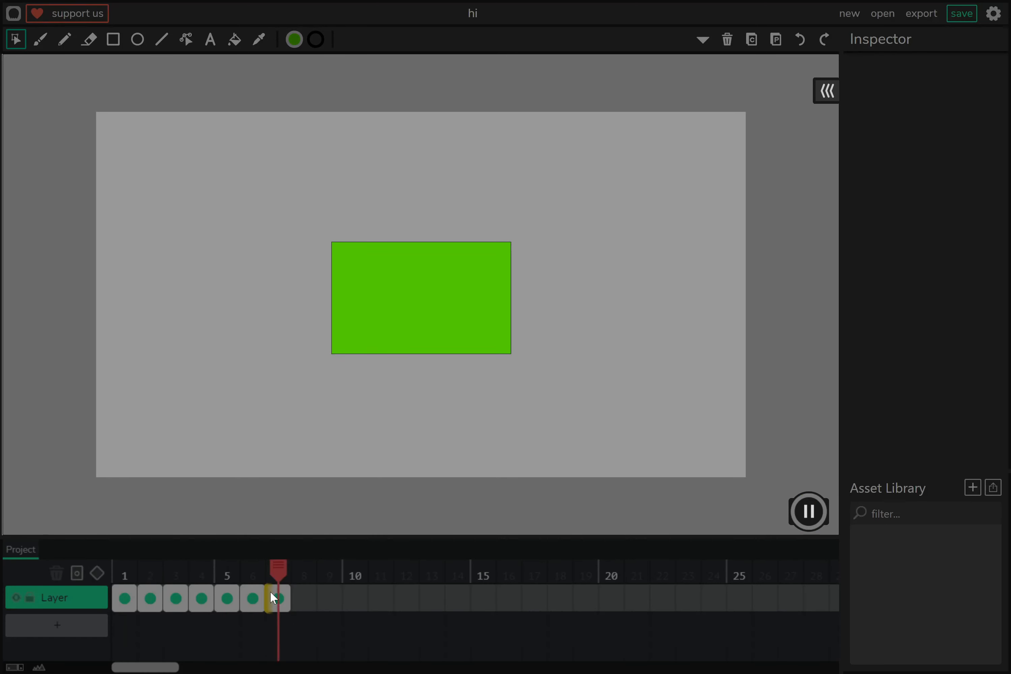
click(227, 571)
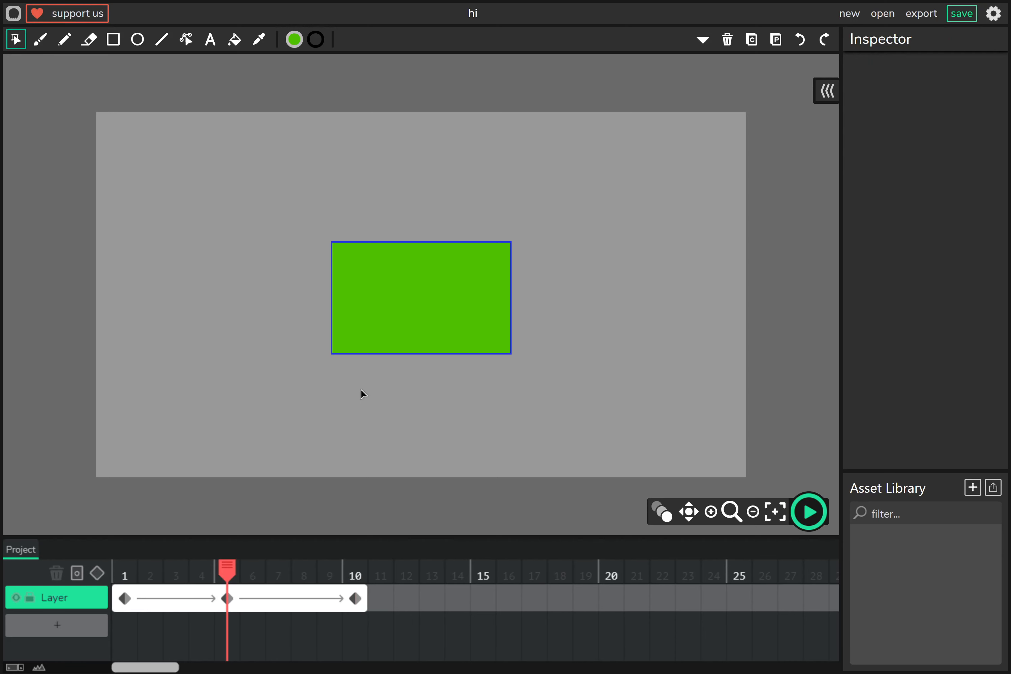
Play the rectangle's 10-frame tween animation and return to frame 1.
click(421, 297)
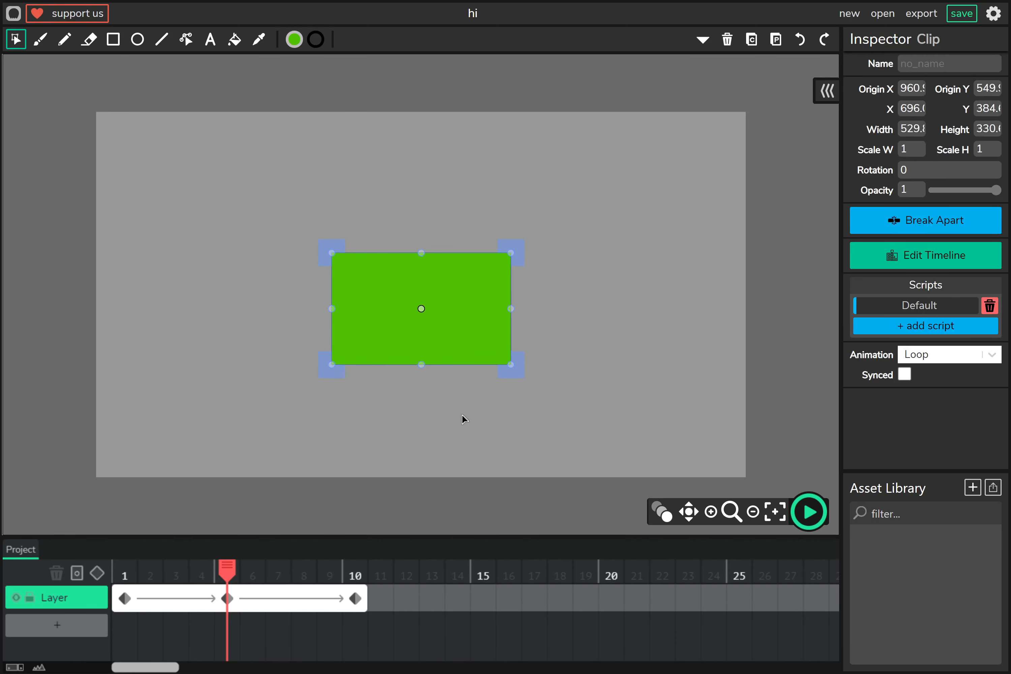
click(808, 512)
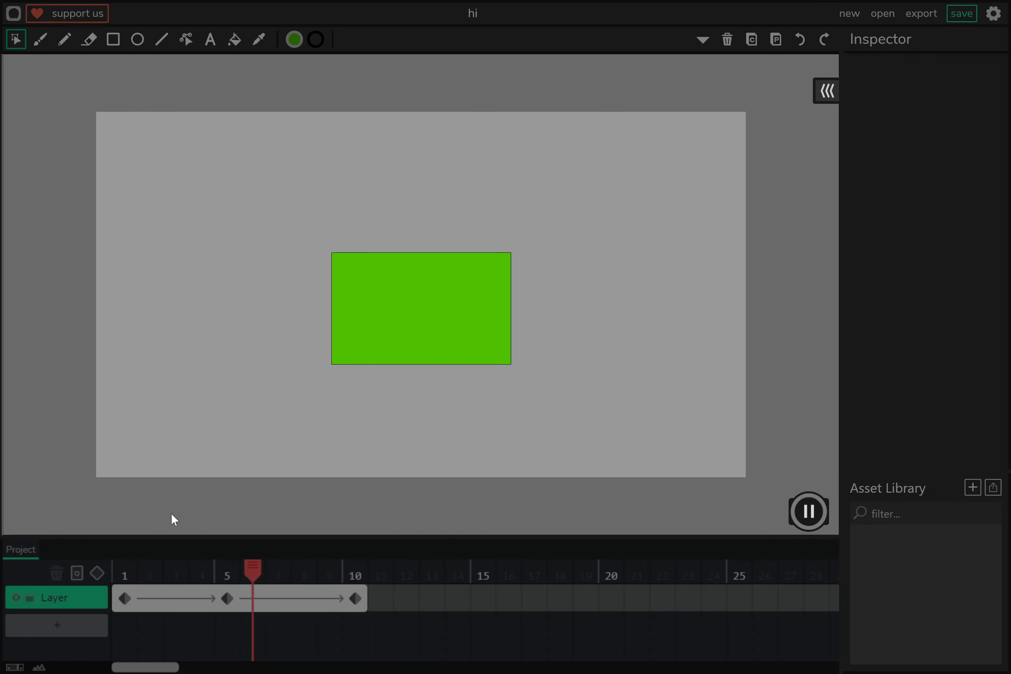
click(808, 512)
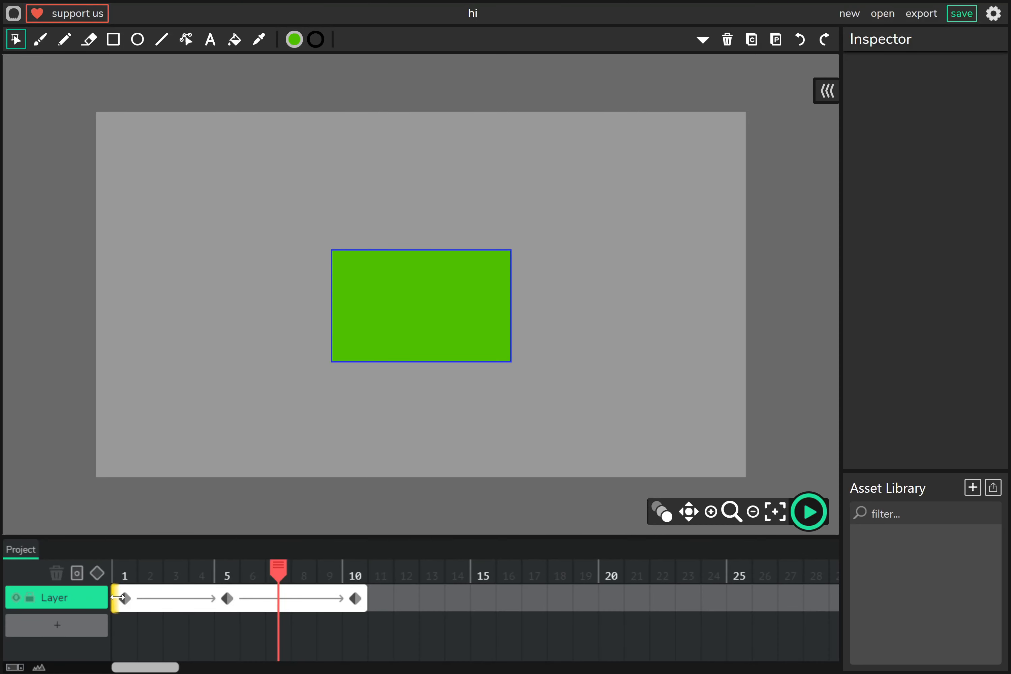
click(123, 598)
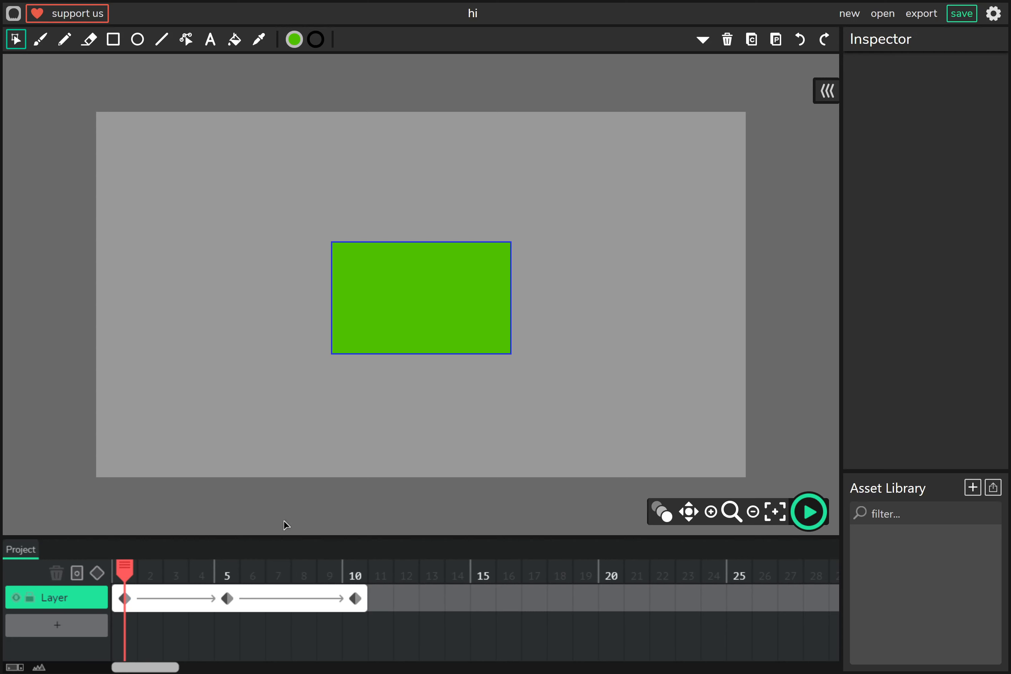
Set the frame-1 tween's easing to 'in' and confirm the frame-5 tween uses 'out'.
click(123, 598)
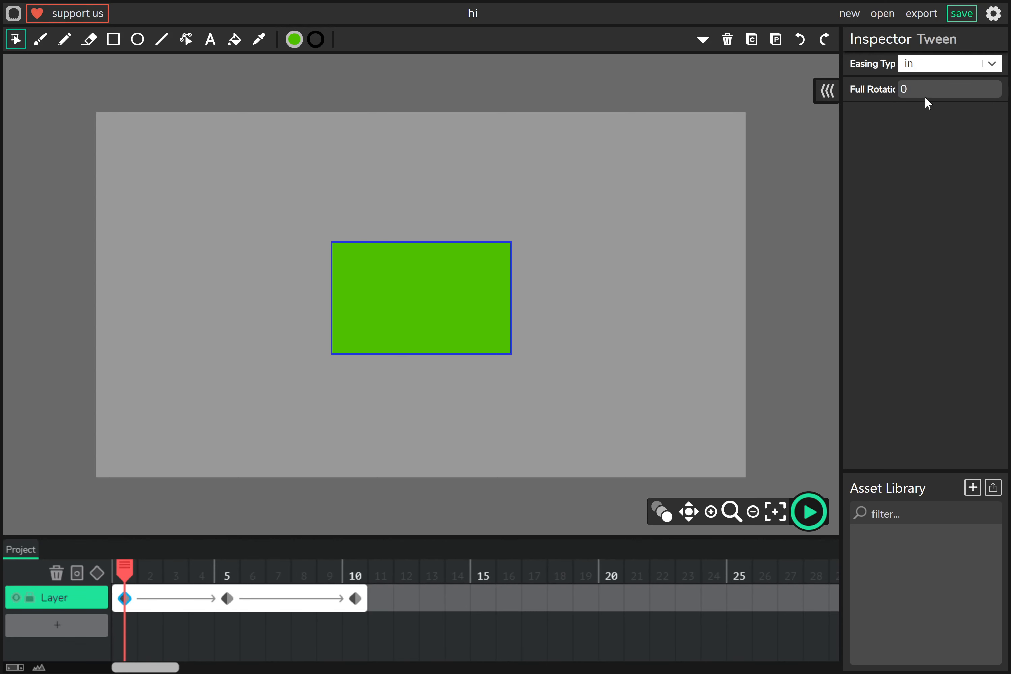
click(948, 63)
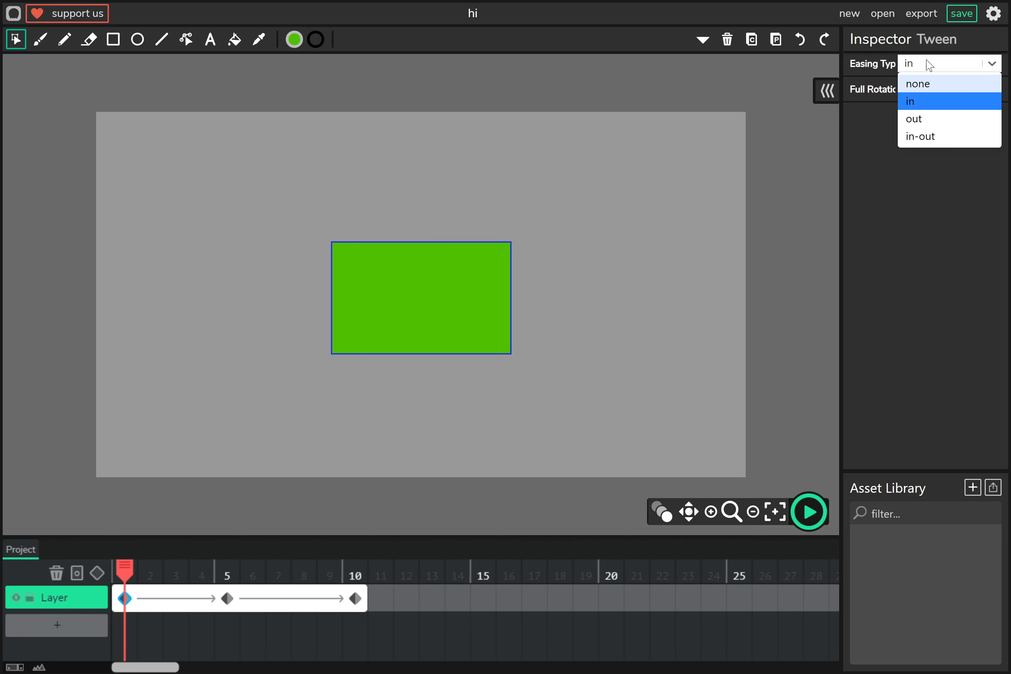
mouse_move(931, 119)
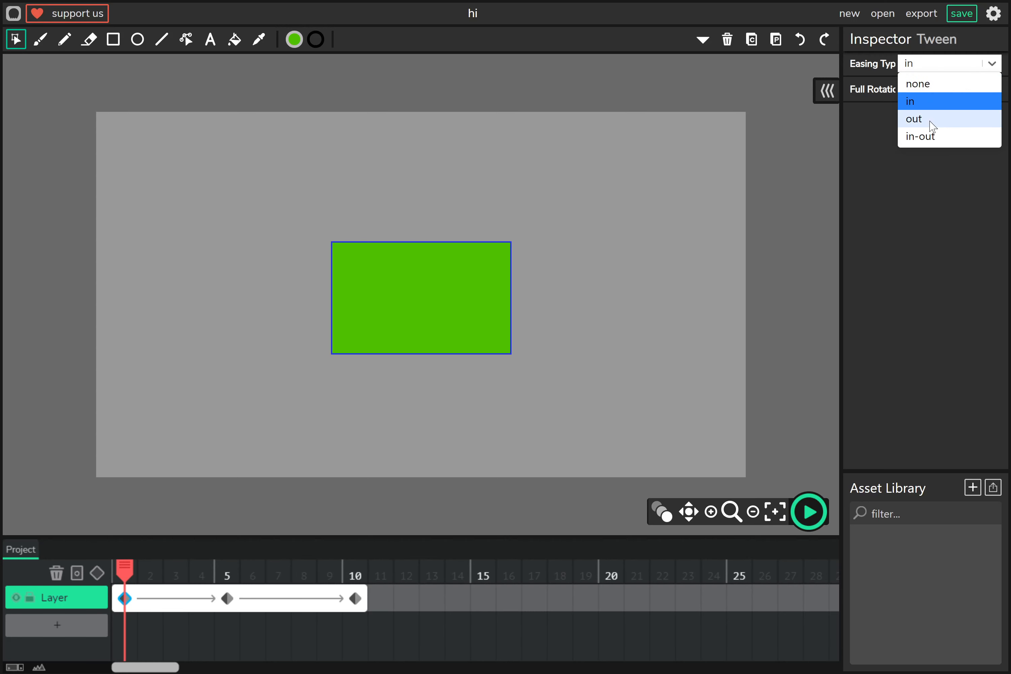
mouse_move(941, 136)
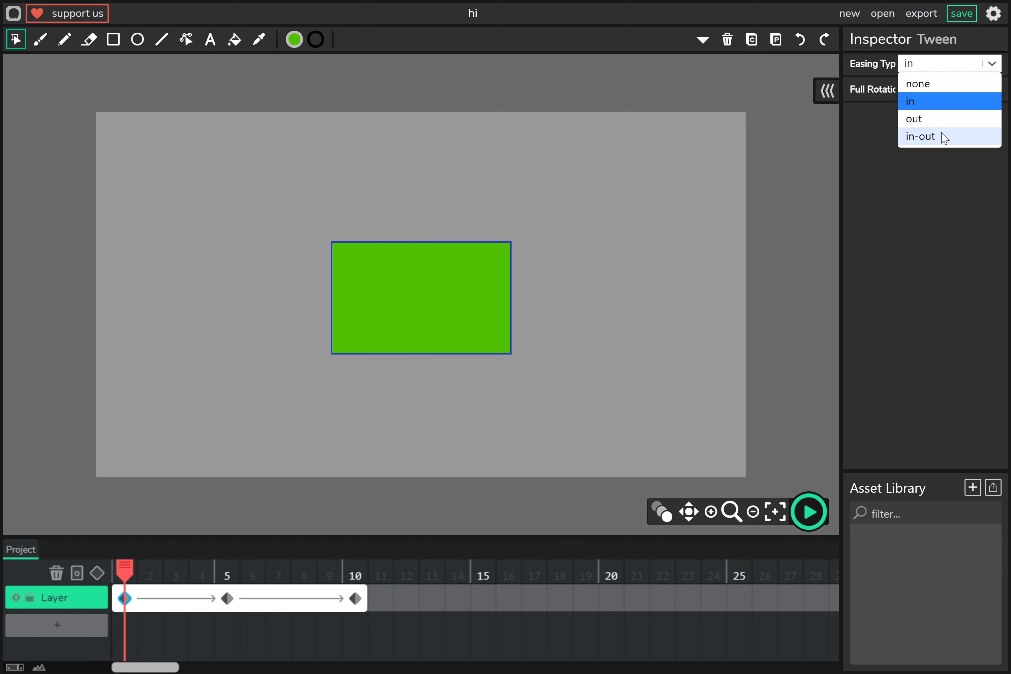
mouse_move(932, 110)
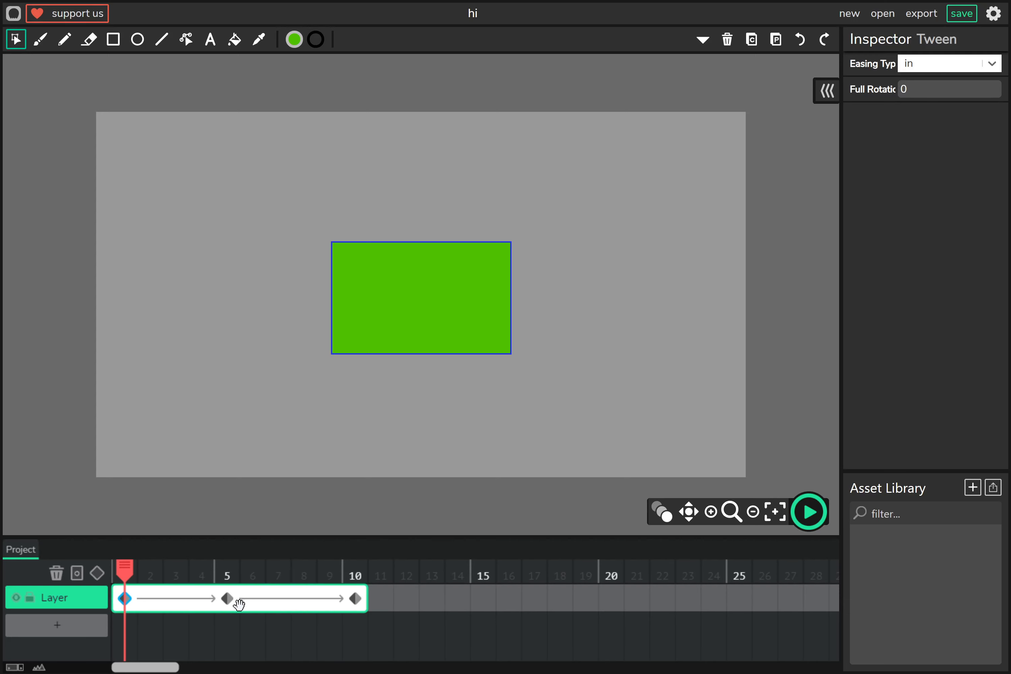
click(227, 598)
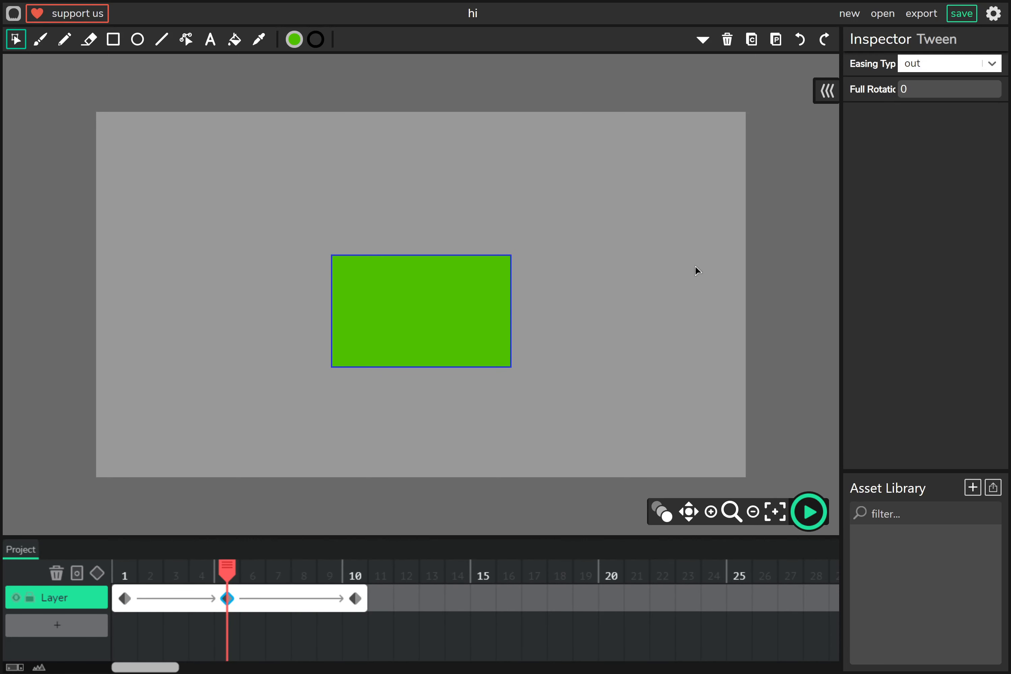
click(808, 511)
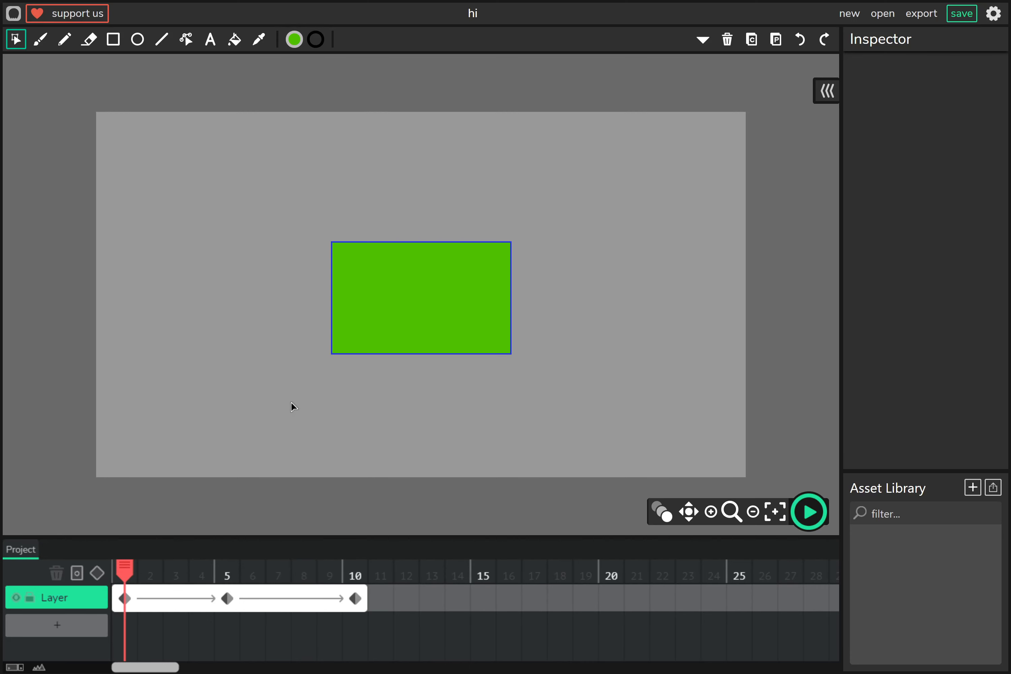
Select the green rectangle clip so its Inspector offers an add-script option.
click(421, 297)
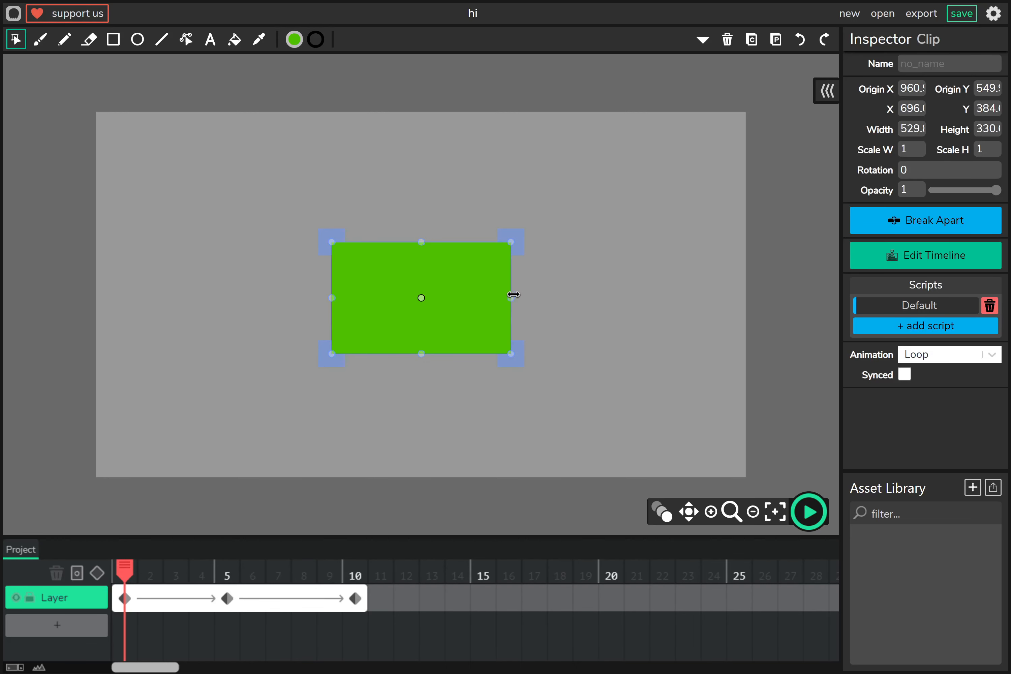
click(250, 409)
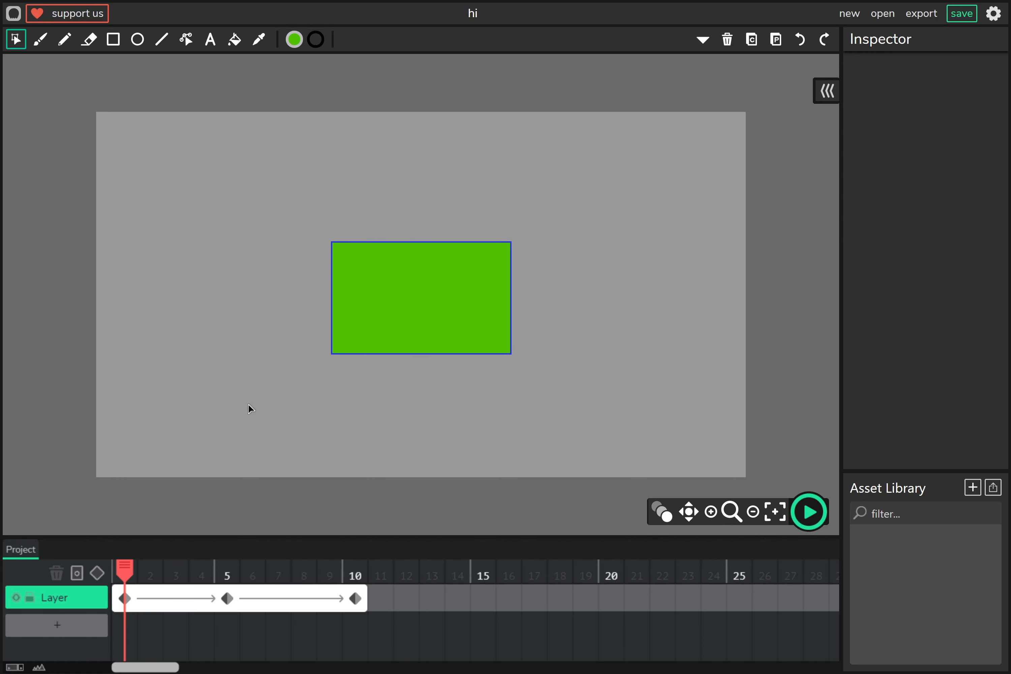
click(421, 298)
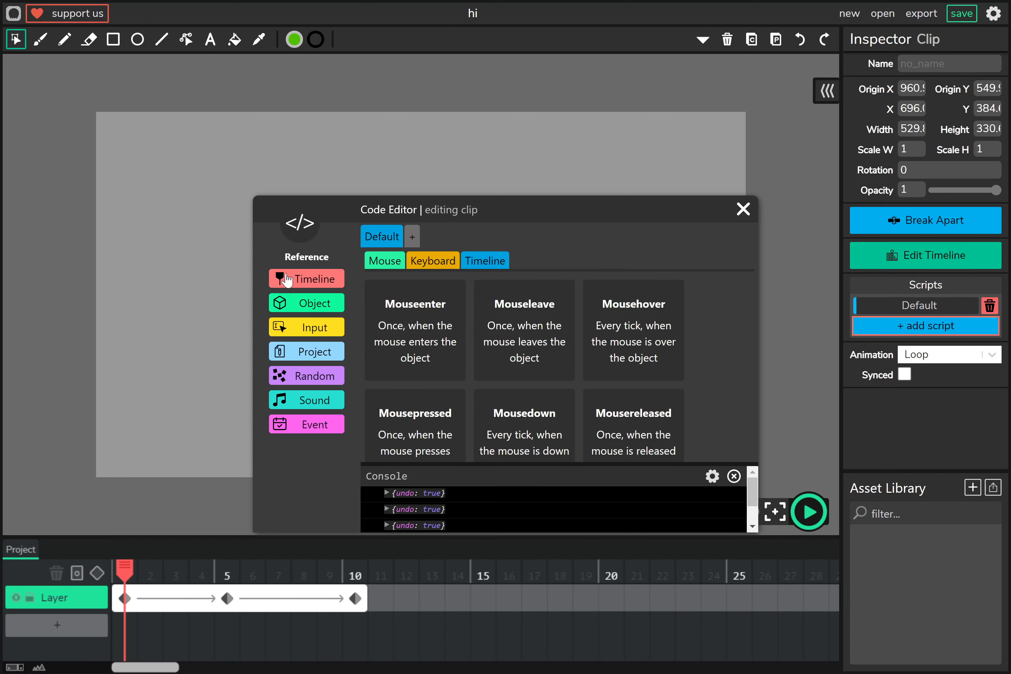
mouse_move(273, 276)
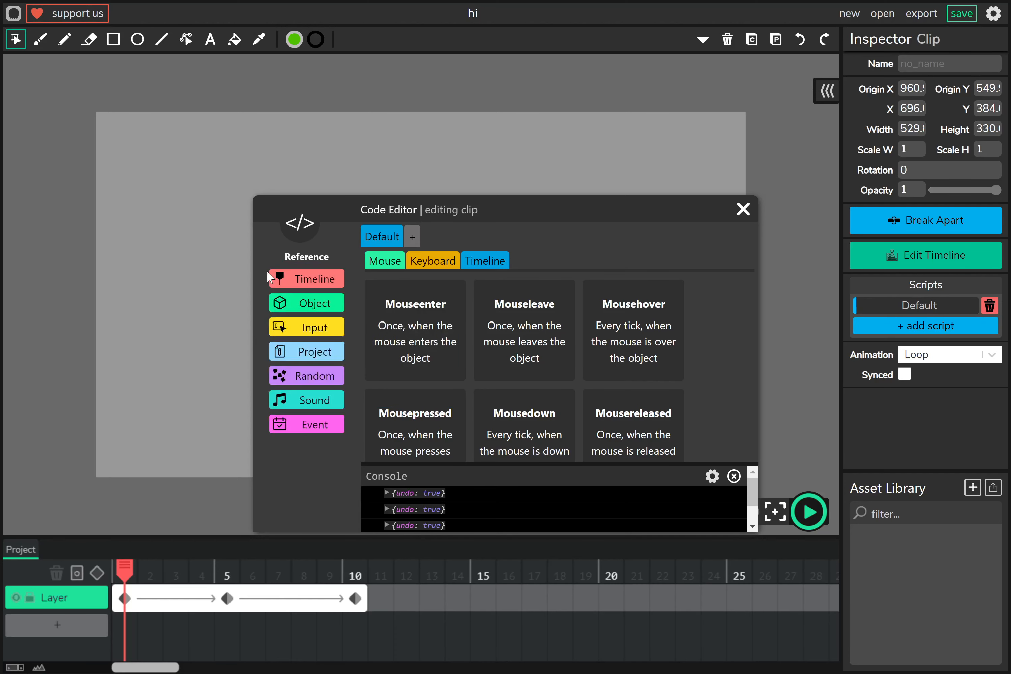
mouse_move(341, 262)
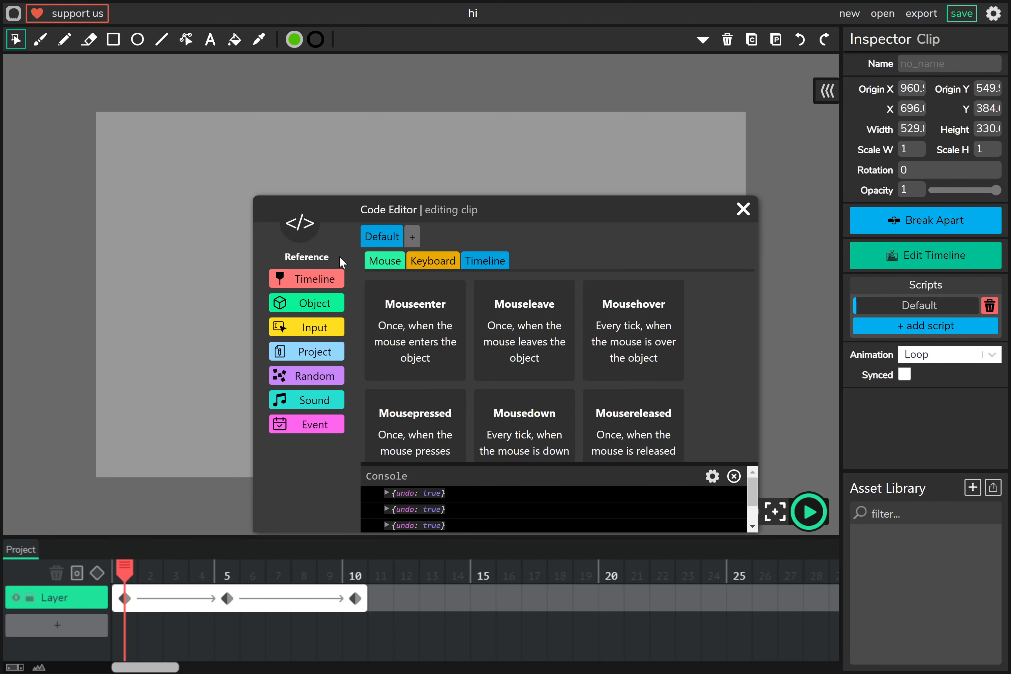
mouse_move(667, 246)
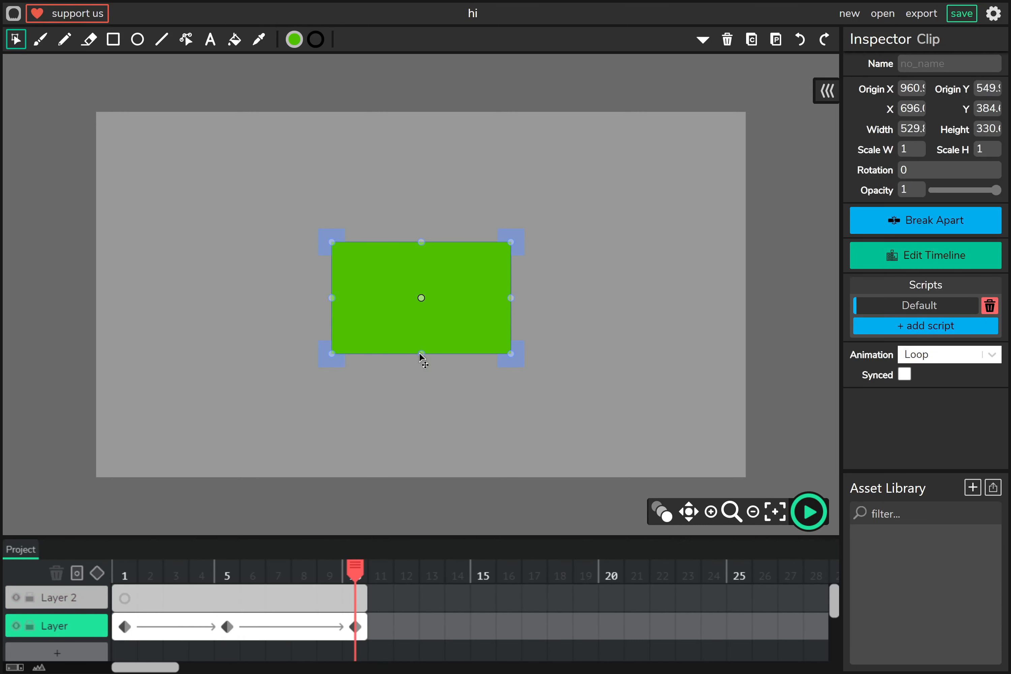
Browse the Keyboard and Timeline event lists, then add a Mouseclick script to the rectangle clip.
click(111, 397)
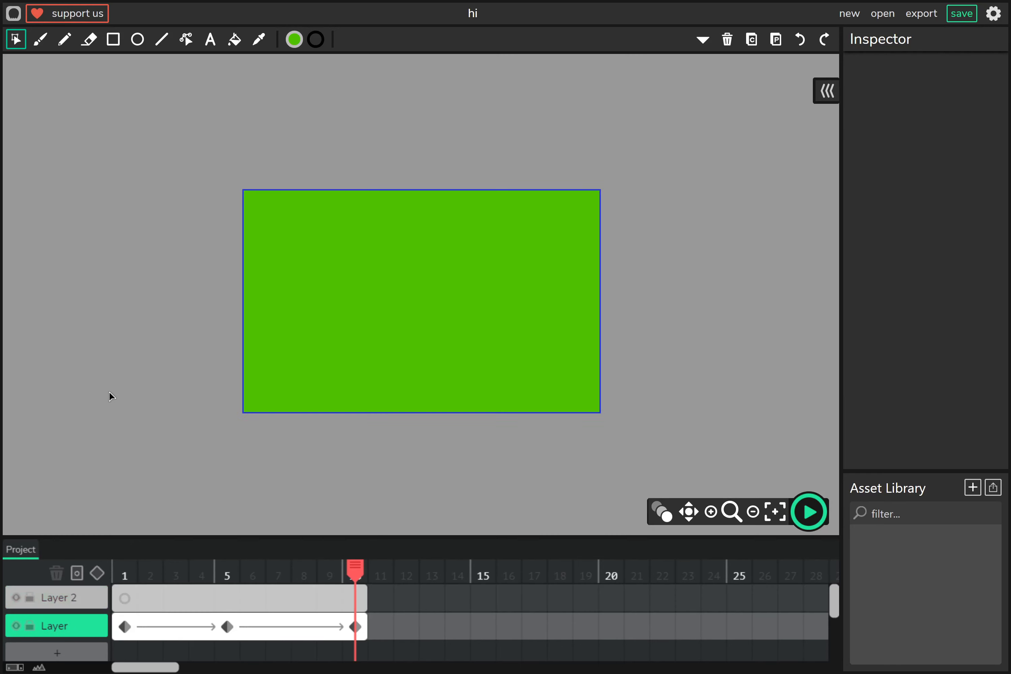
click(422, 298)
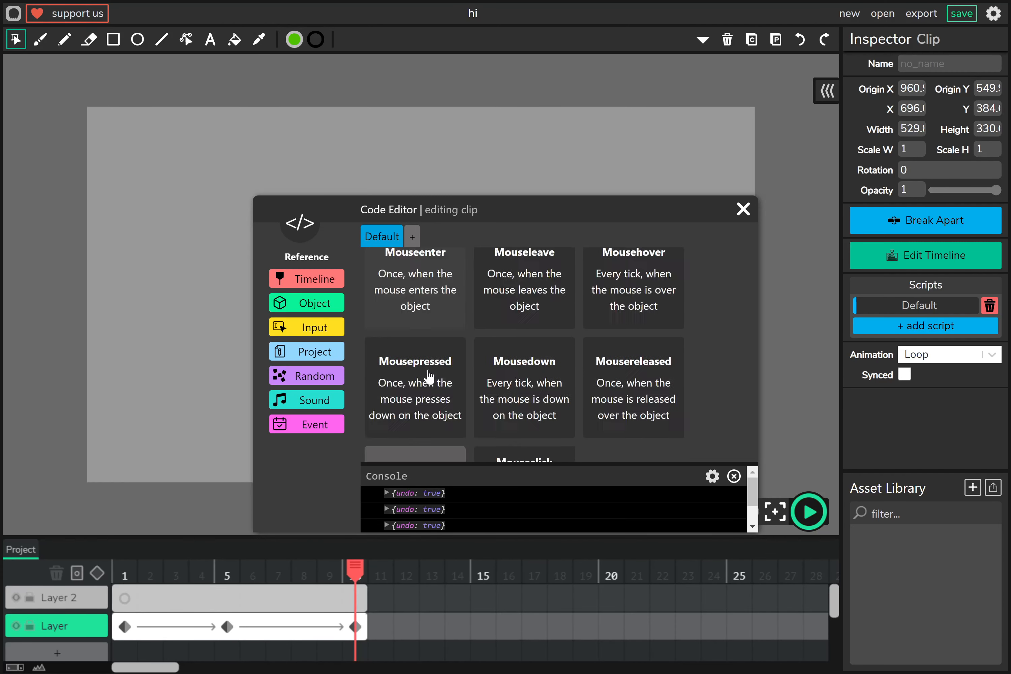
click(433, 261)
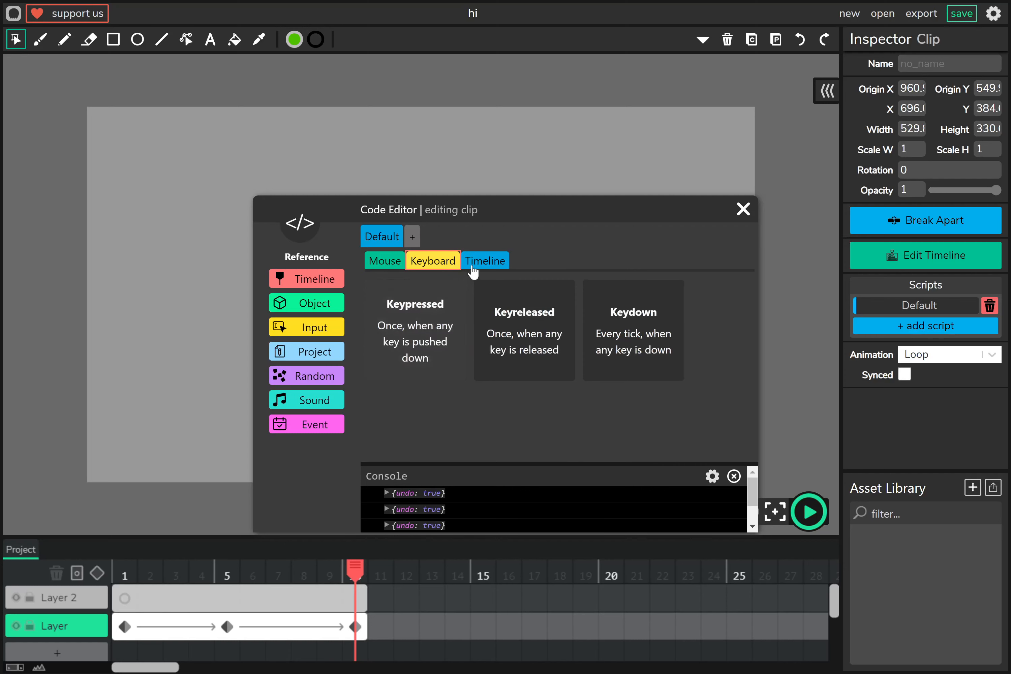
click(484, 260)
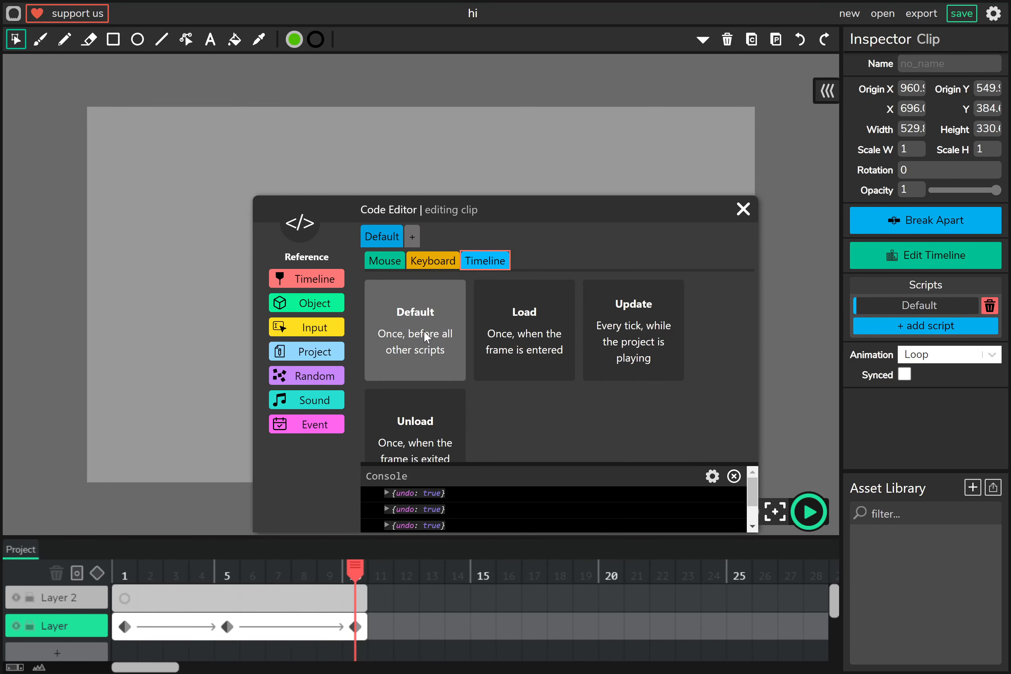
mouse_move(473, 281)
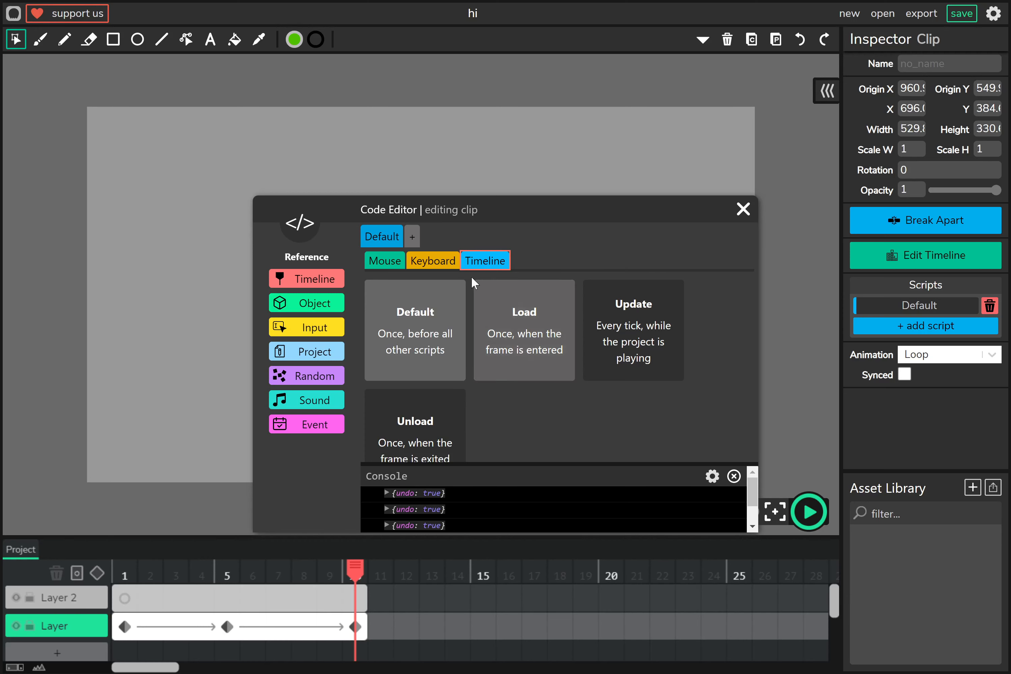
click(484, 260)
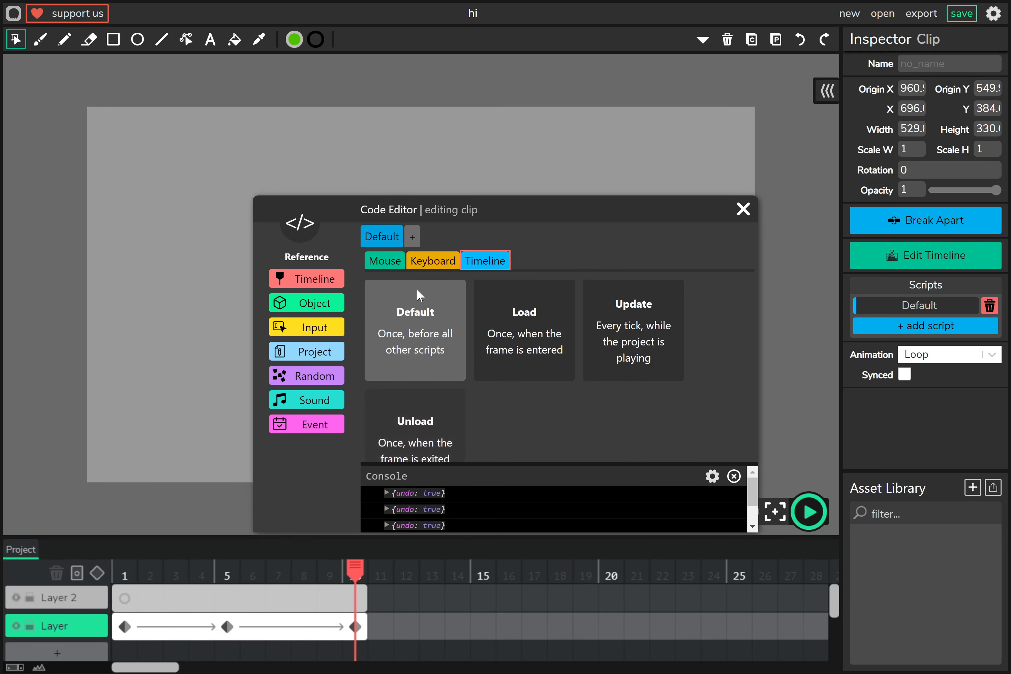
click(385, 261)
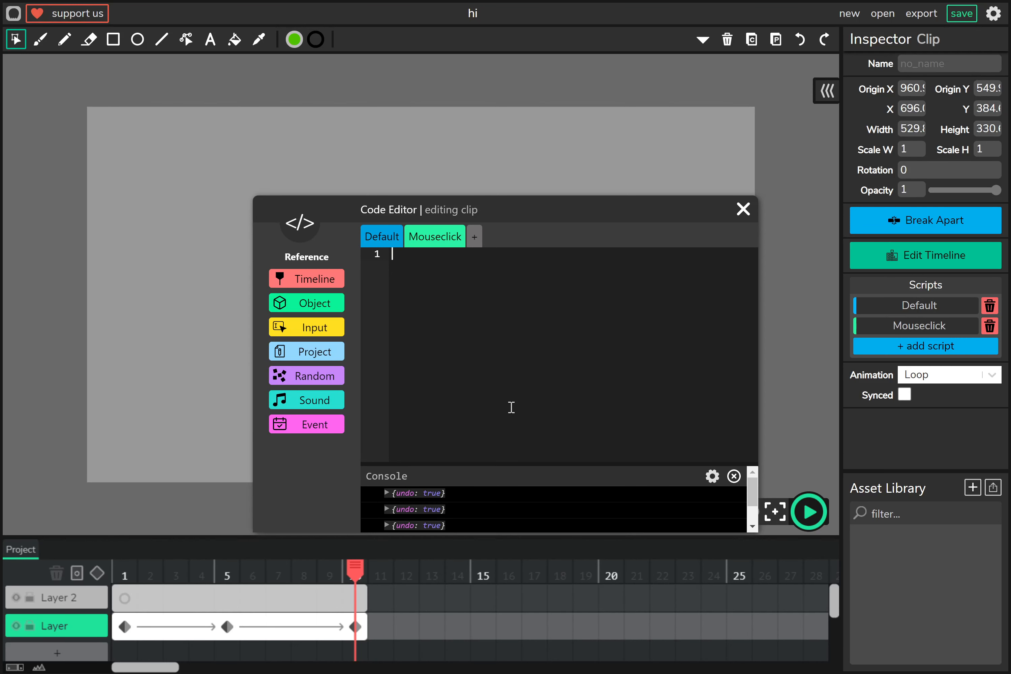
text(project.g)
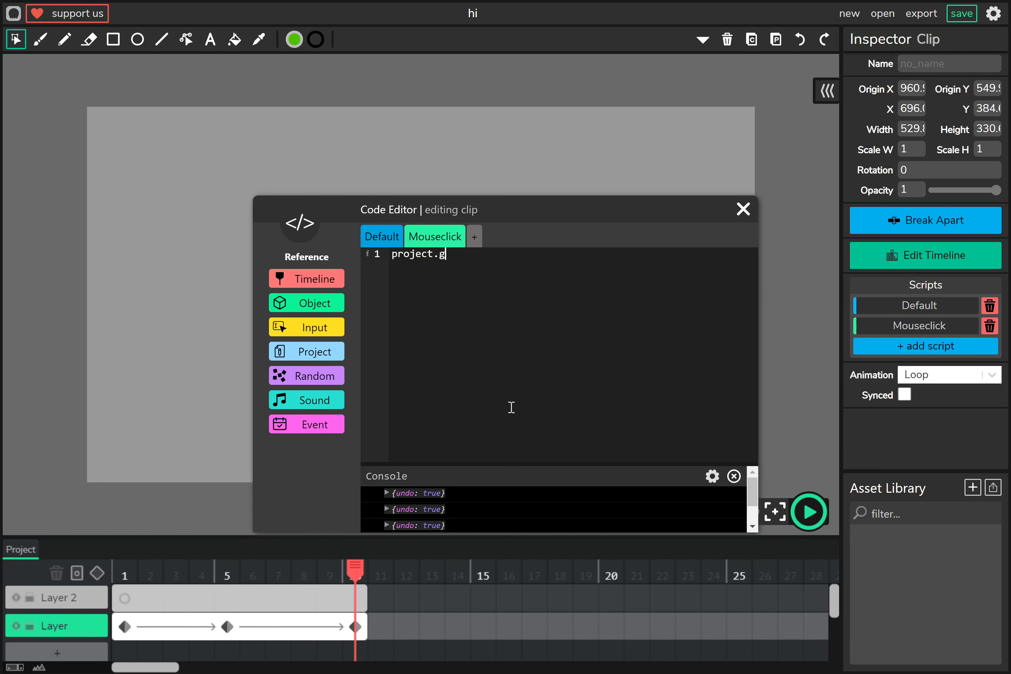
text(core)
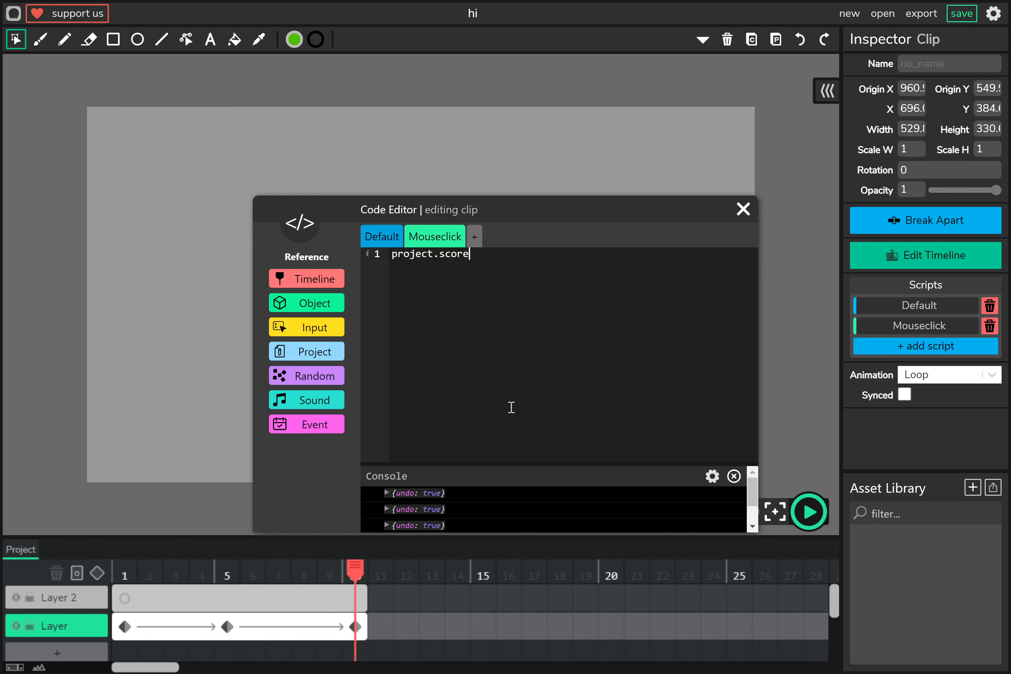
text(.)
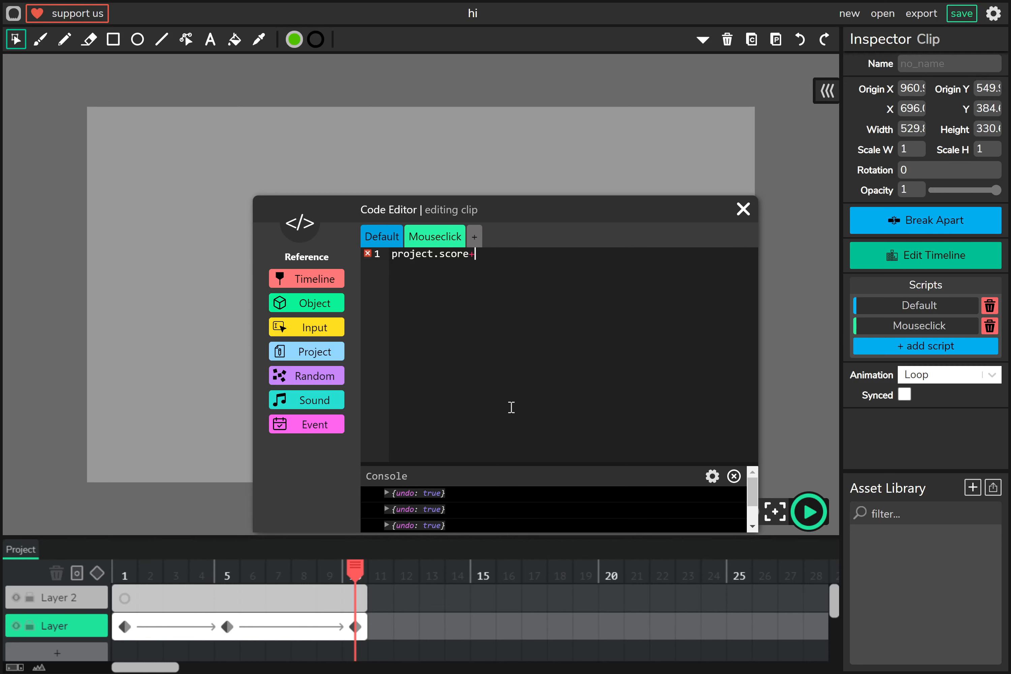
text(+=1)
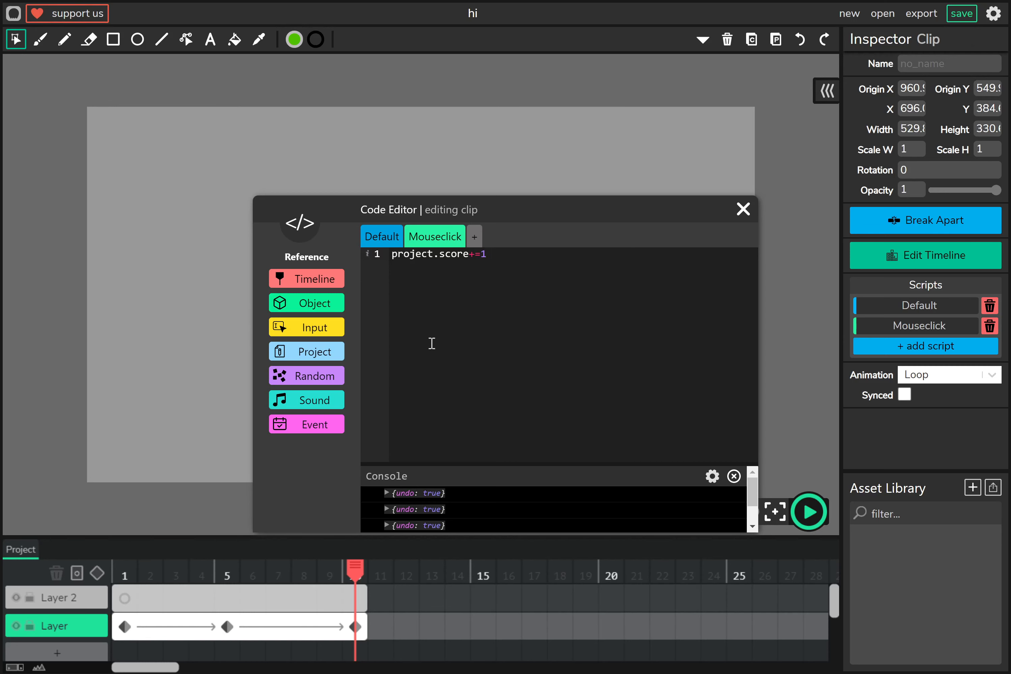
mouse_move(397, 307)
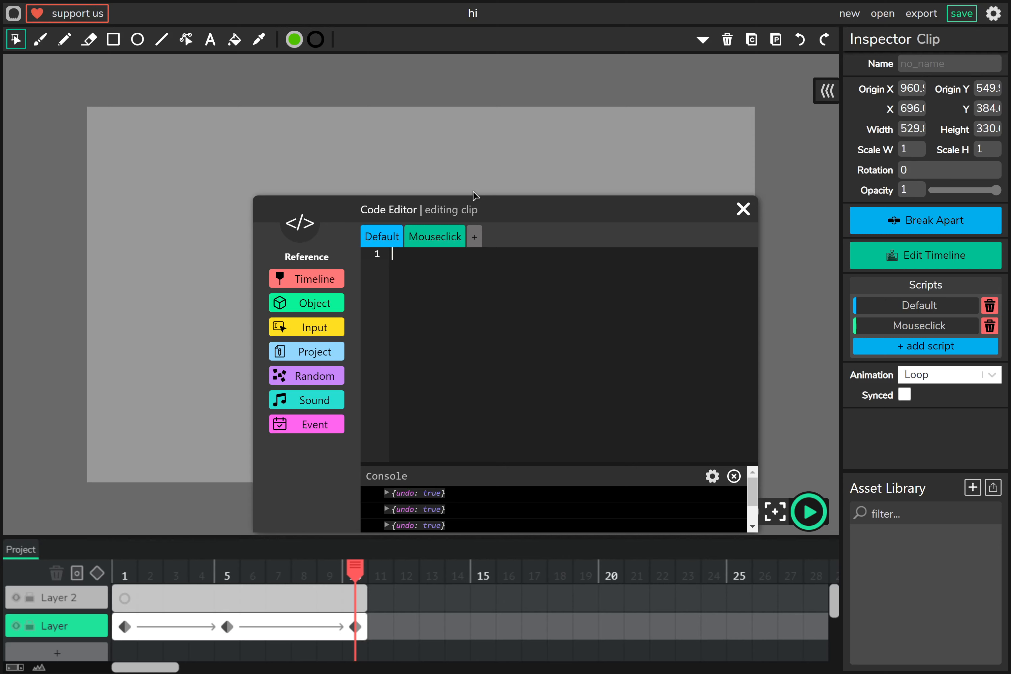
click(743, 209)
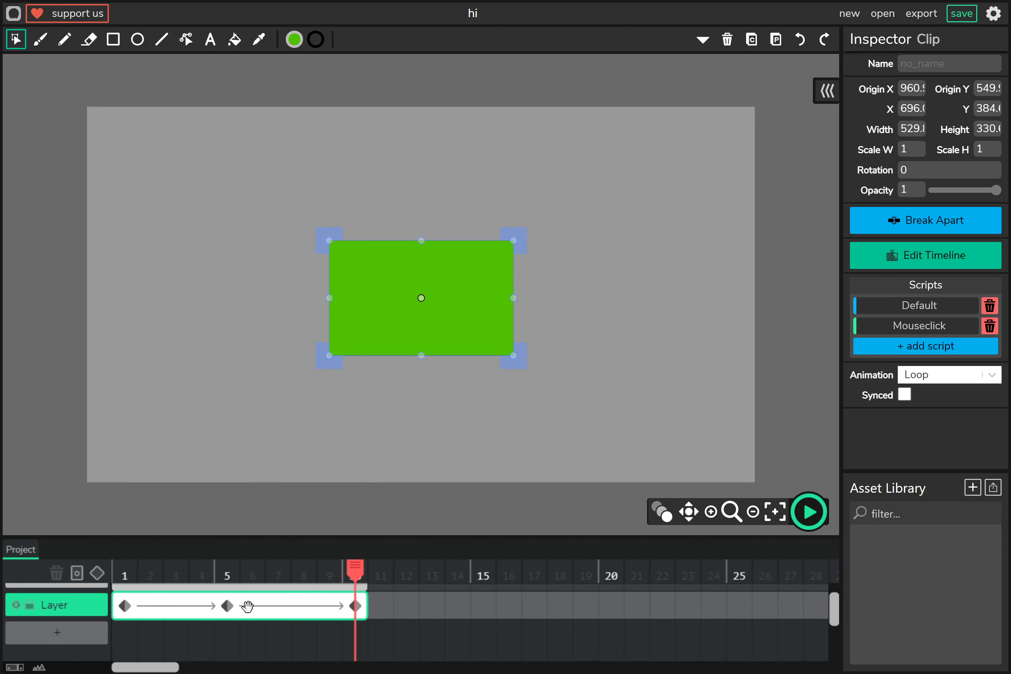
Cut the tweened frames from the main layer and enter the rectangle clip.
click(56, 632)
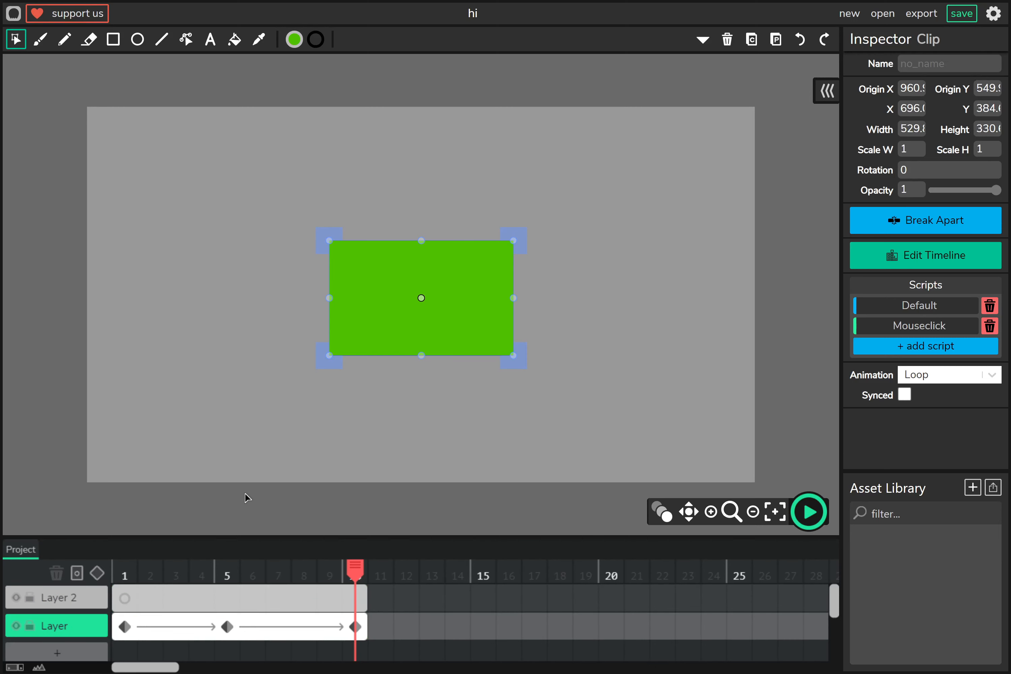
mouse_move(171, 647)
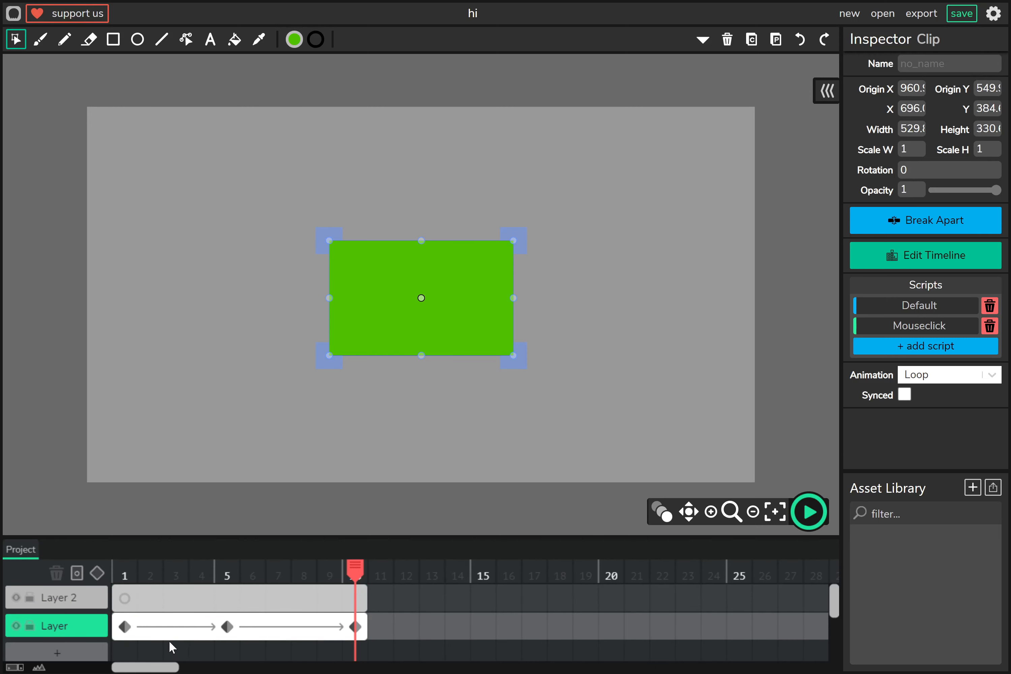
click(251, 598)
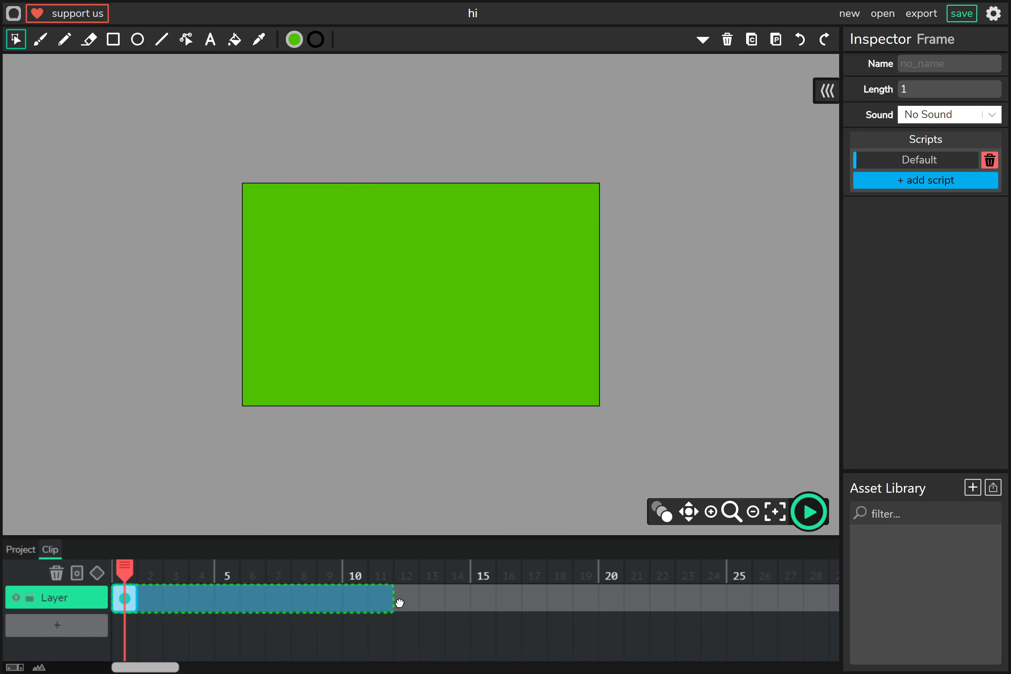
click(97, 573)
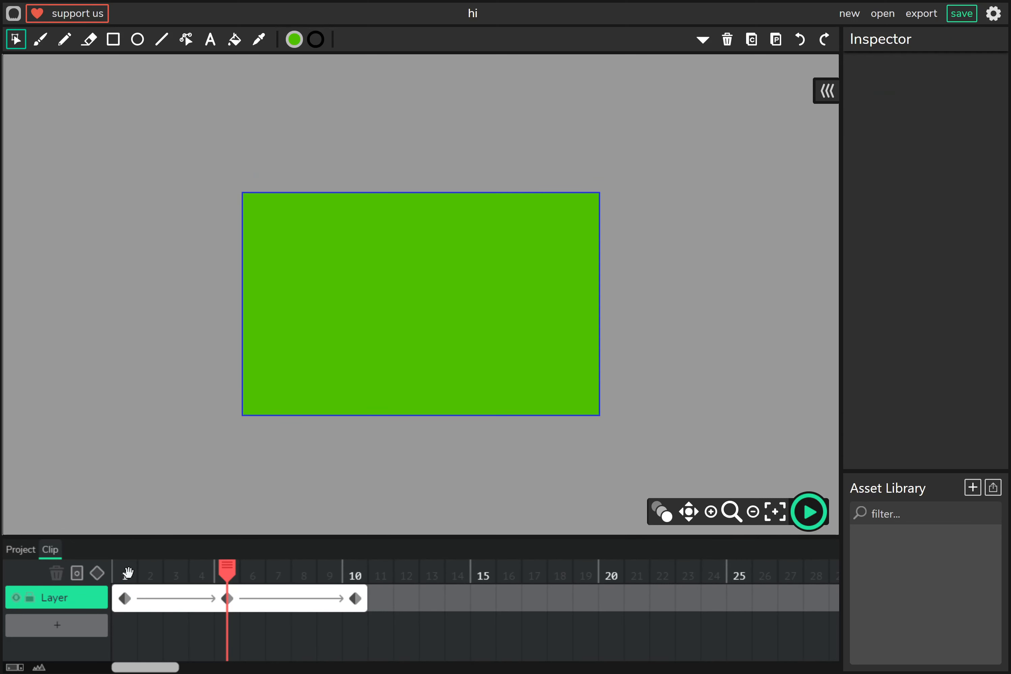
Paste the tween frames into the clip's timeline and return to the main layer's single frame.
click(948, 63)
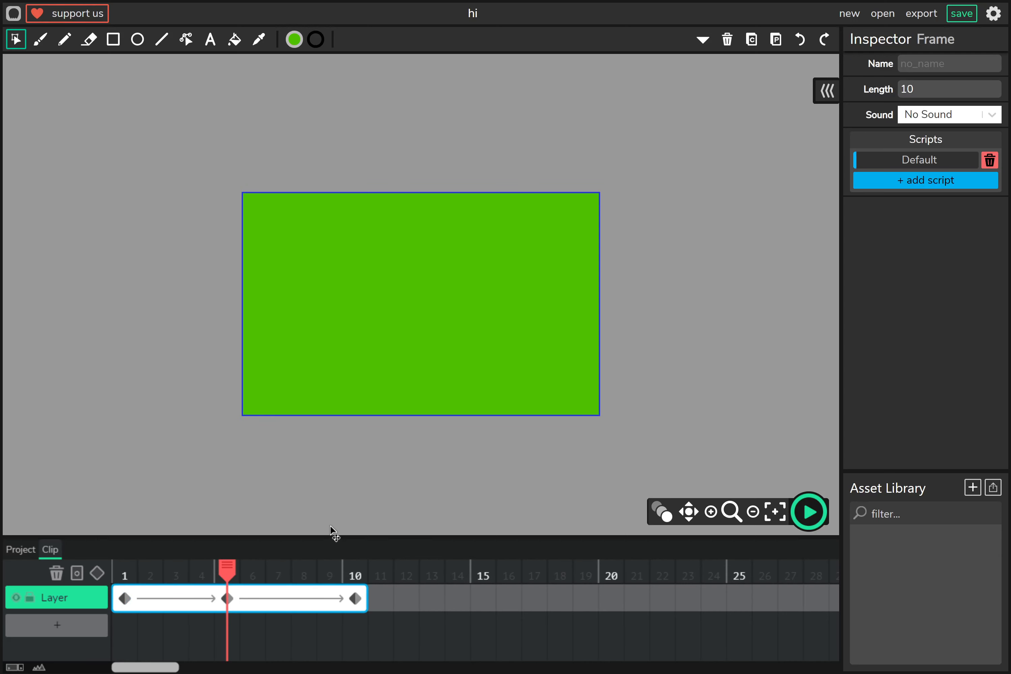
click(227, 597)
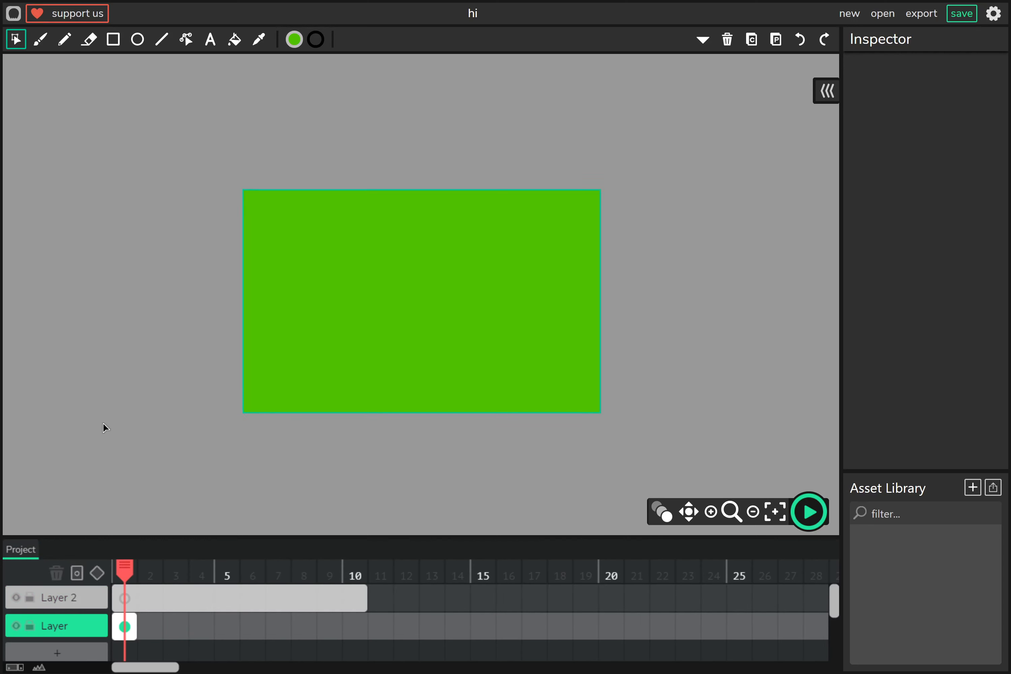
click(751, 511)
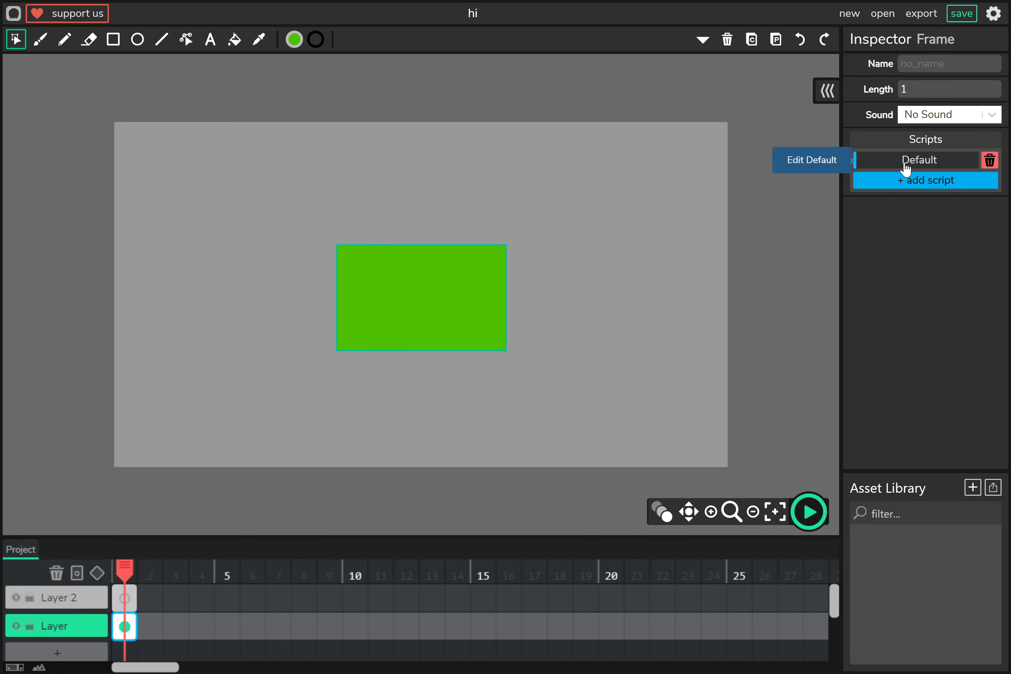
Add the line project.score=0; after stop() in the frame's Default script and close the editor.
click(811, 160)
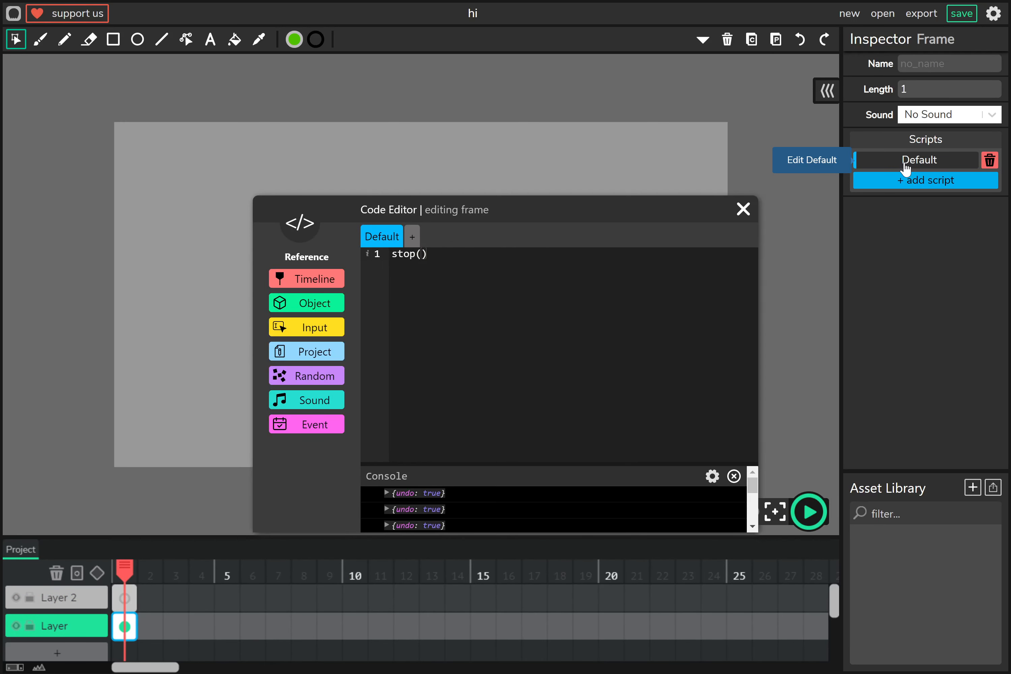
click(743, 209)
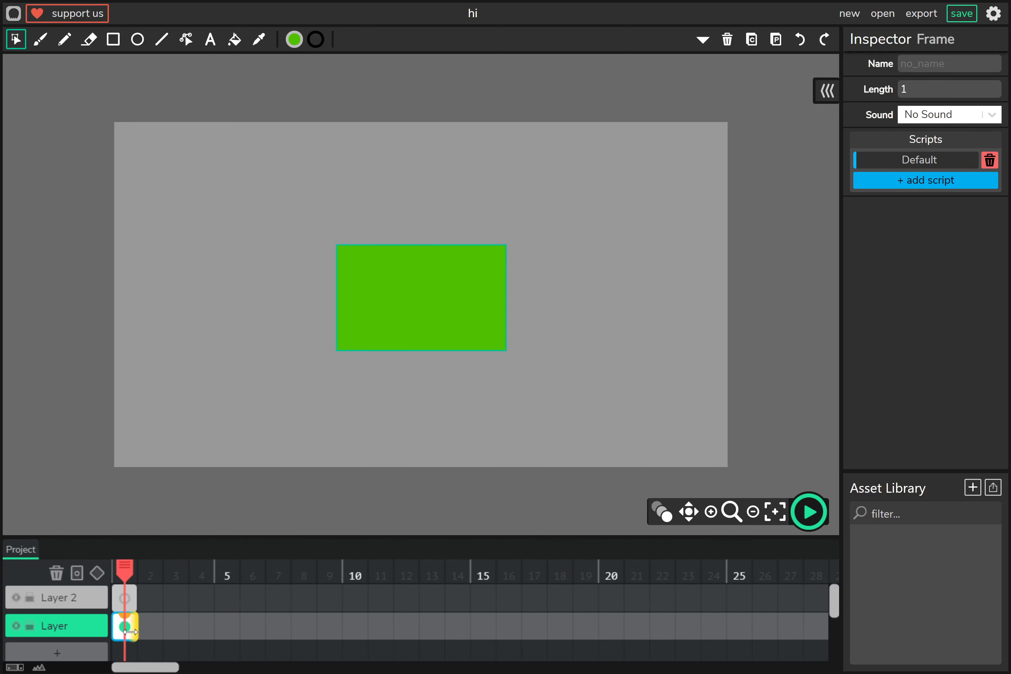
click(421, 297)
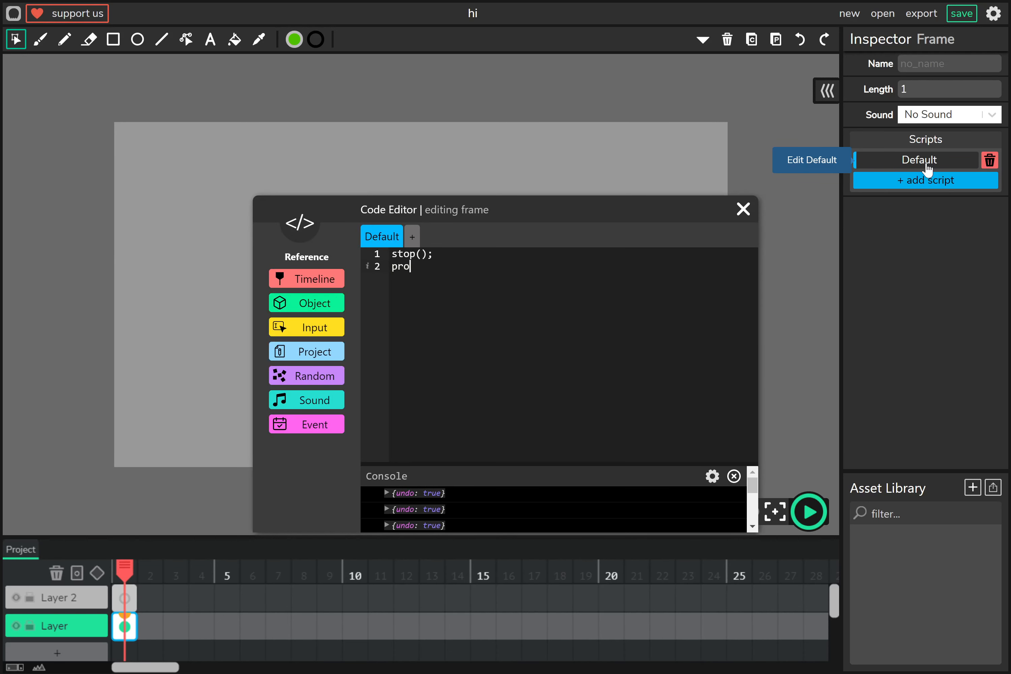
text(ject.score=)
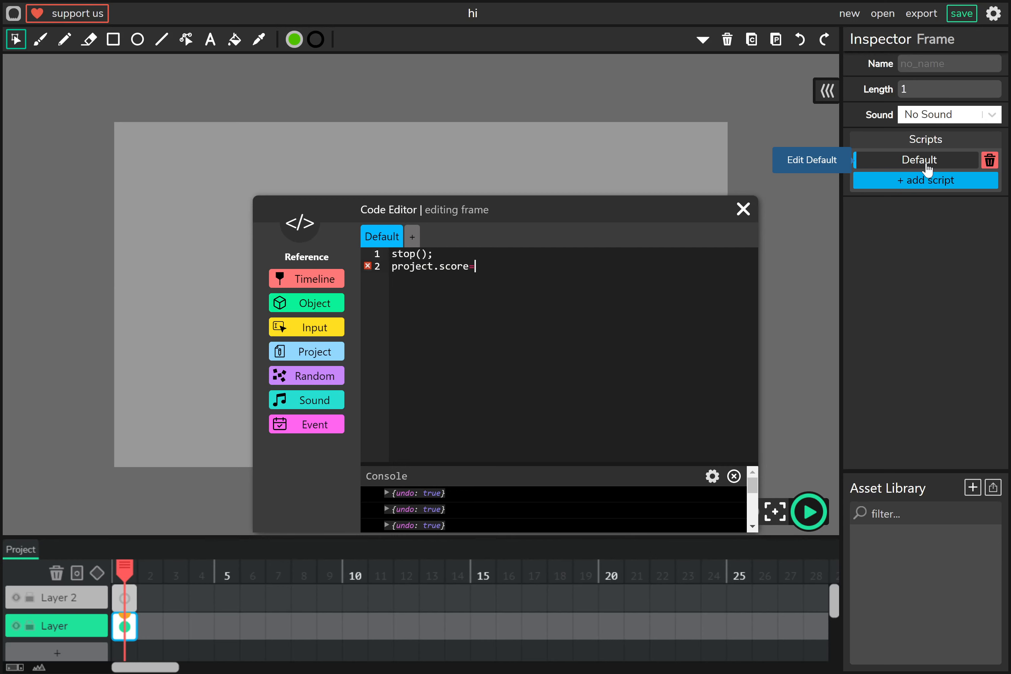
click(742, 208)
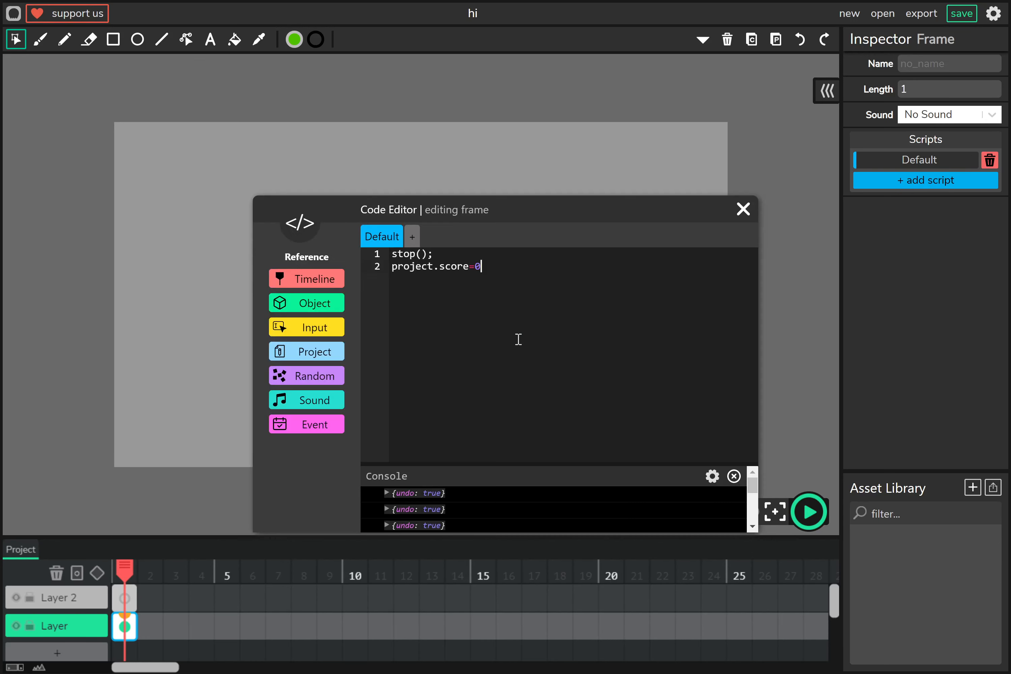
text(;)
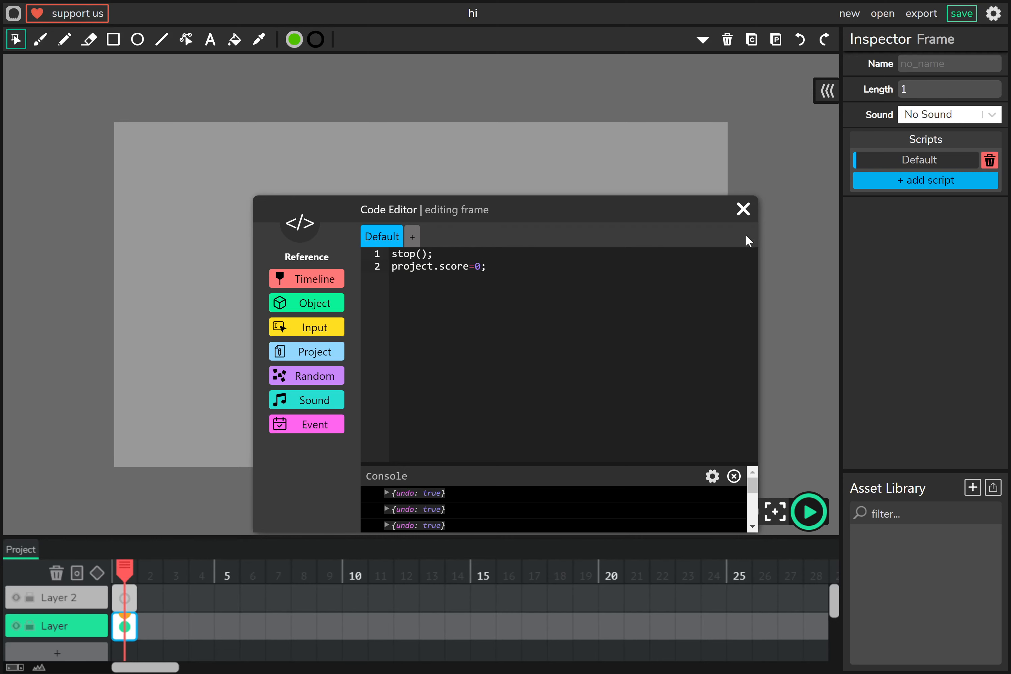
click(743, 209)
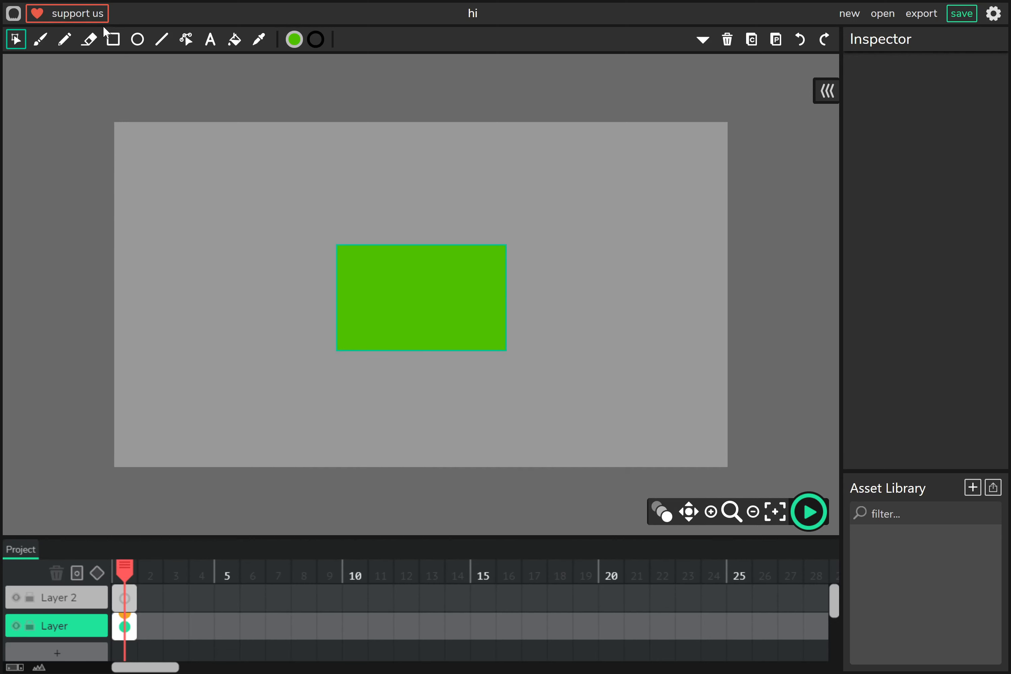
Place a text box at the stage's top left reading 'Score'.
click(294, 39)
text(Tex)
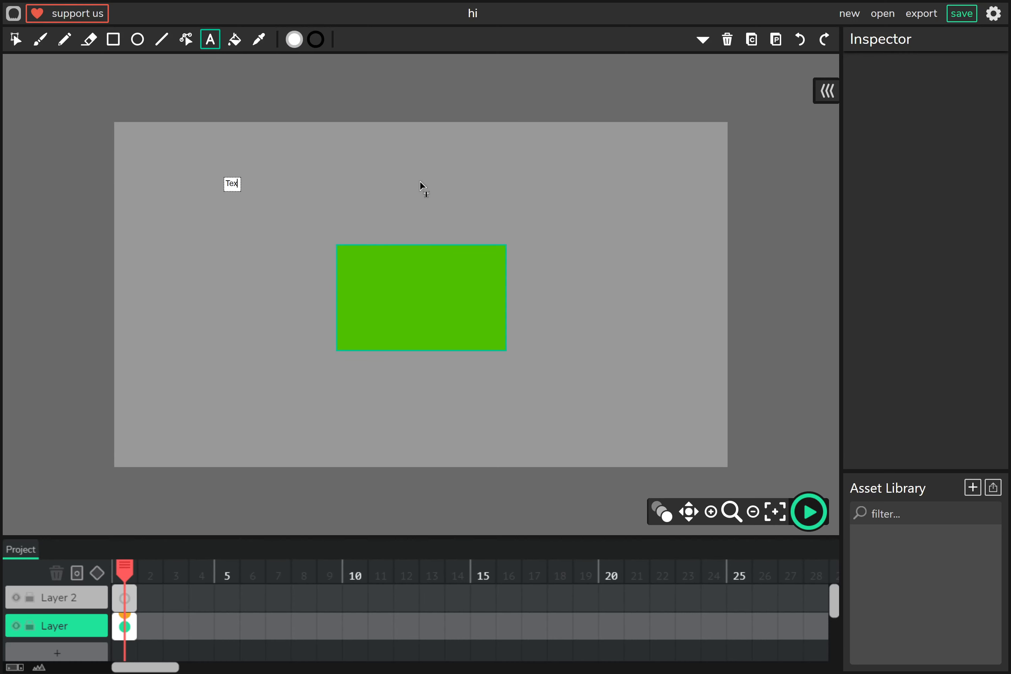
text(Score:)
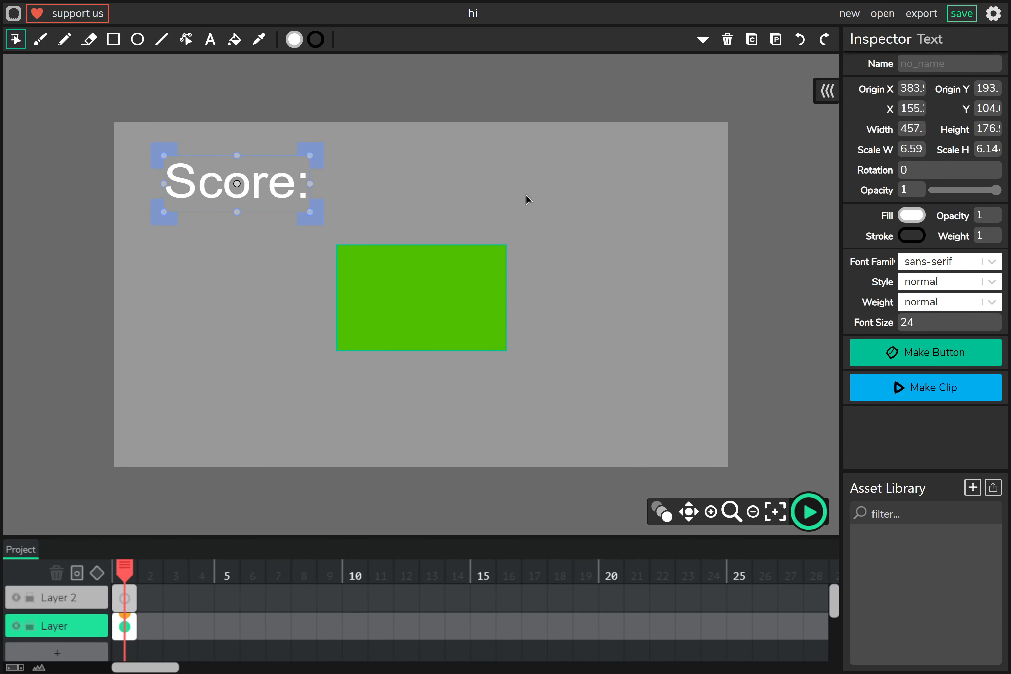
mouse_move(937, 285)
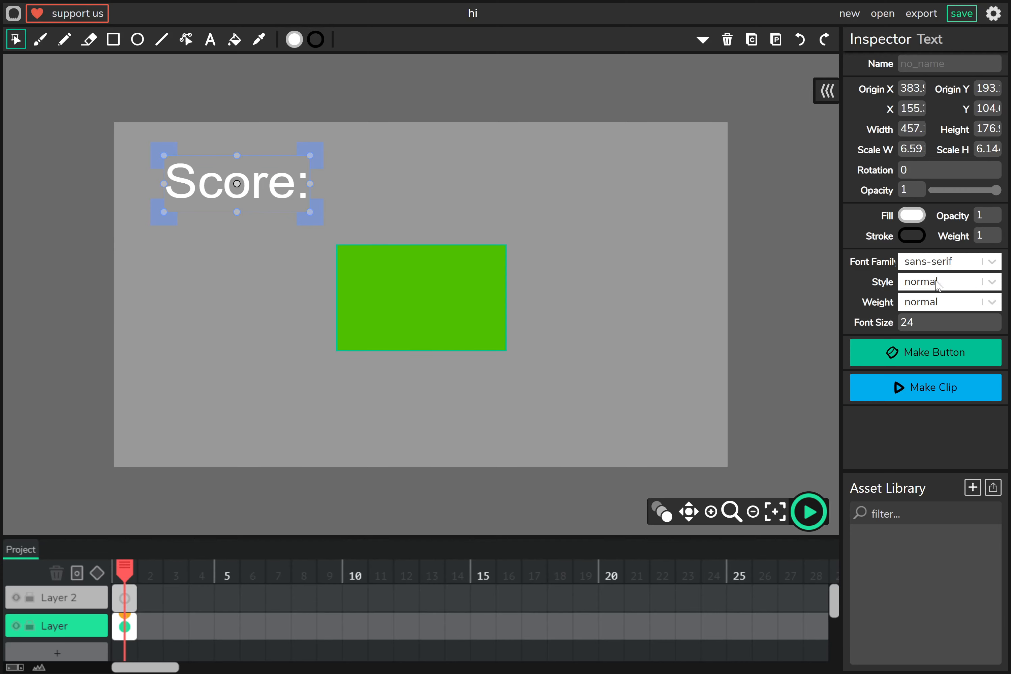
Set the score text's font family to Quicksand.
click(948, 262)
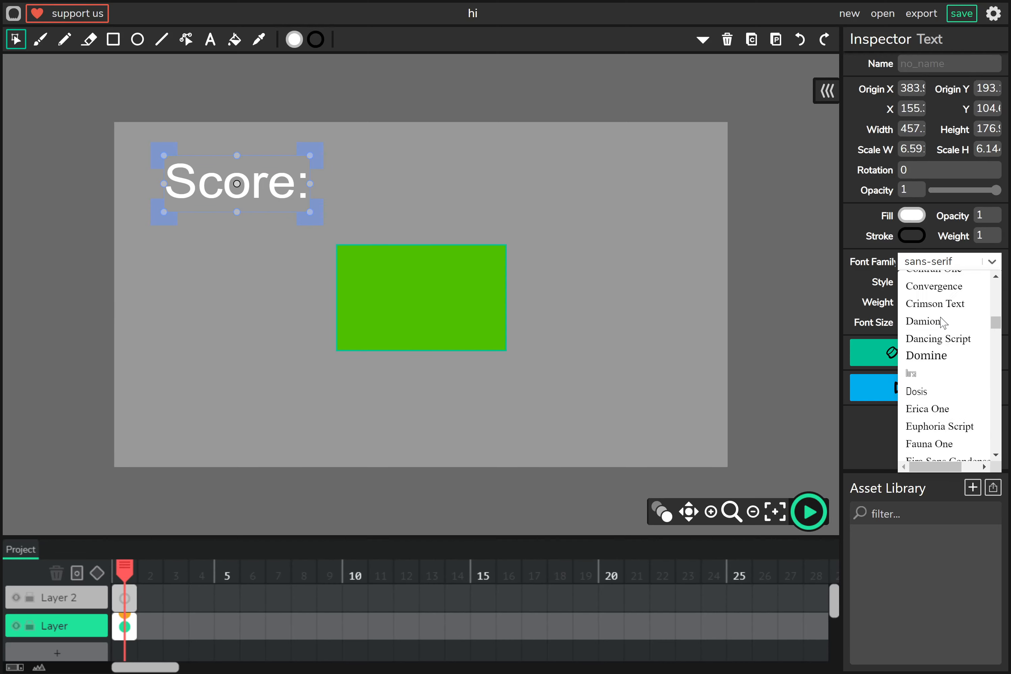
scroll(down, 3)
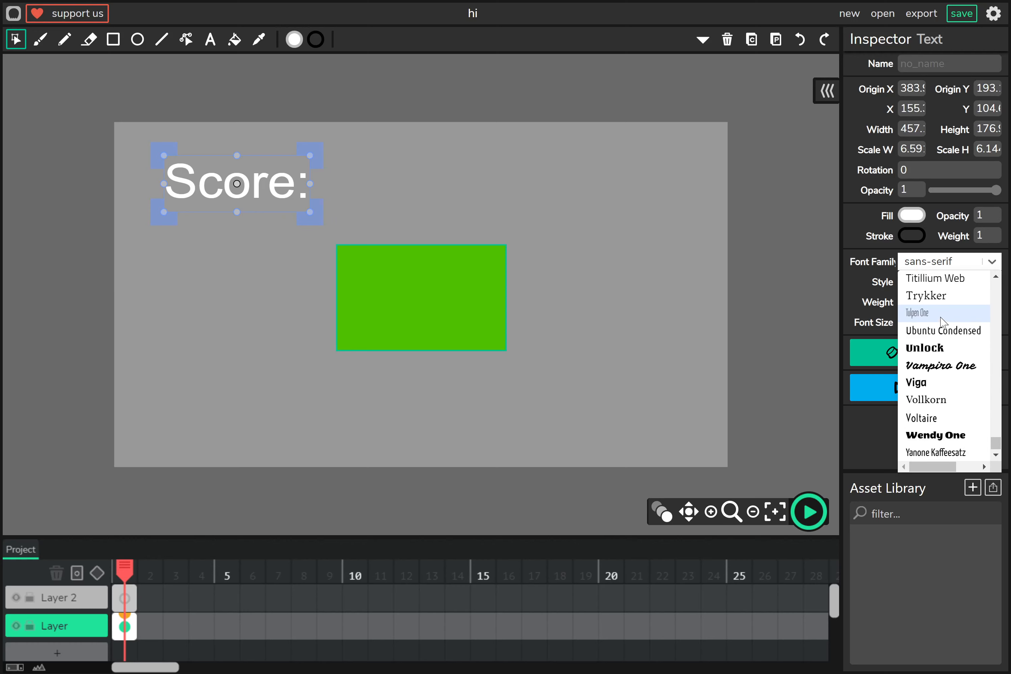
scroll(up, 3)
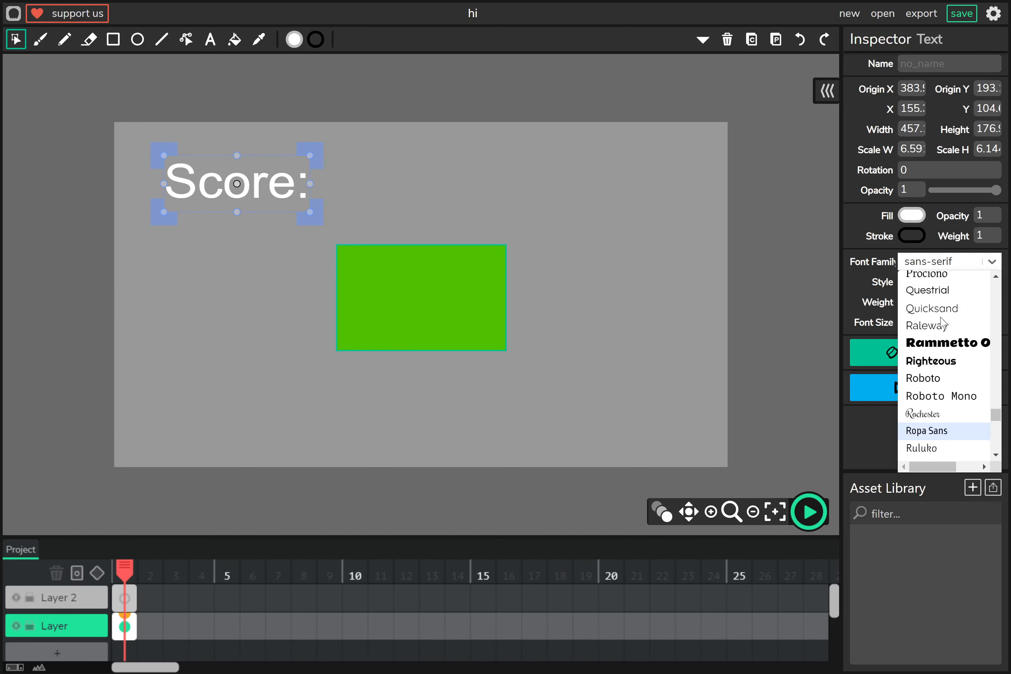
click(931, 309)
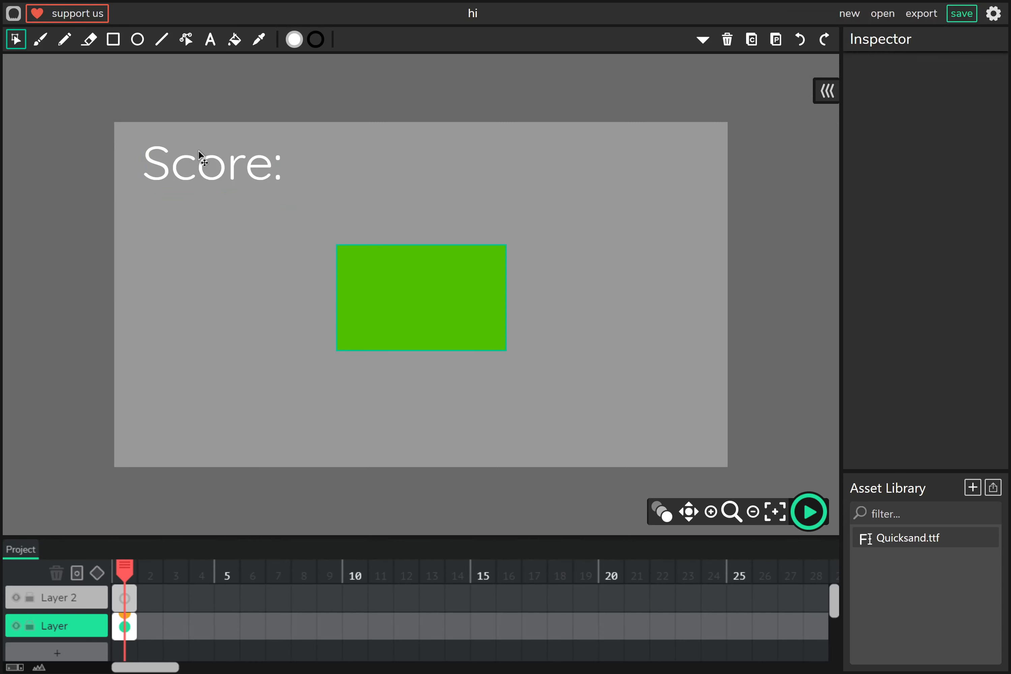
Name the score text 't' and add an Update script to its clip.
click(206, 163)
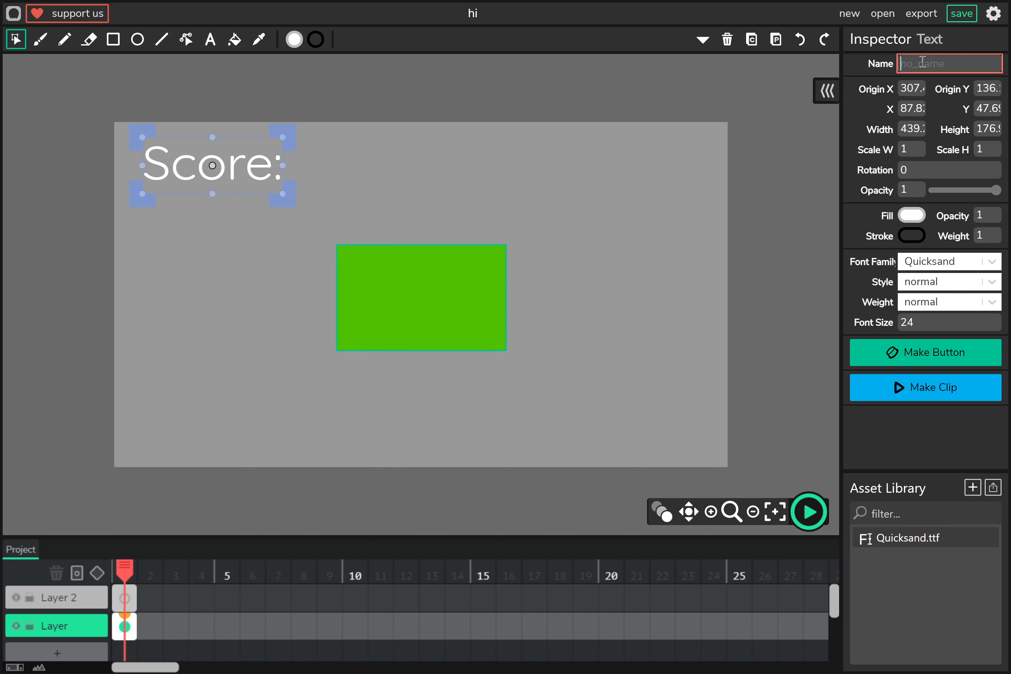
text(t)
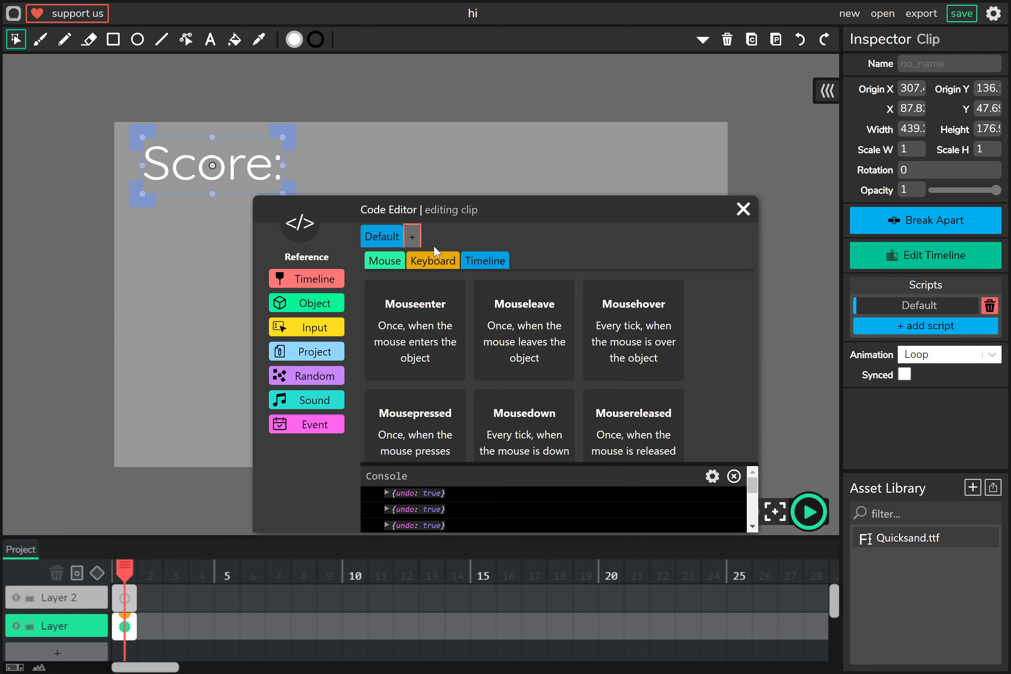
click(411, 236)
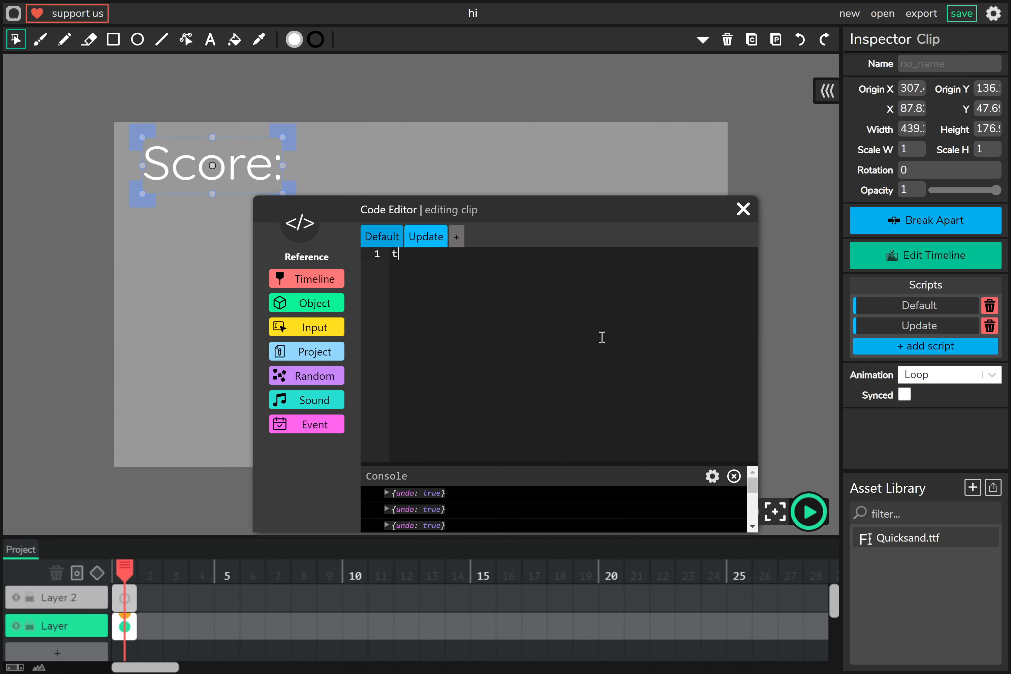
Write this.t.setText("Score: "+project.score+"!") in the Update script.
text(this.t)
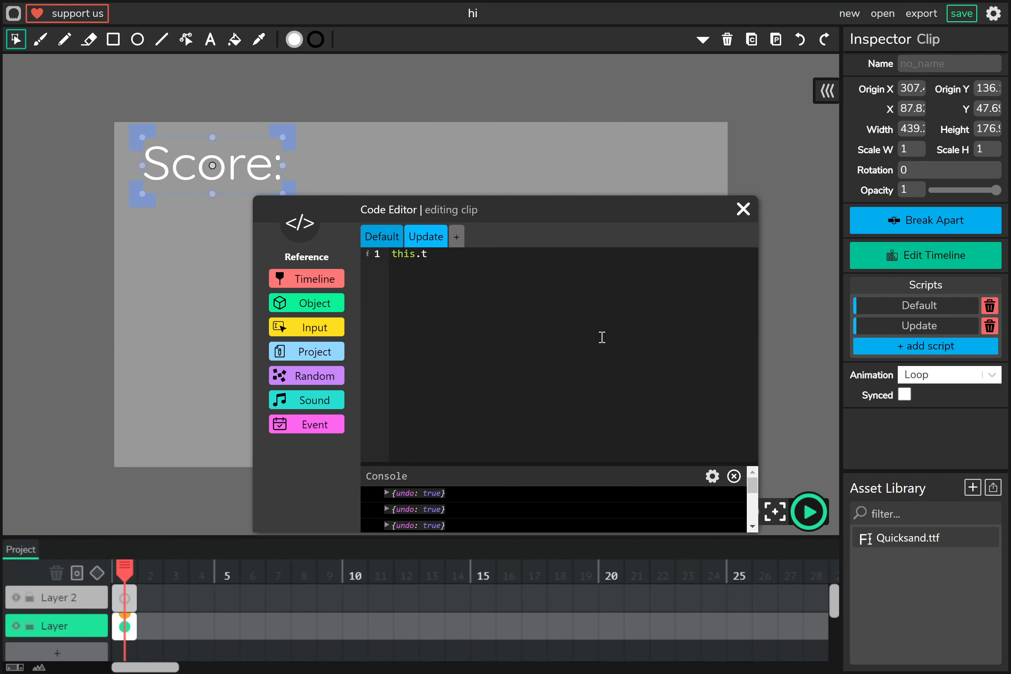
text(.setText)
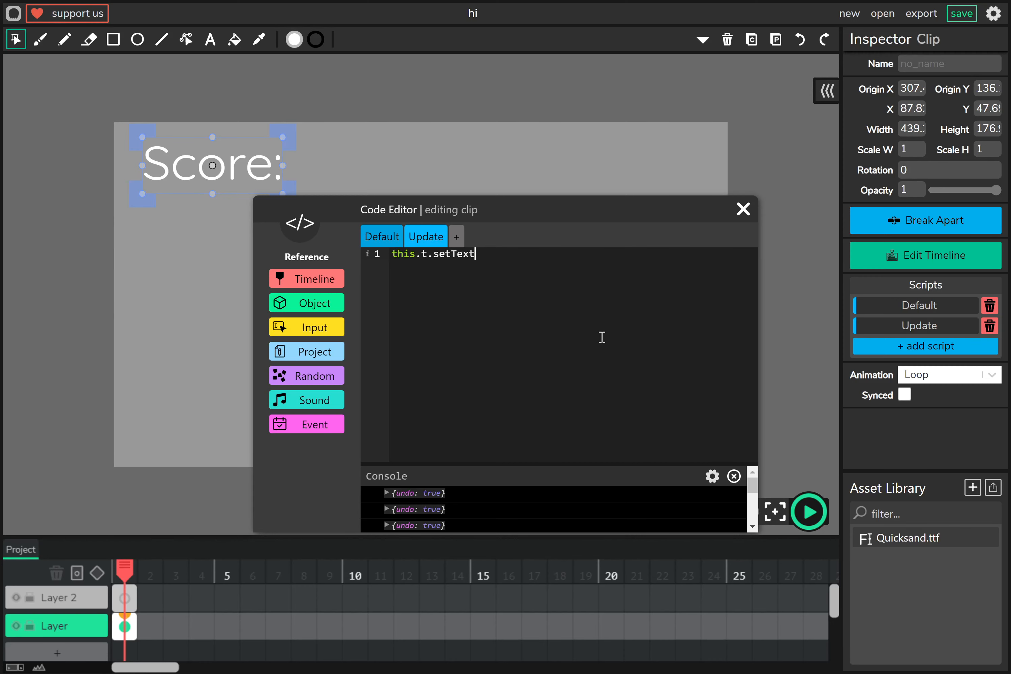
text(())
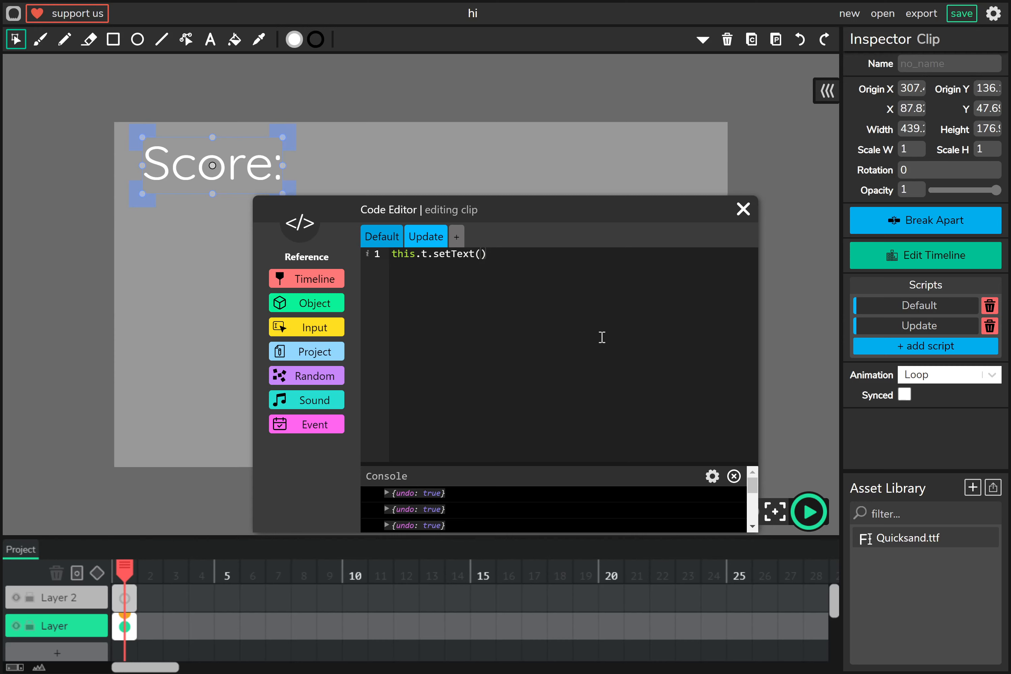
text("")
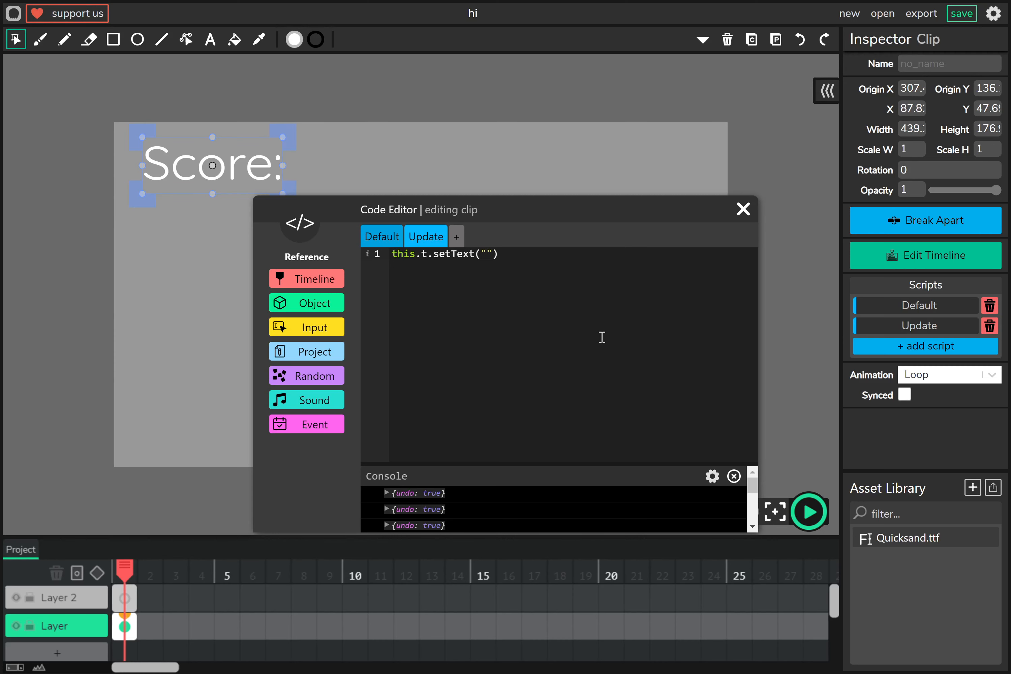
text(Score:)
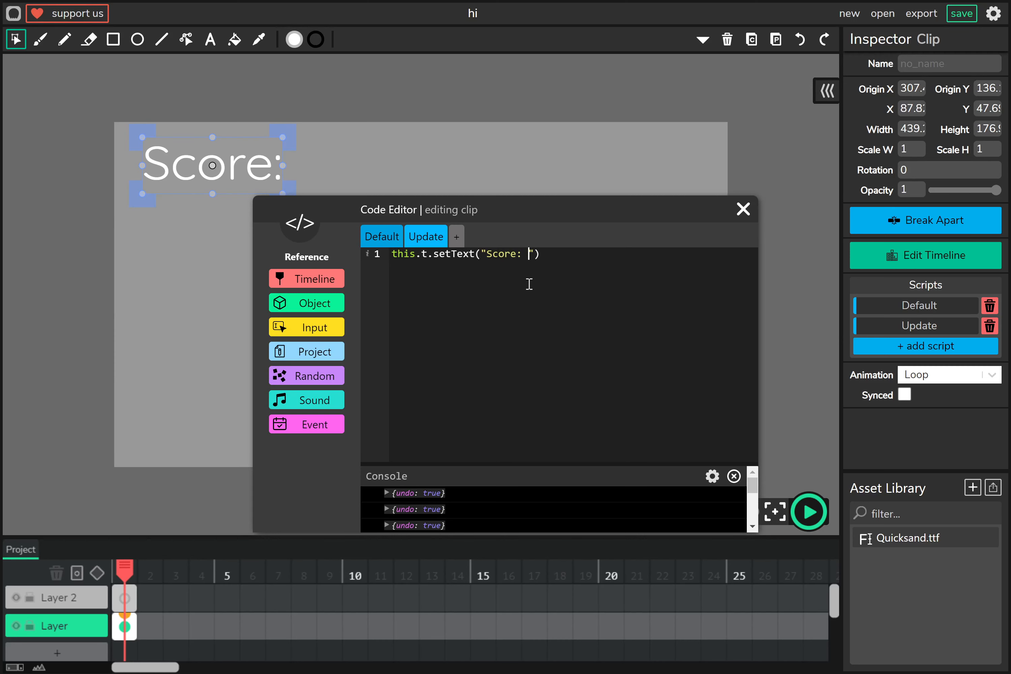
key(Backspace)
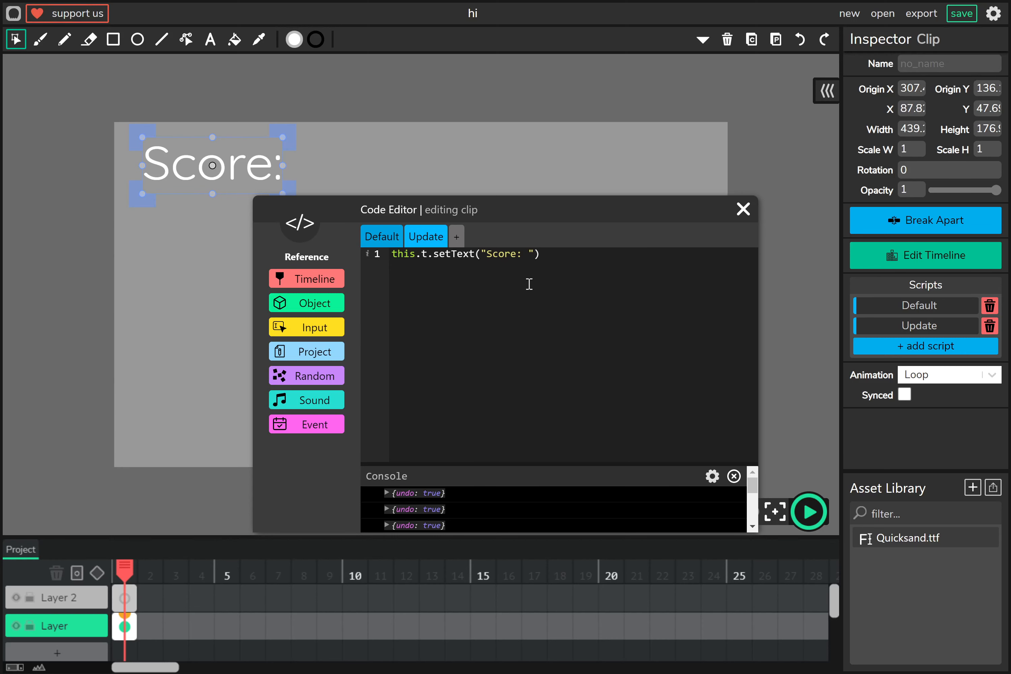
text(+)
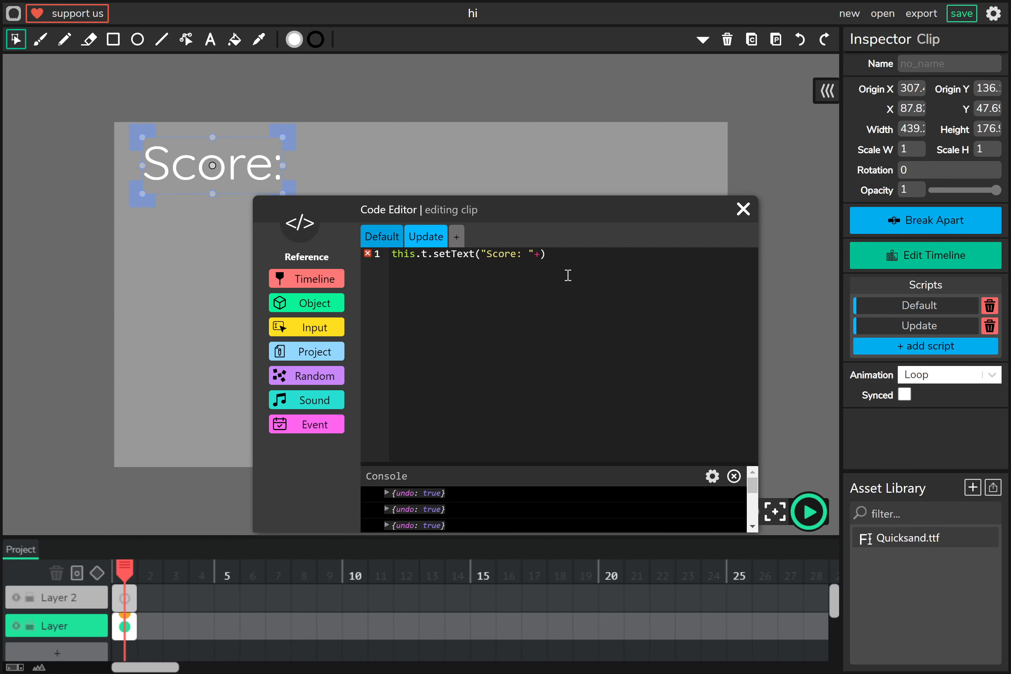
text(project.scor)
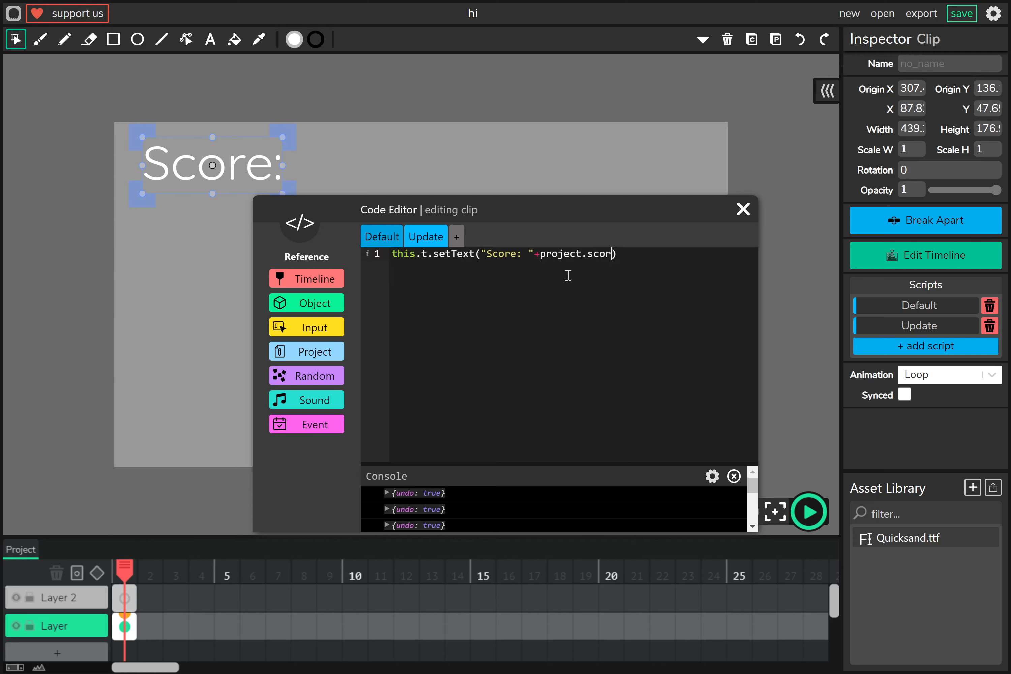
text(e+"")
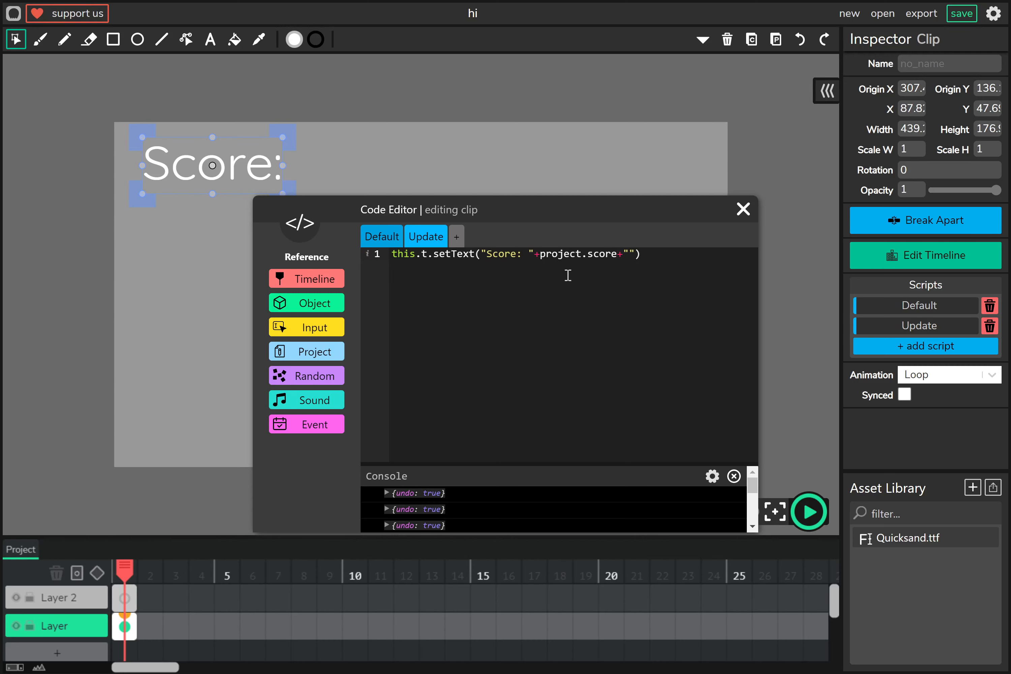
text(!)
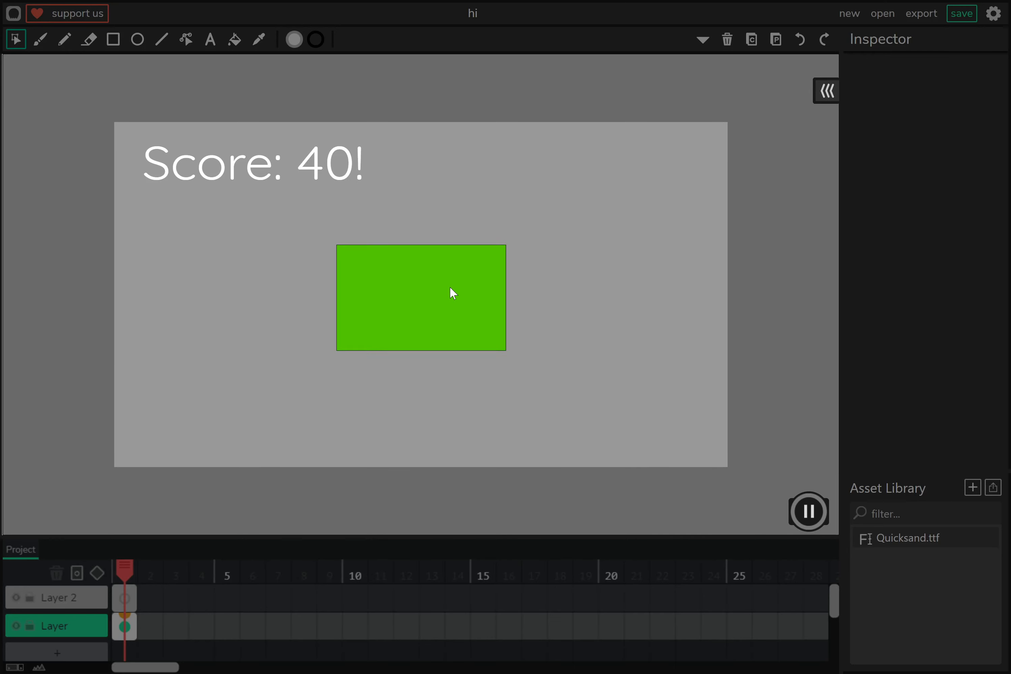
click(809, 511)
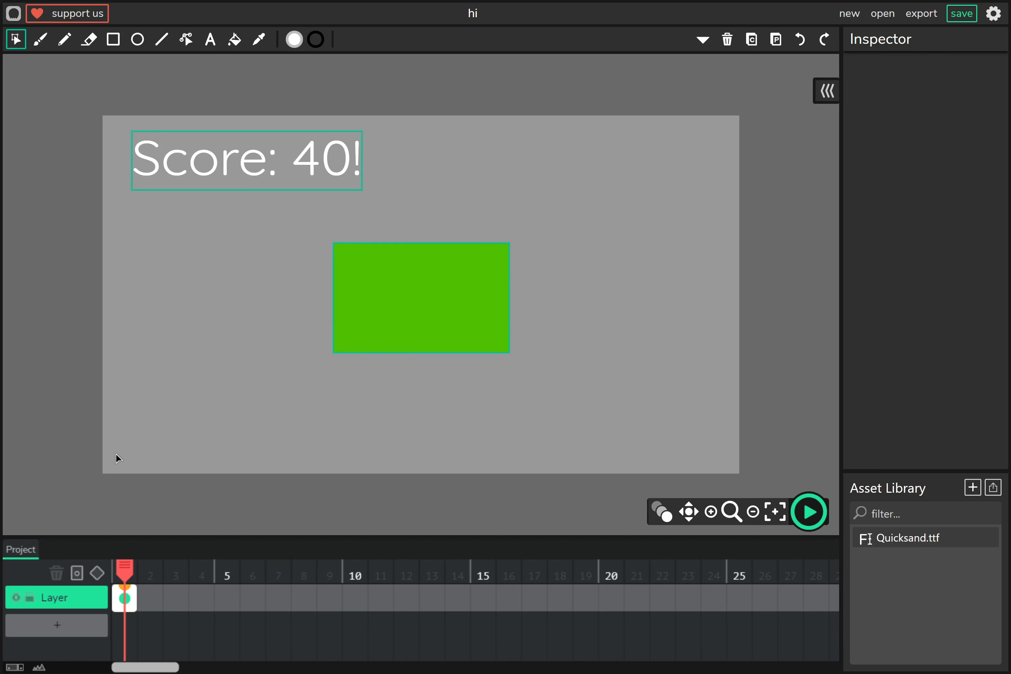
mouse_move(166, 577)
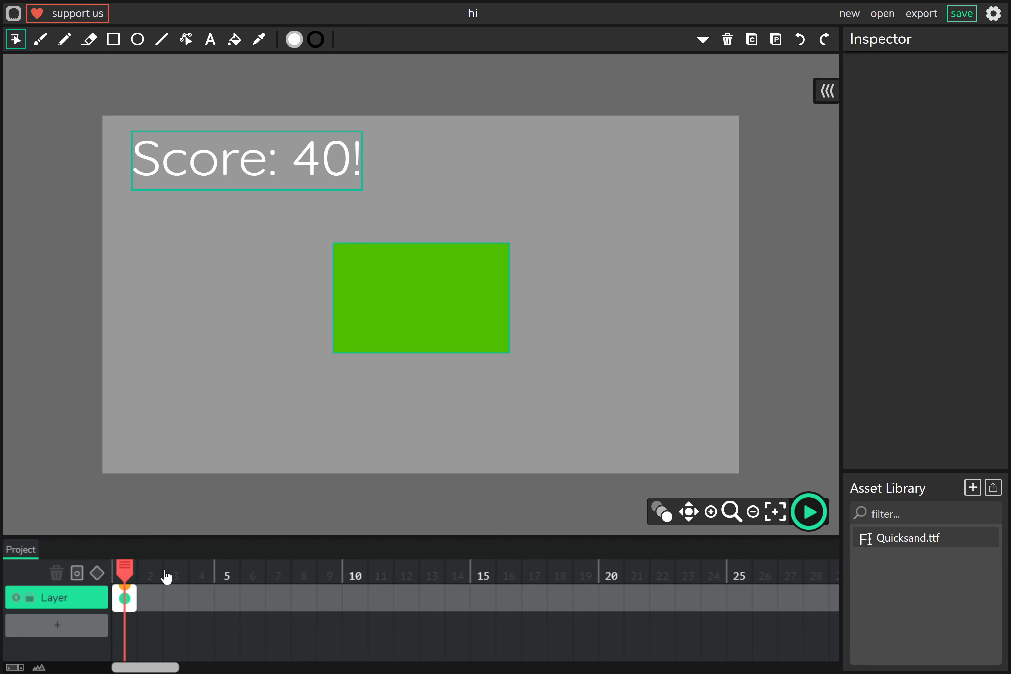
click(809, 512)
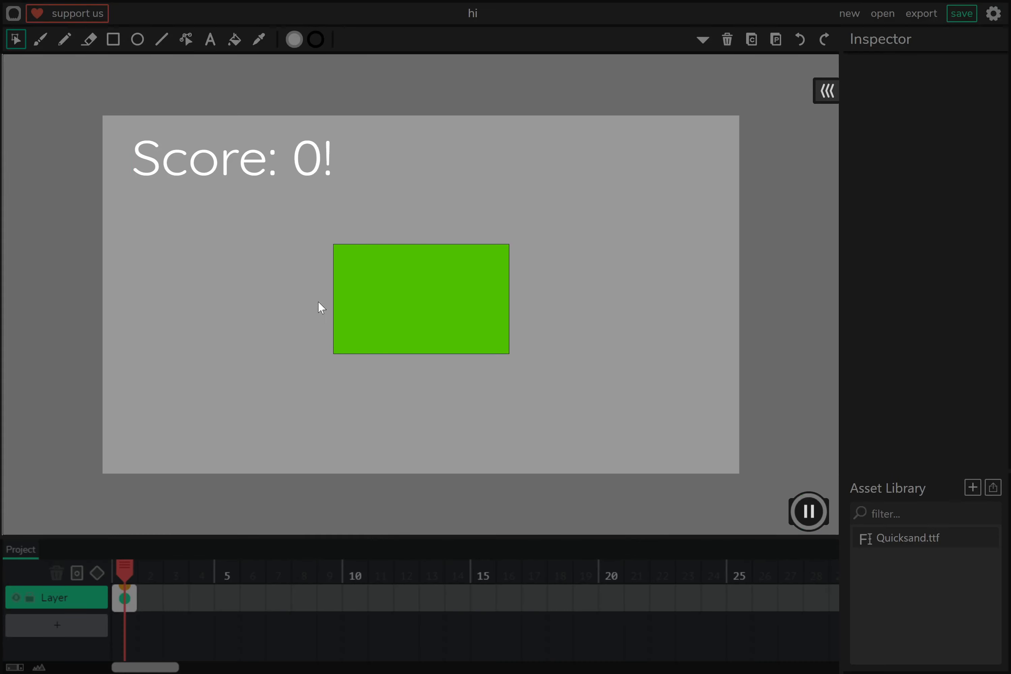
click(808, 512)
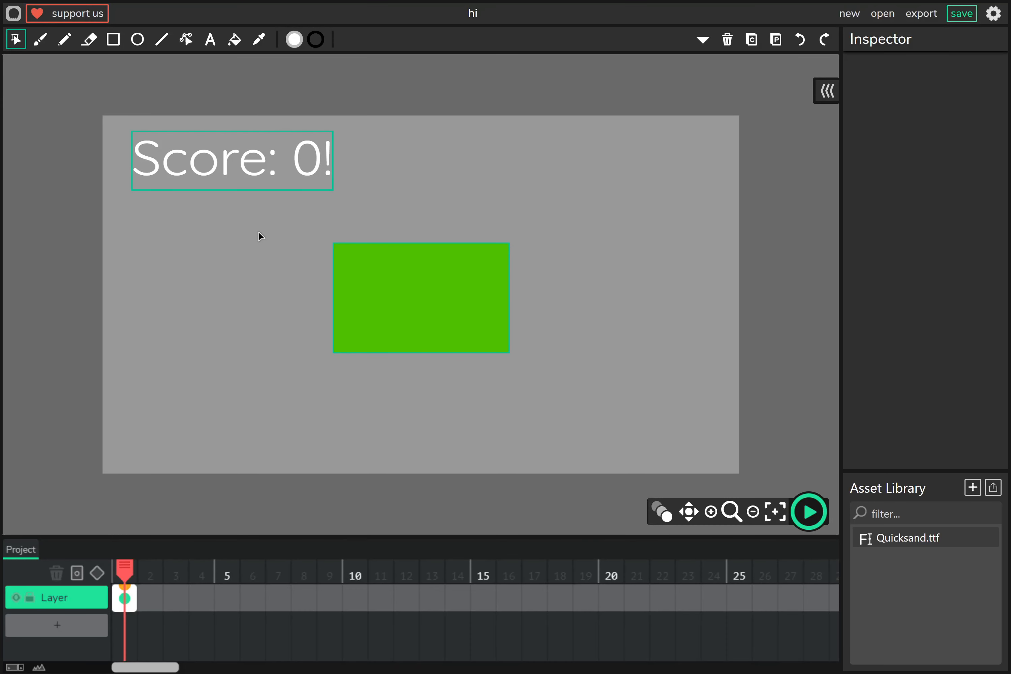
click(808, 512)
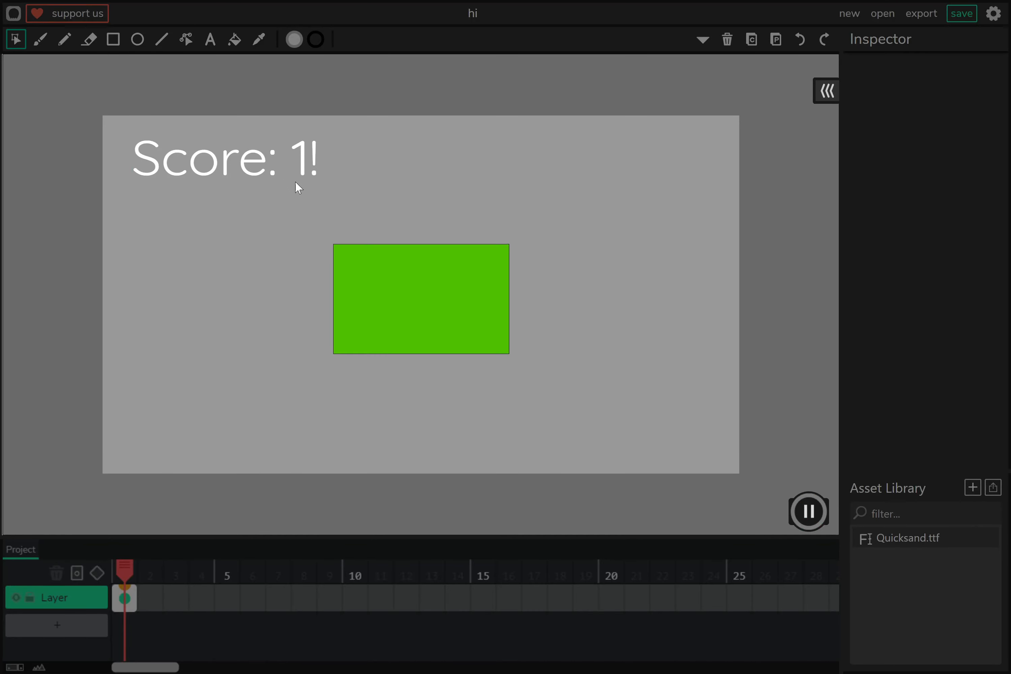
click(807, 512)
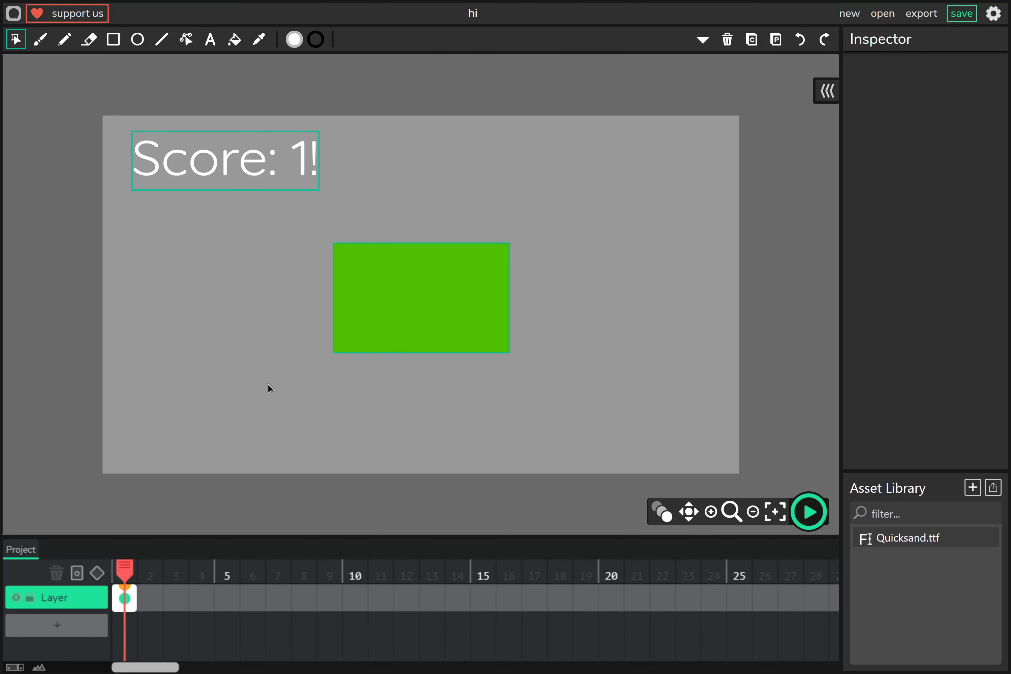
click(40, 39)
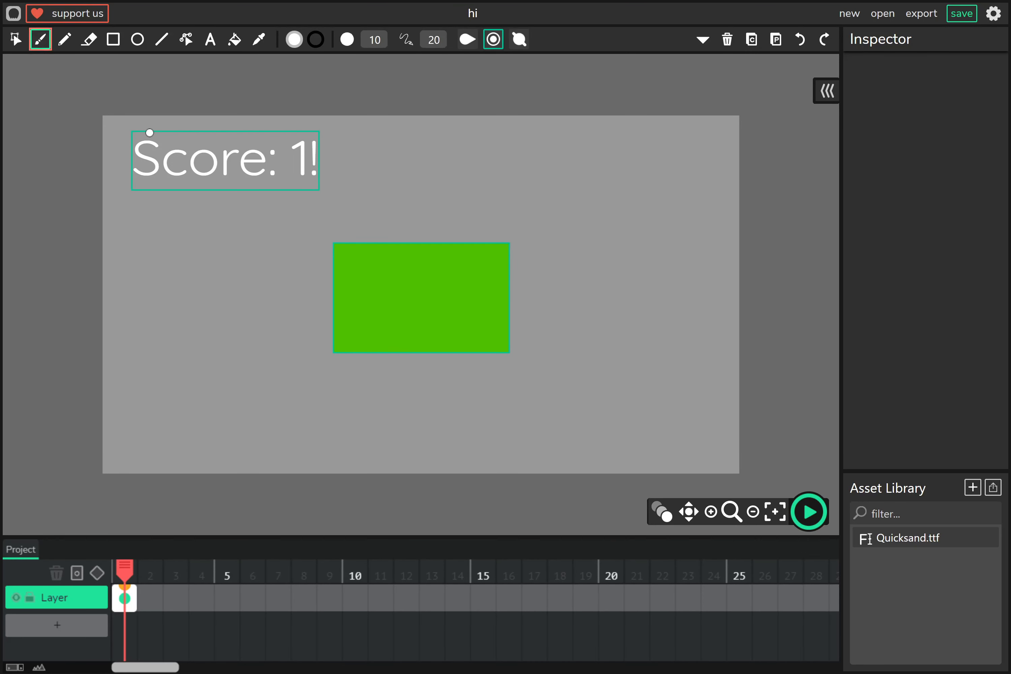
mouse_move(846, 5)
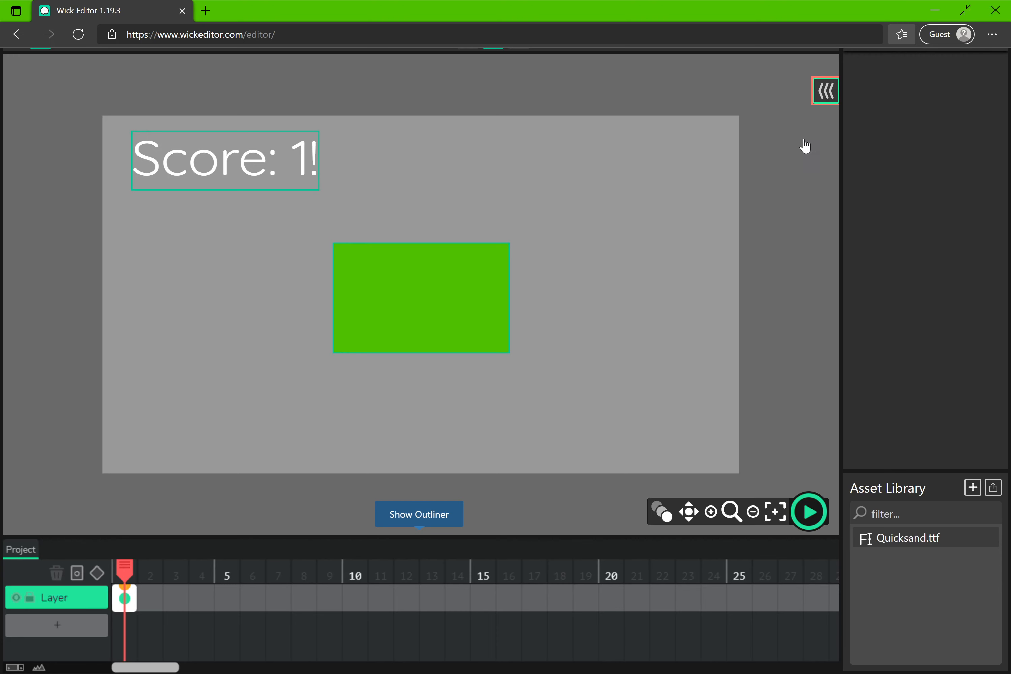
Enter the green rectangle clip to view its tween, then start loading another .wick project.
double_click(421, 298)
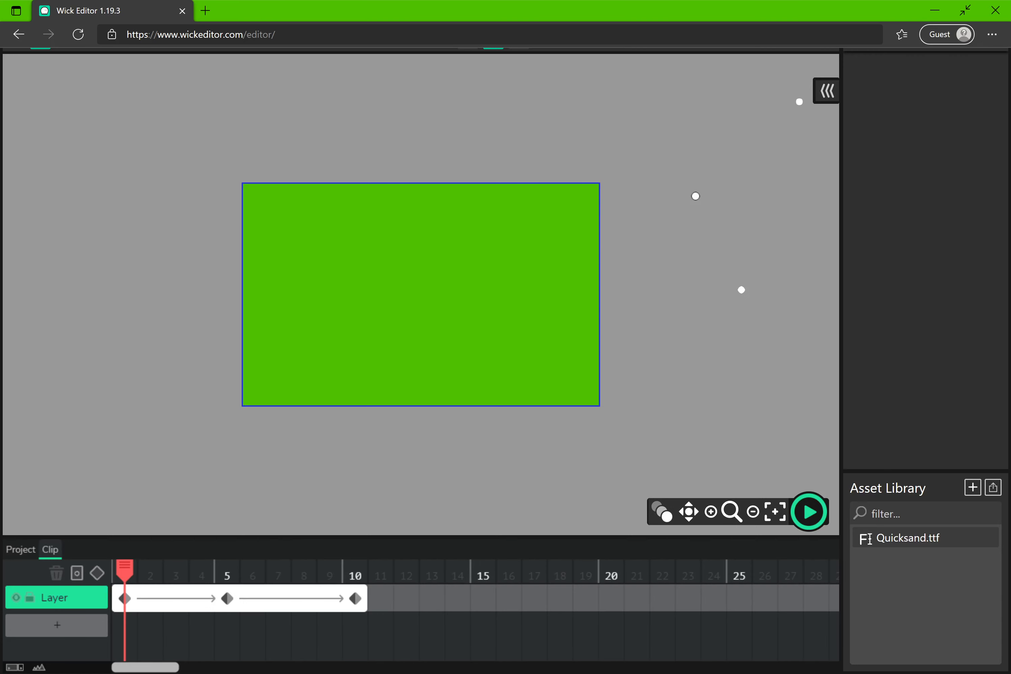
key(F11)
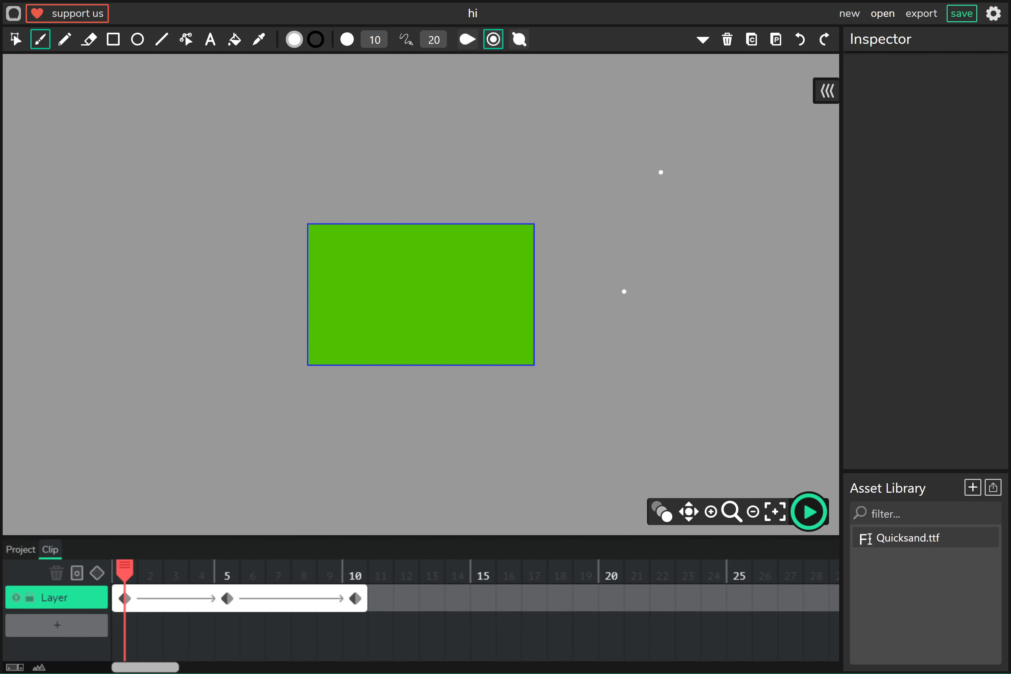
click(883, 13)
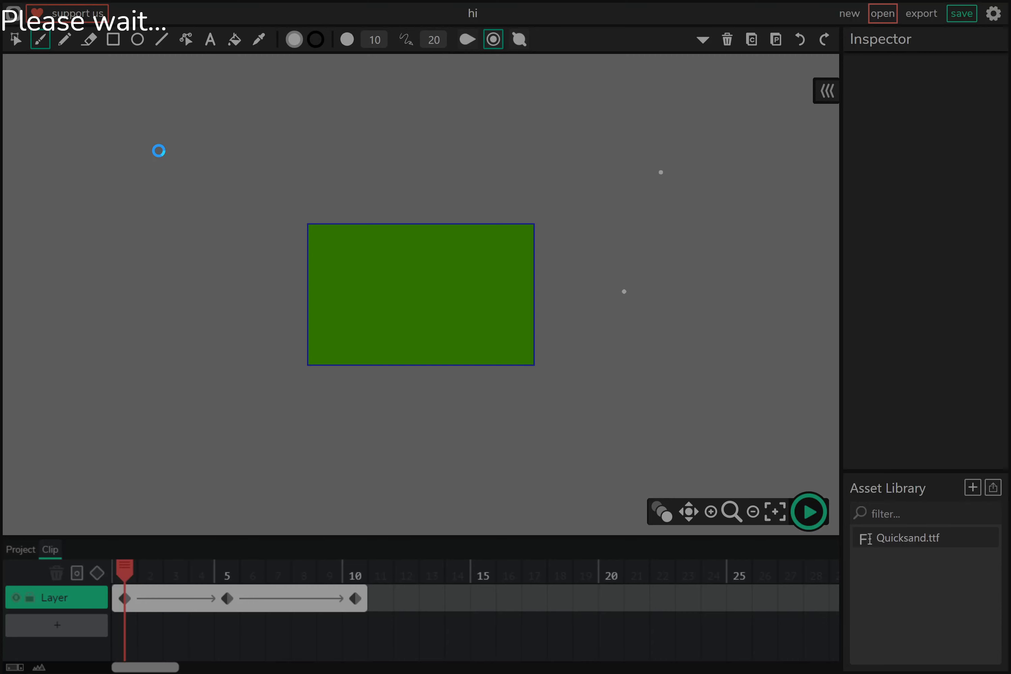
Open projectAesop, play it and start the Systematix OS past its Ready screen.
click(883, 12)
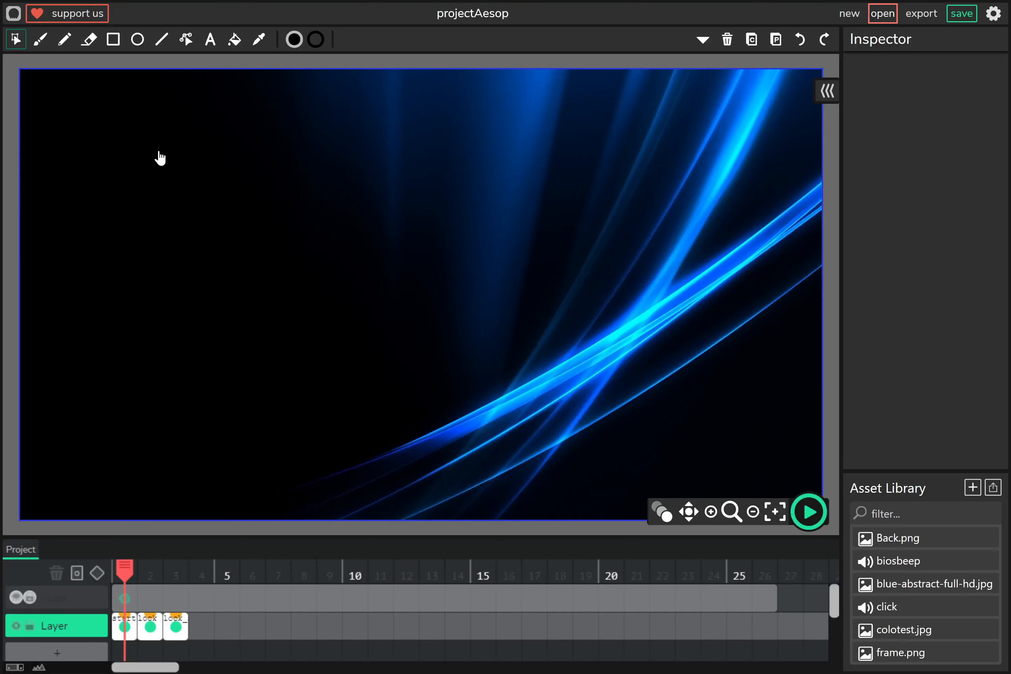
click(809, 511)
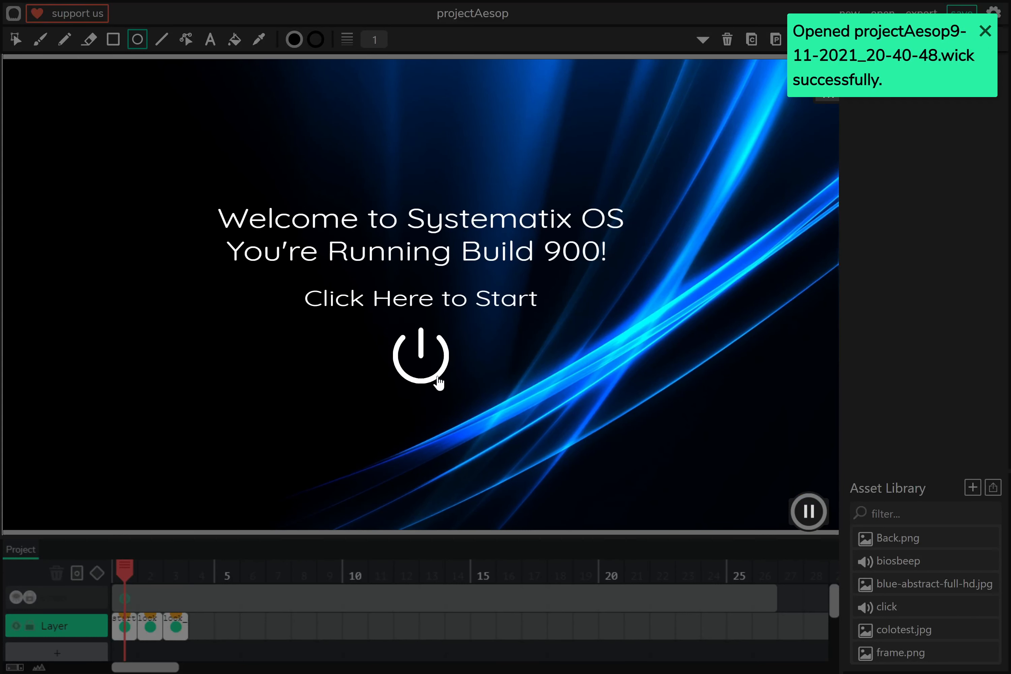
click(420, 358)
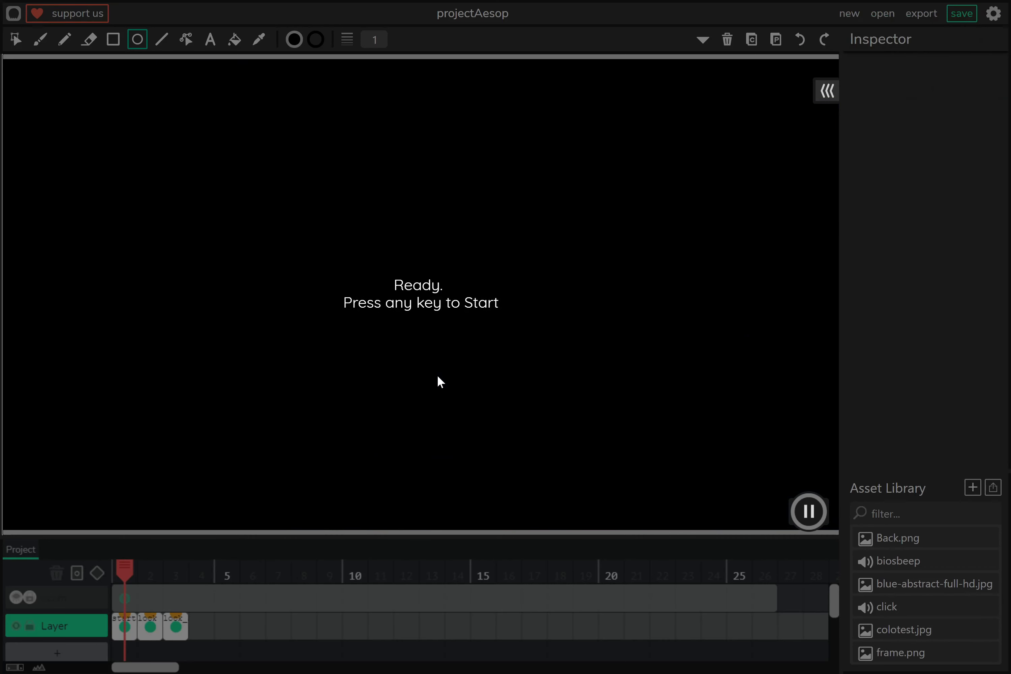
key(space)
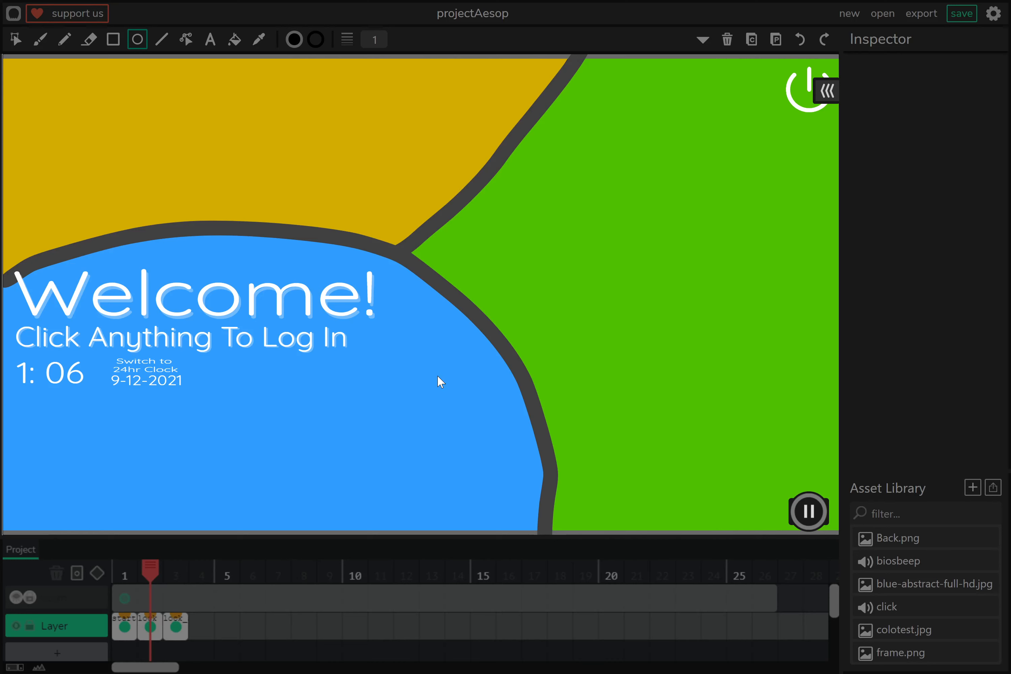
mouse_move(438, 387)
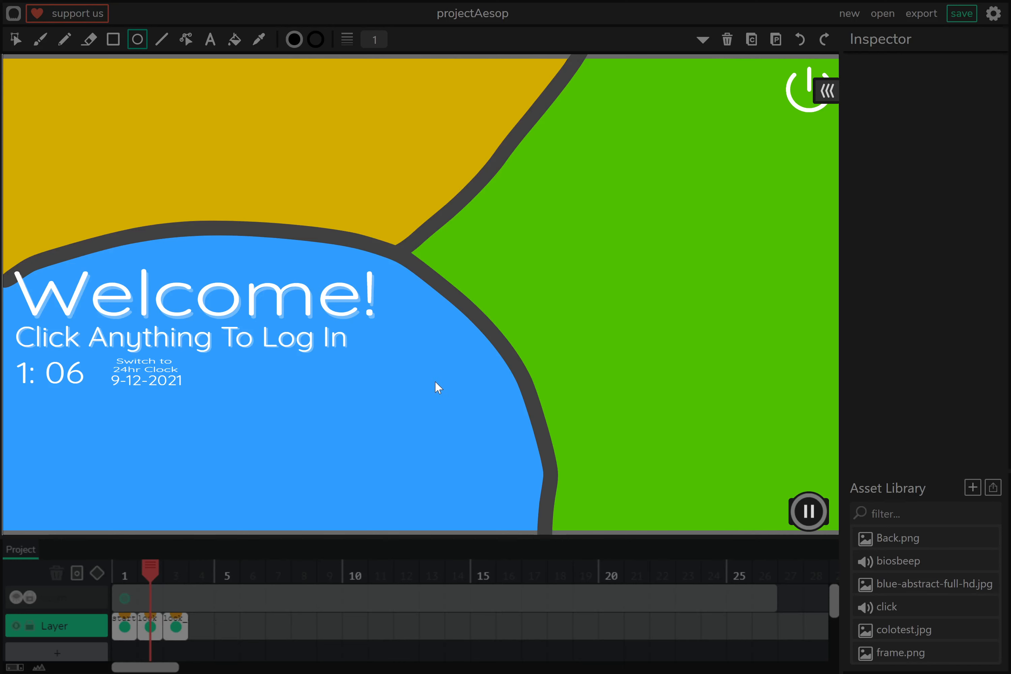
mouse_move(434, 391)
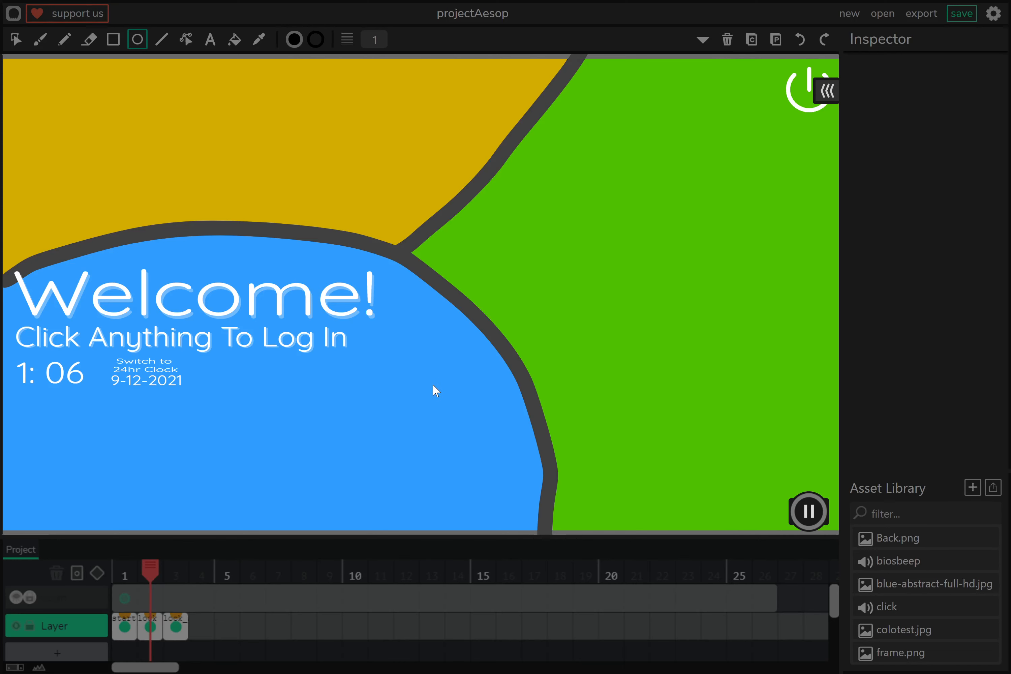
Log in with the username 'Jumb', then stop the preview.
click(434, 390)
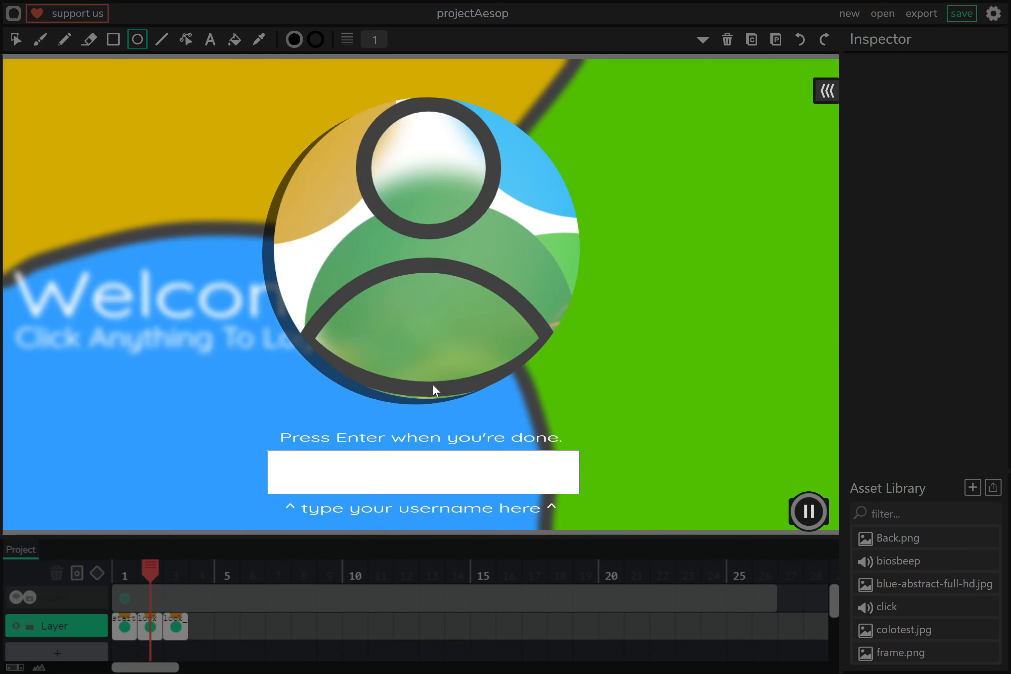
text(Jumbleto)
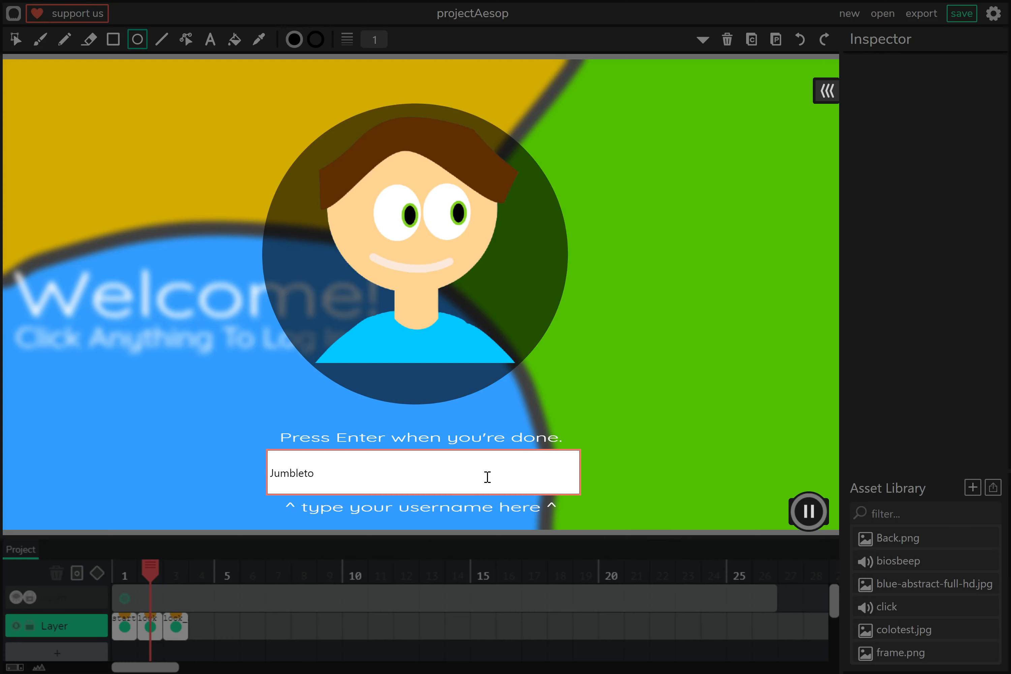
key(Return)
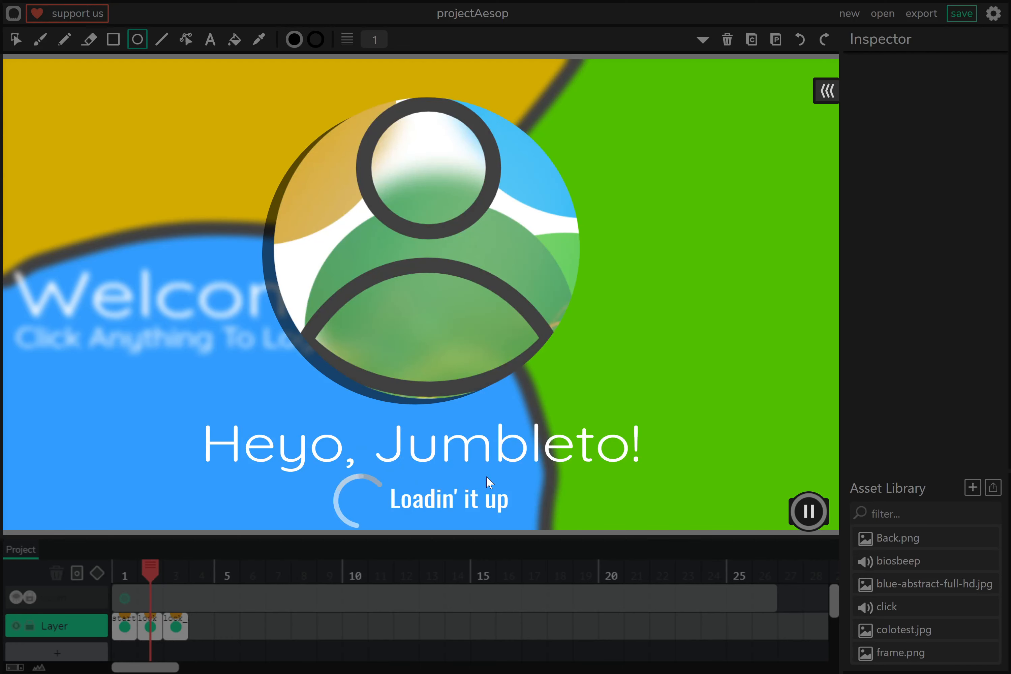
click(809, 512)
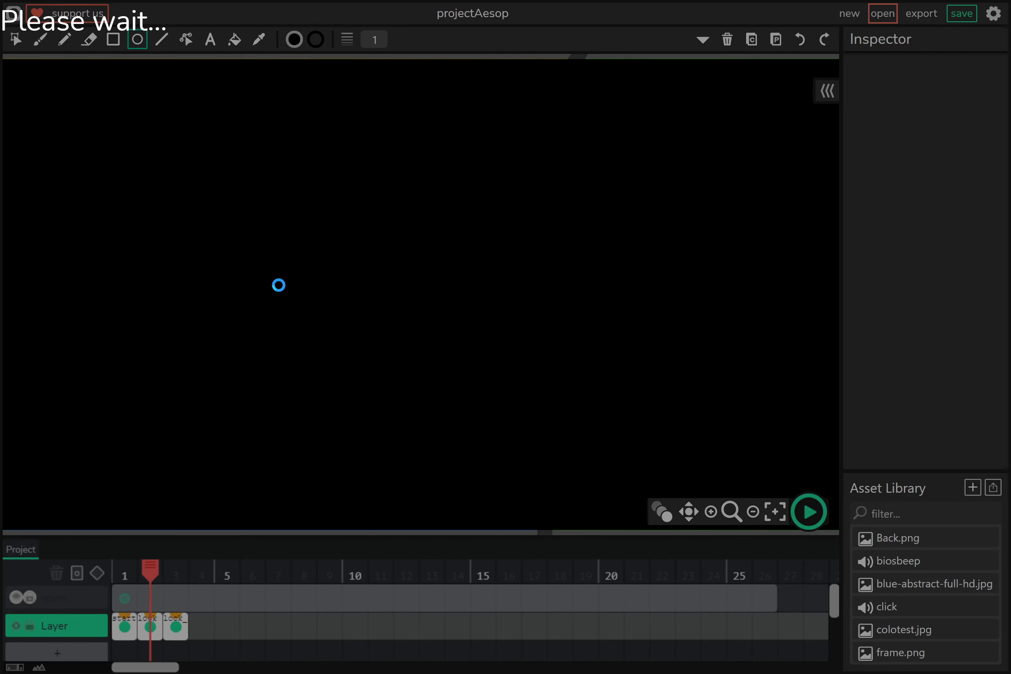
Open the FFR 1.4.37 R2 project, play a round of the fighting game, then stop playback.
click(882, 12)
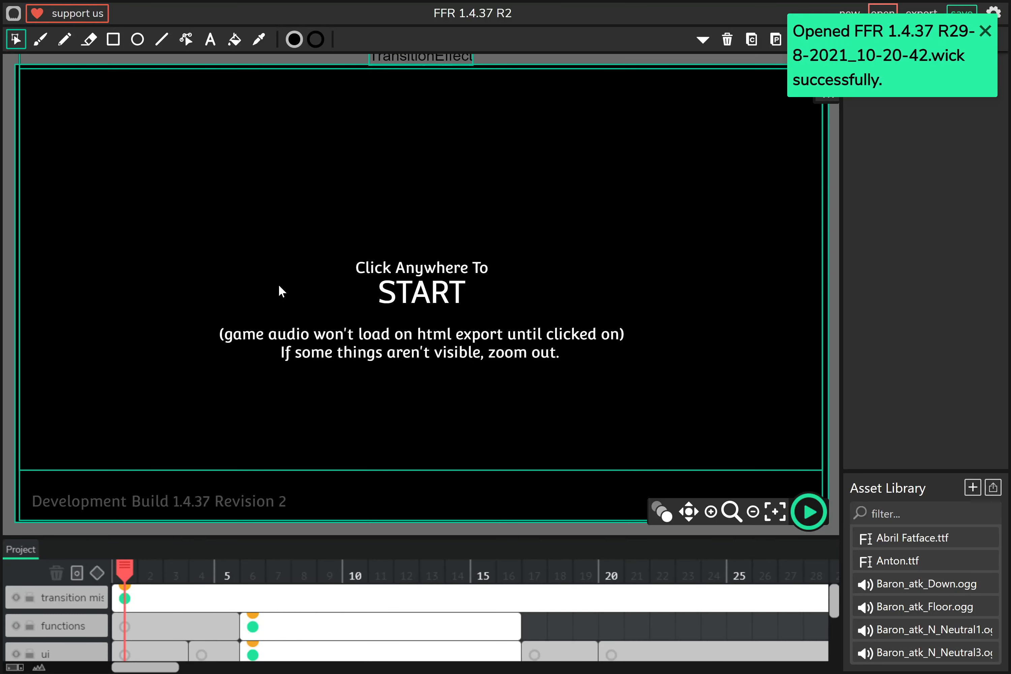
click(808, 512)
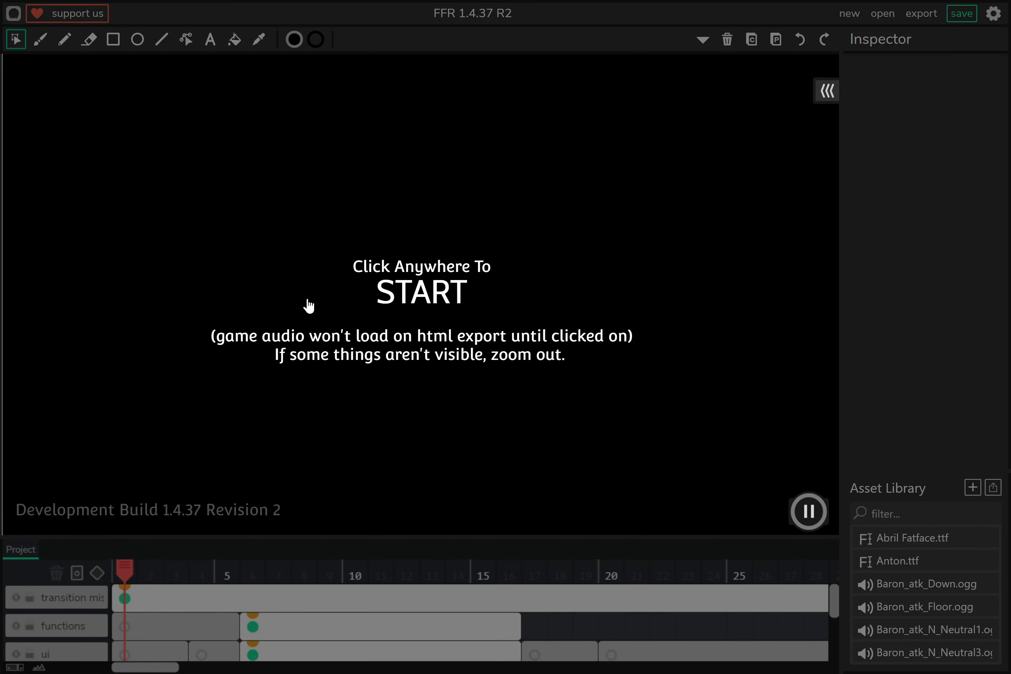
click(309, 305)
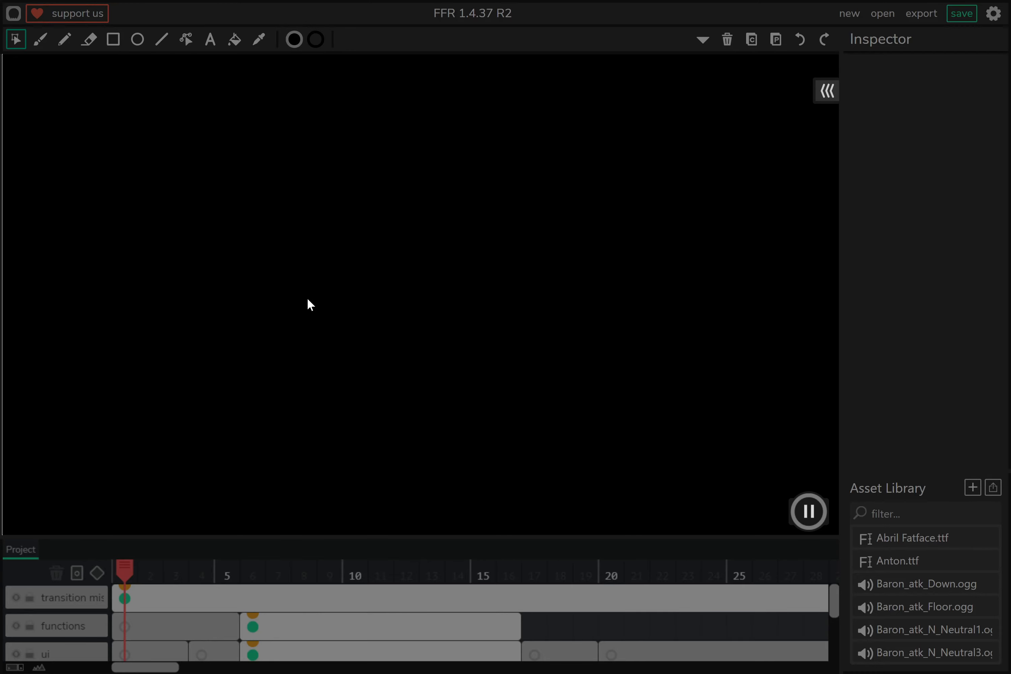
click(808, 512)
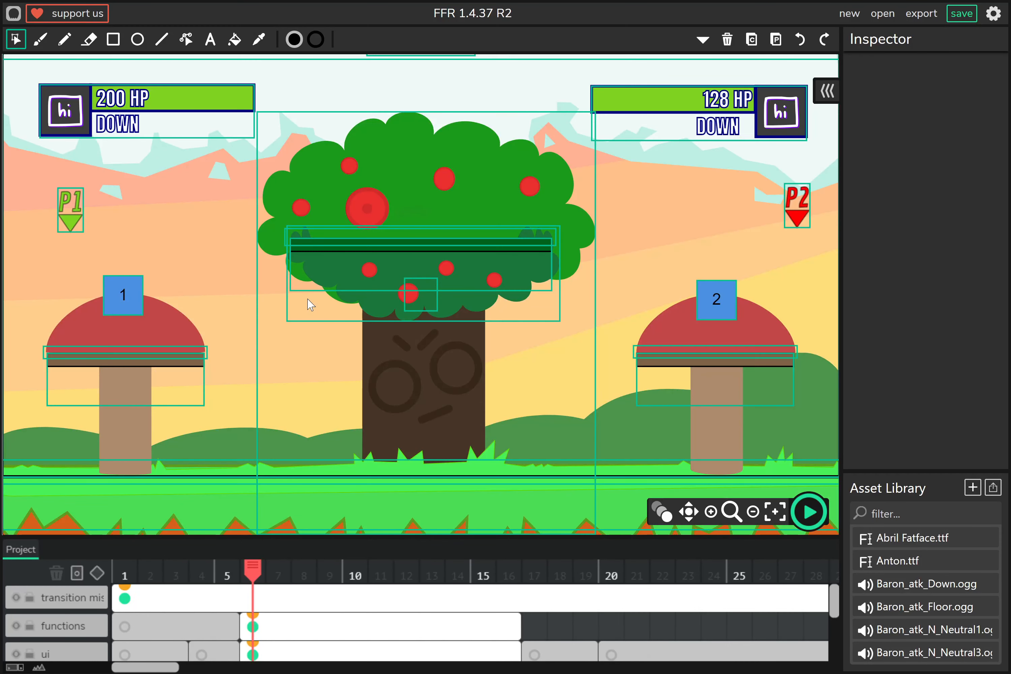
click(809, 512)
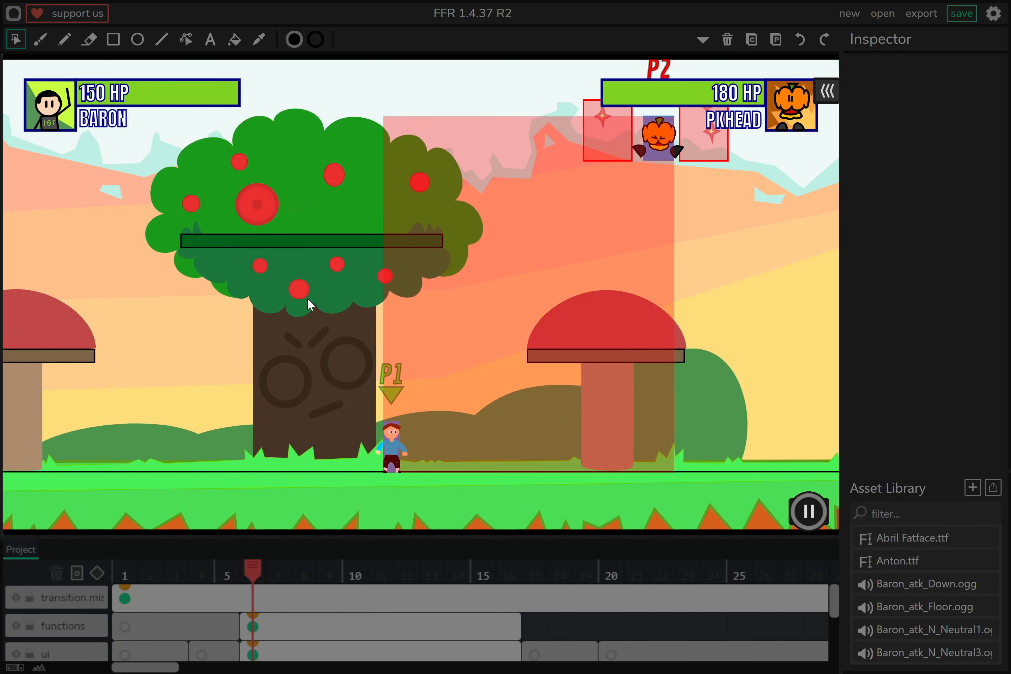
click(809, 512)
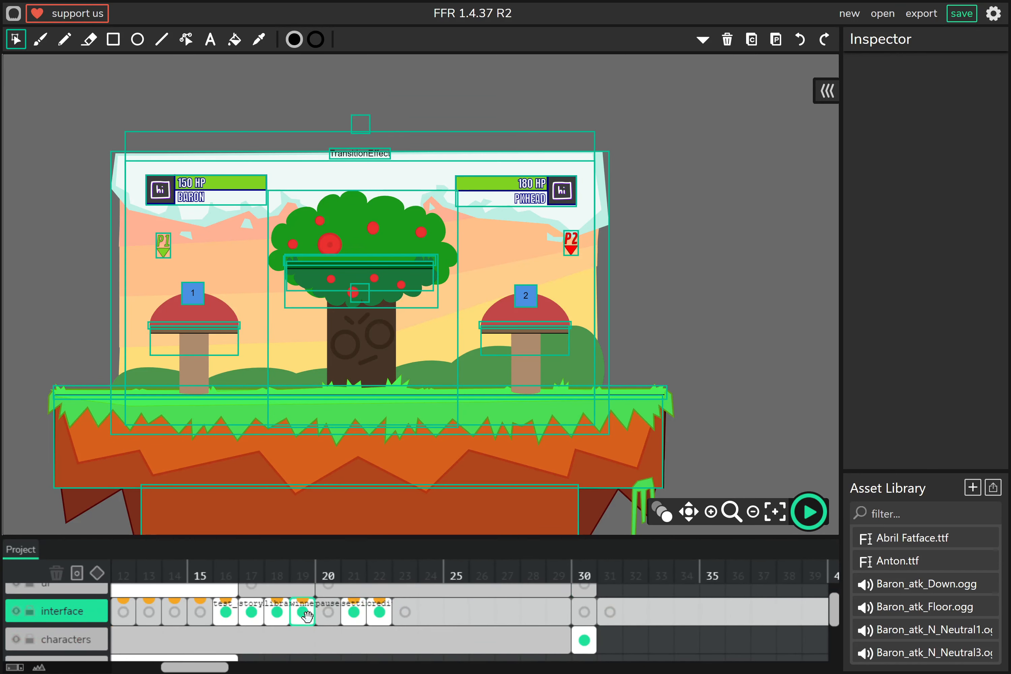
mouse_move(406, 658)
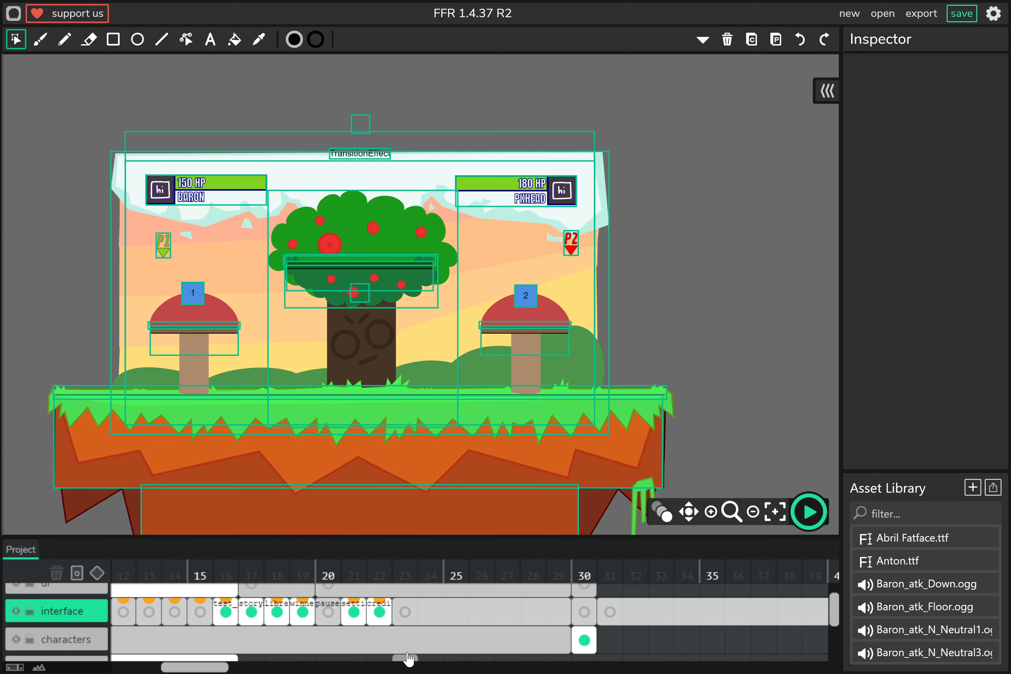
mouse_move(537, 470)
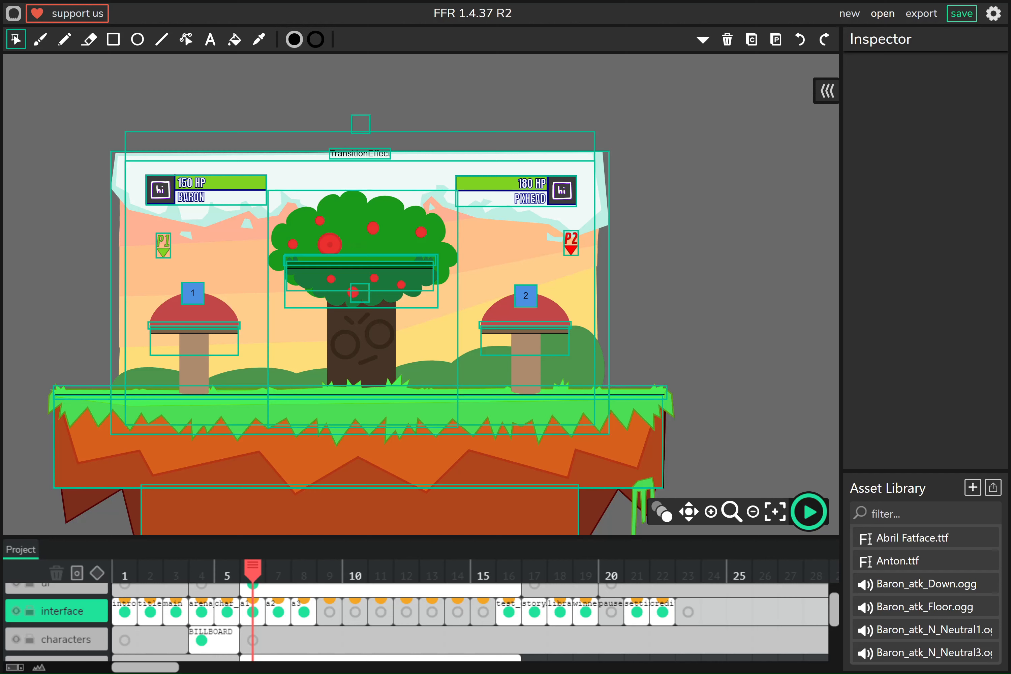
Load the cookbook .wick project, Jumbleton's Recipe Book.
click(882, 13)
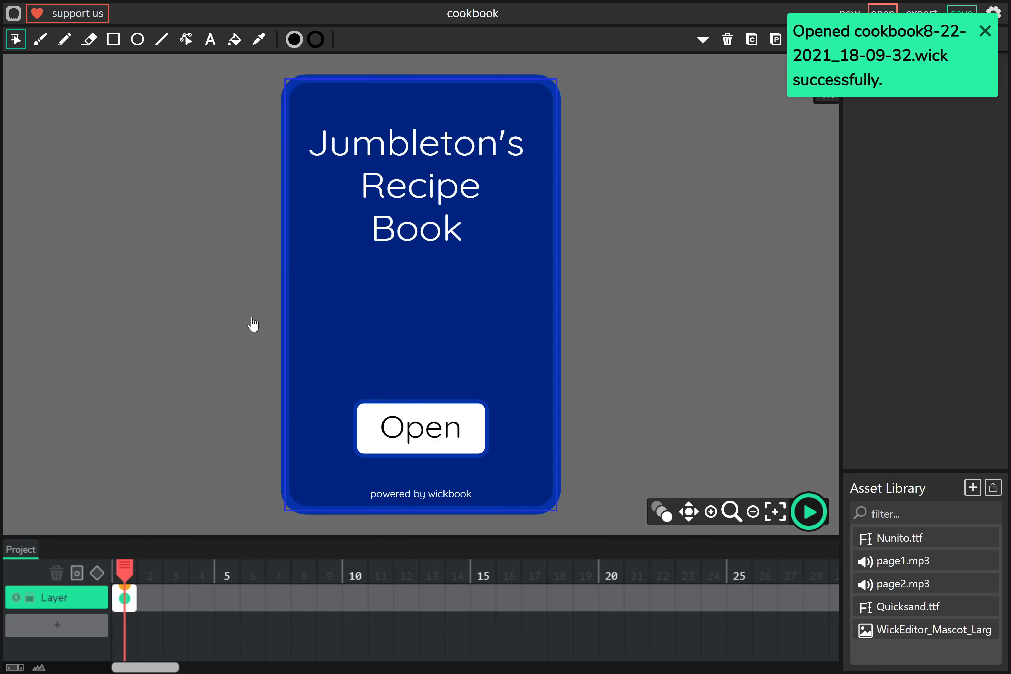
Preview the recipe book, opening it to its details page and turning to the next page.
click(808, 512)
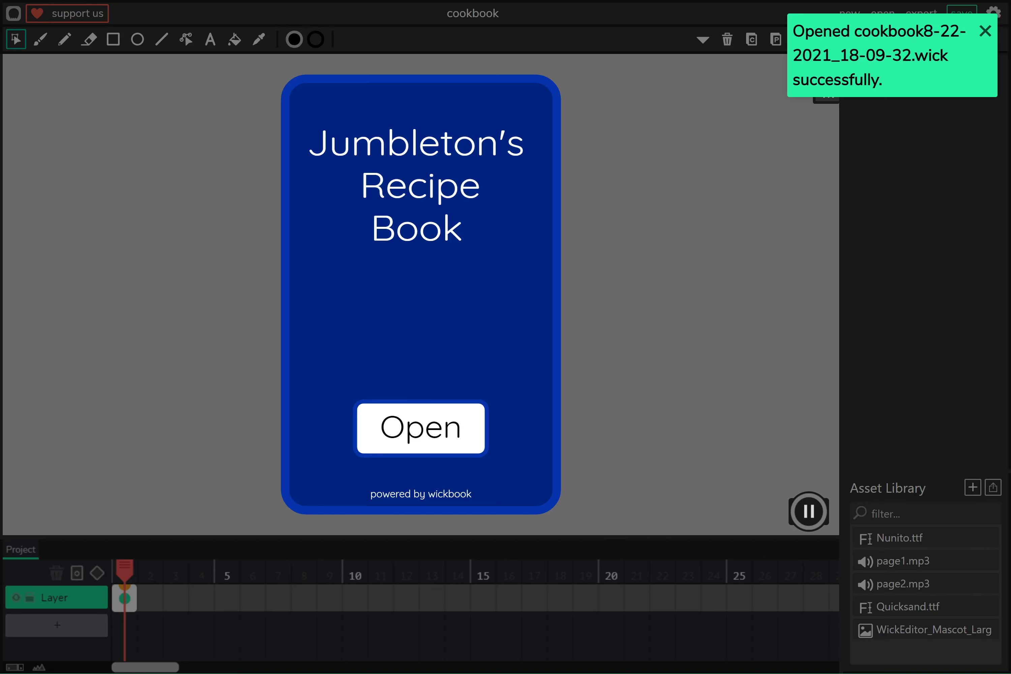
click(985, 31)
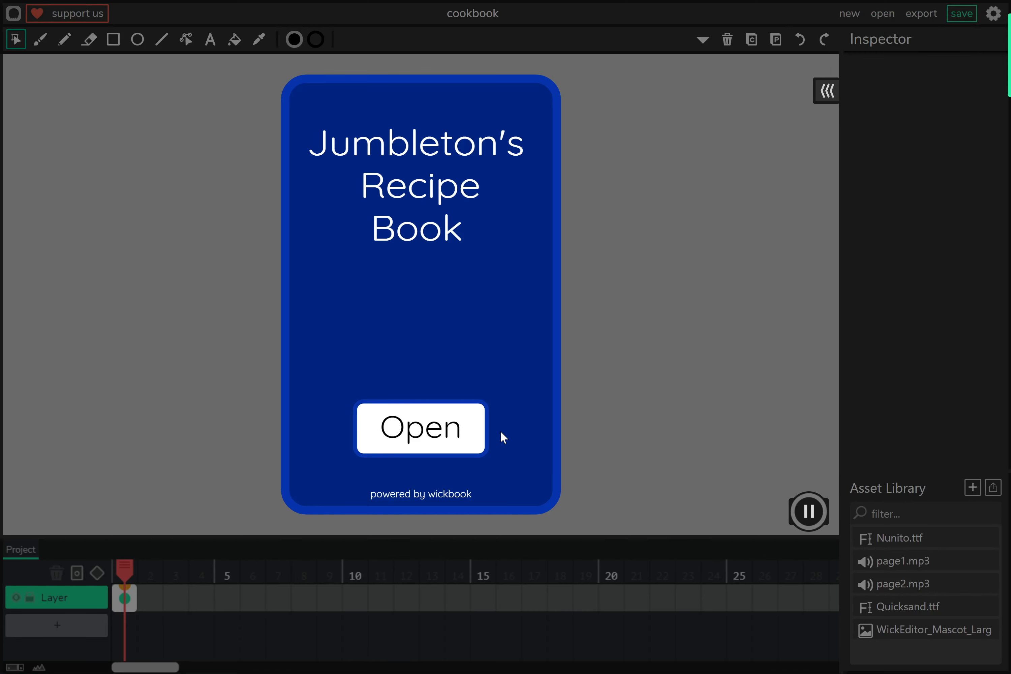
click(420, 427)
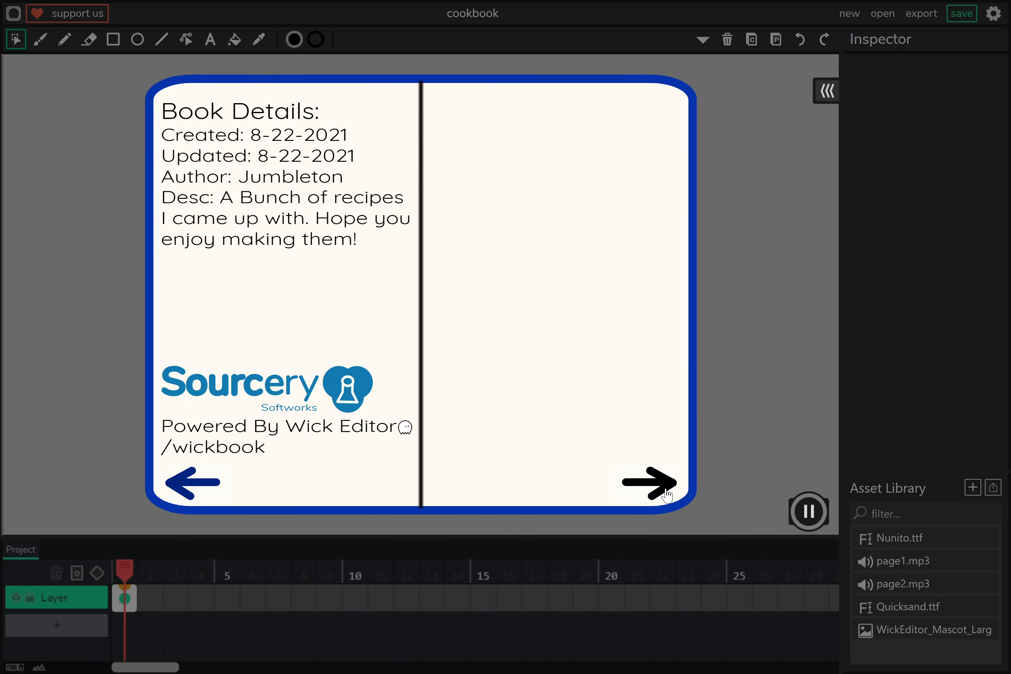
click(648, 484)
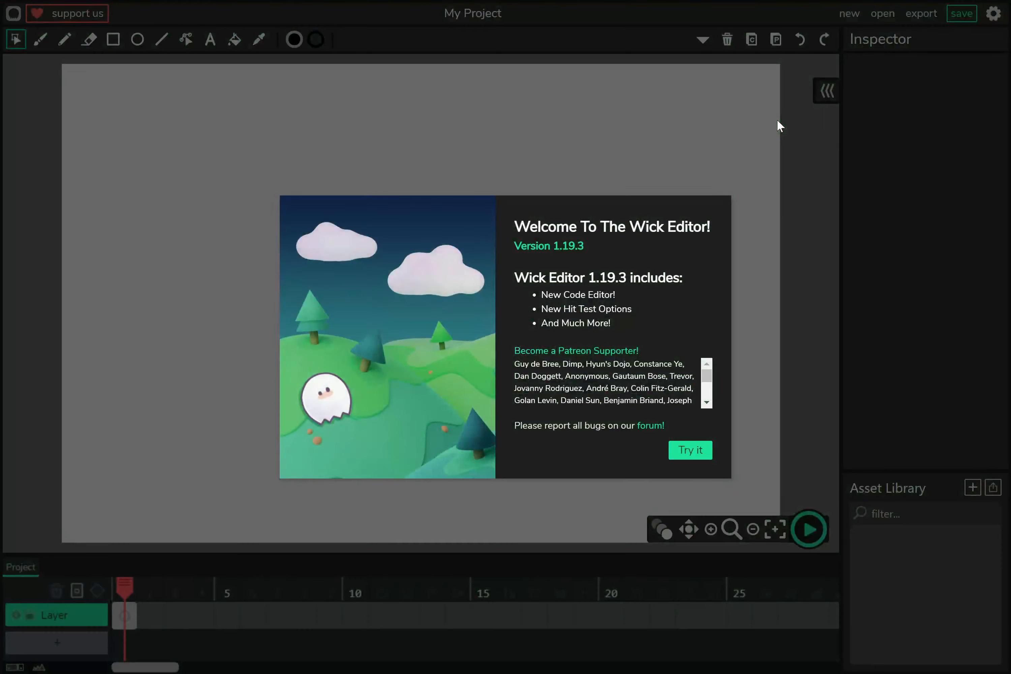
Start a fresh empty My Project and dismiss the welcome dialog with Try it.
click(690, 450)
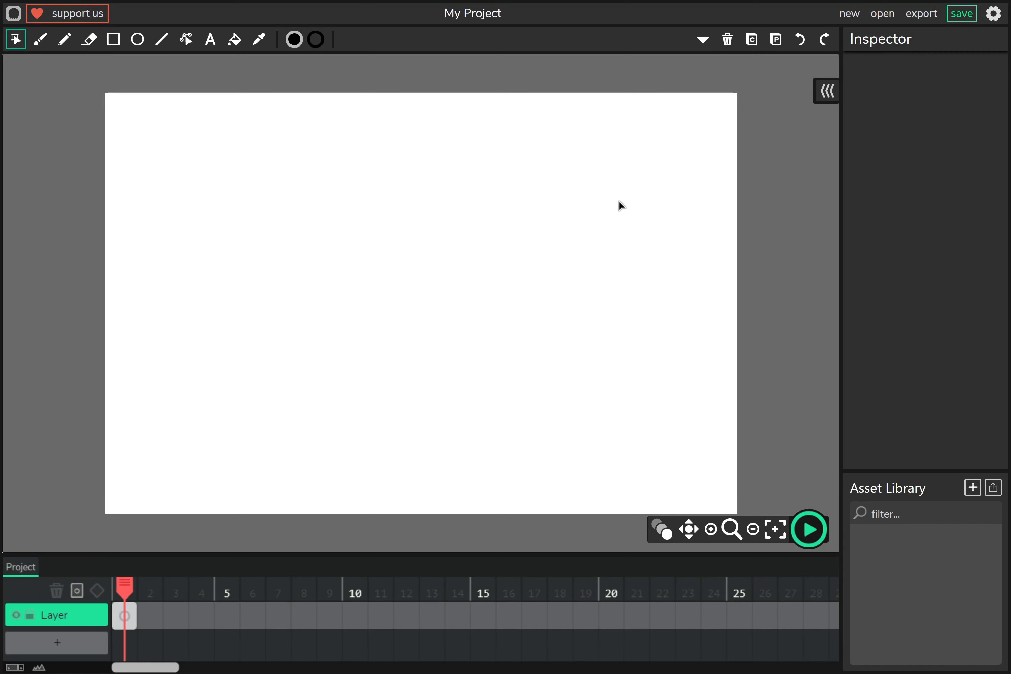